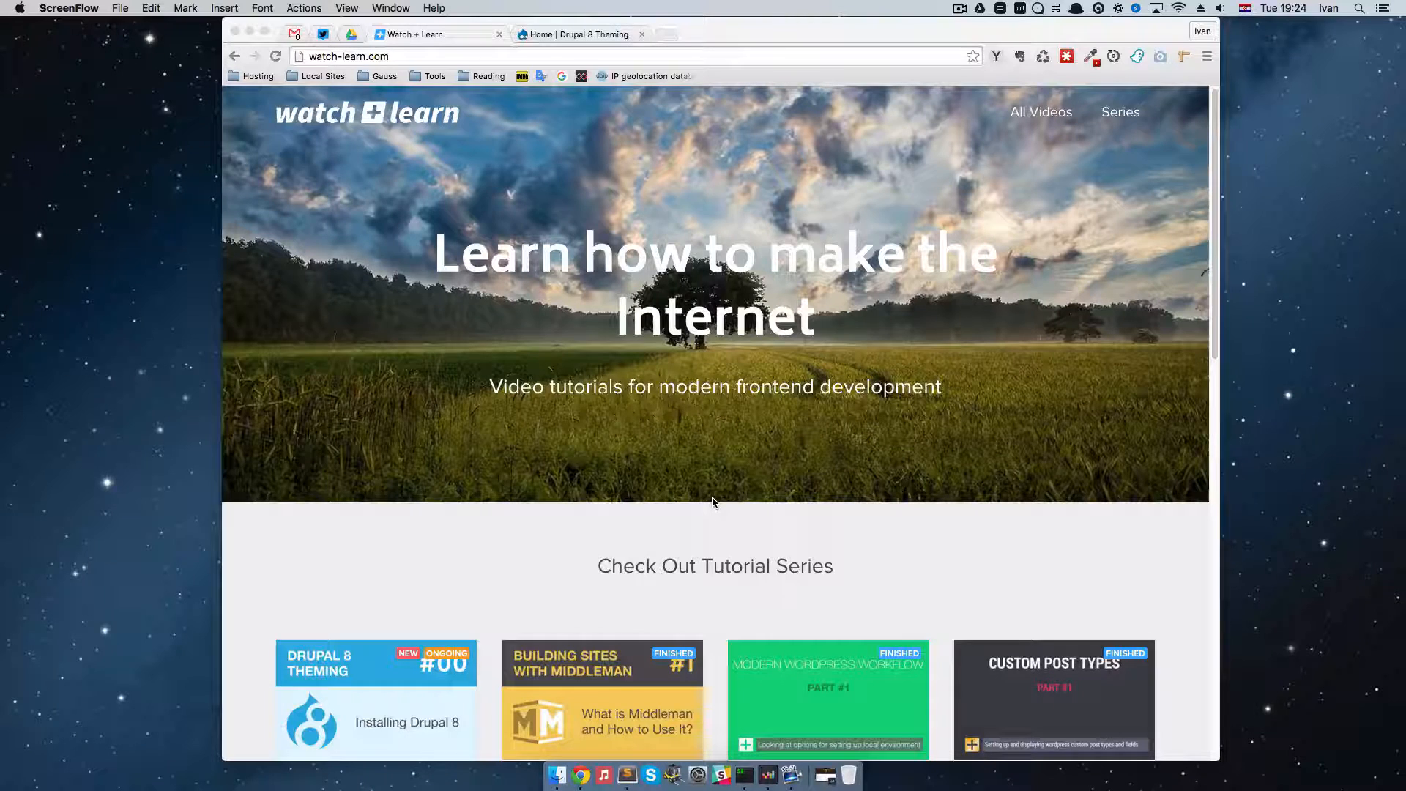
Switch from watch-learn.com to the local 'Home | Drupal 8 Theming' site tab
left_click(578, 33)
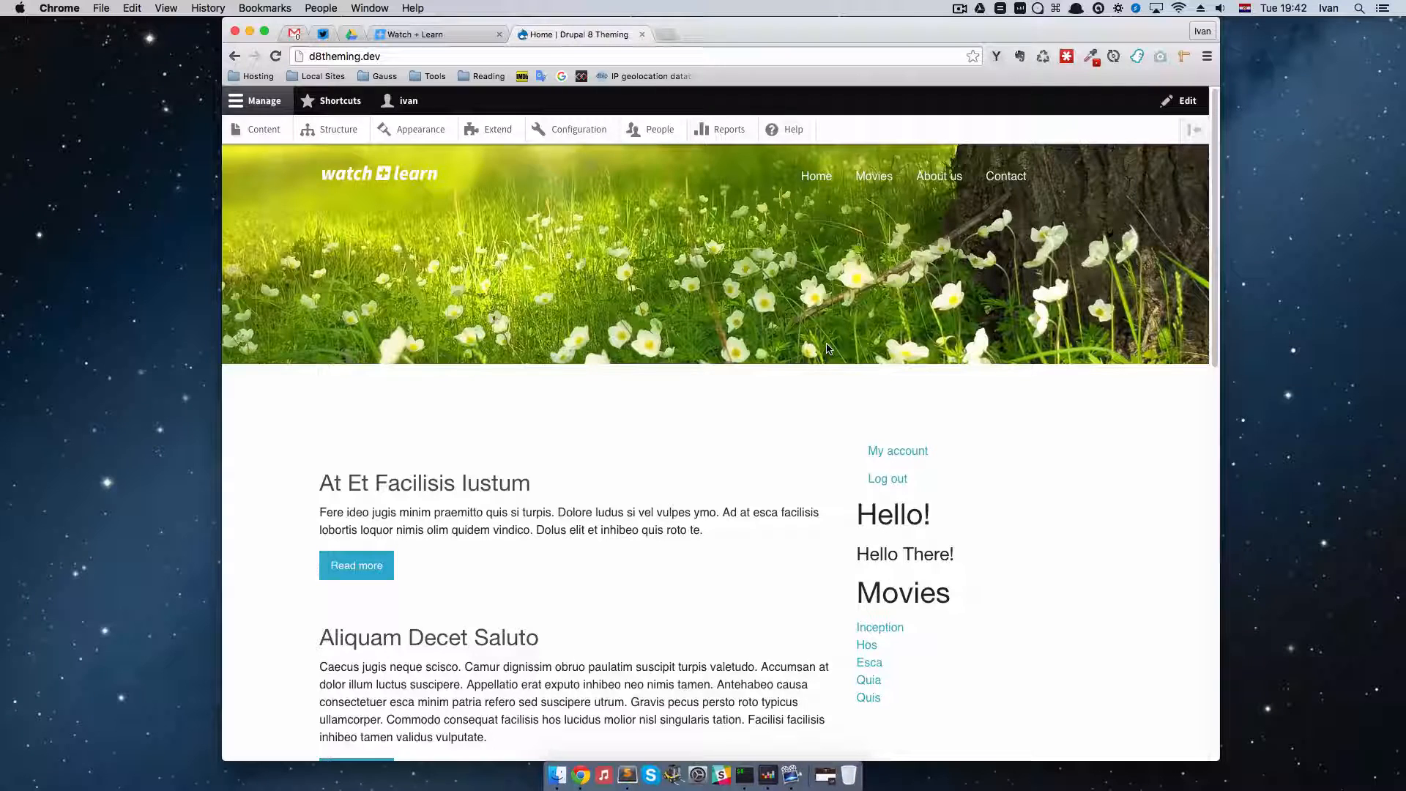
Go to Structure > Views to show the Views administration list
left_click(339, 129)
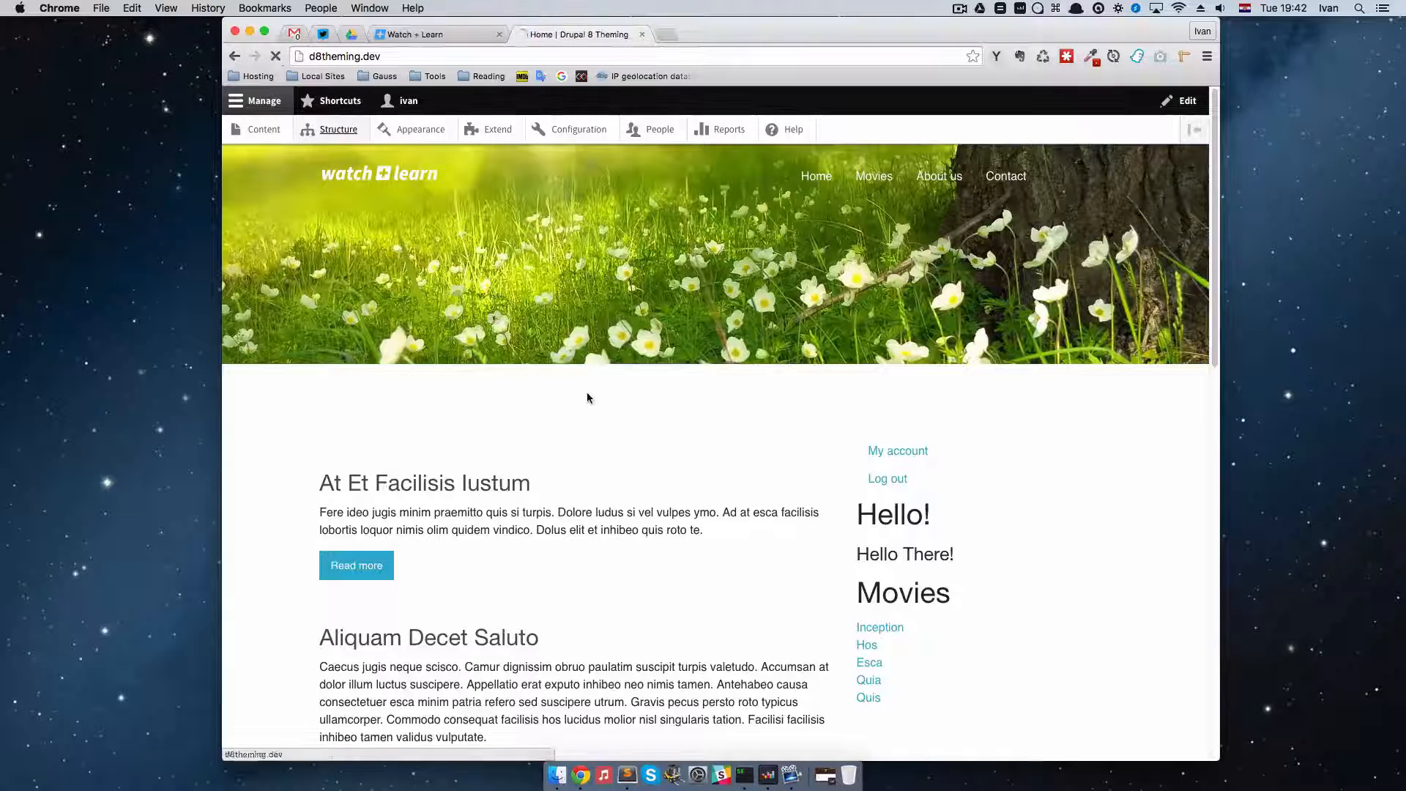
left_click(339, 129)
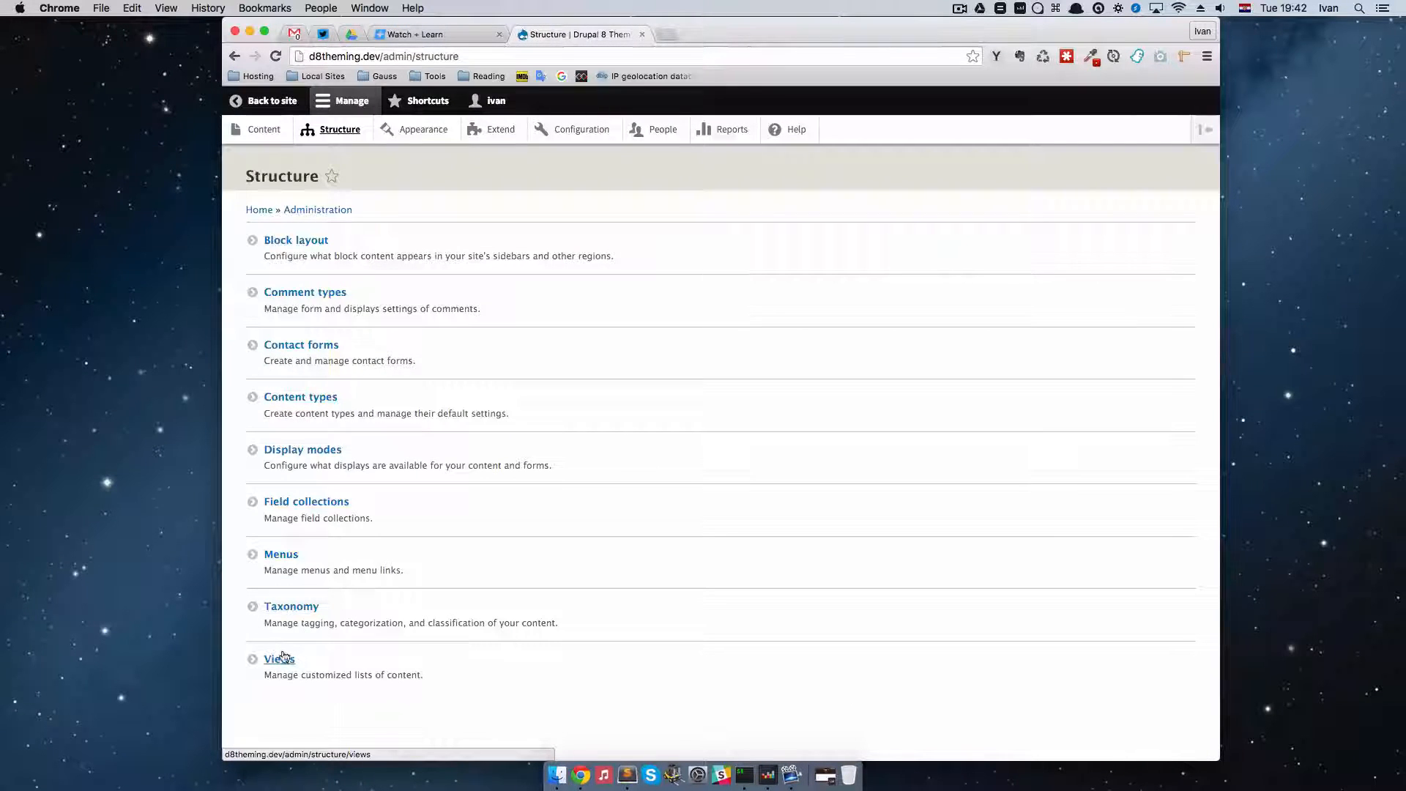
left_click(279, 657)
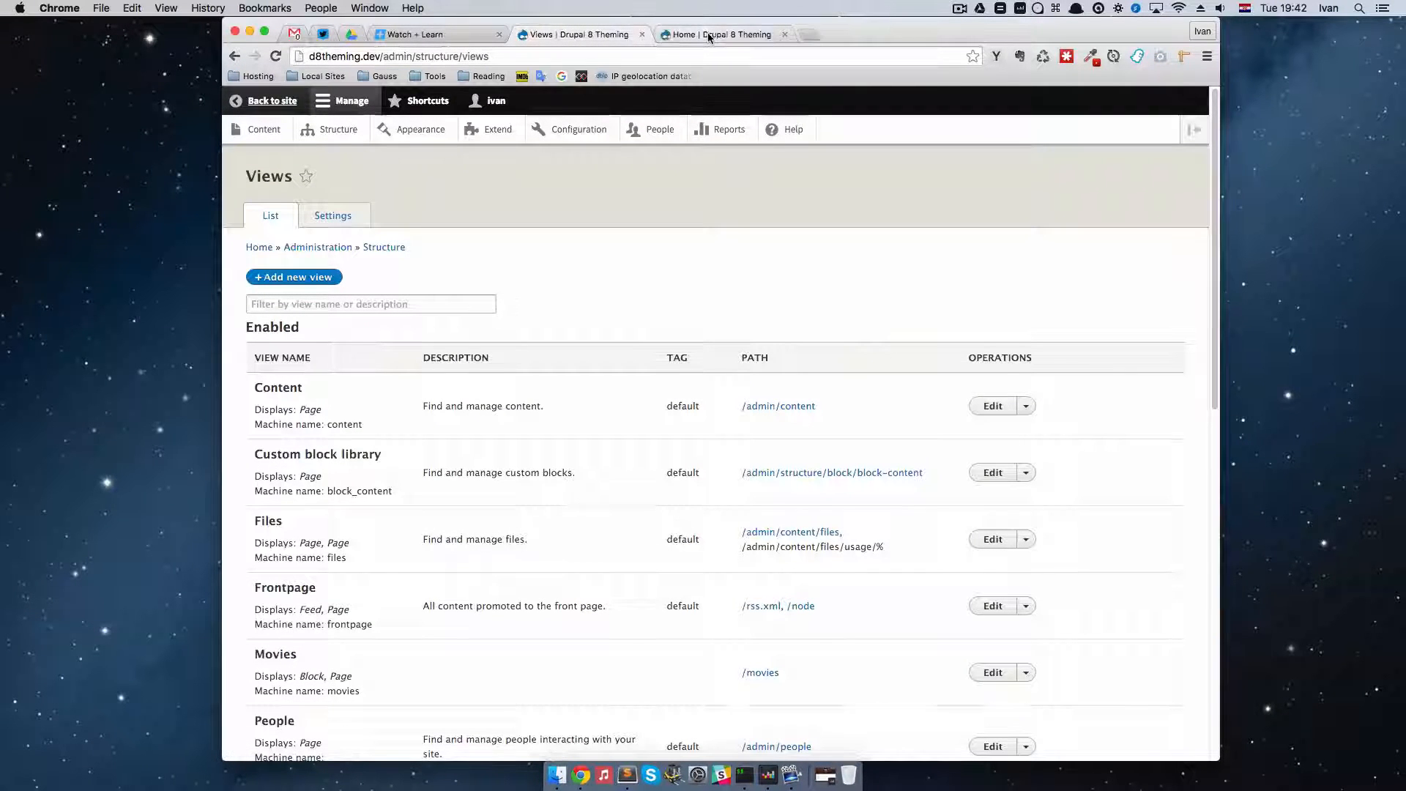
Check the public Movies listing page in the other tab, then return to the Views list
left_click(718, 34)
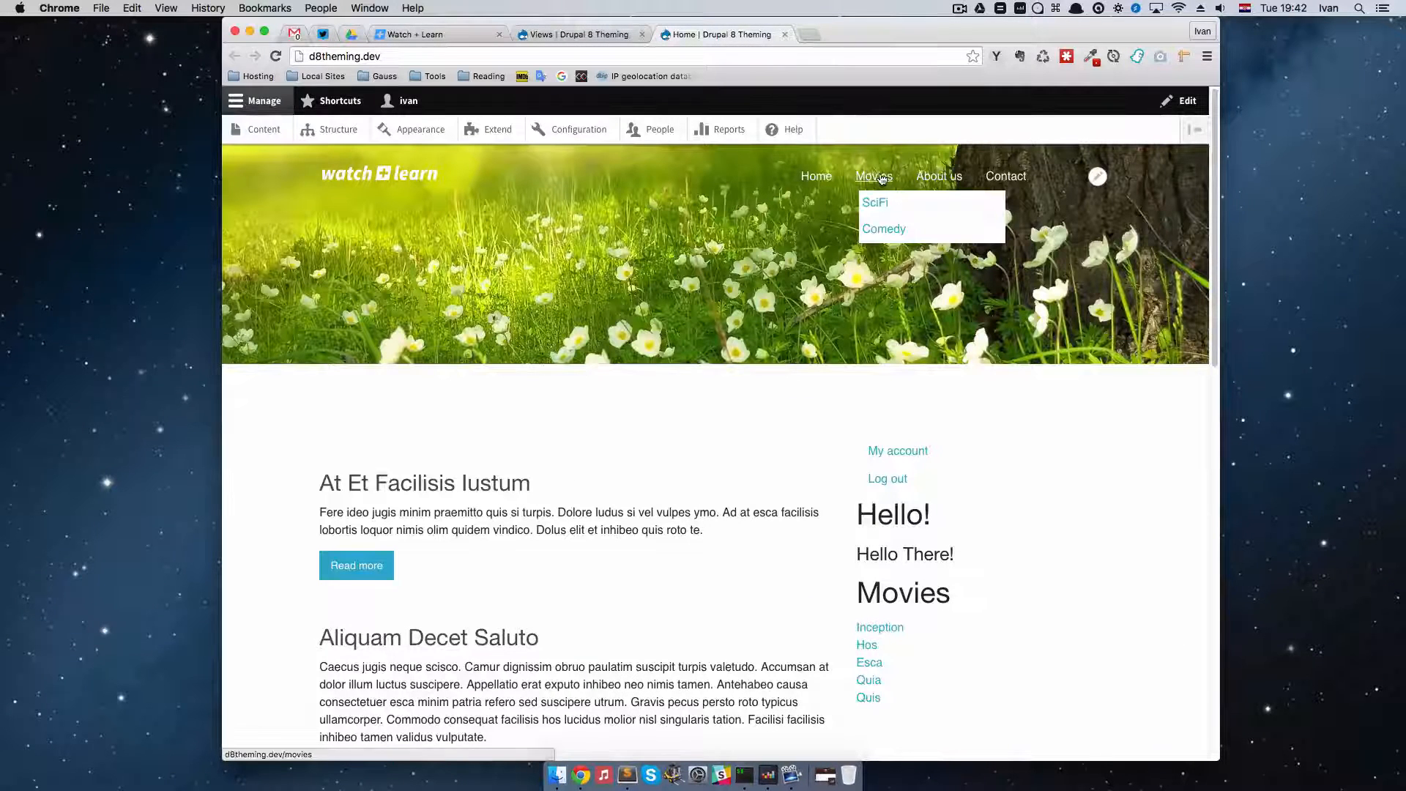
left_click(873, 176)
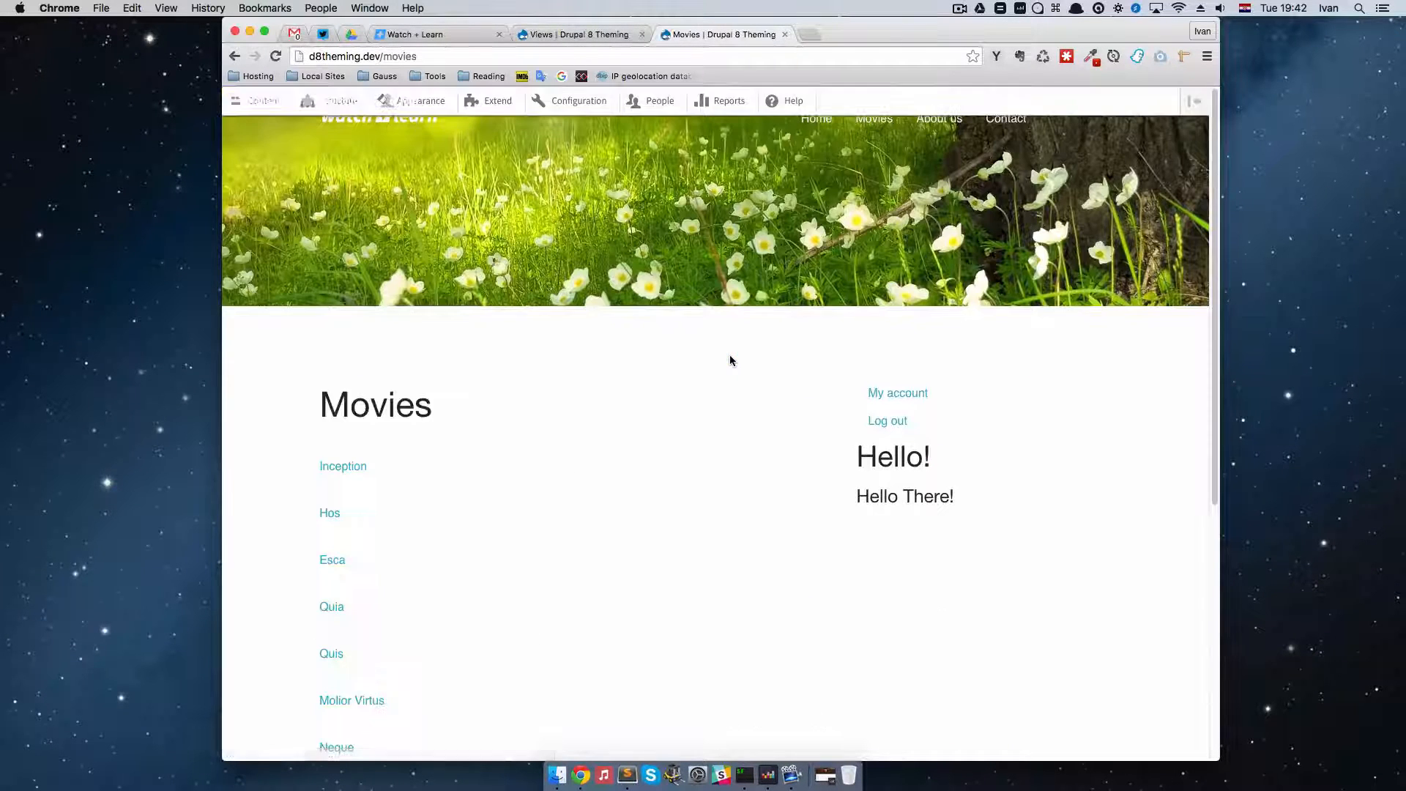
scroll("down", 3)
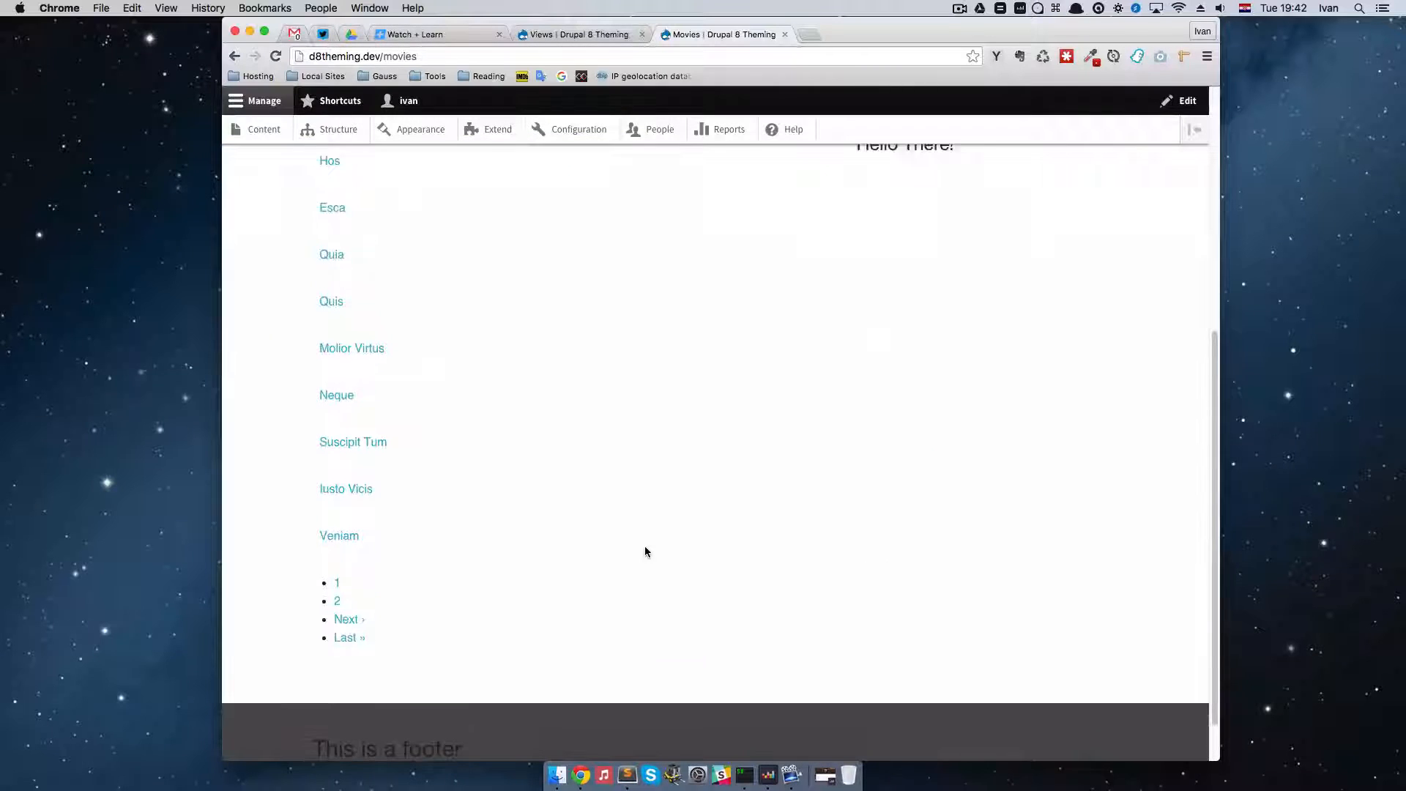
scroll("up", 3)
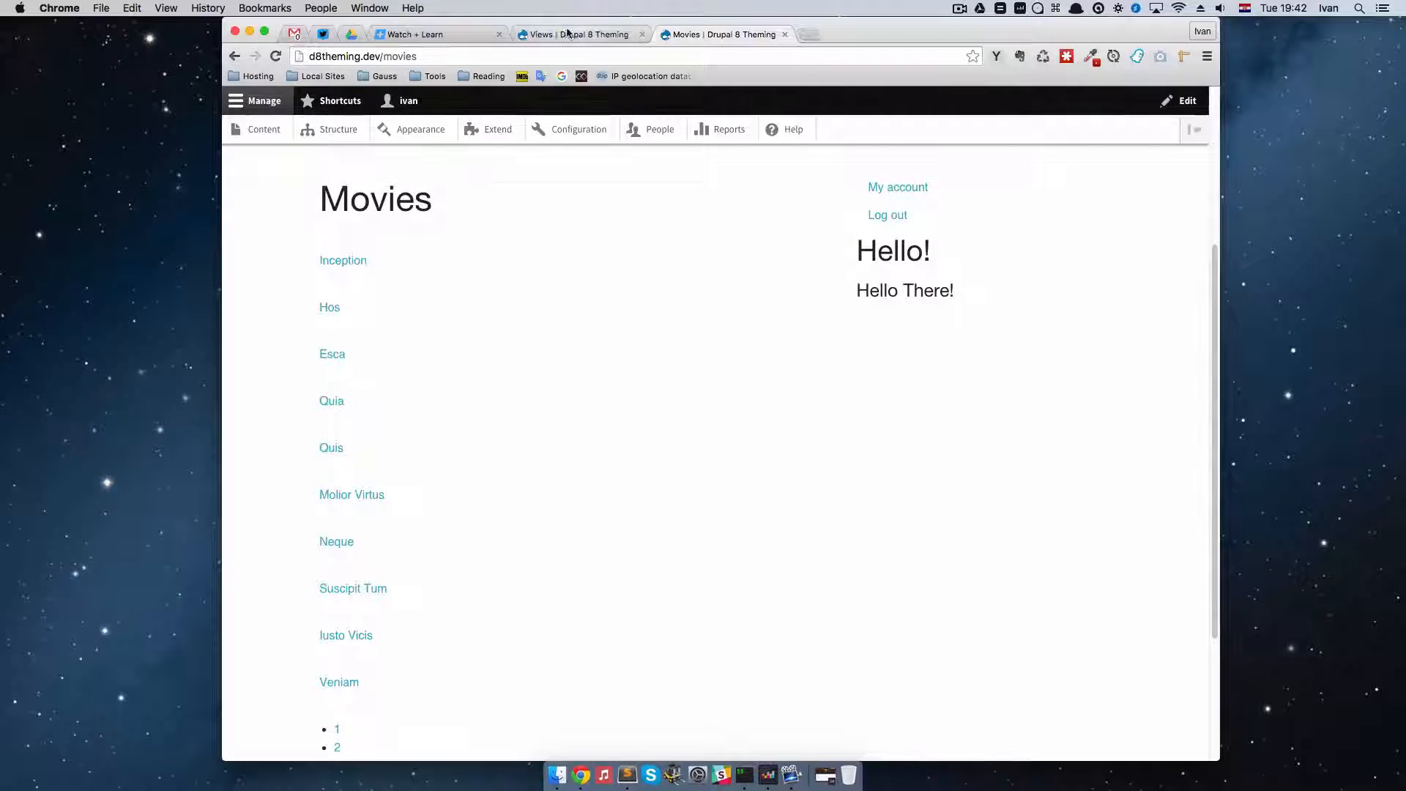
left_click(579, 34)
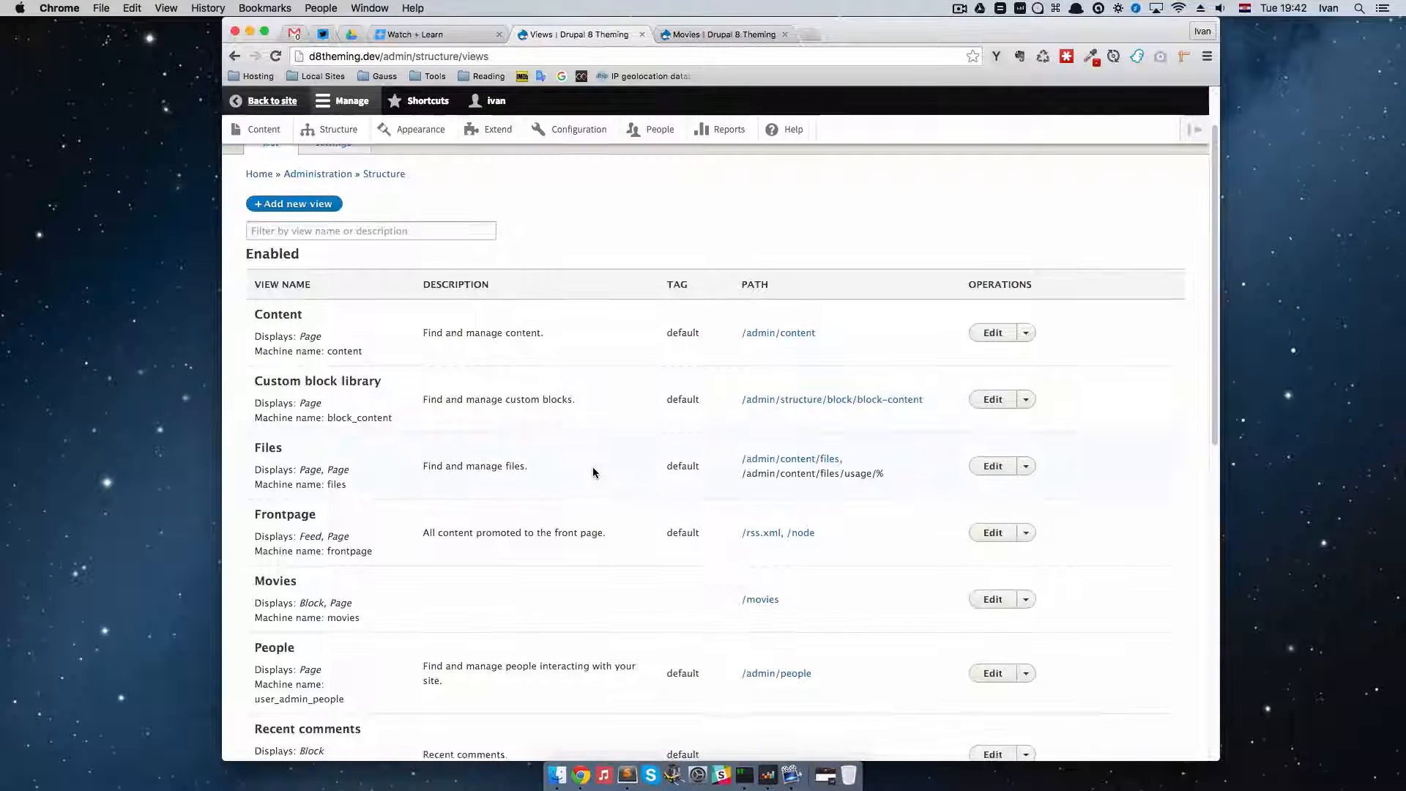
scroll("down", 3)
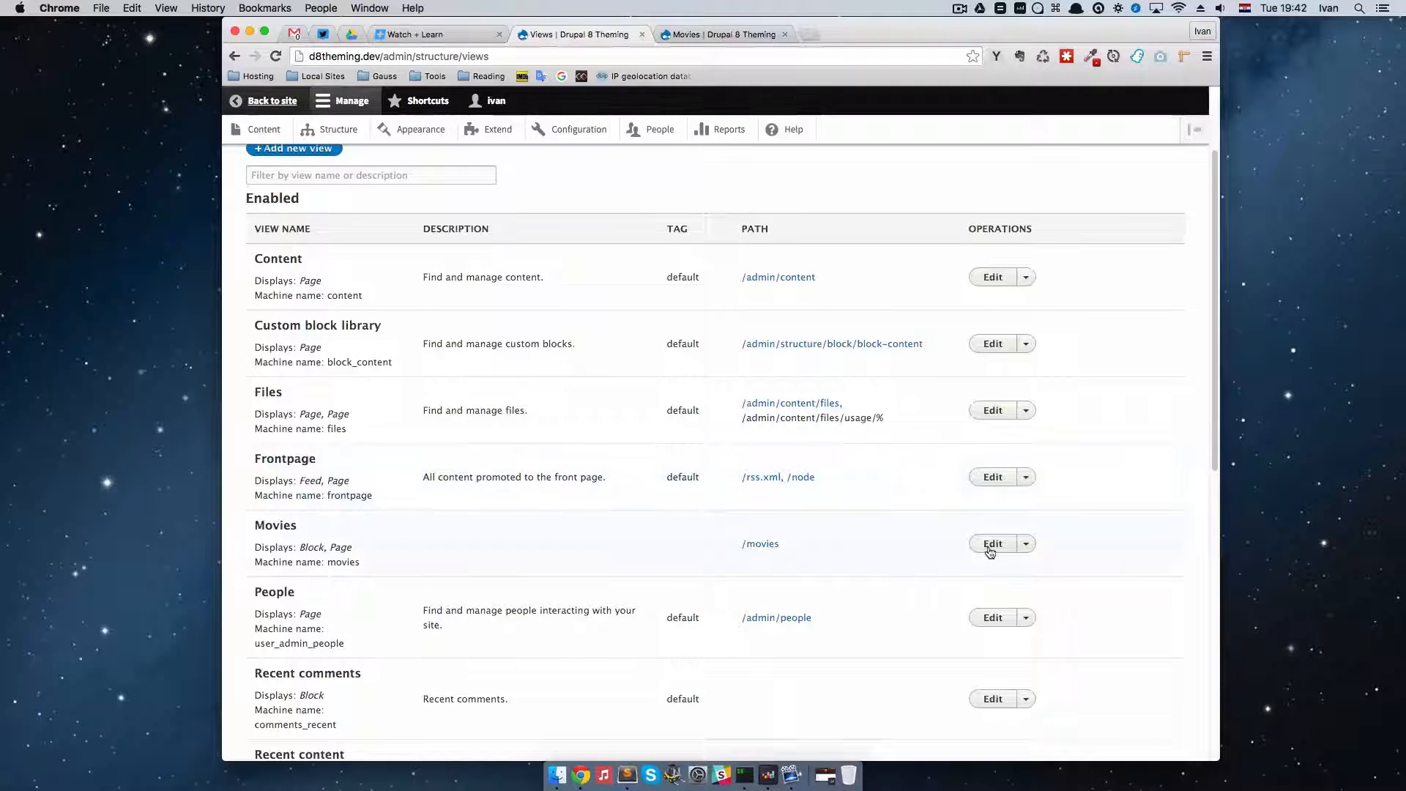
Edit the Movies view, then inspect the public Movies page's views-row markup in DevTools
left_click(992, 544)
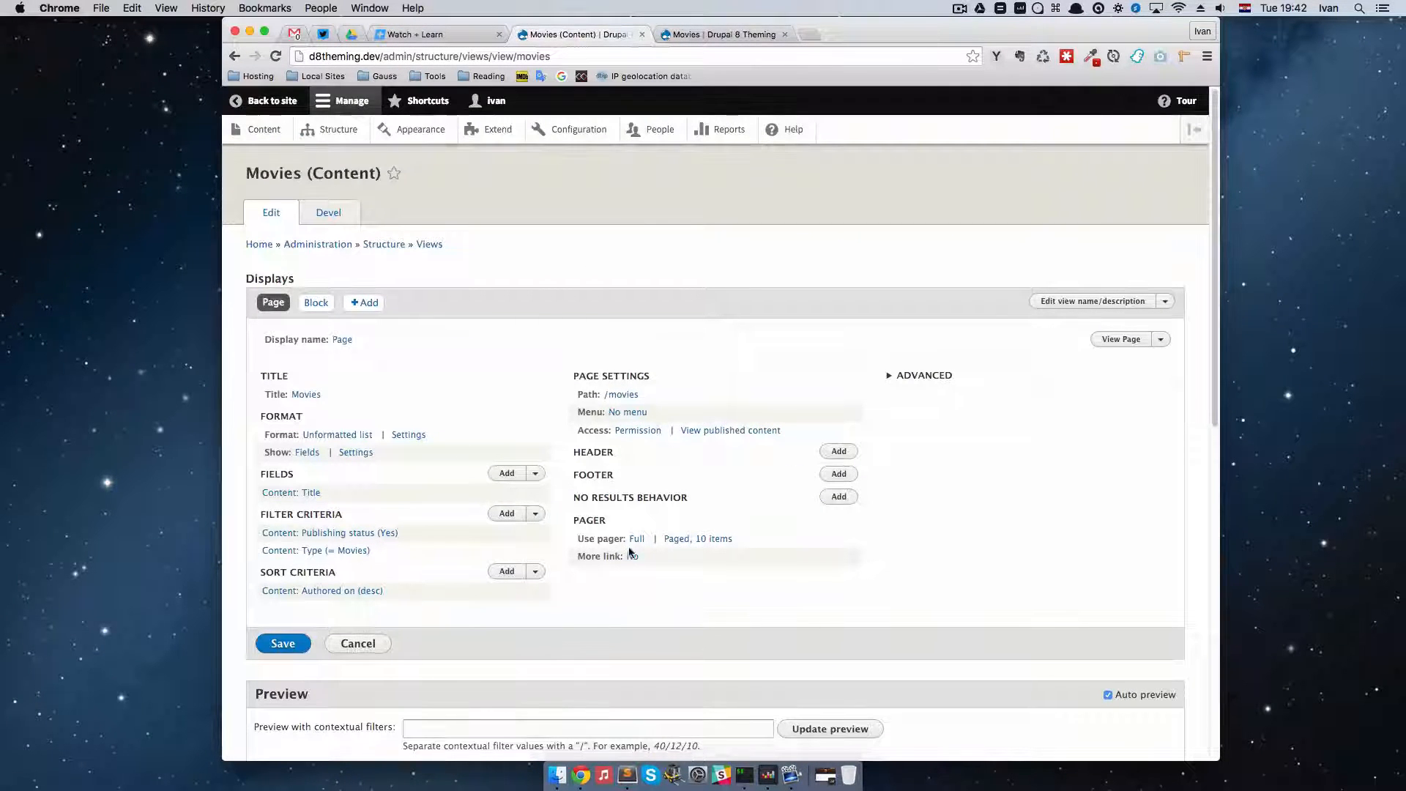
scroll("up", 3)
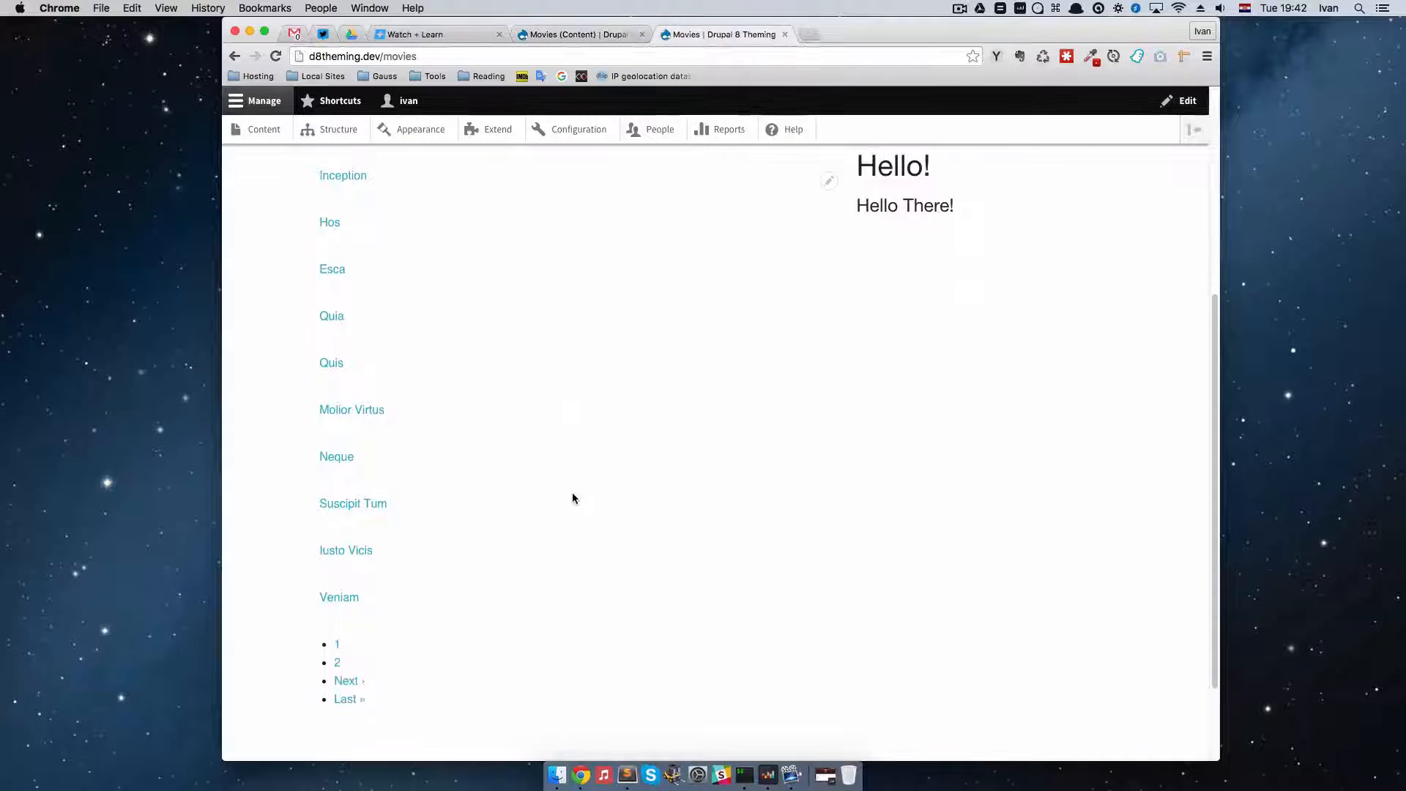
scroll("up", 3)
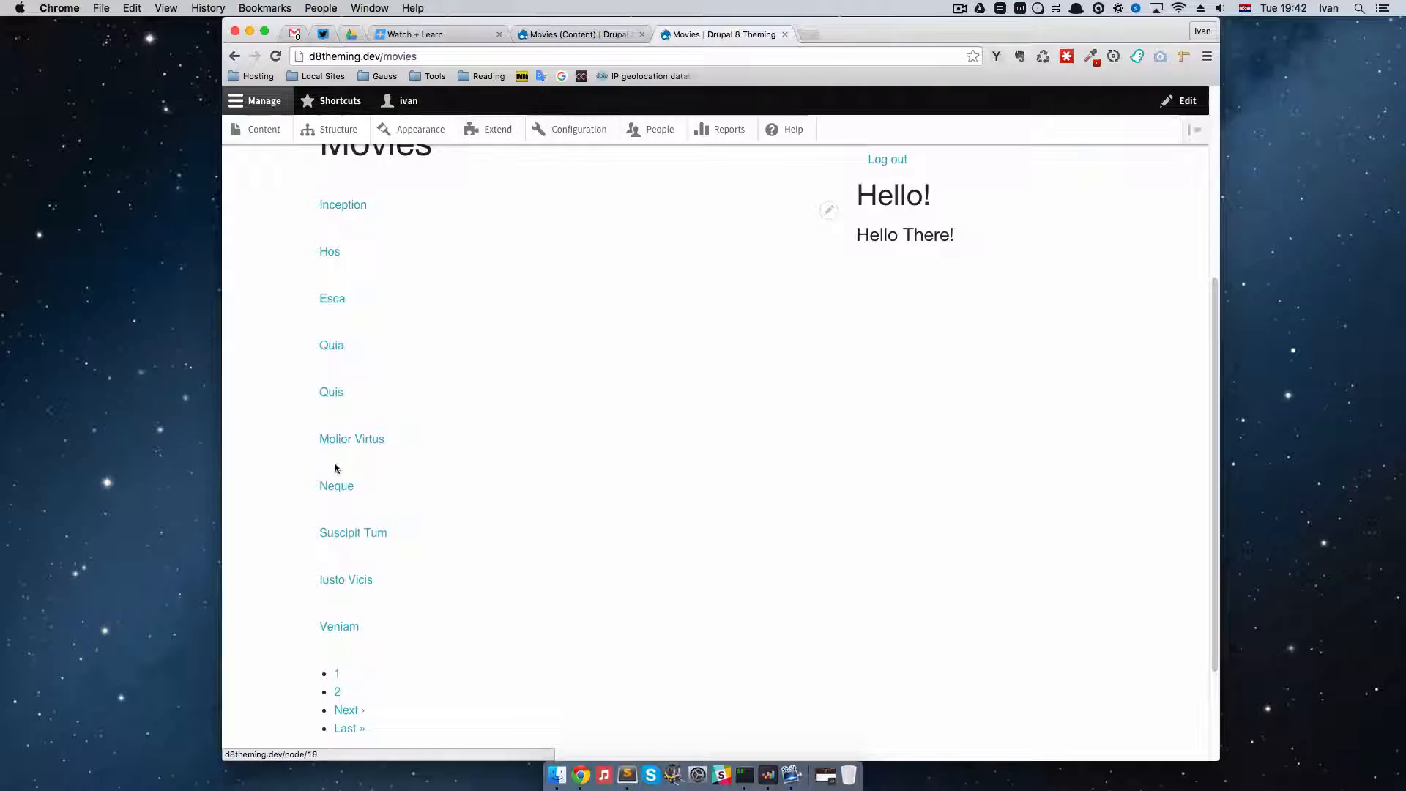
scroll("up", 3)
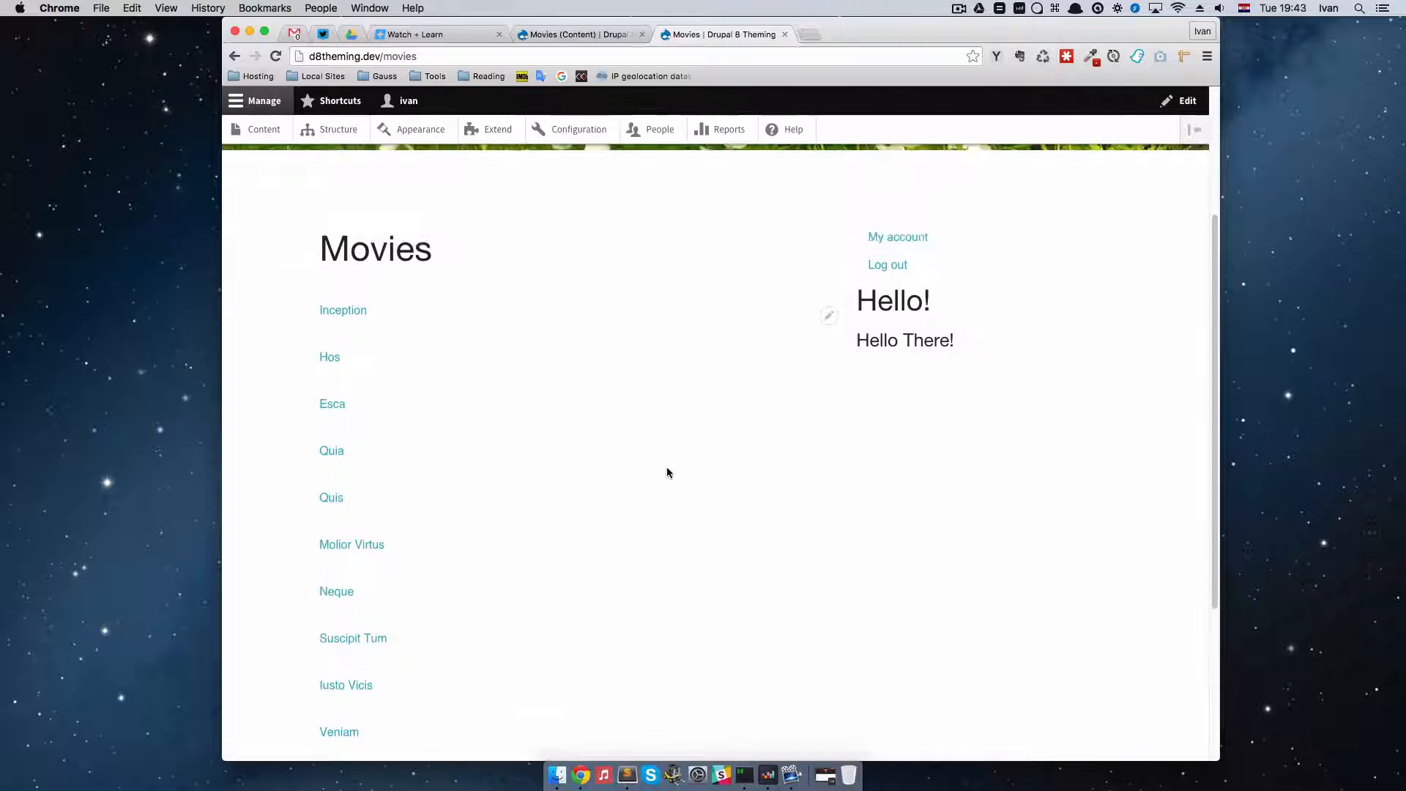
scroll("up", 3)
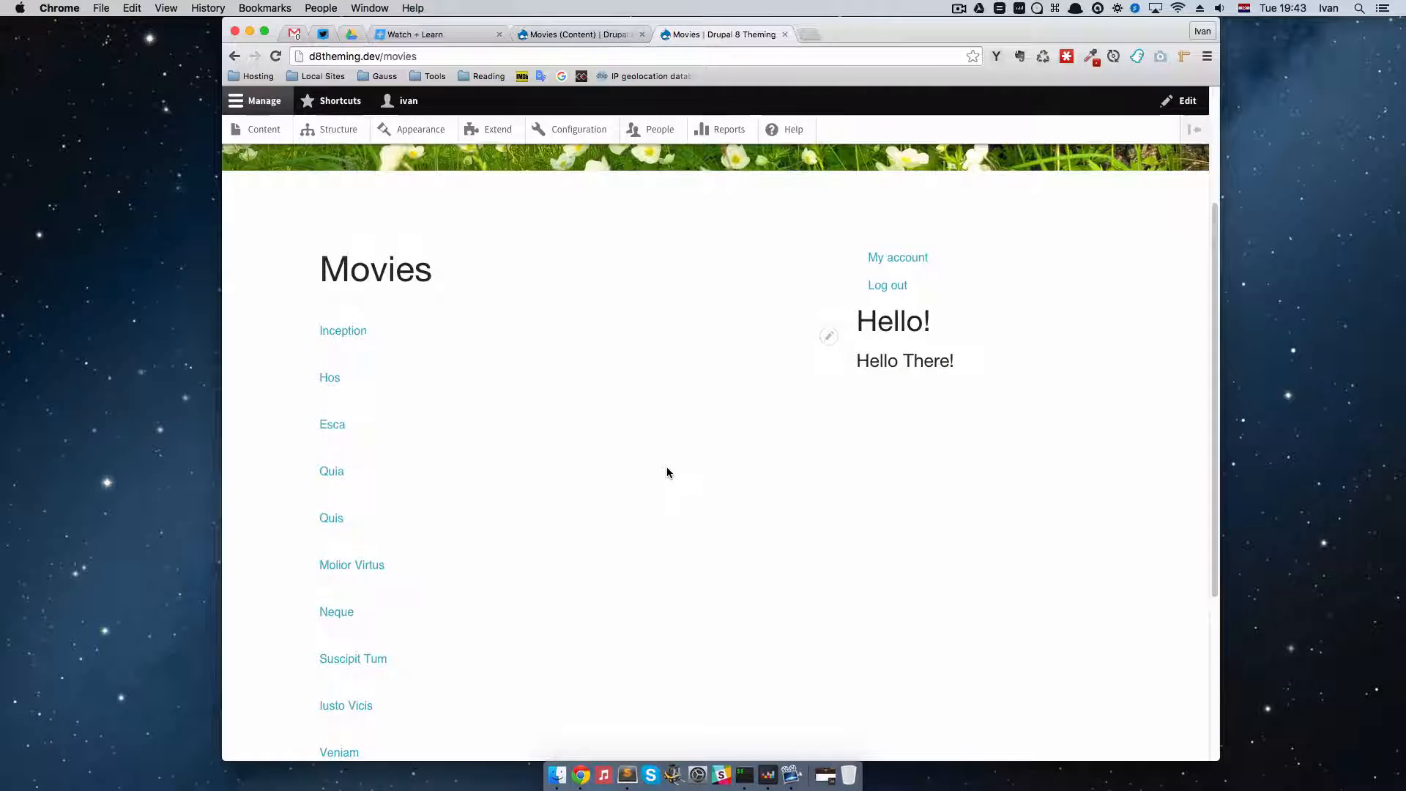
key("F12")
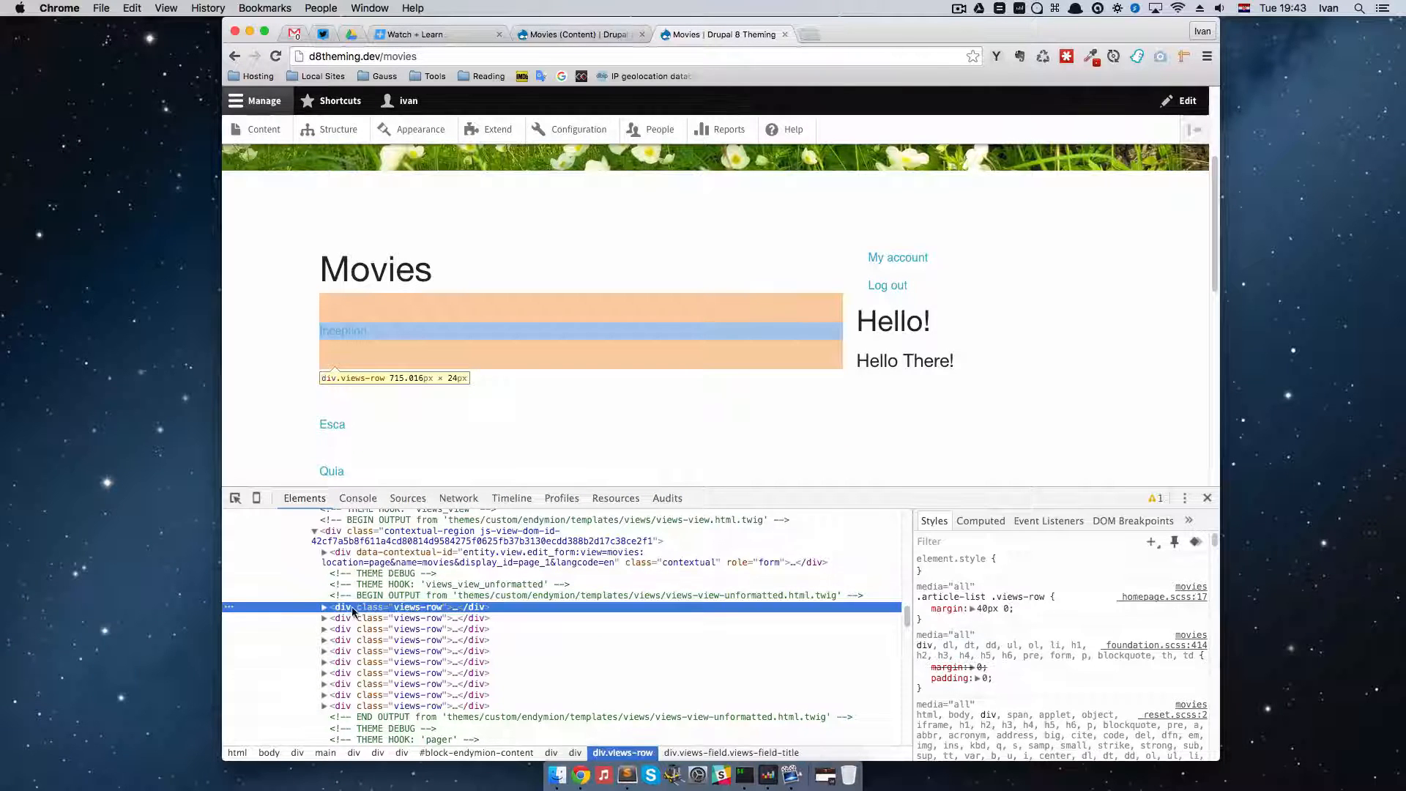
mouse_move(445, 613)
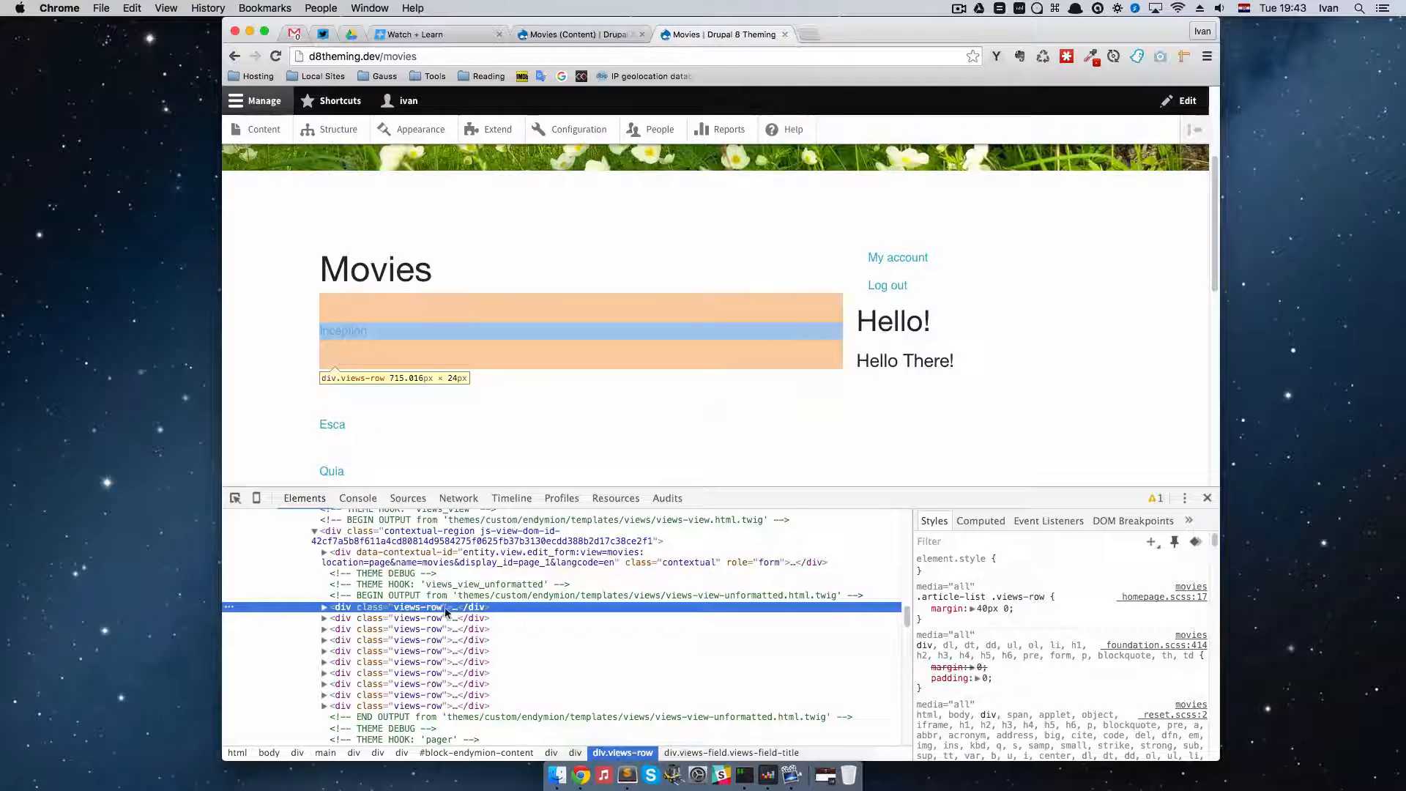
Expand the first div.views-row and its span.field-content to reveal the title anchor
left_click(324, 607)
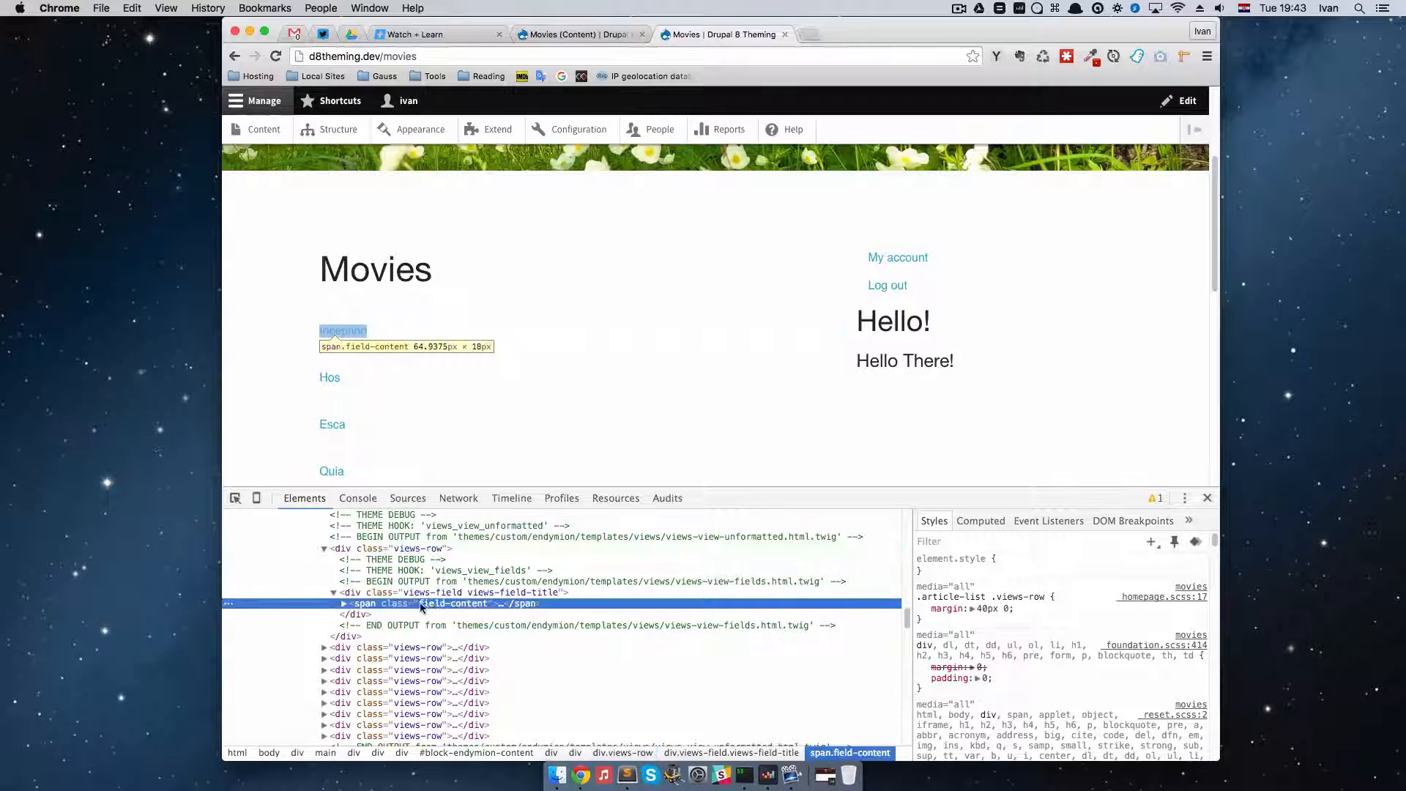
left_click(343, 602)
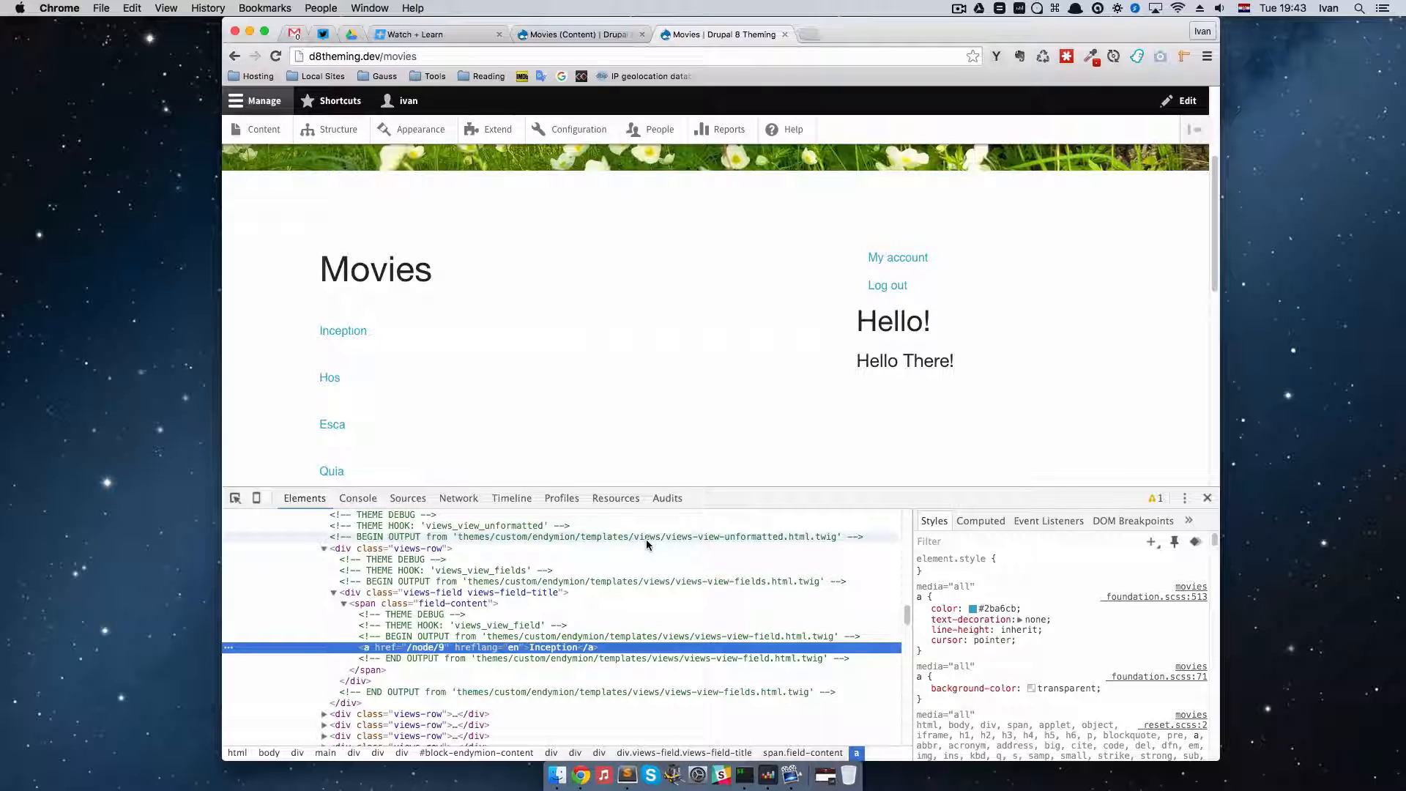
mouse_move(680, 589)
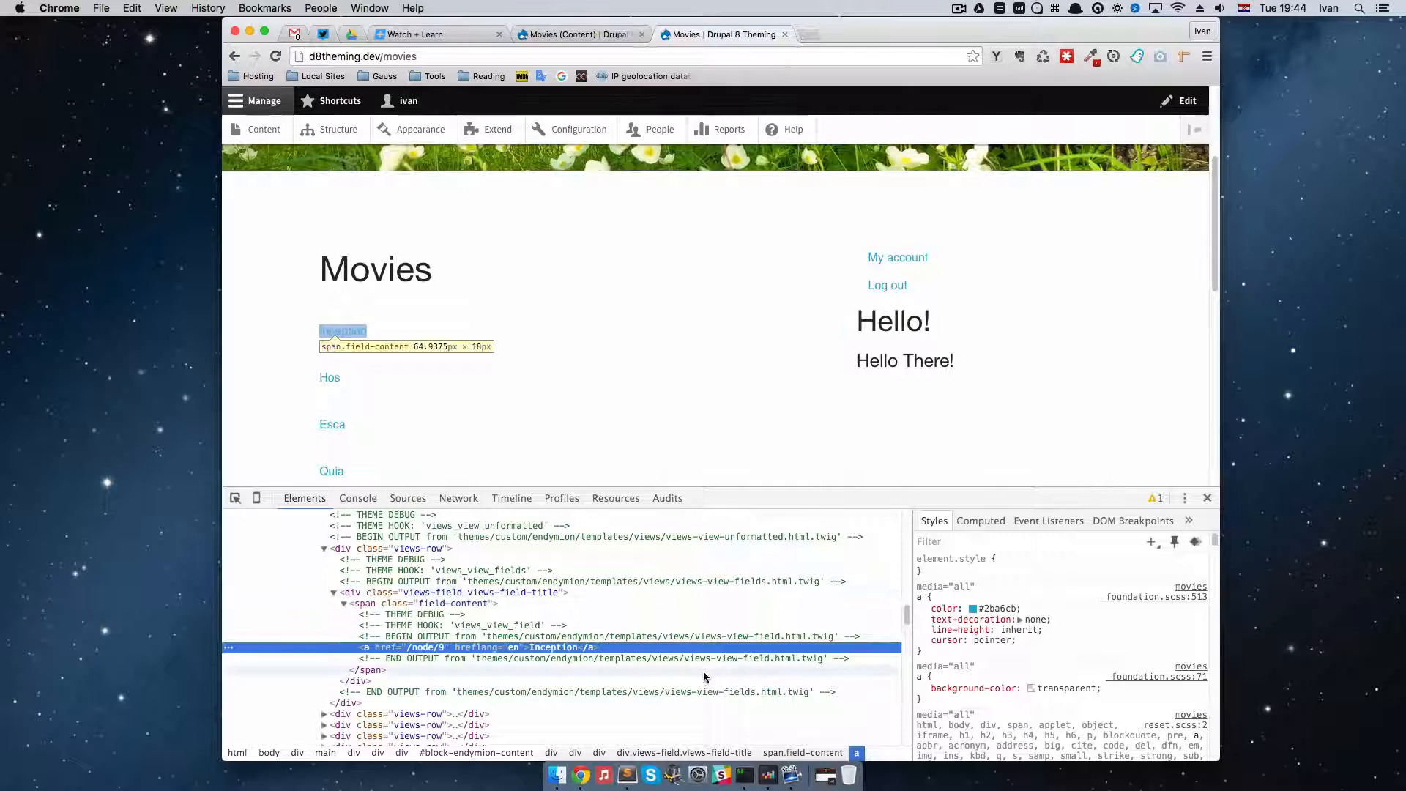
mouse_move(728, 129)
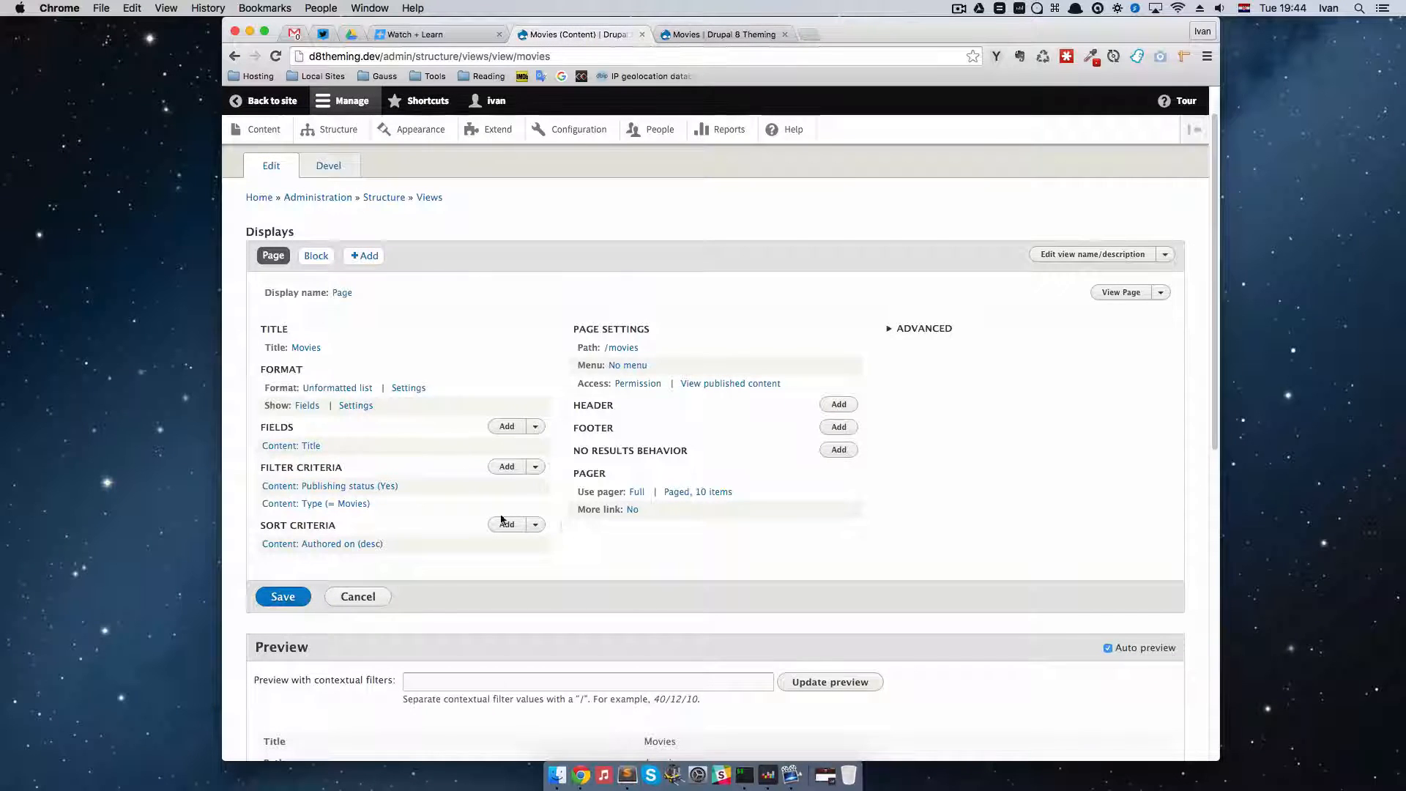
mouse_move(609, 540)
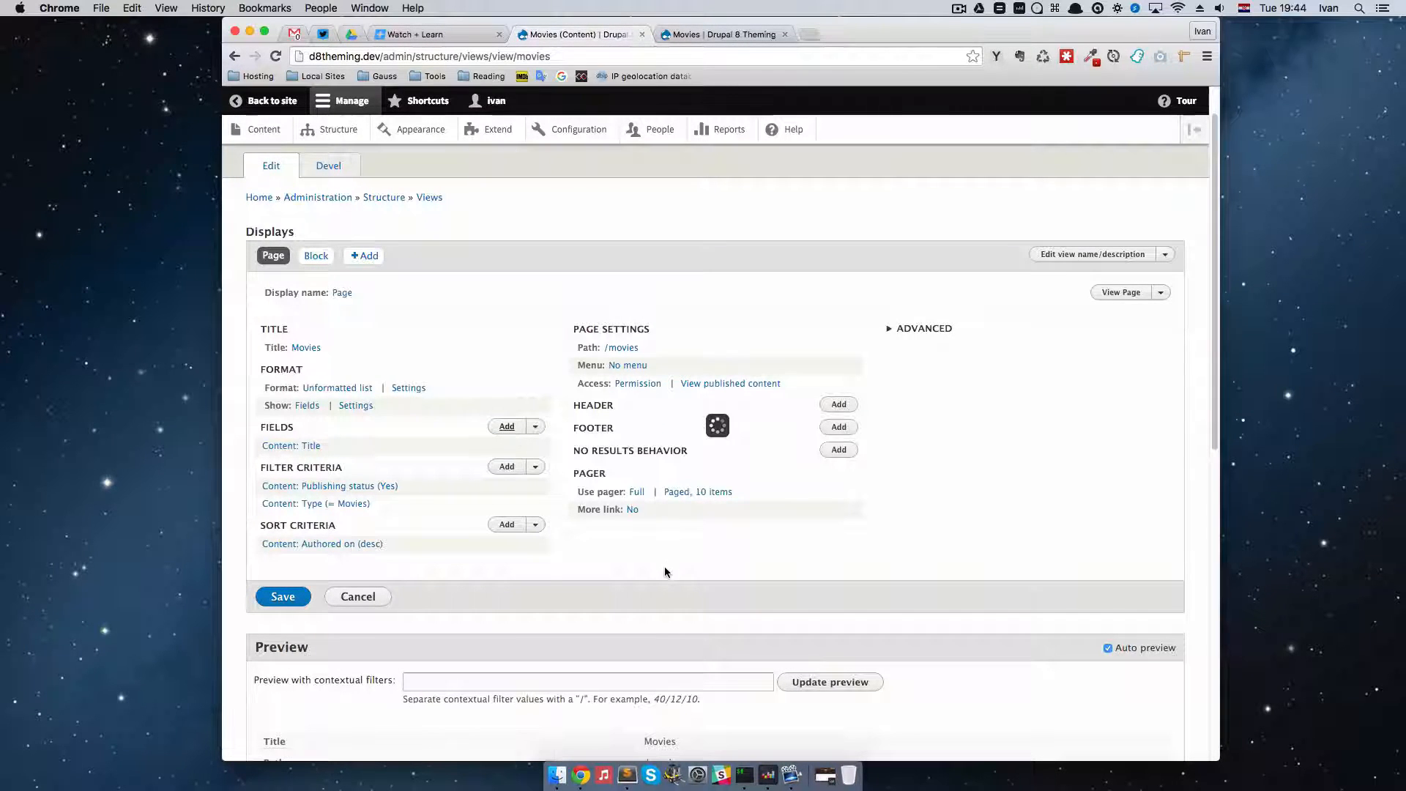
Add the Movie poster field to the view, shown as a 100×100 thumbnail
left_click(507, 426)
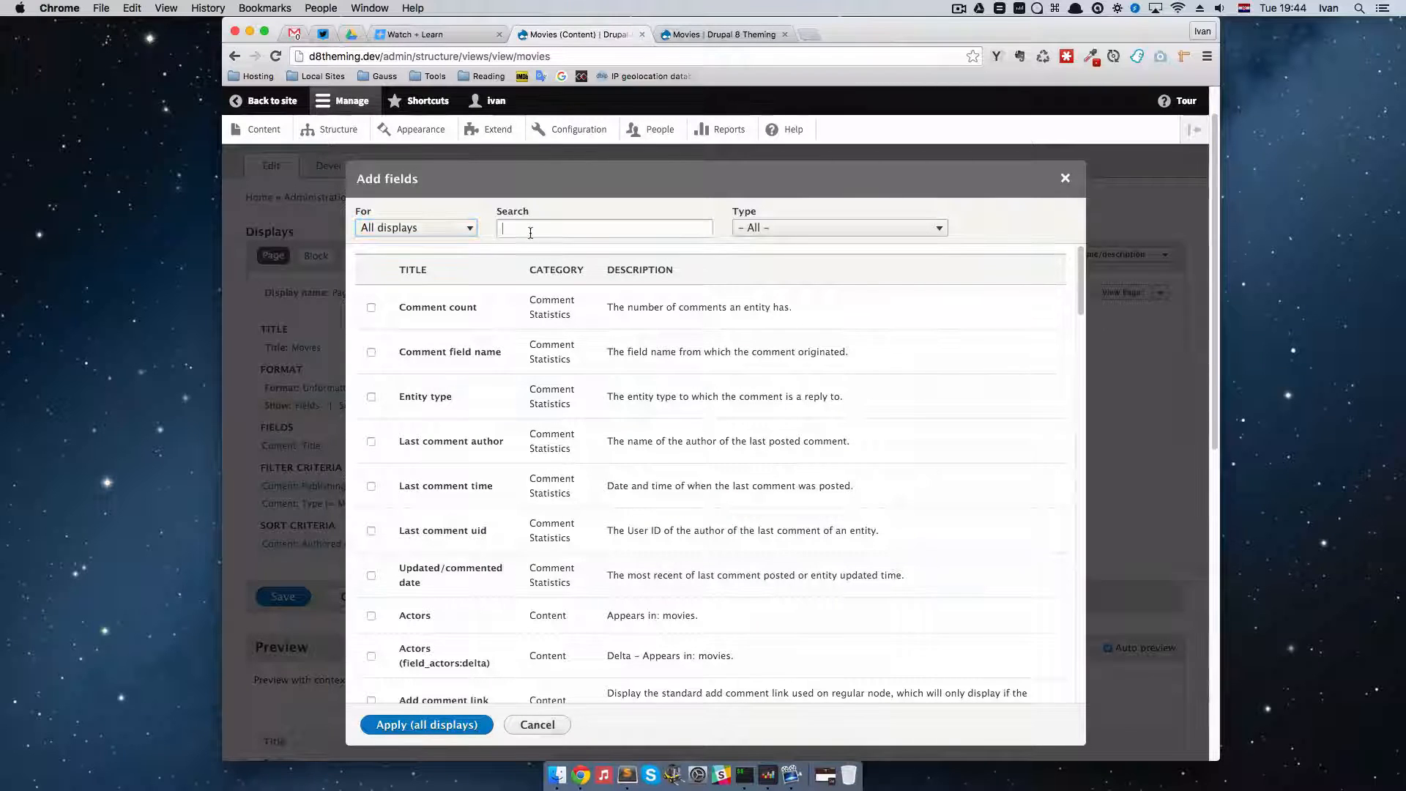
left_click(605, 227)
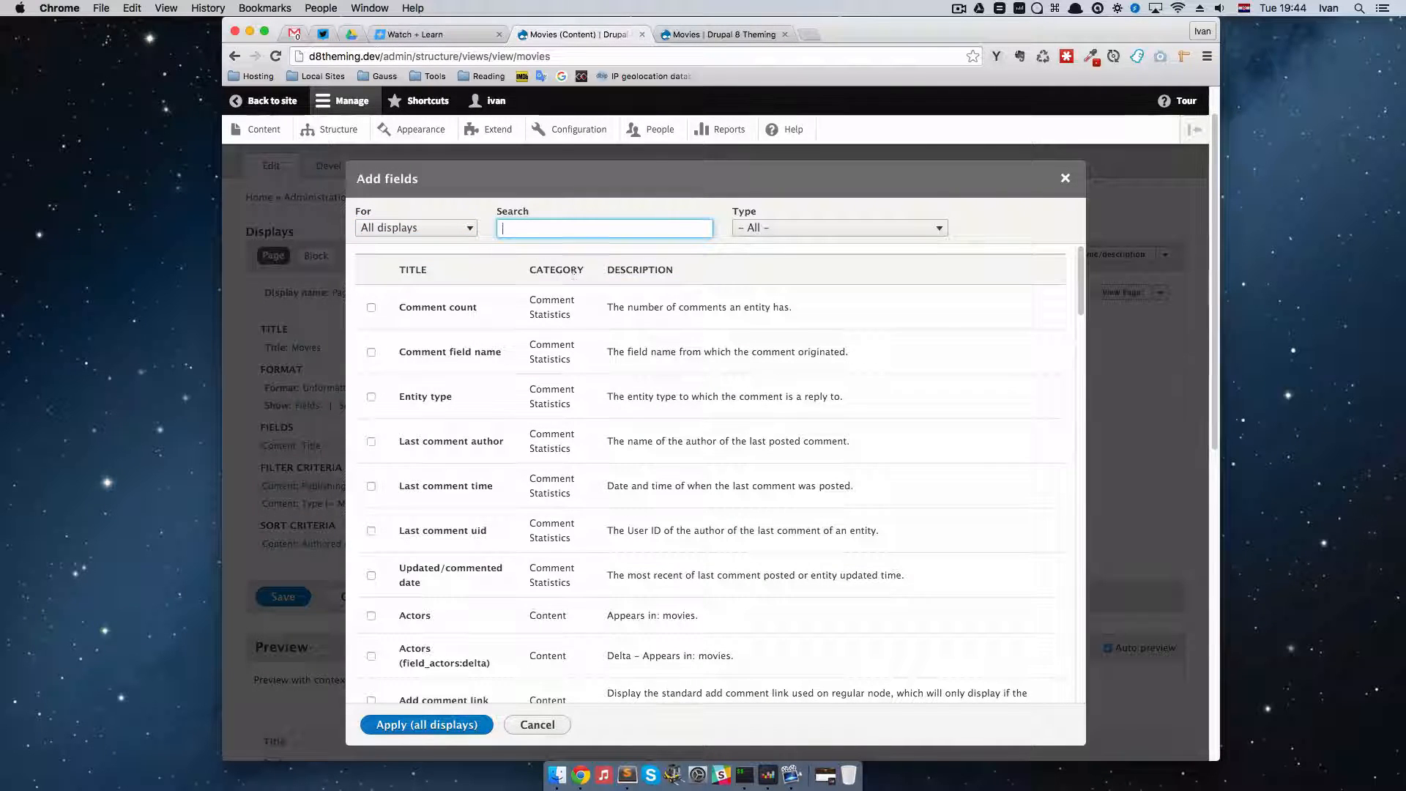
type("poster")
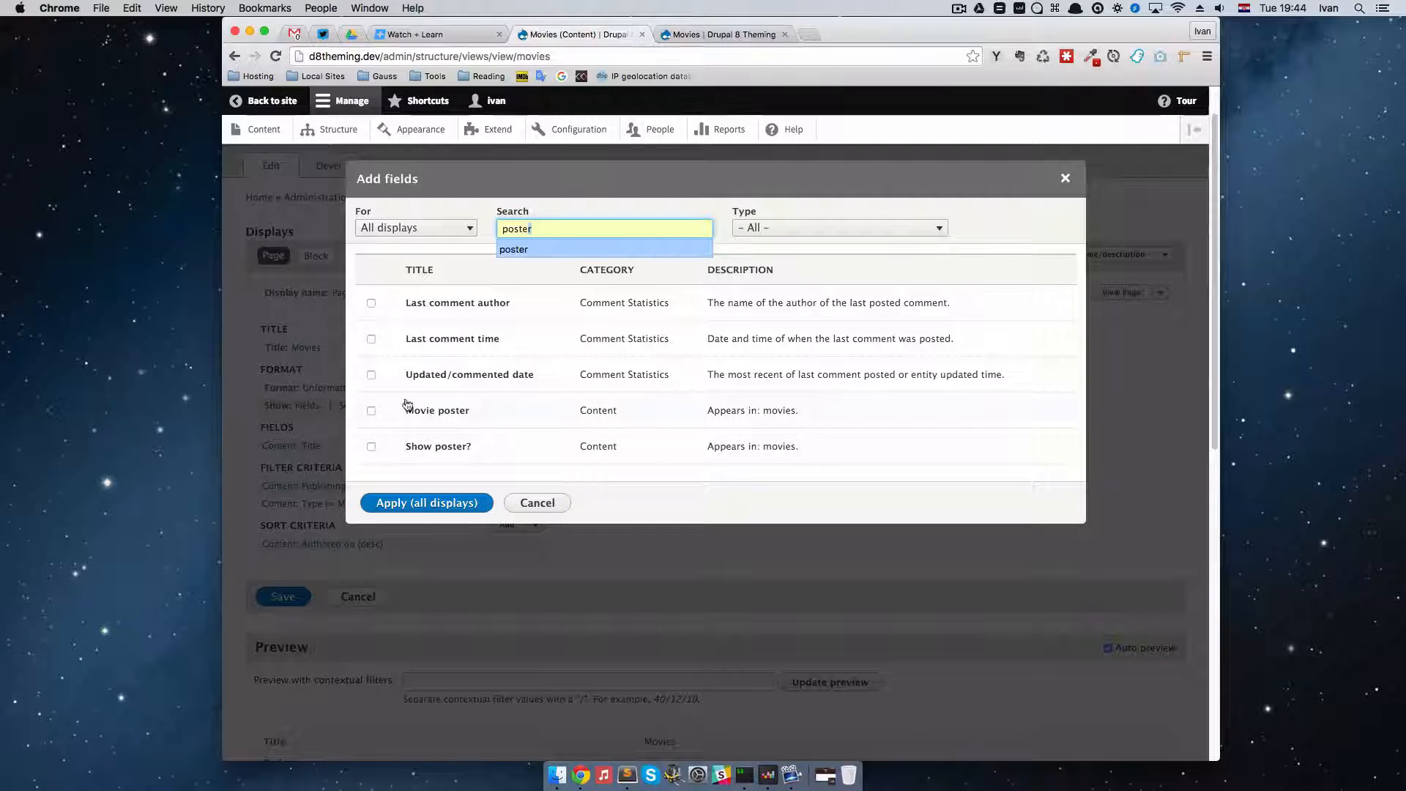
left_click(370, 410)
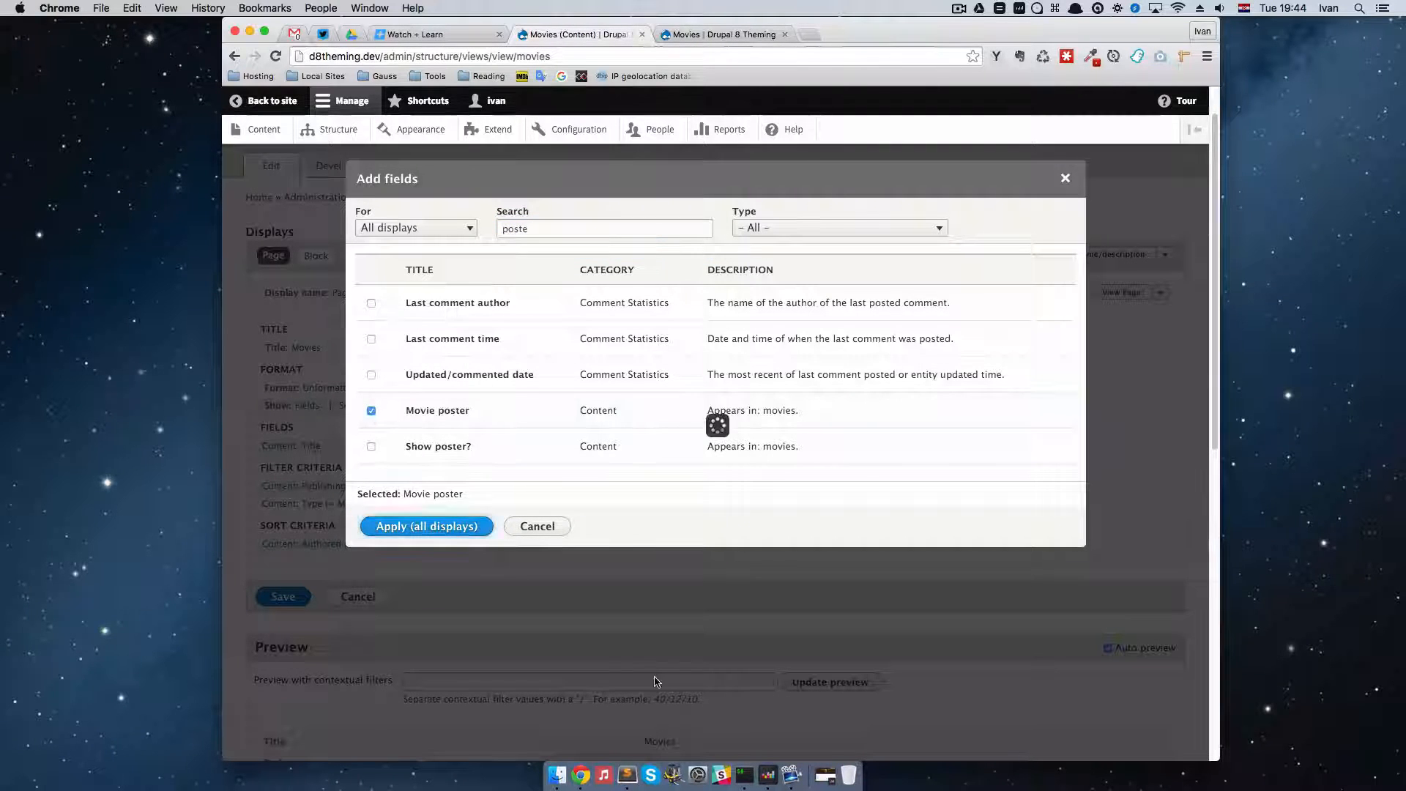
left_click(426, 526)
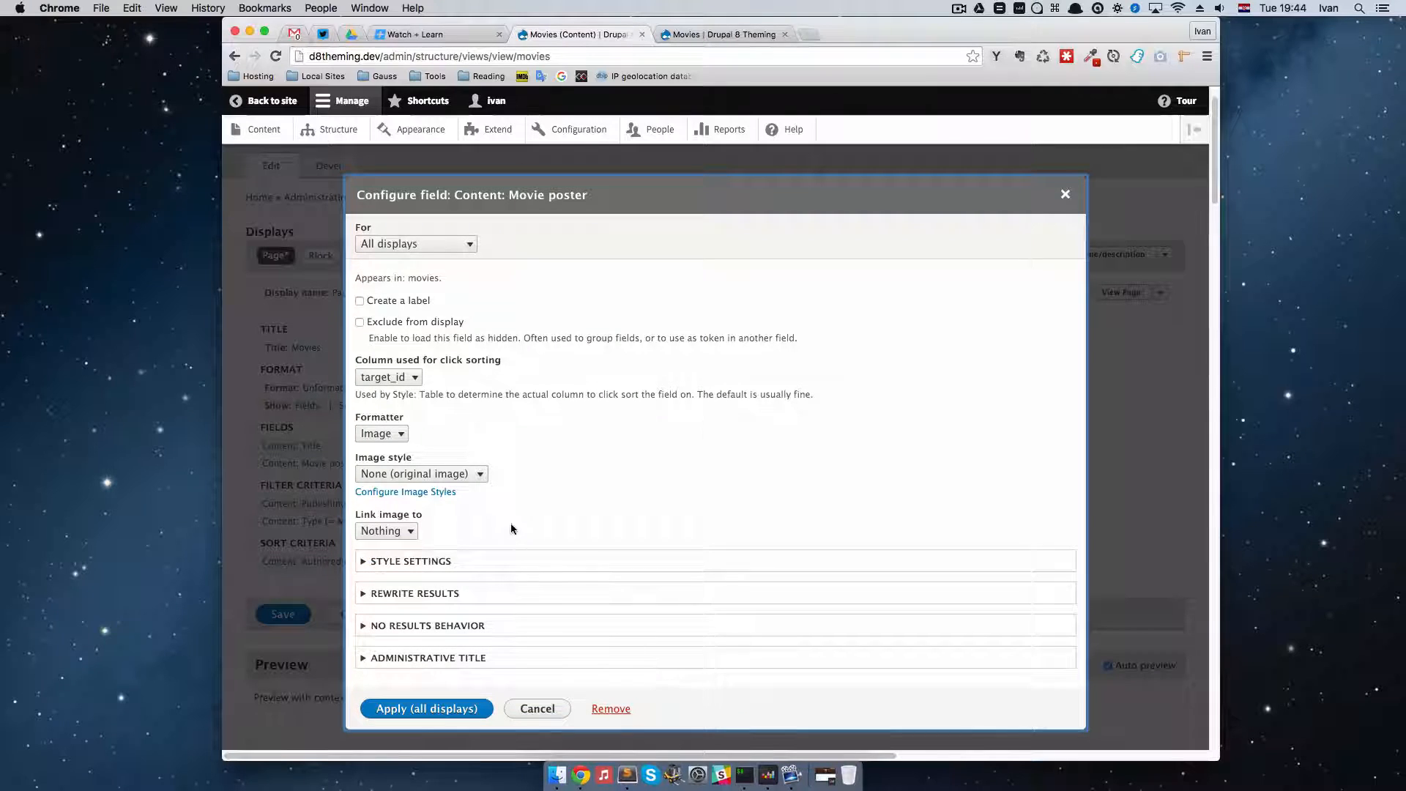
left_click(421, 473)
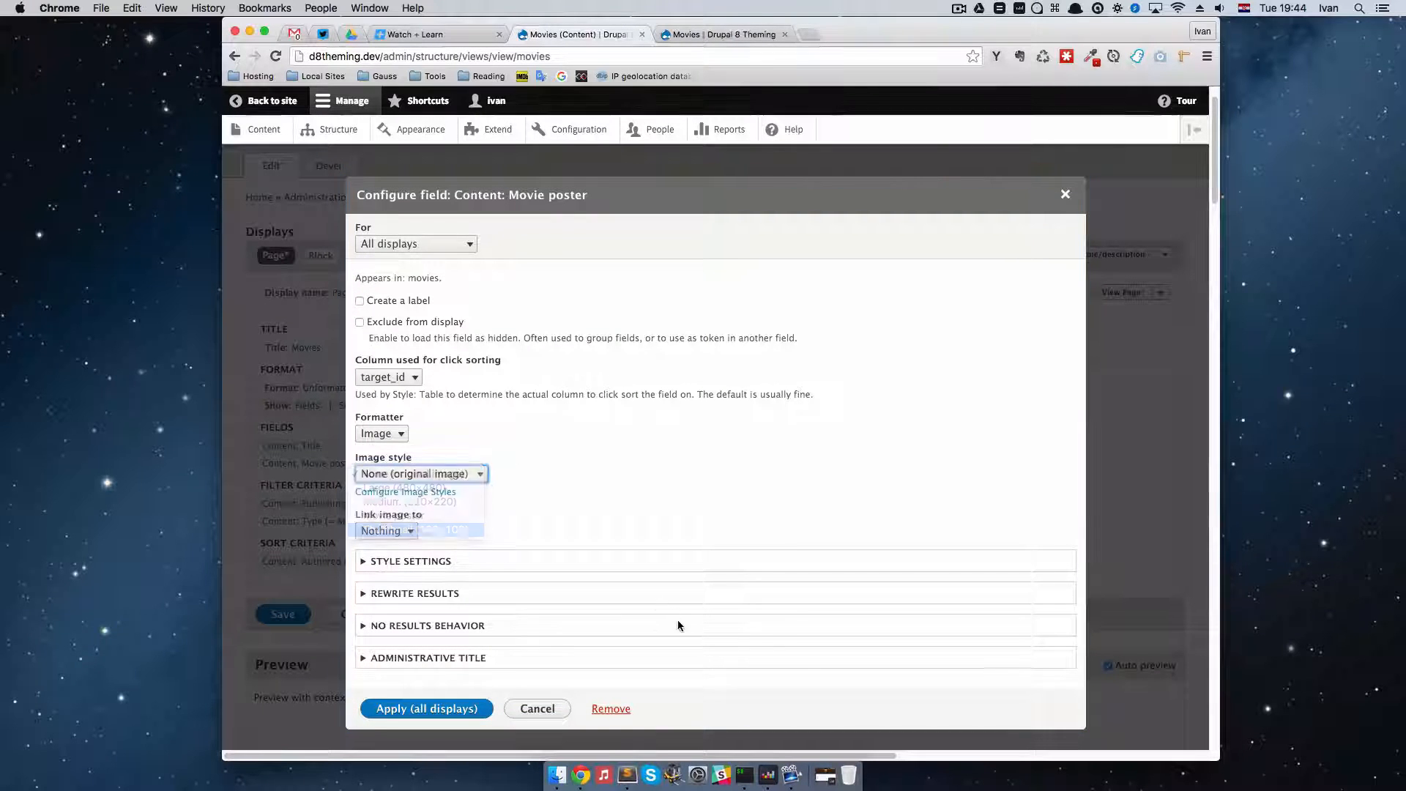
left_click(417, 489)
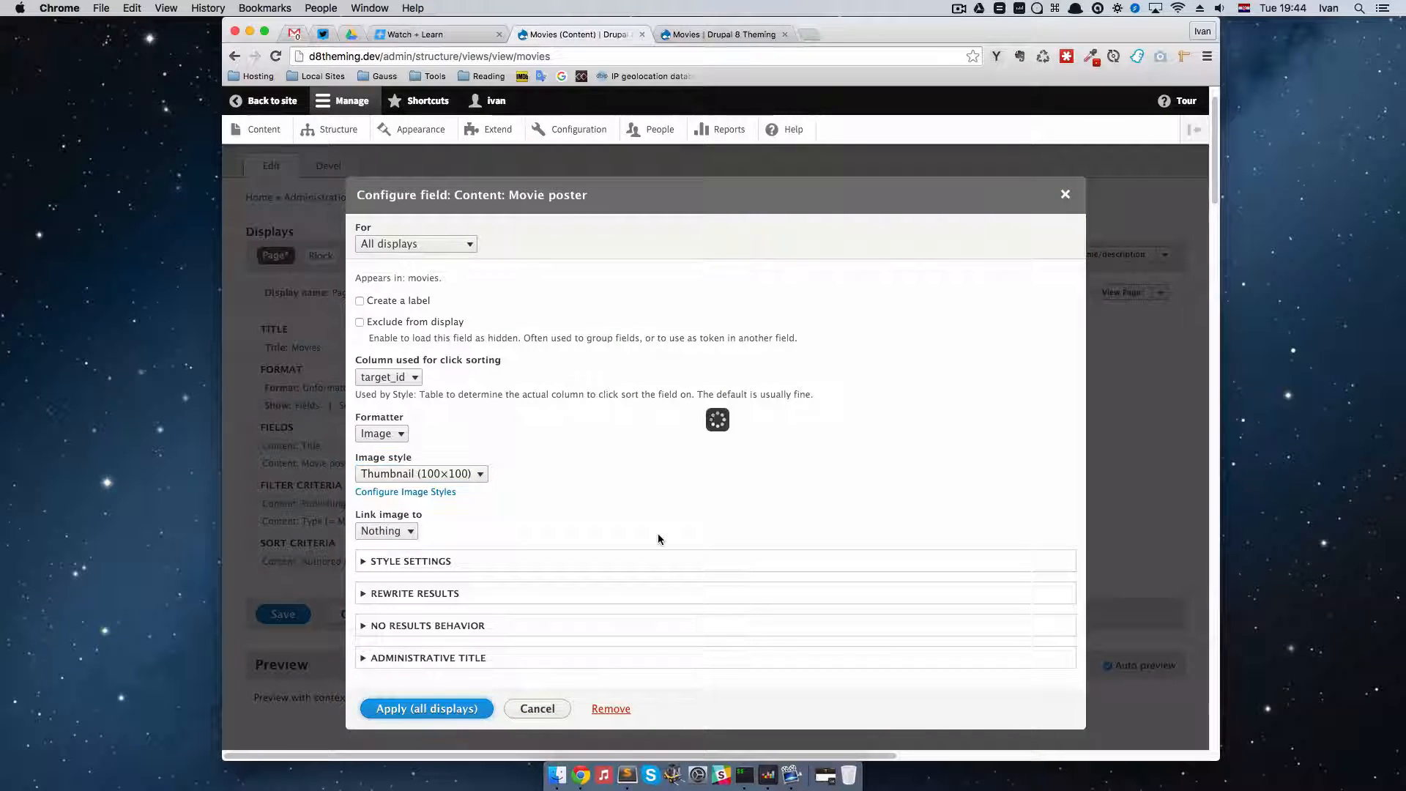
left_click(426, 709)
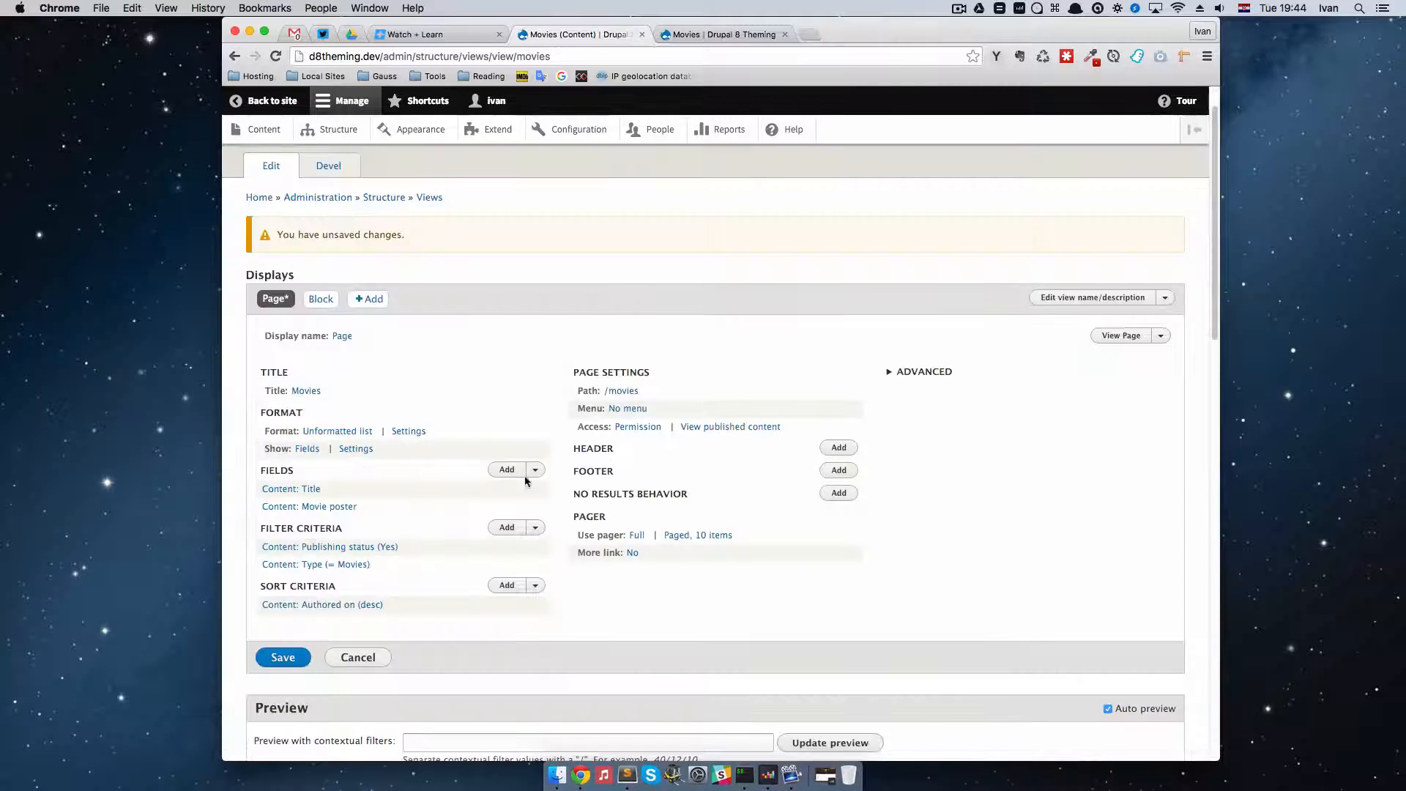
Add the Body field to the view with the Trimmed formatter limited to 300 characters
left_click(506, 469)
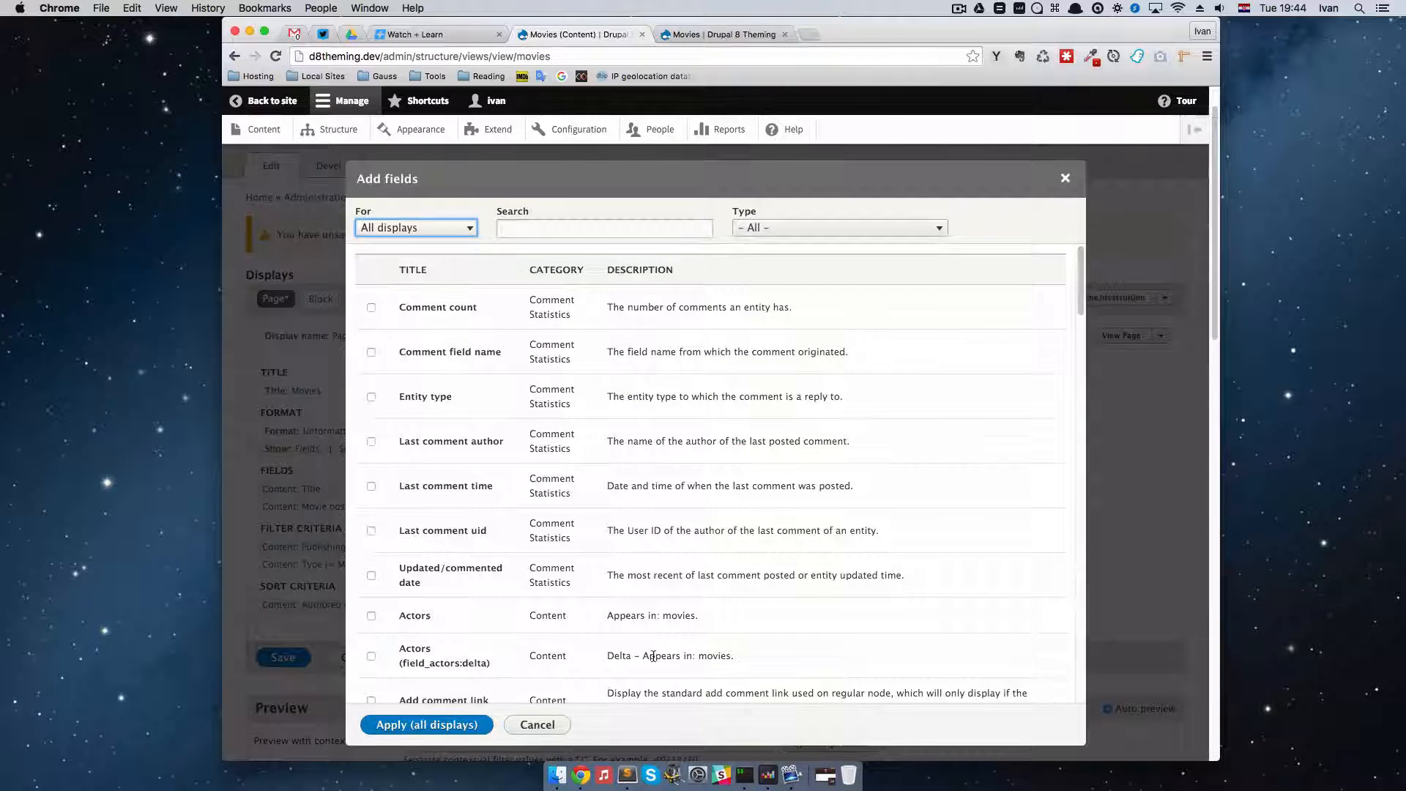
type("body")
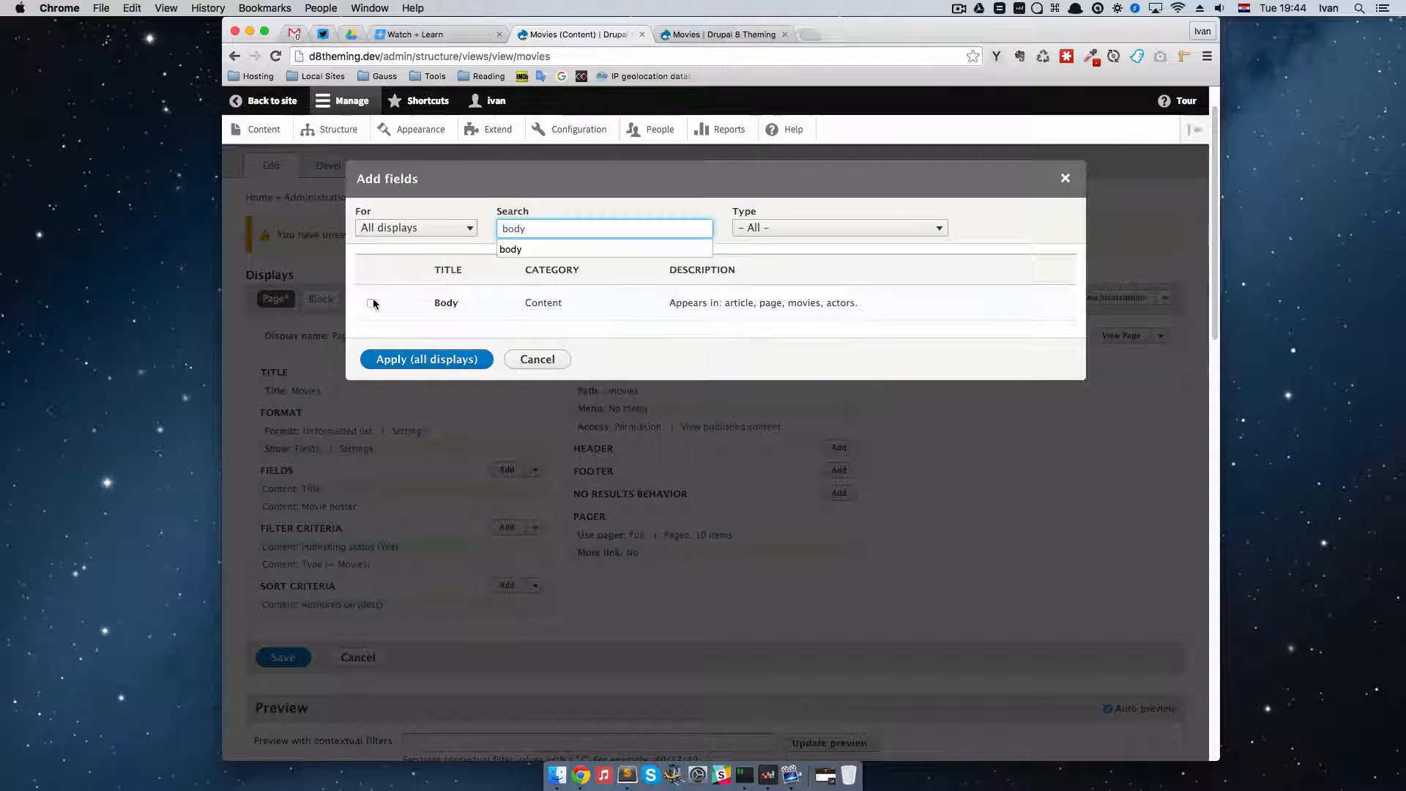
left_click(370, 301)
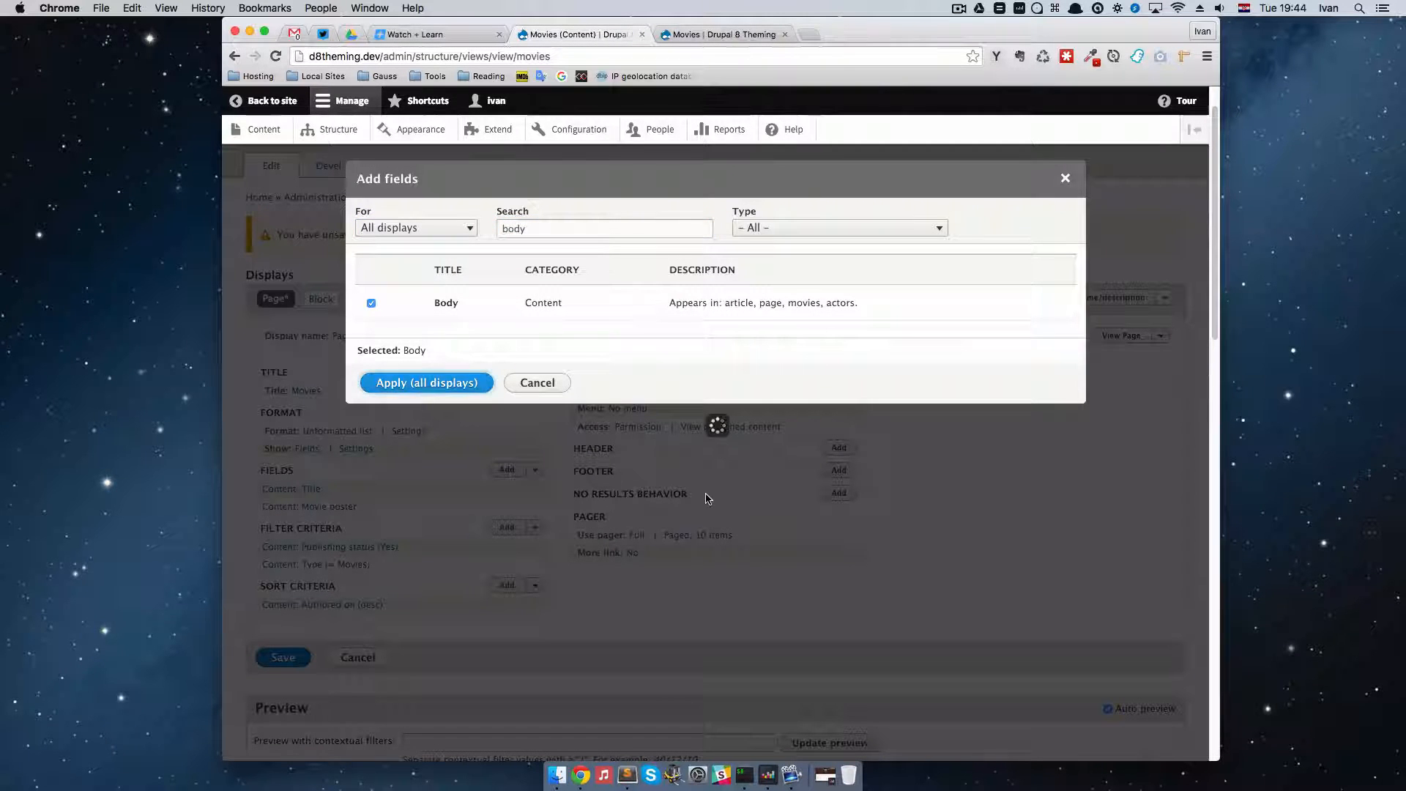
left_click(426, 383)
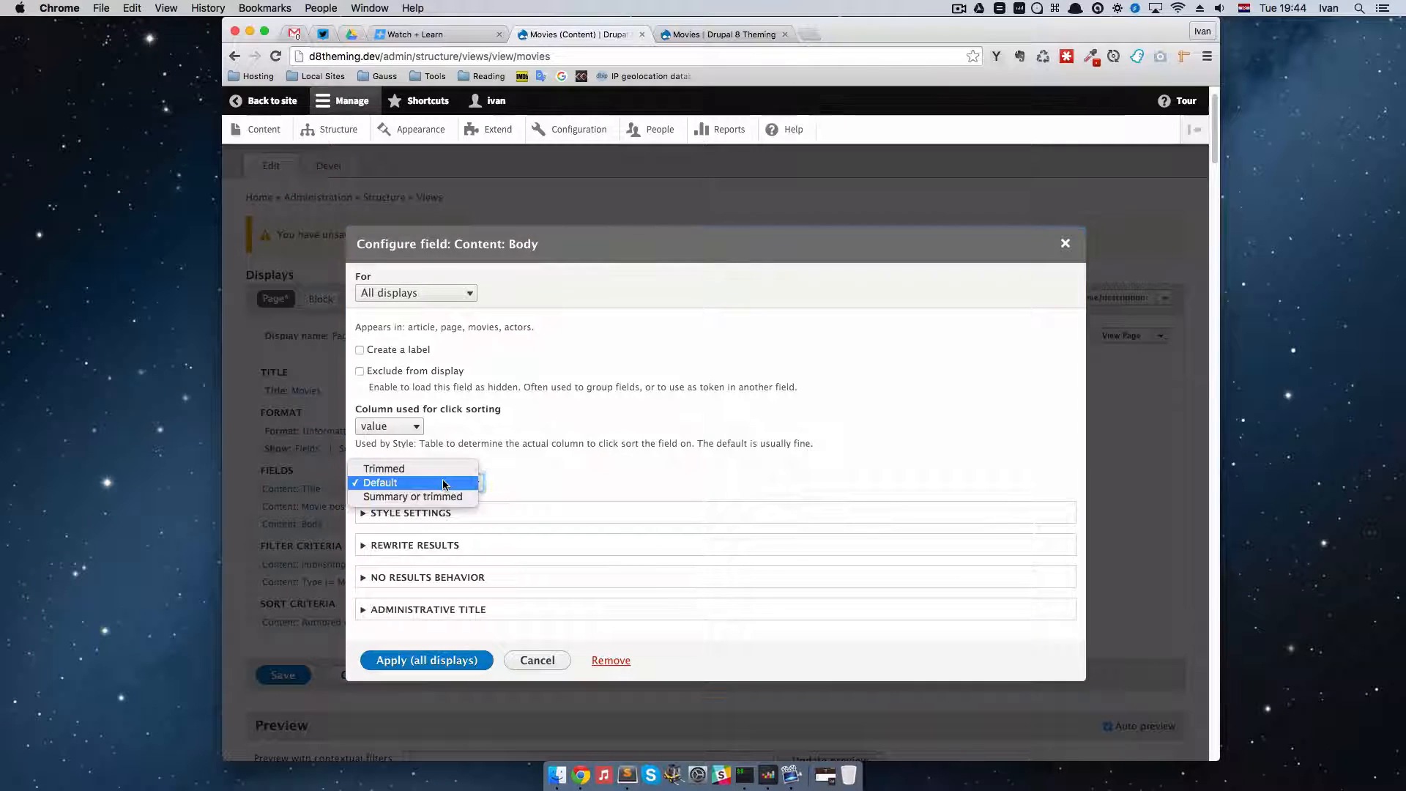
left_click(382, 468)
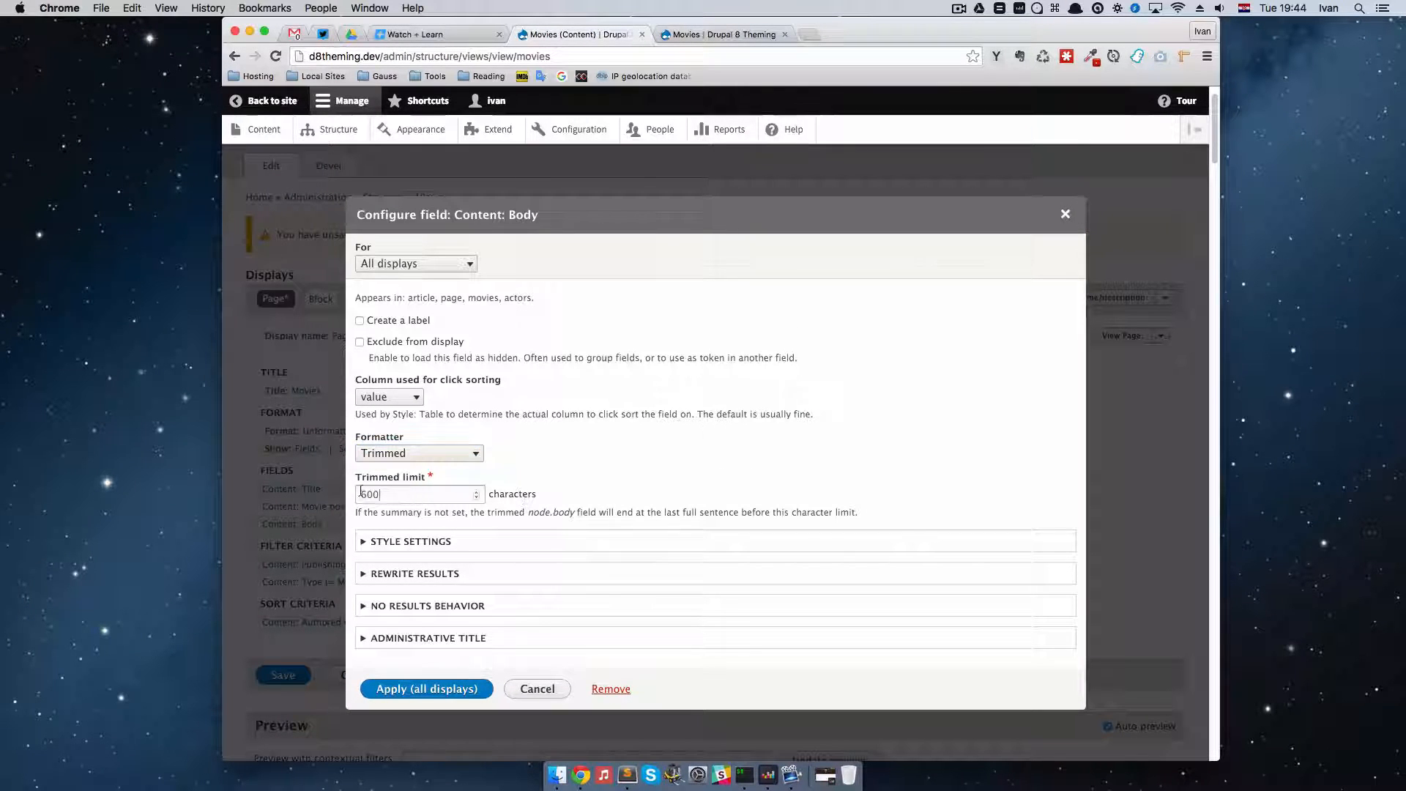
triple_click(418, 493)
type("300")
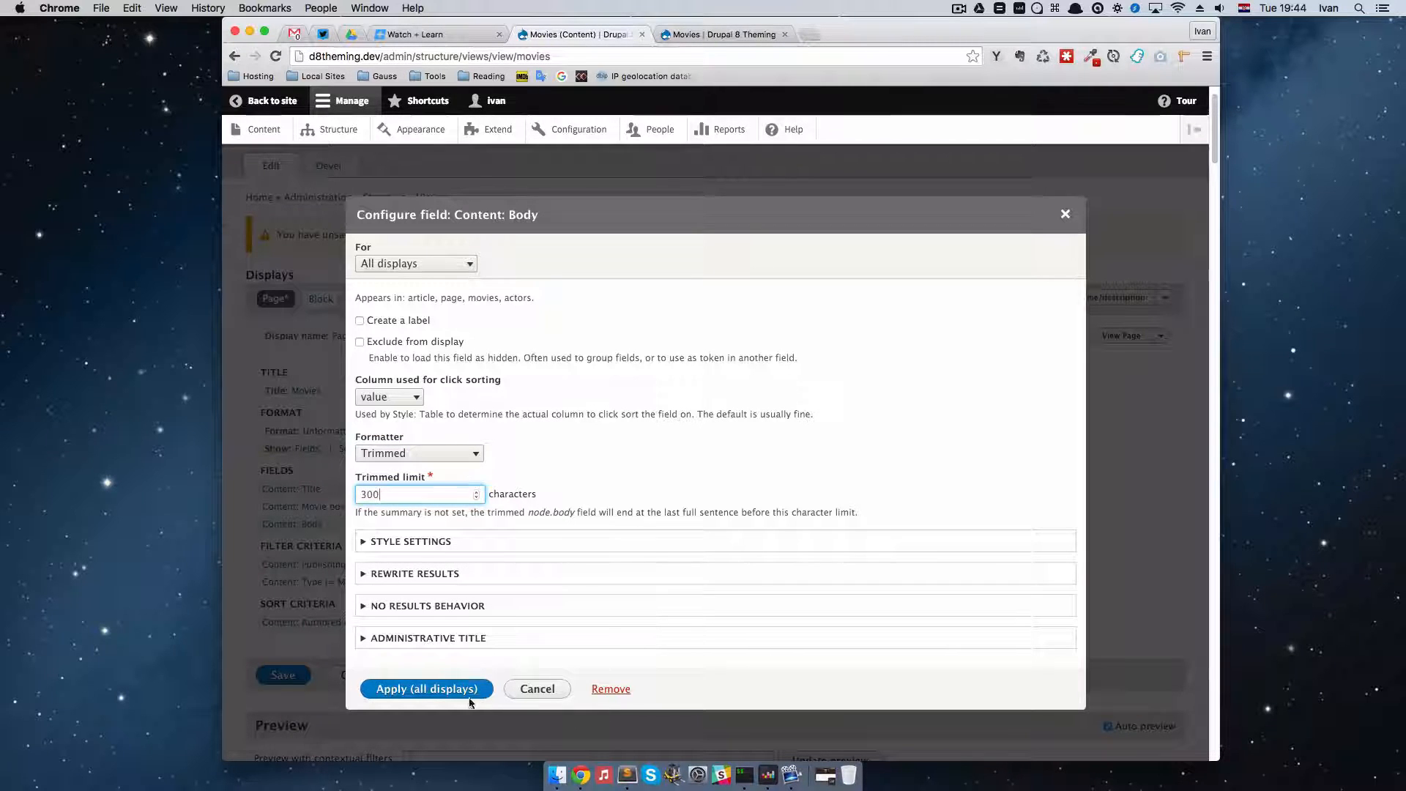
left_click(426, 689)
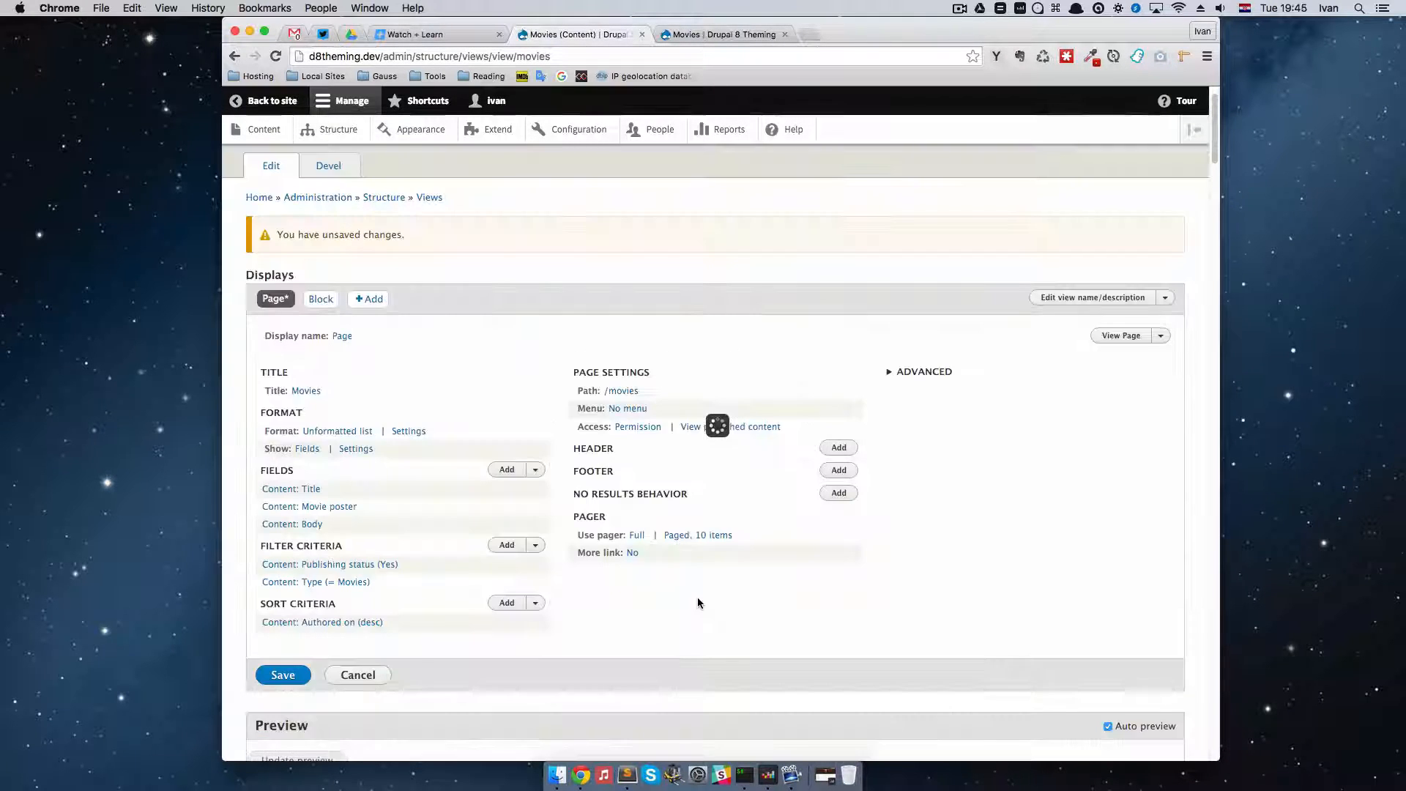
scroll("down", 3)
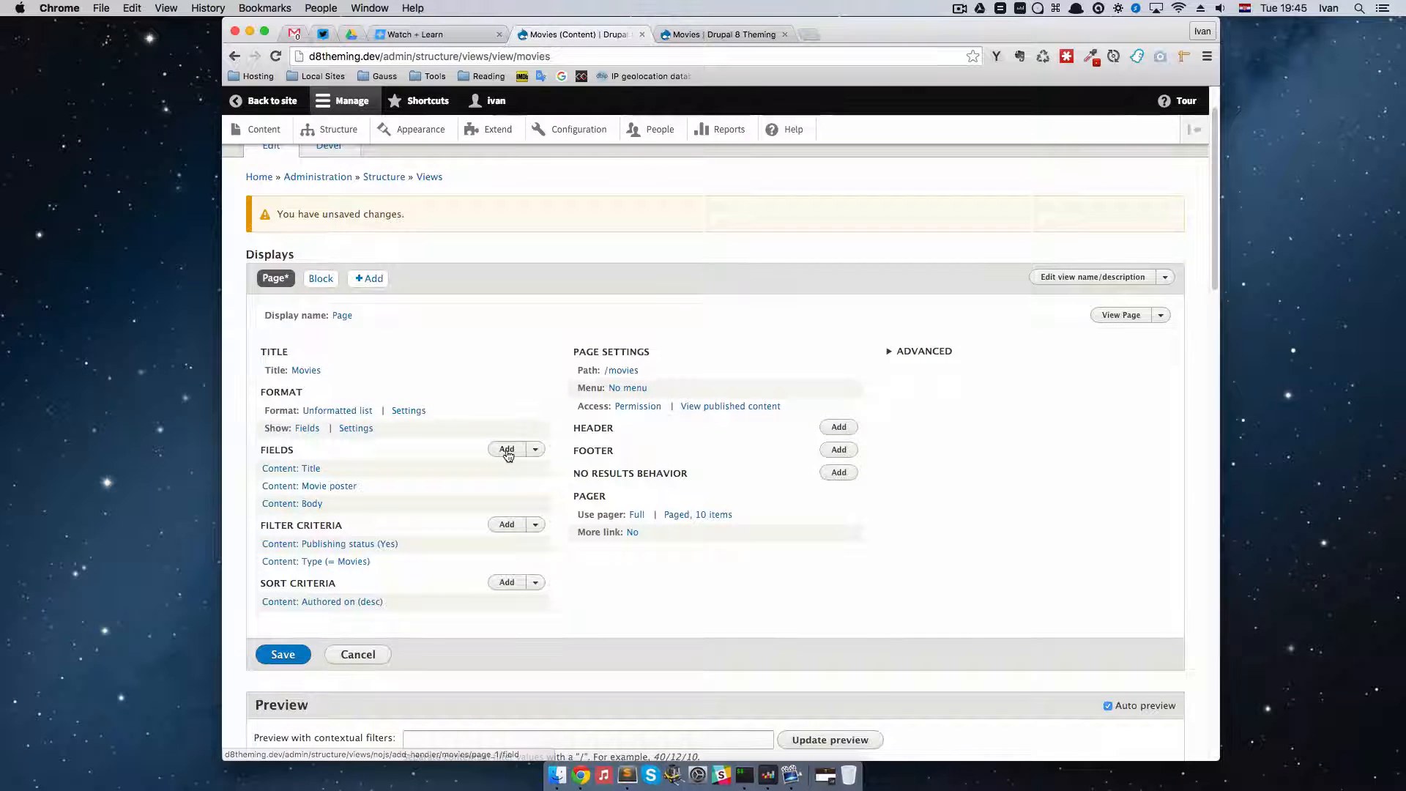
Add the Link to Content field to the view and save the Movies view
left_click(506, 448)
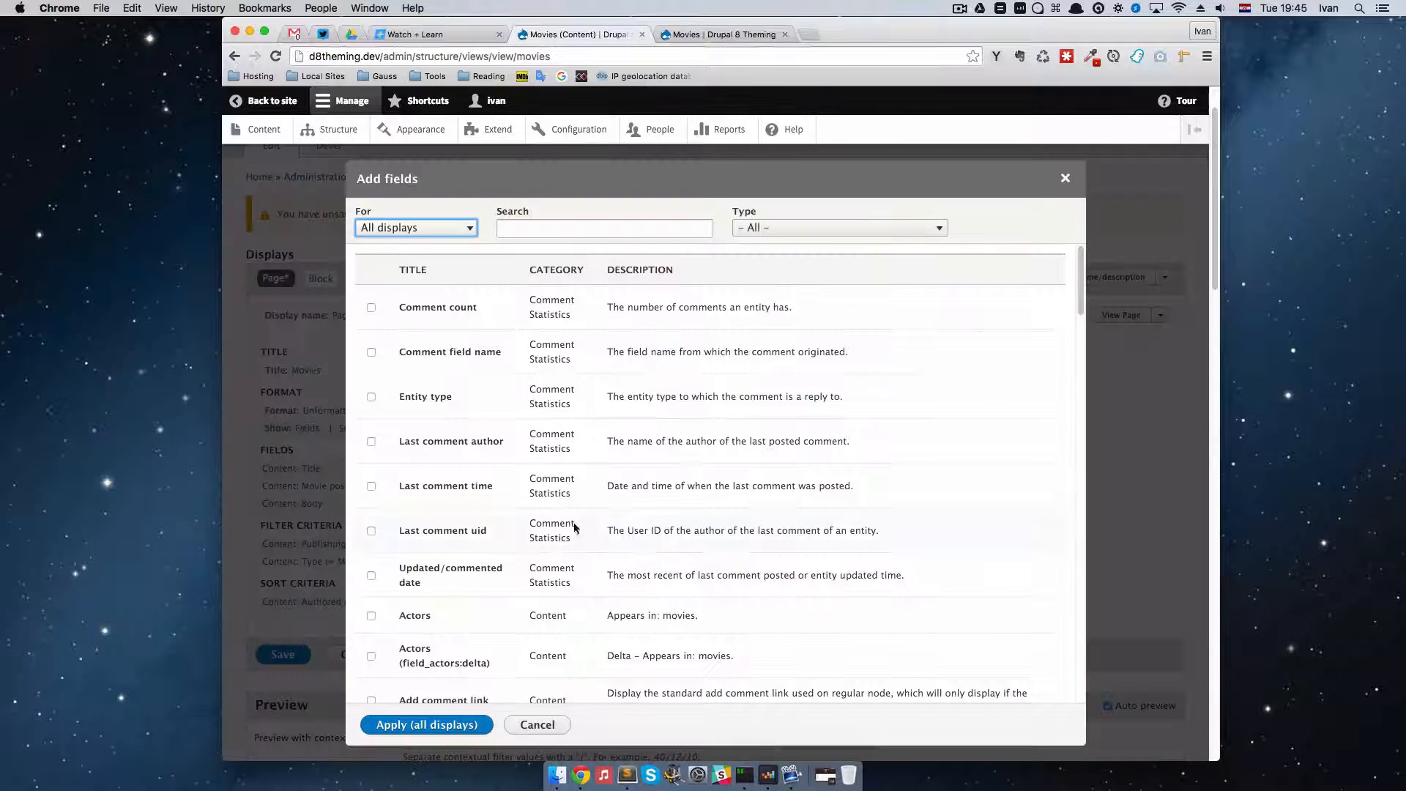
type("link")
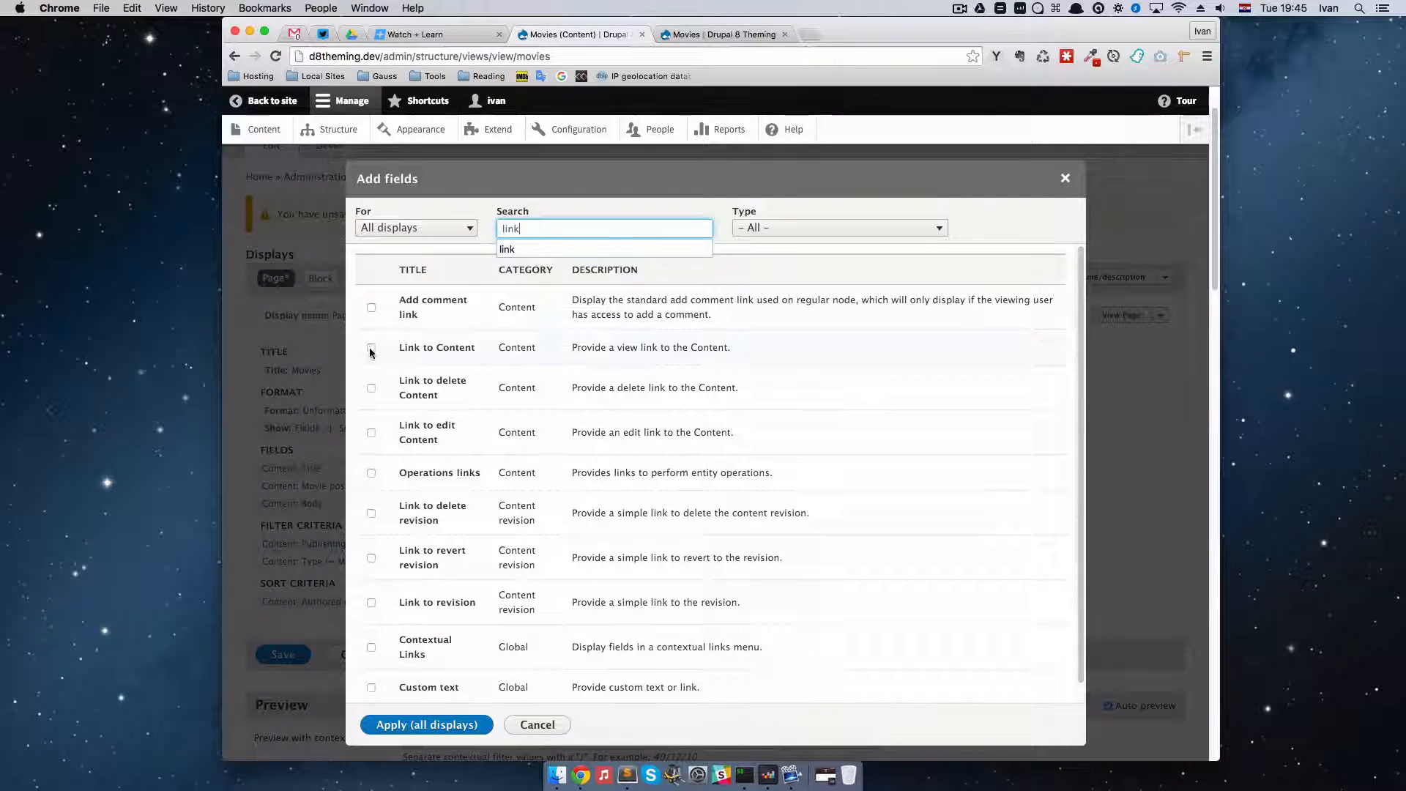
left_click(371, 349)
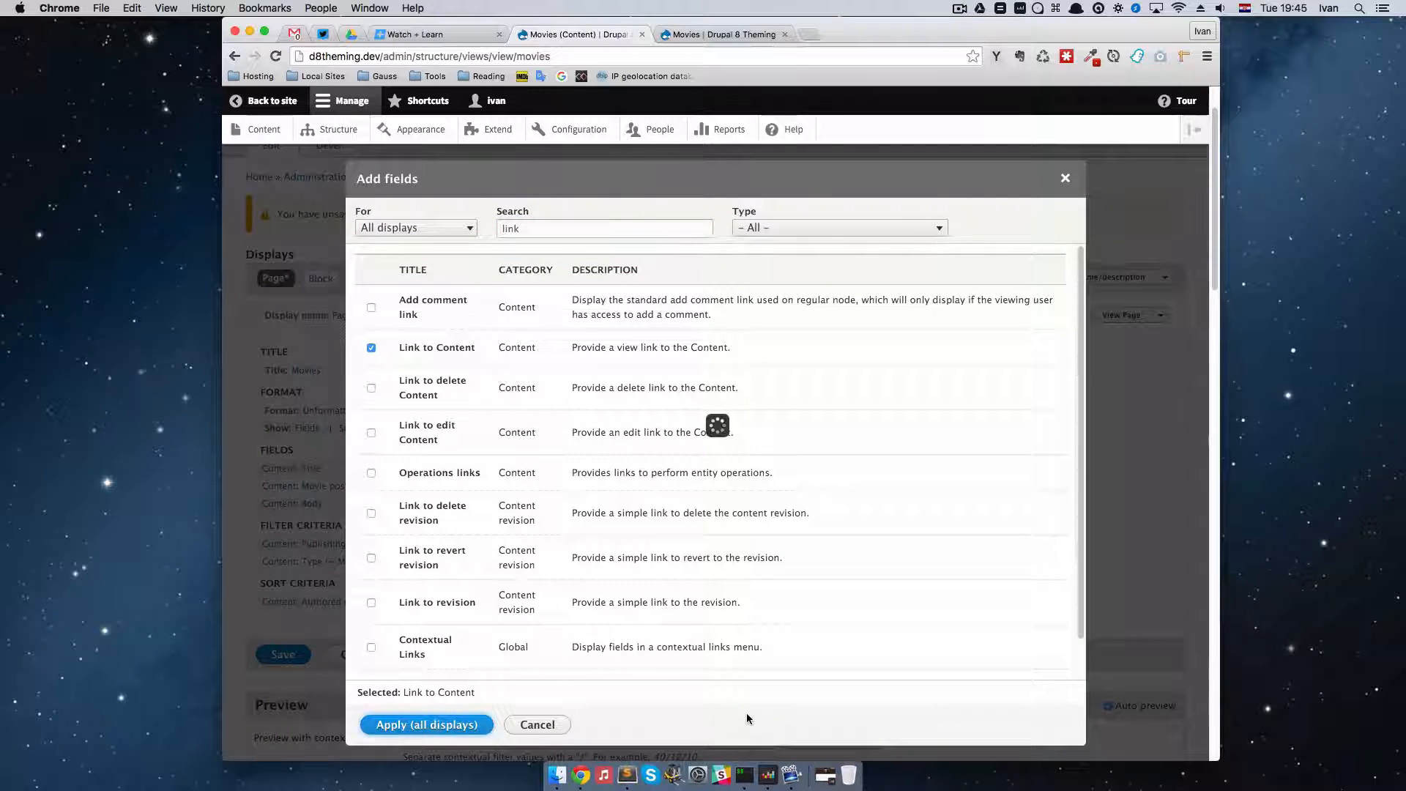
left_click(426, 725)
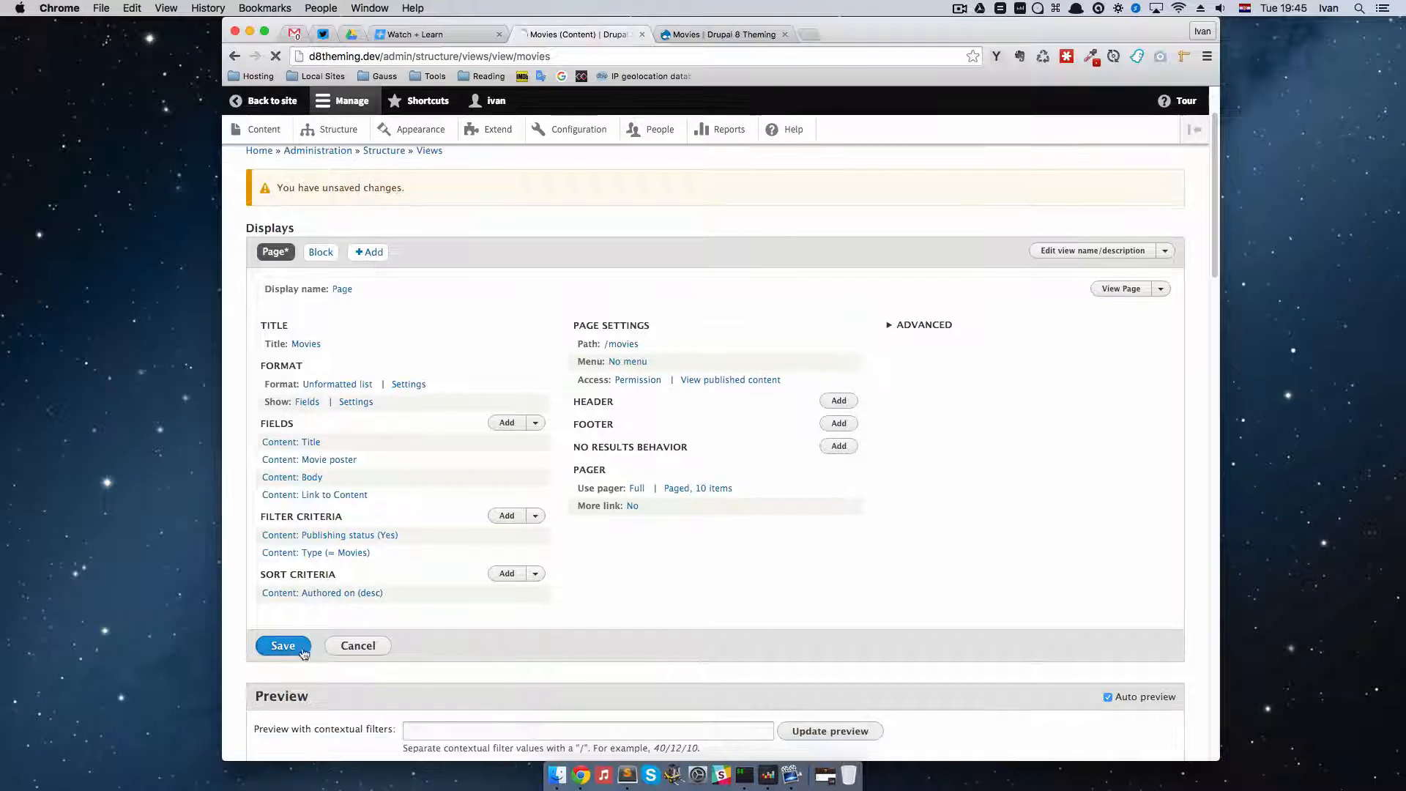
left_click(283, 646)
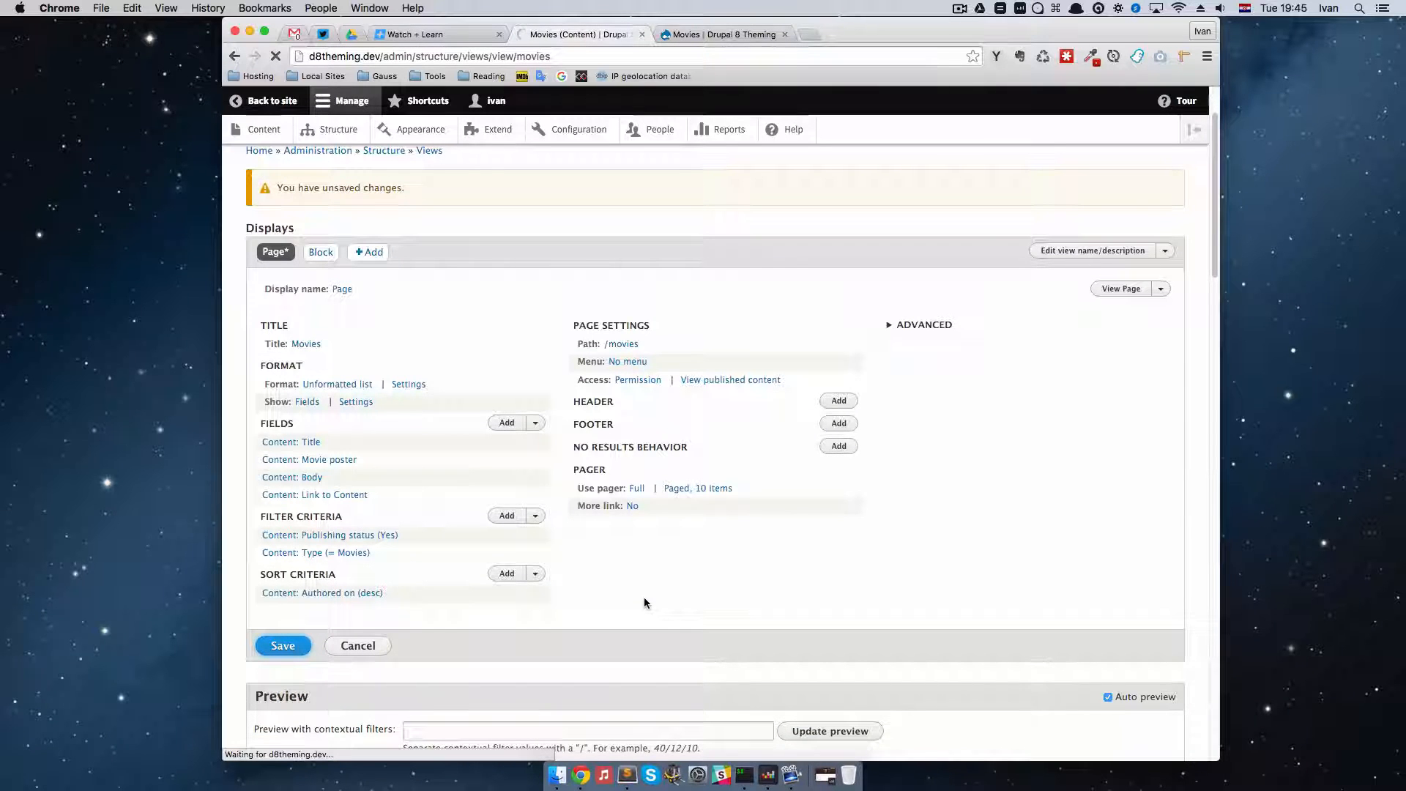
left_click(282, 644)
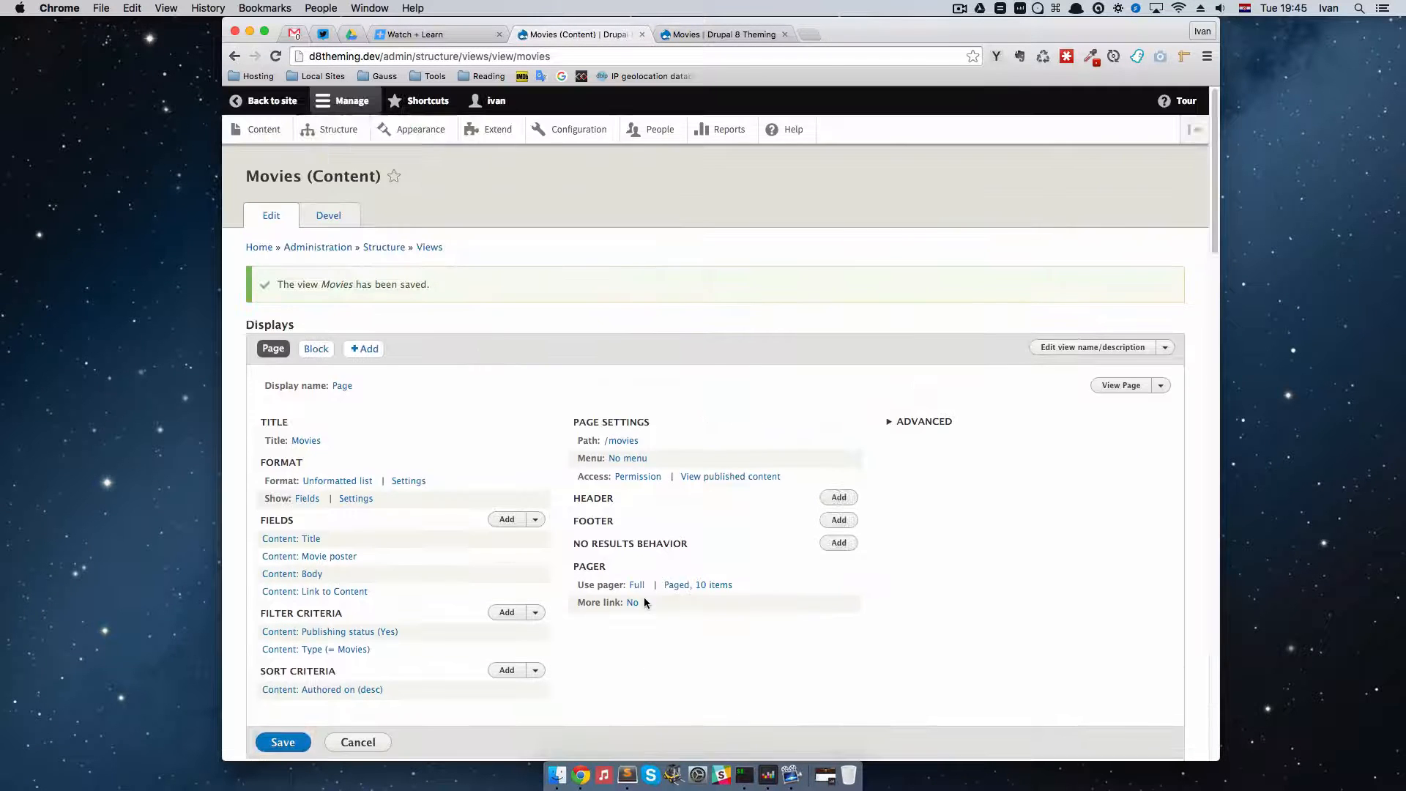
scroll("down", 3)
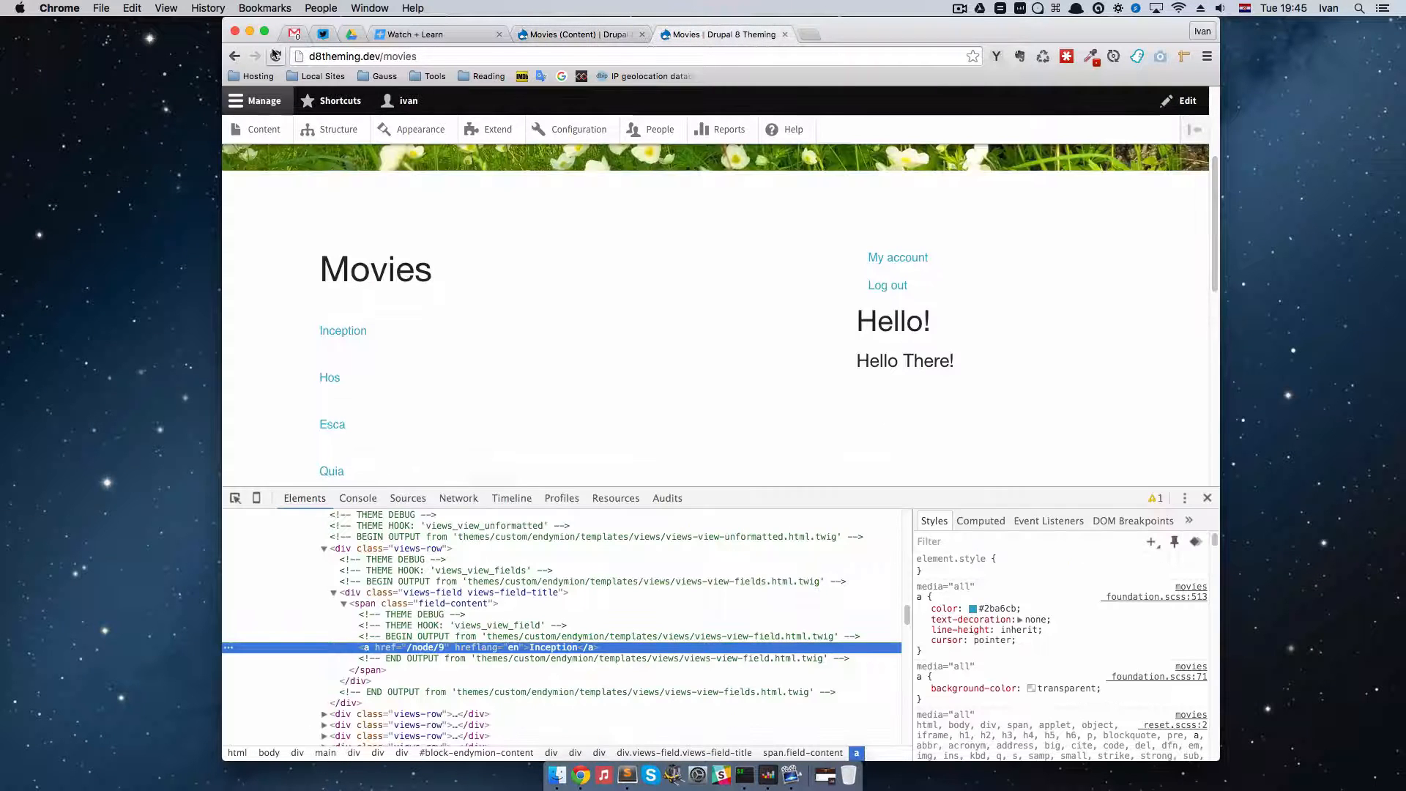
left_click(276, 56)
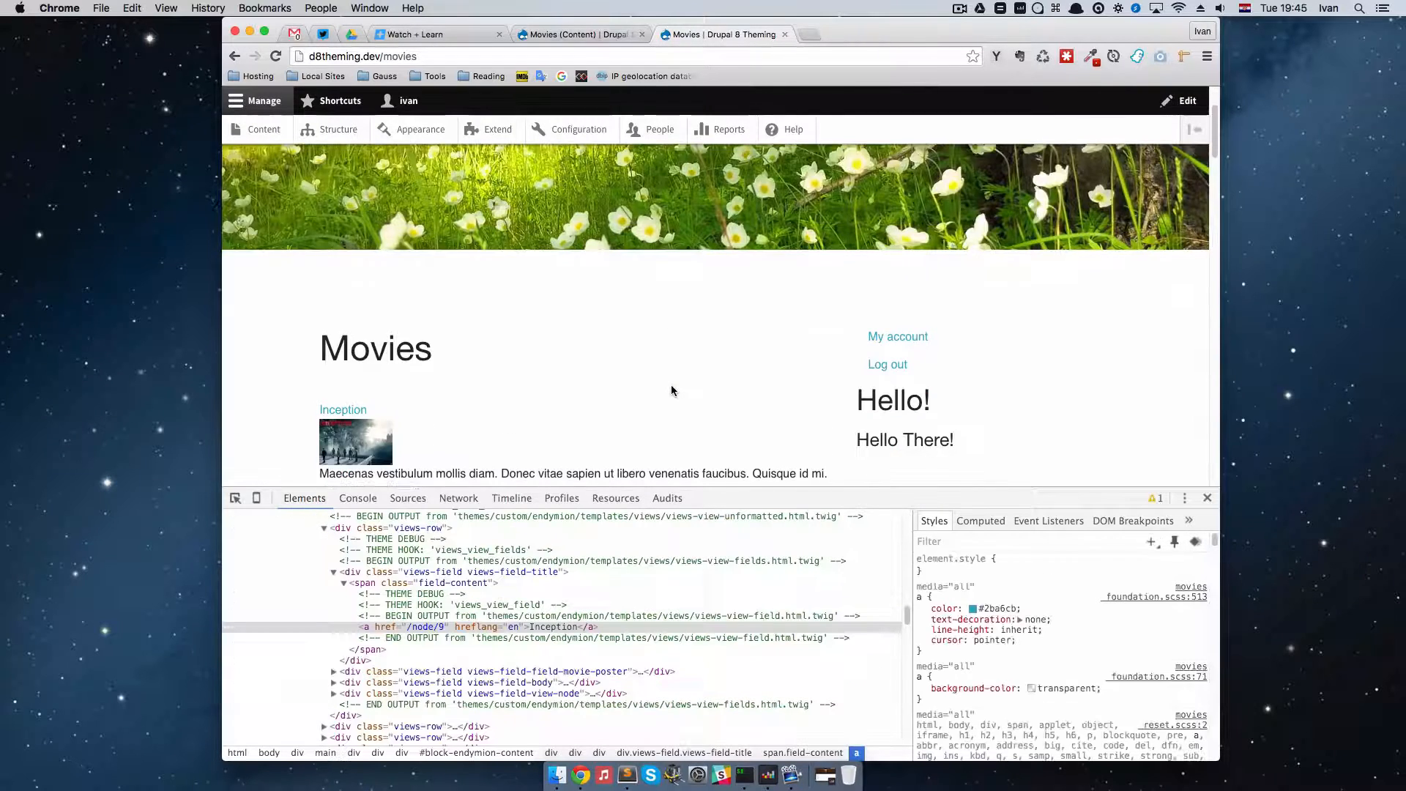
scroll("down", 3)
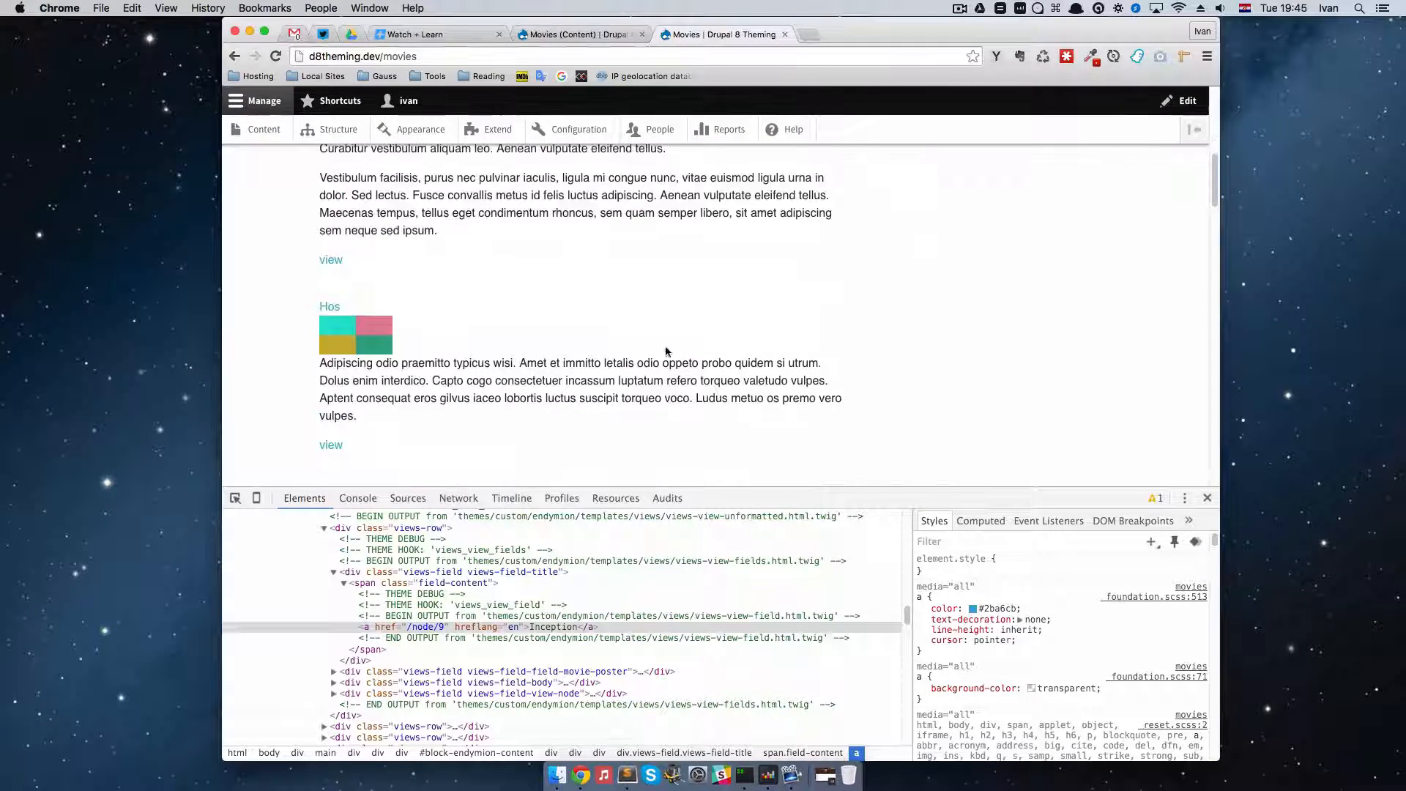
scroll("up", 3)
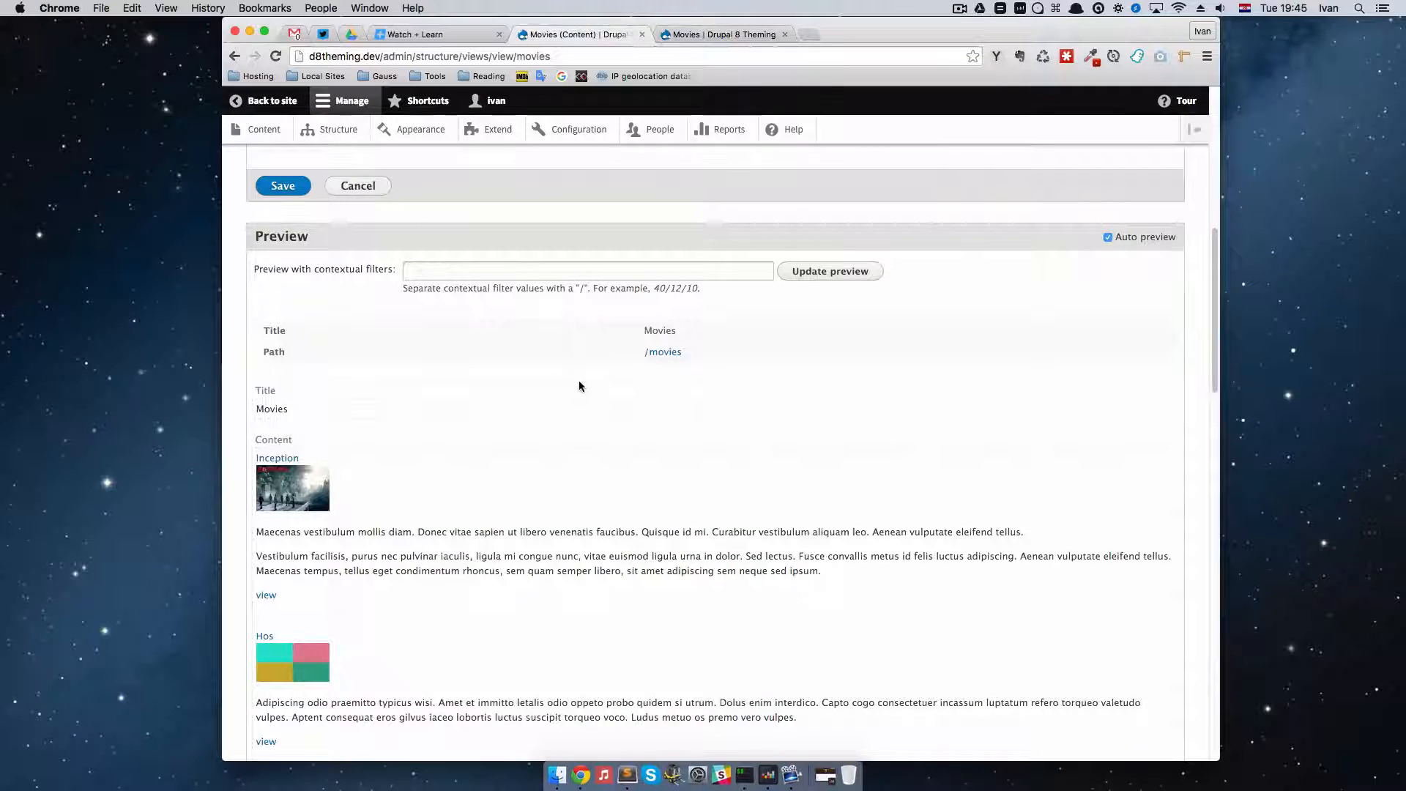
Set the Link to Content field's text to 'View Movie' and save the view
left_click(283, 186)
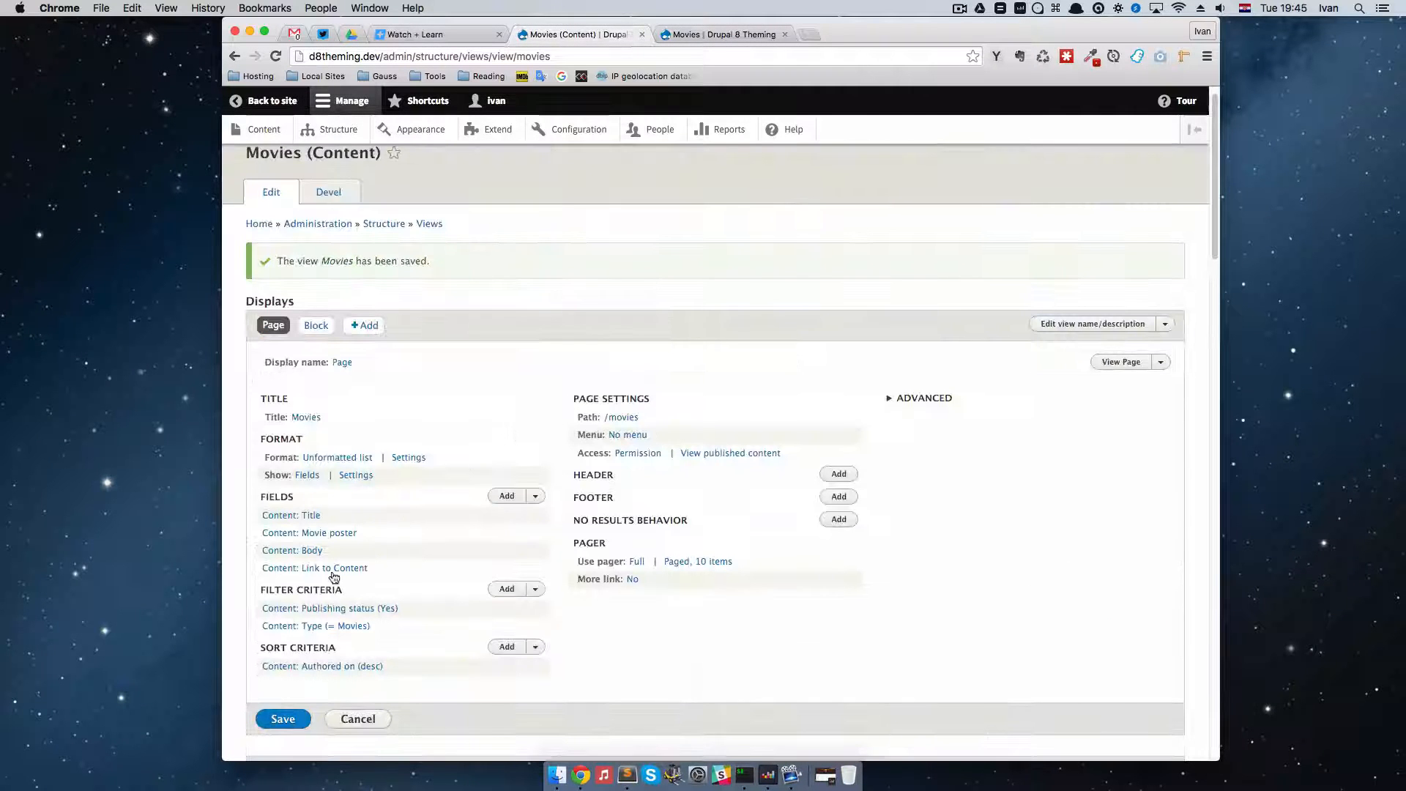
left_click(314, 568)
type("V")
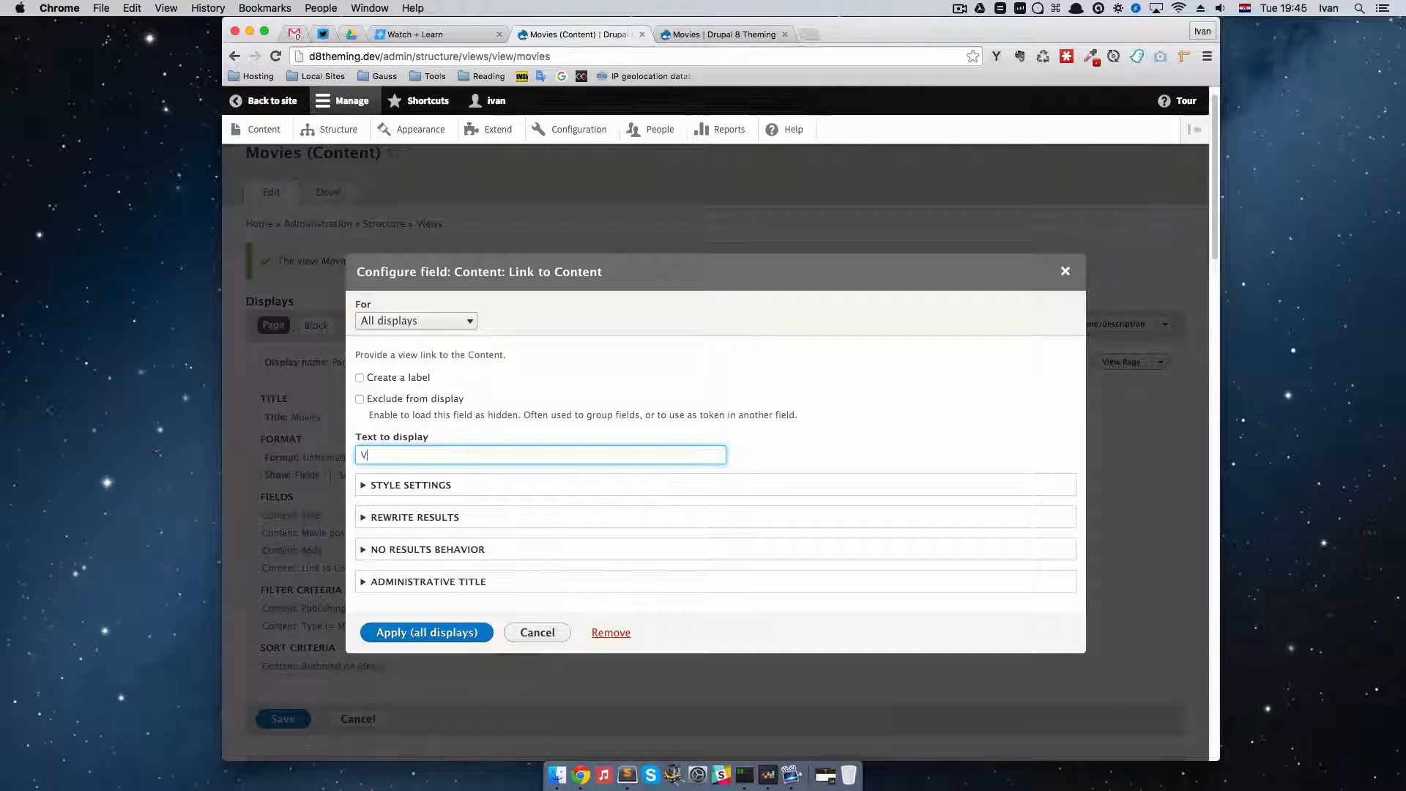
type("iew Movie")
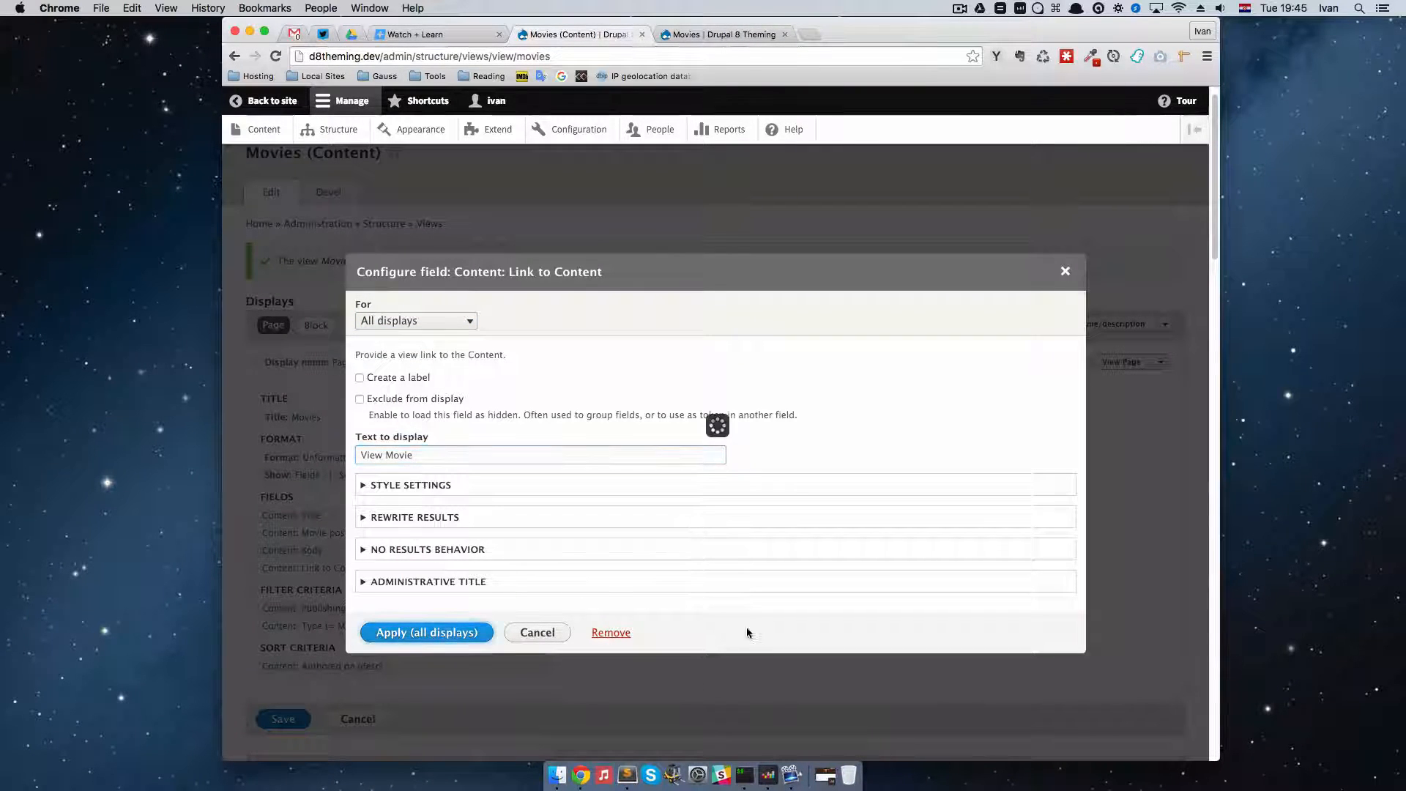
left_click(427, 633)
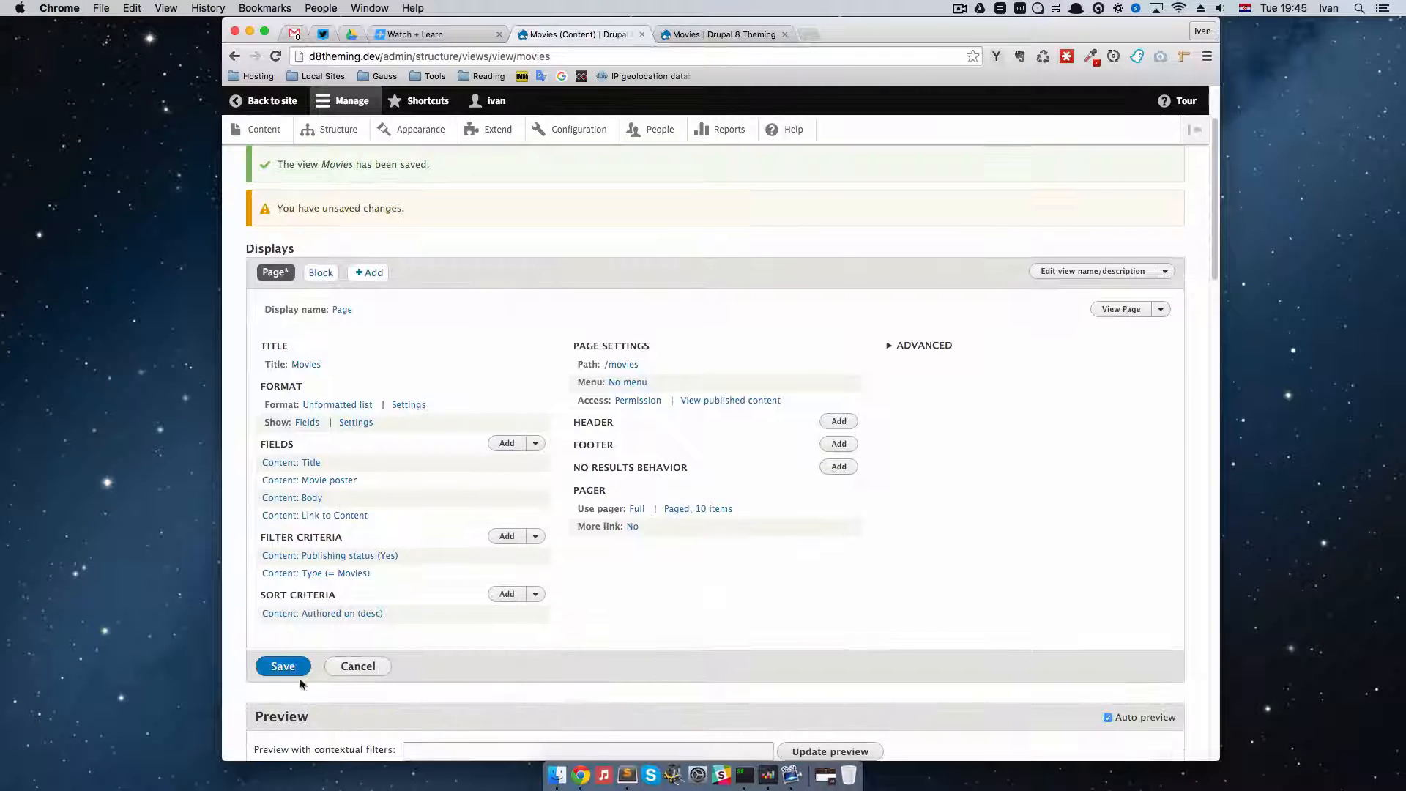
left_click(283, 665)
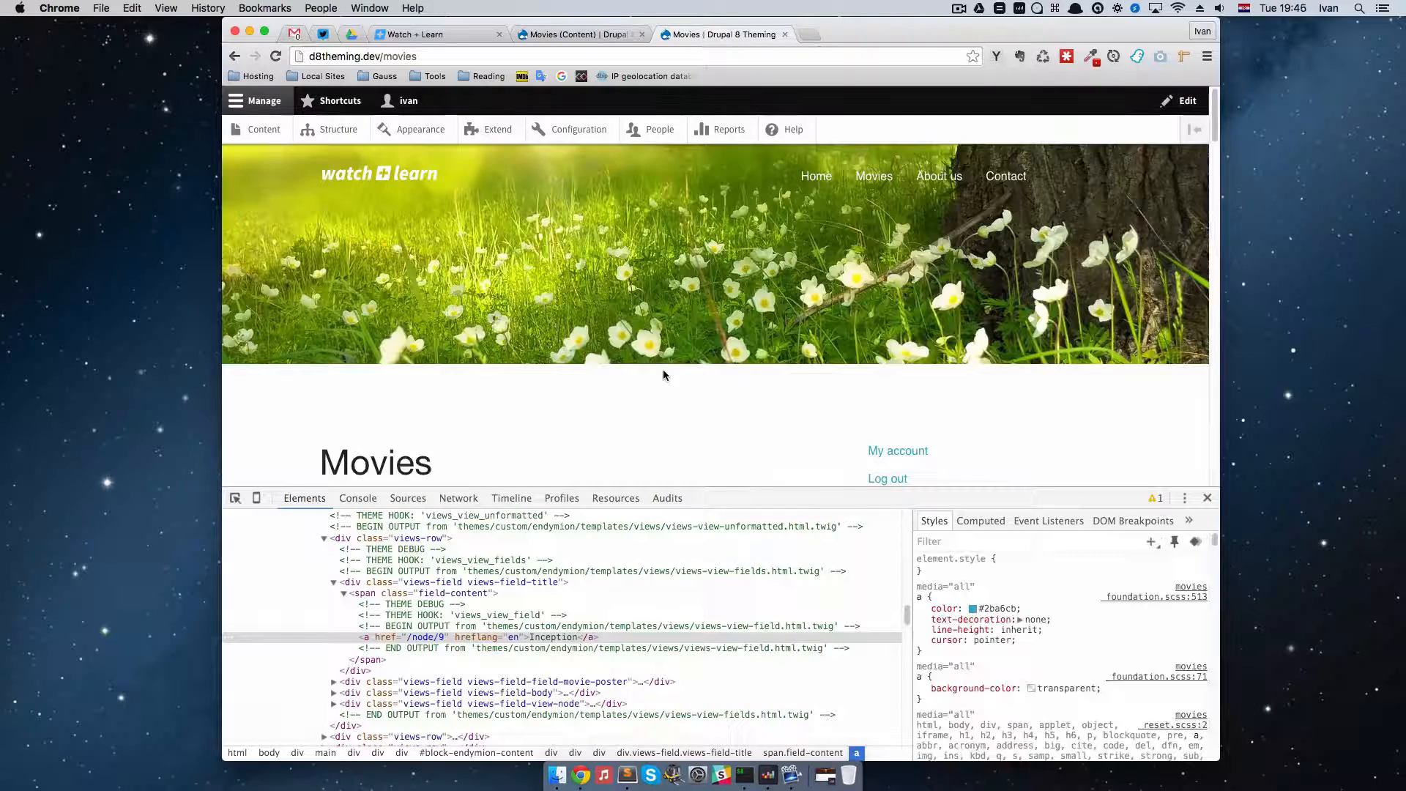
Reload /movies to confirm each movie shows title, poster, body and a View Movie link
left_click(1206, 498)
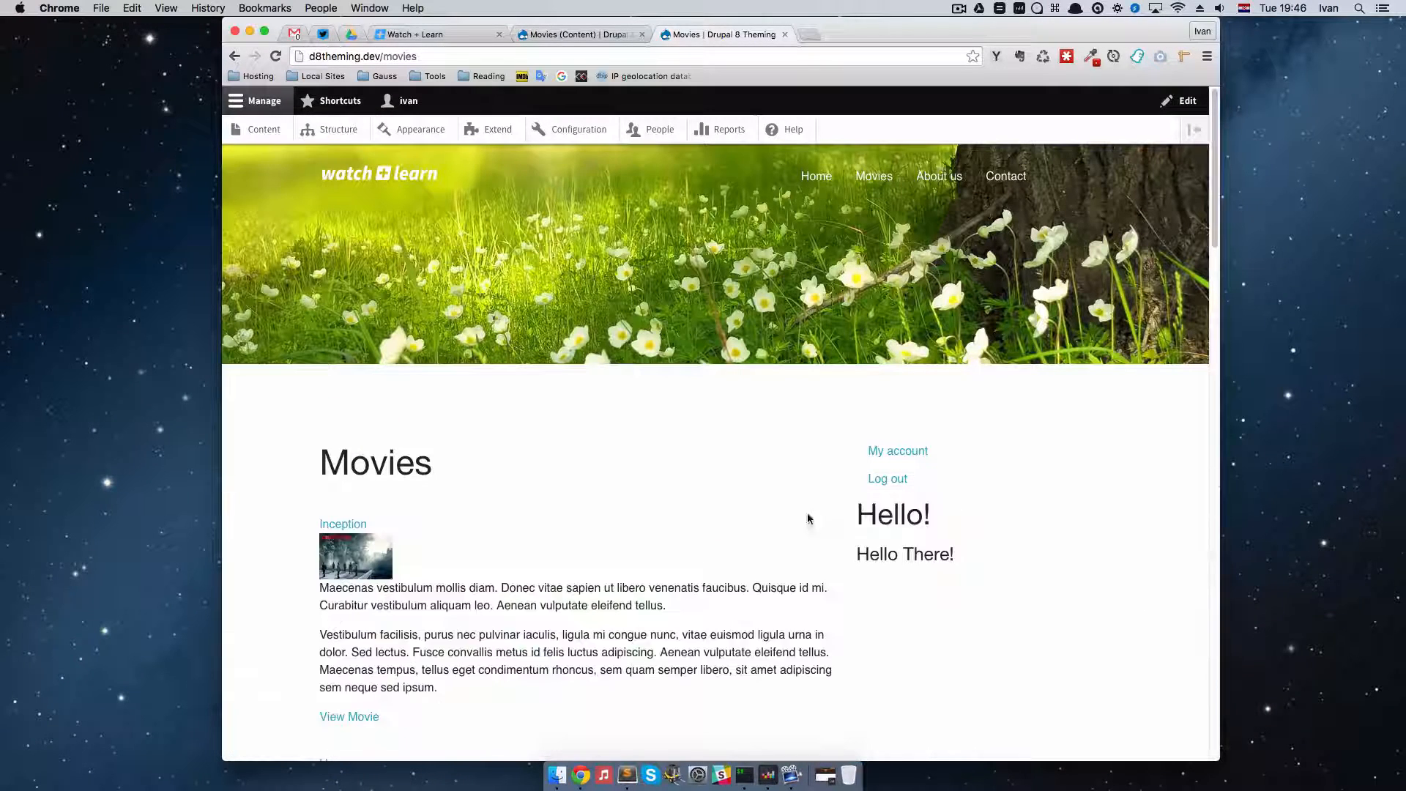
scroll("down", 3)
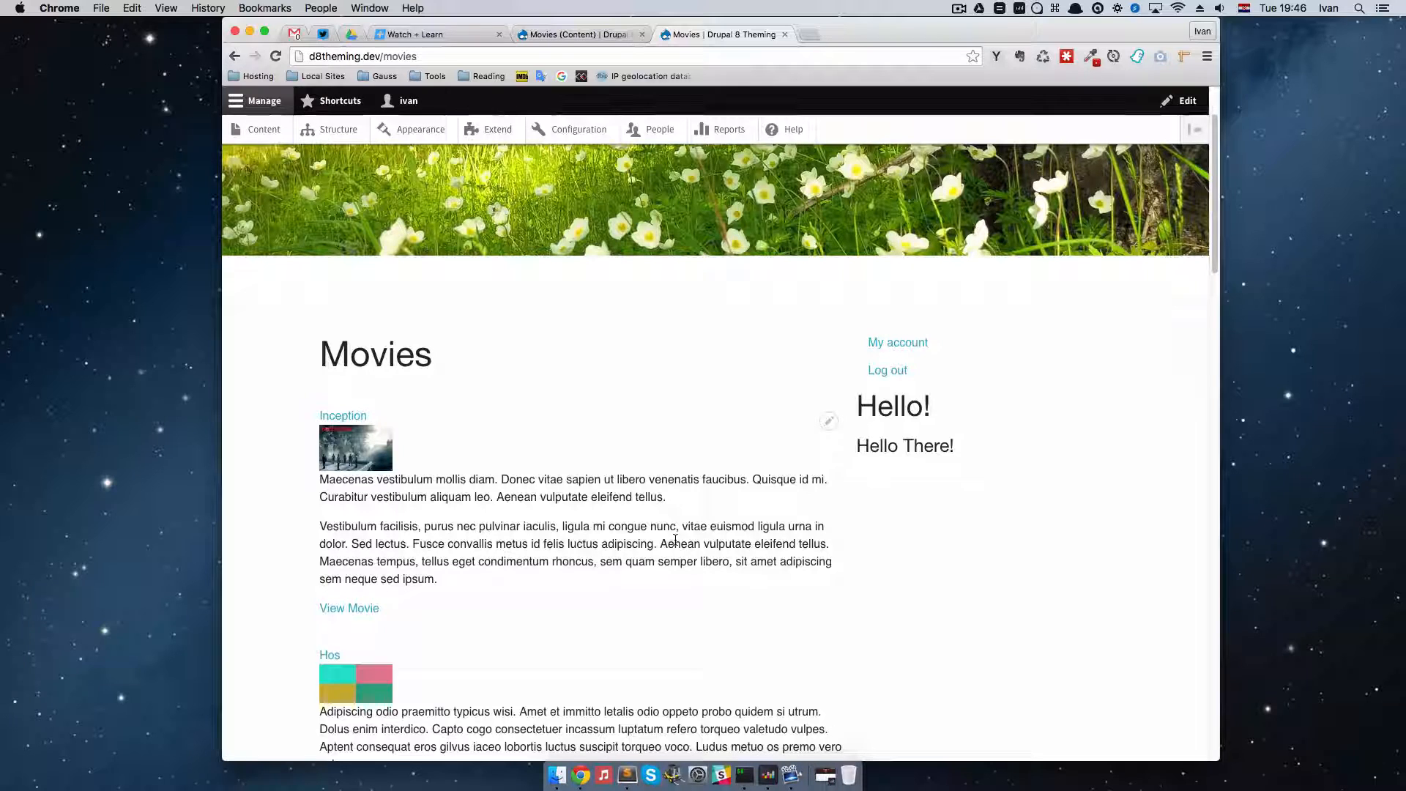
scroll("down", 3)
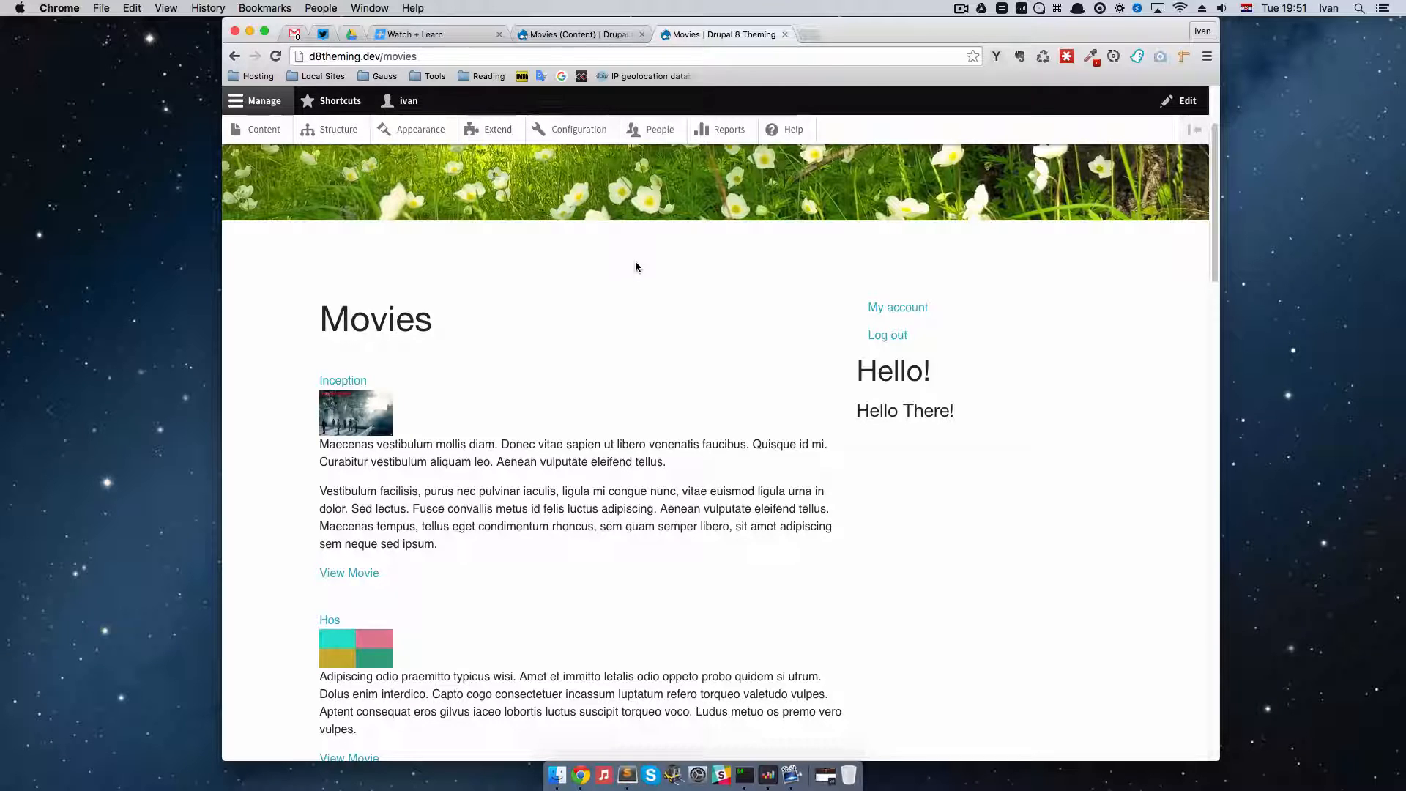
mouse_move(640, 206)
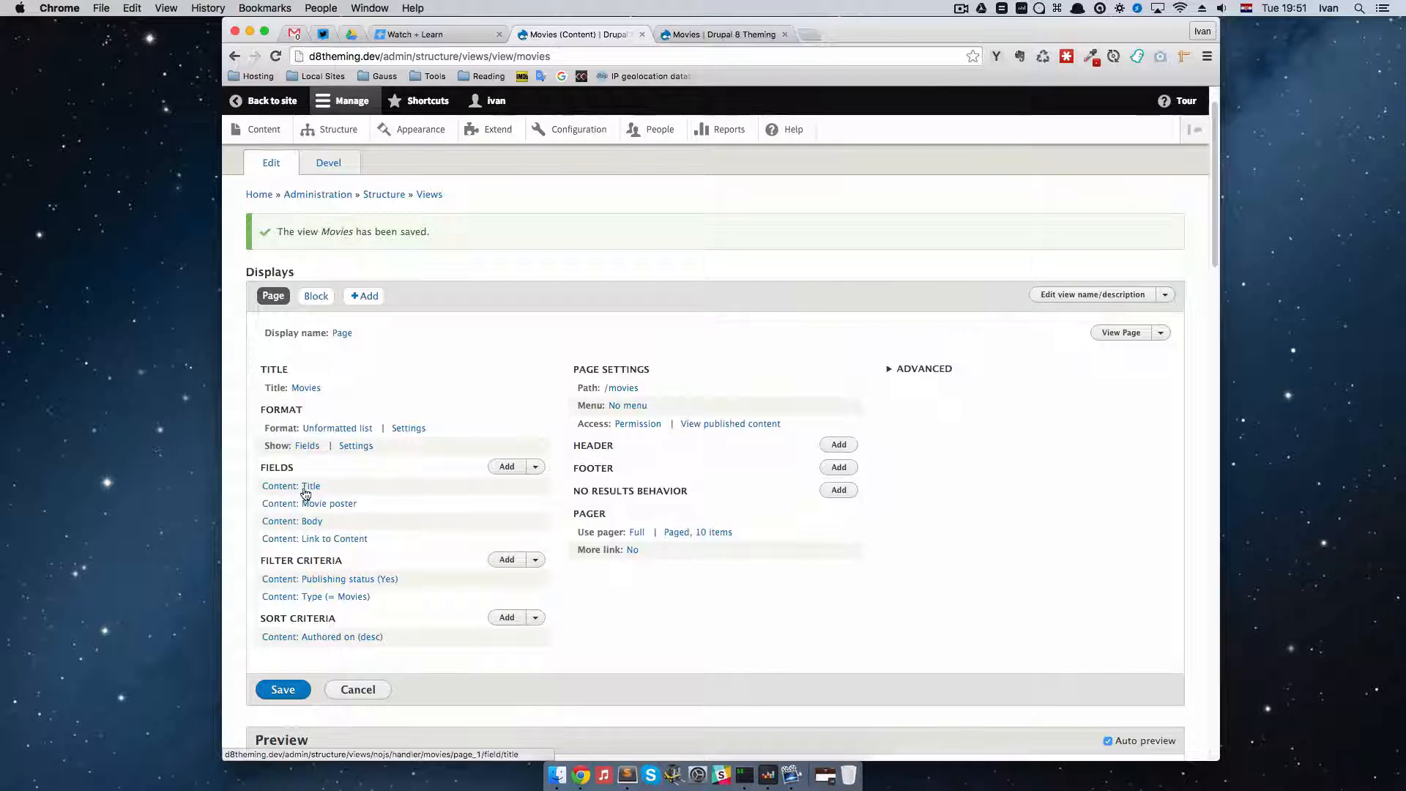
Exclude the Title, Movie poster and Body fields from display, leaving only View Movie links
left_click(311, 485)
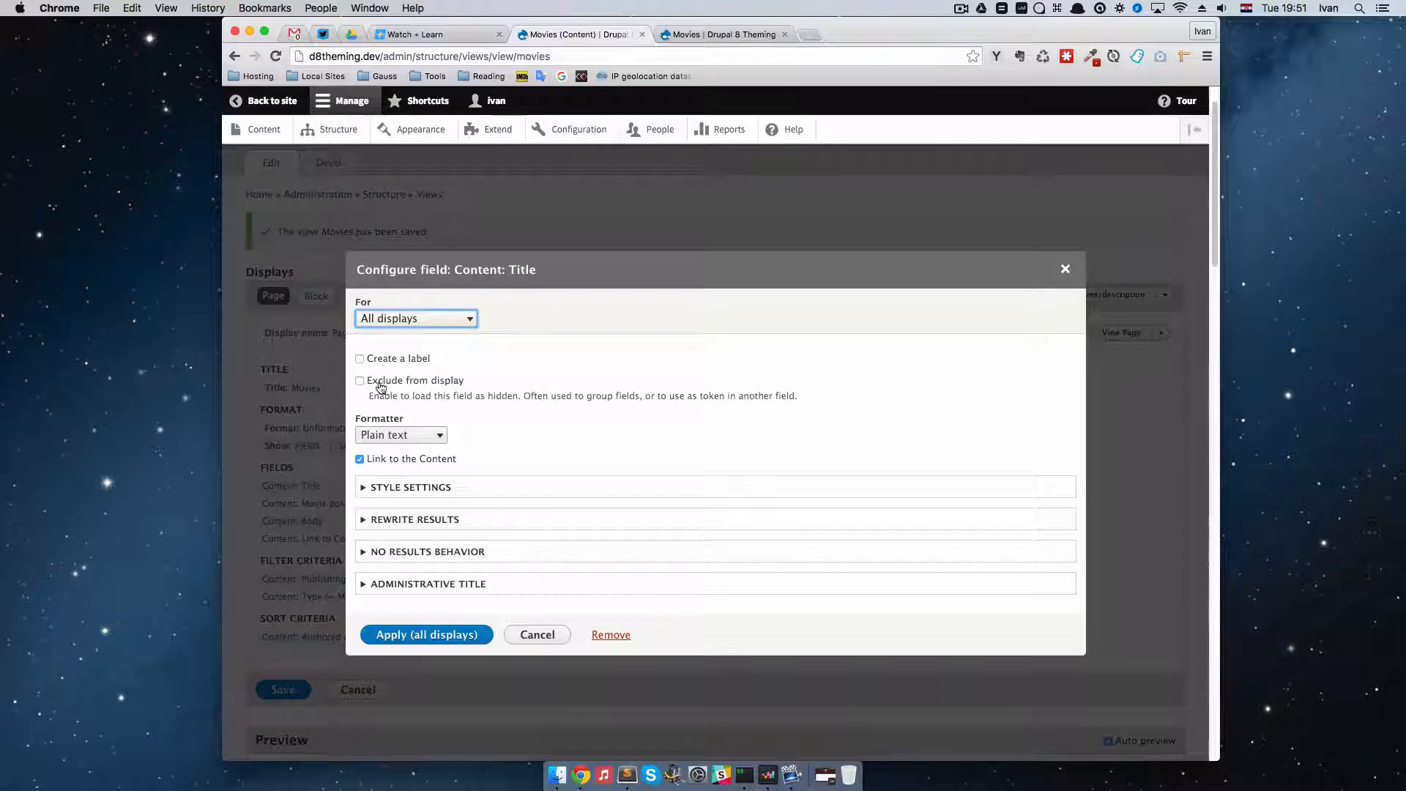
left_click(360, 380)
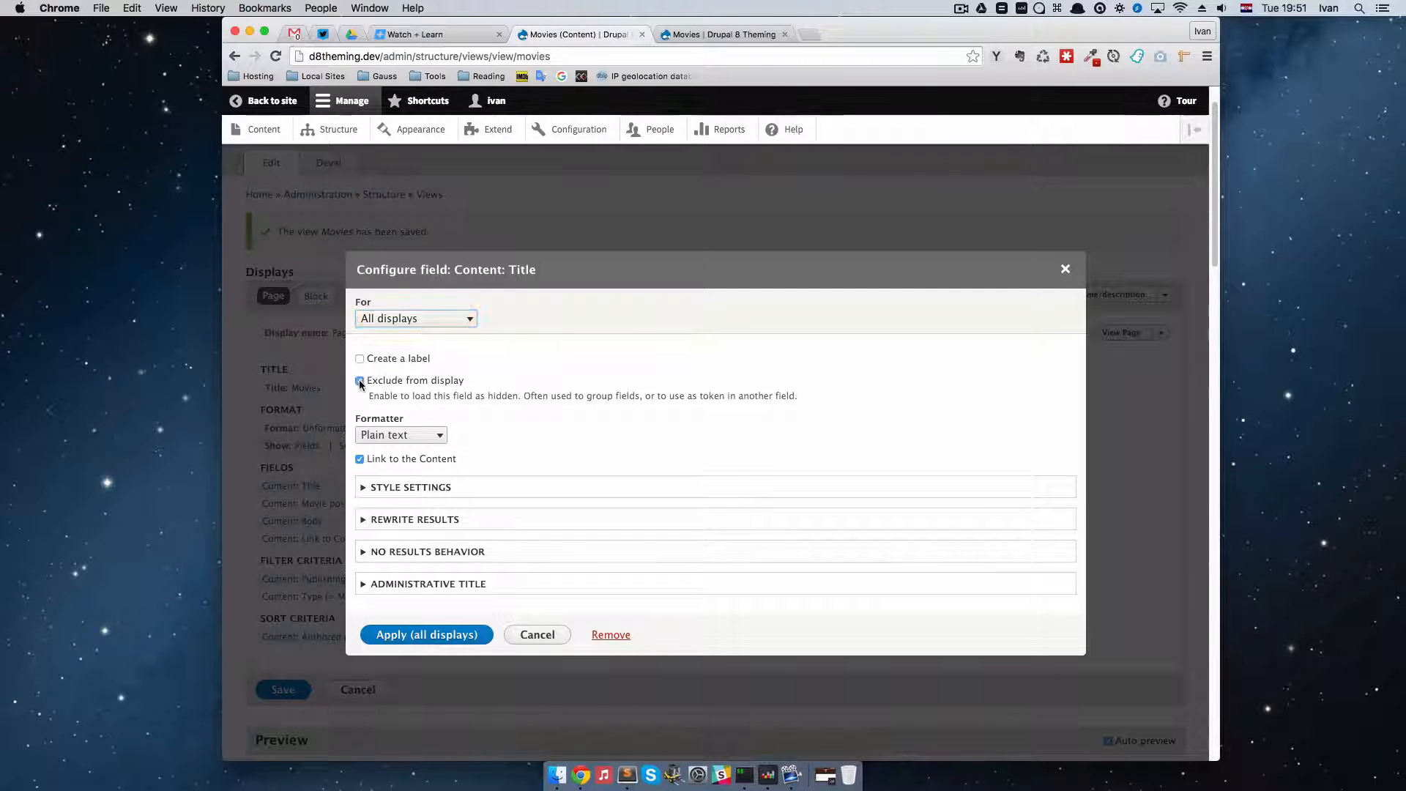
left_click(426, 634)
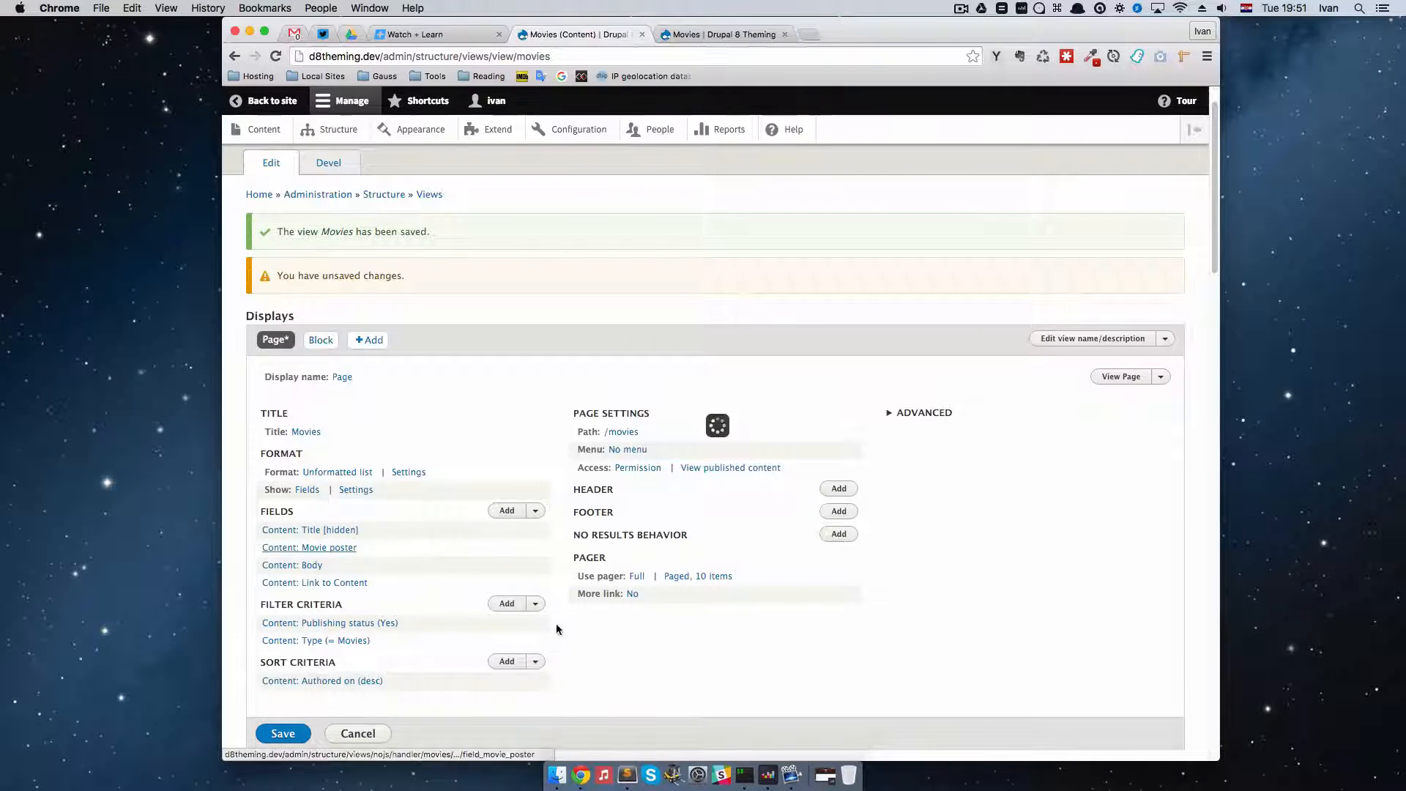
left_click(309, 546)
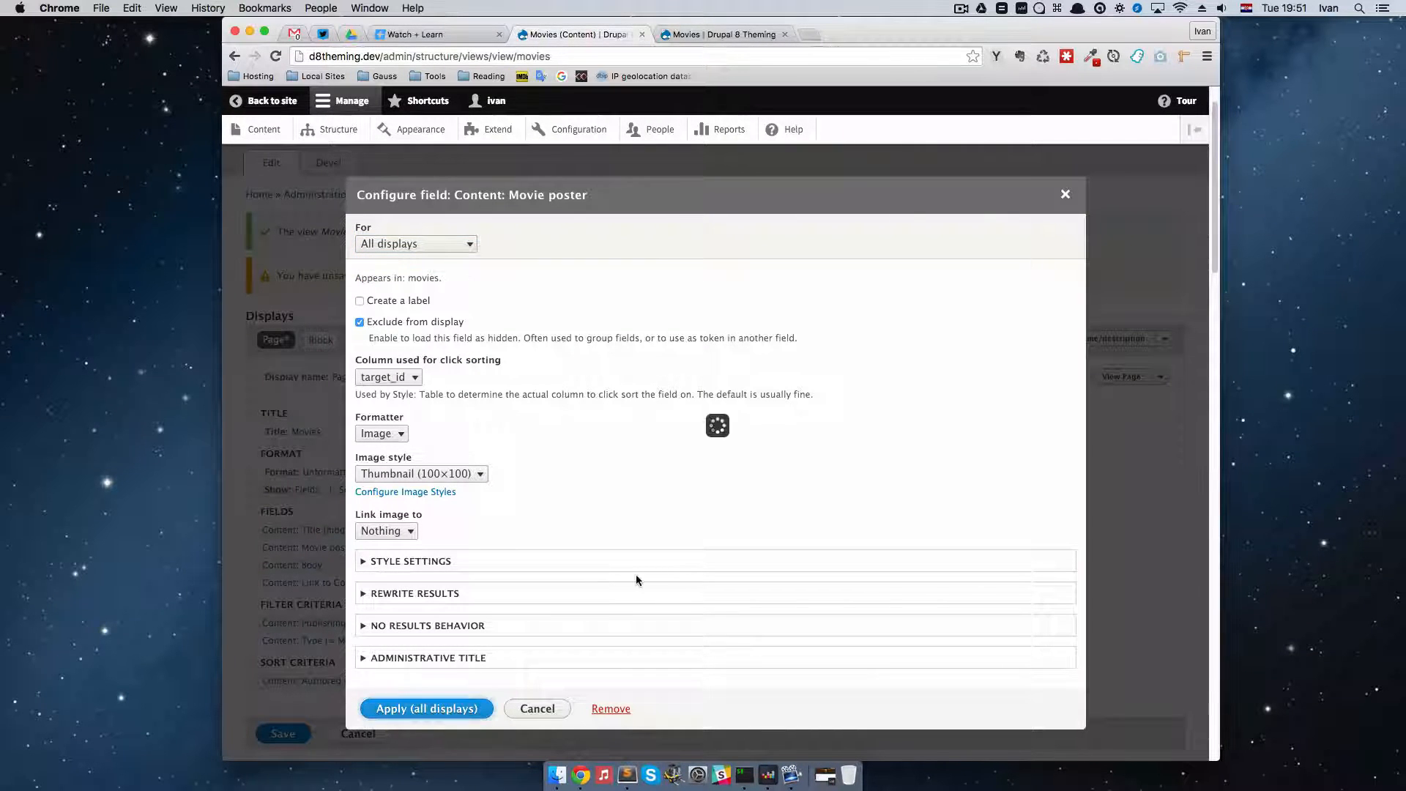
left_click(427, 709)
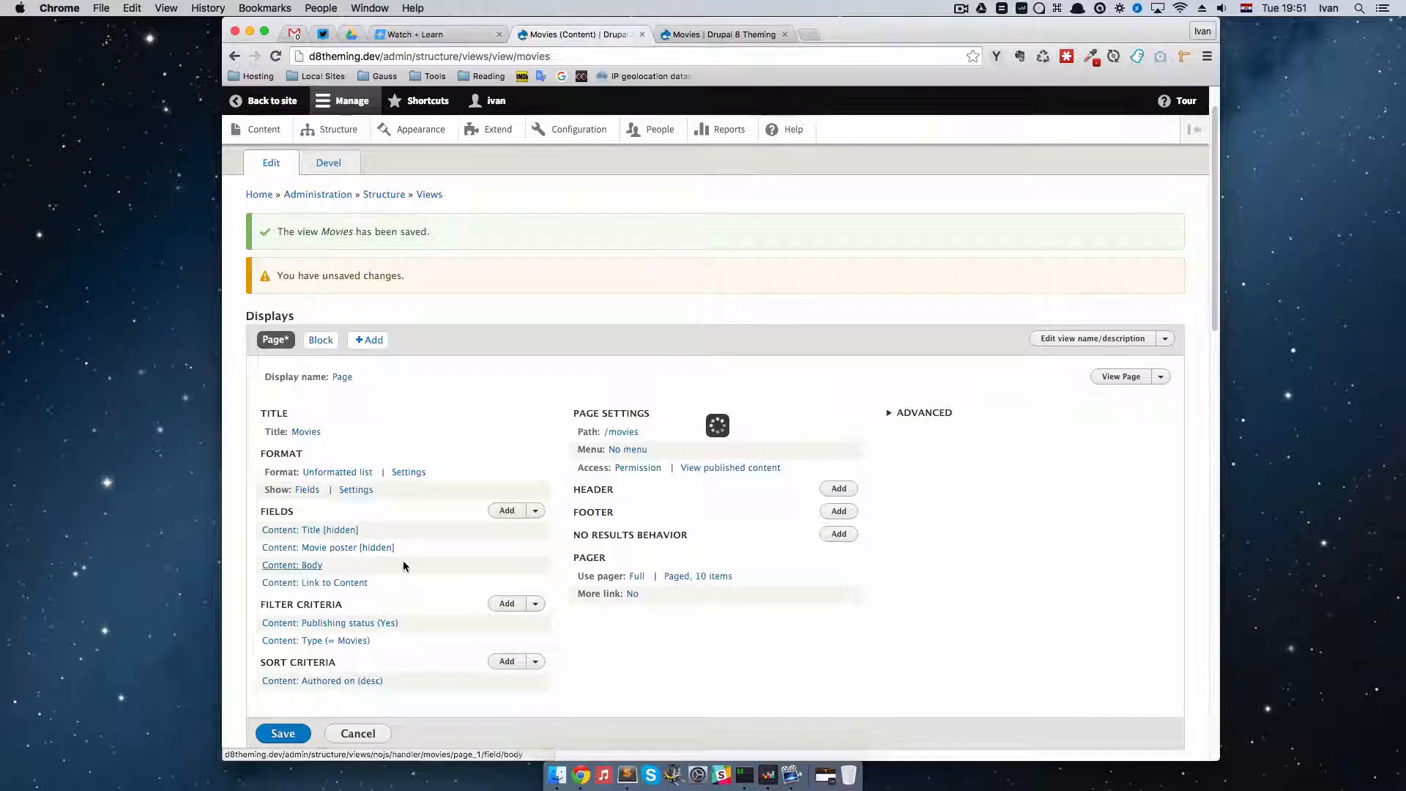
left_click(291, 566)
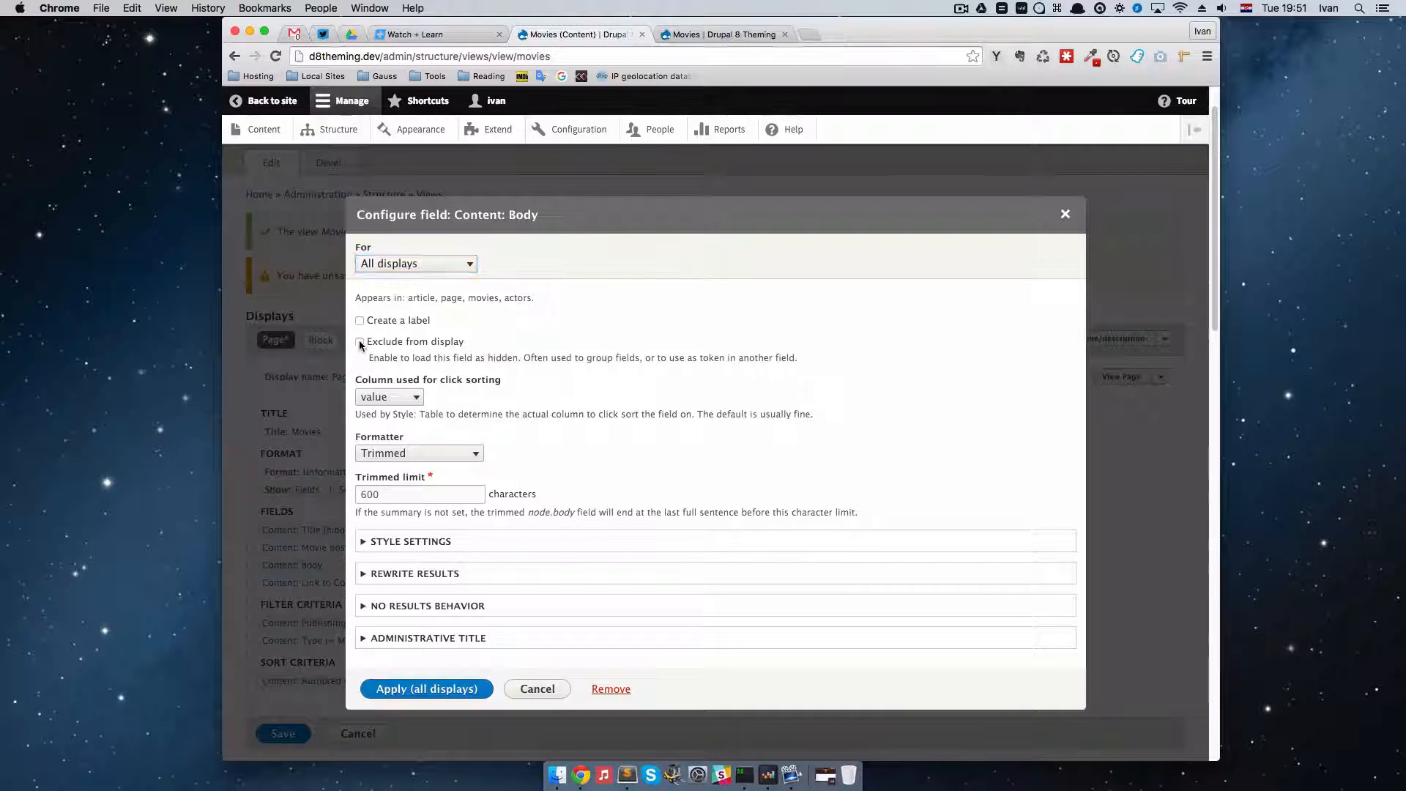
left_click(361, 341)
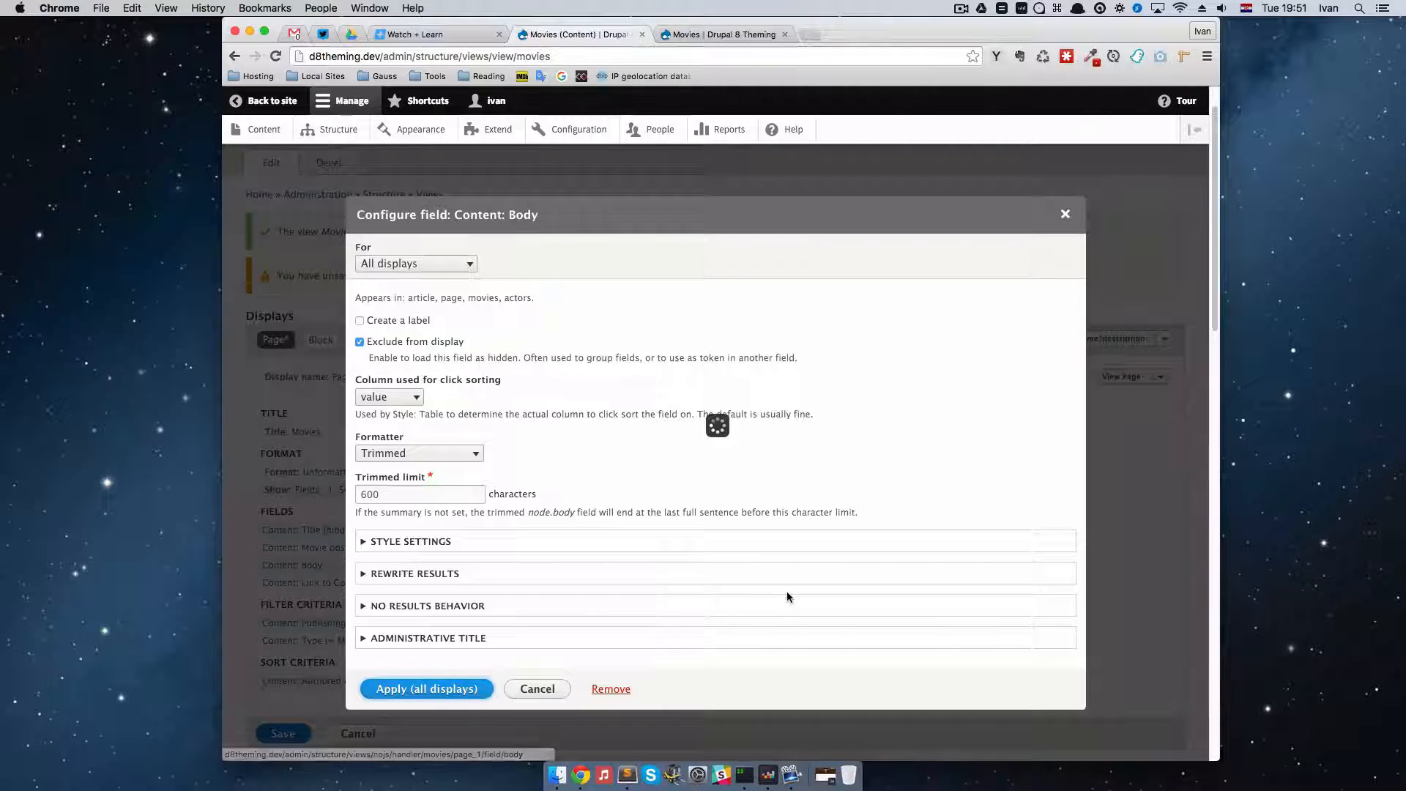
left_click(426, 688)
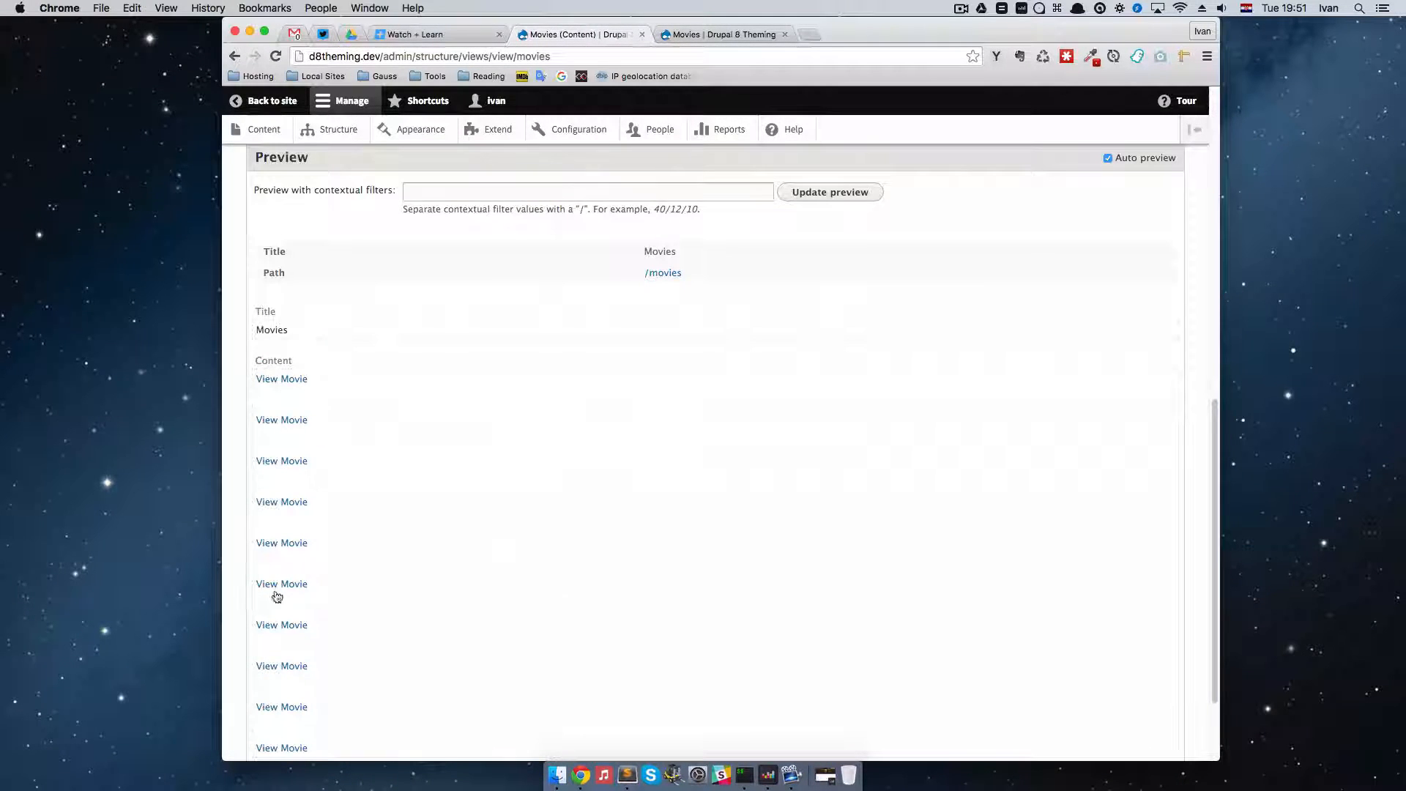
scroll("down", 3)
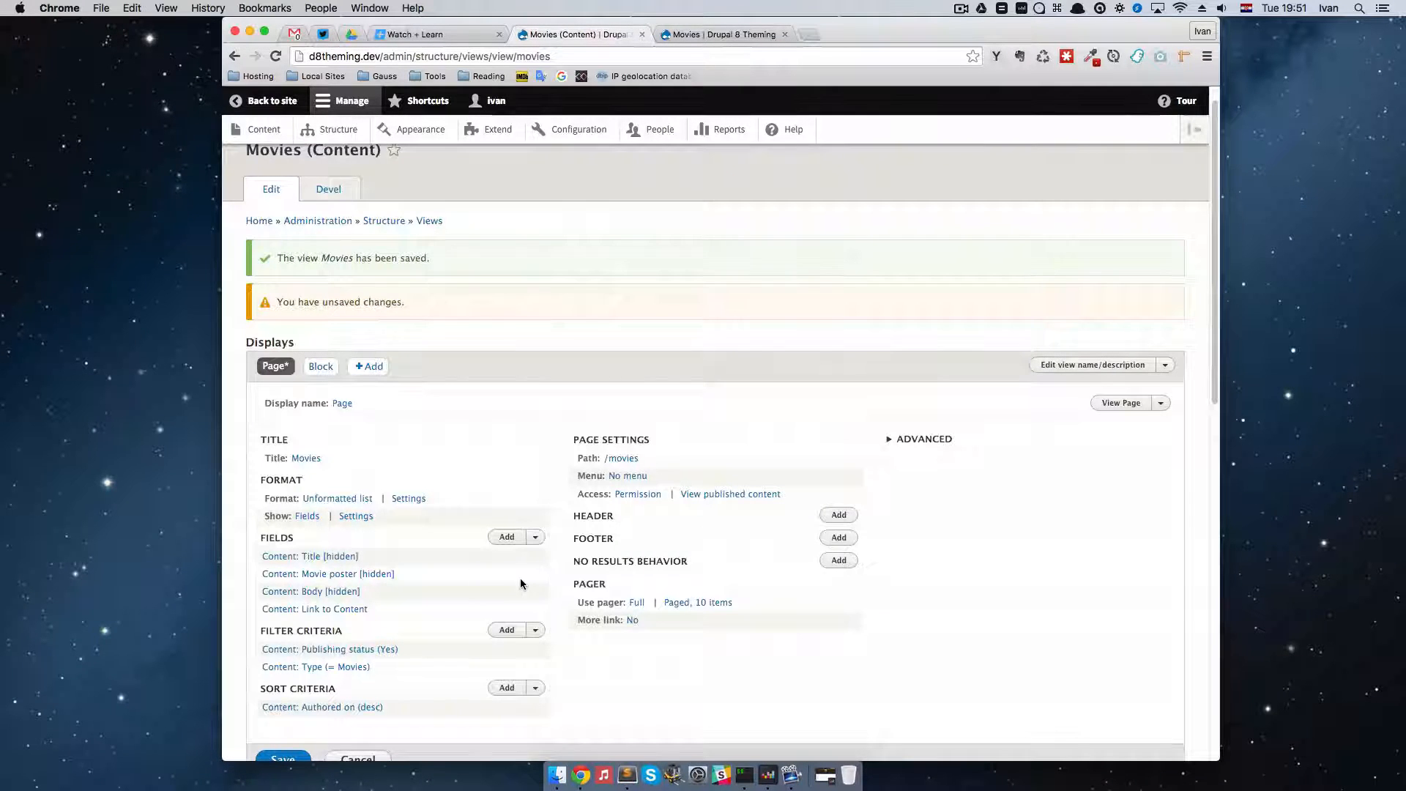
scroll("down", 3)
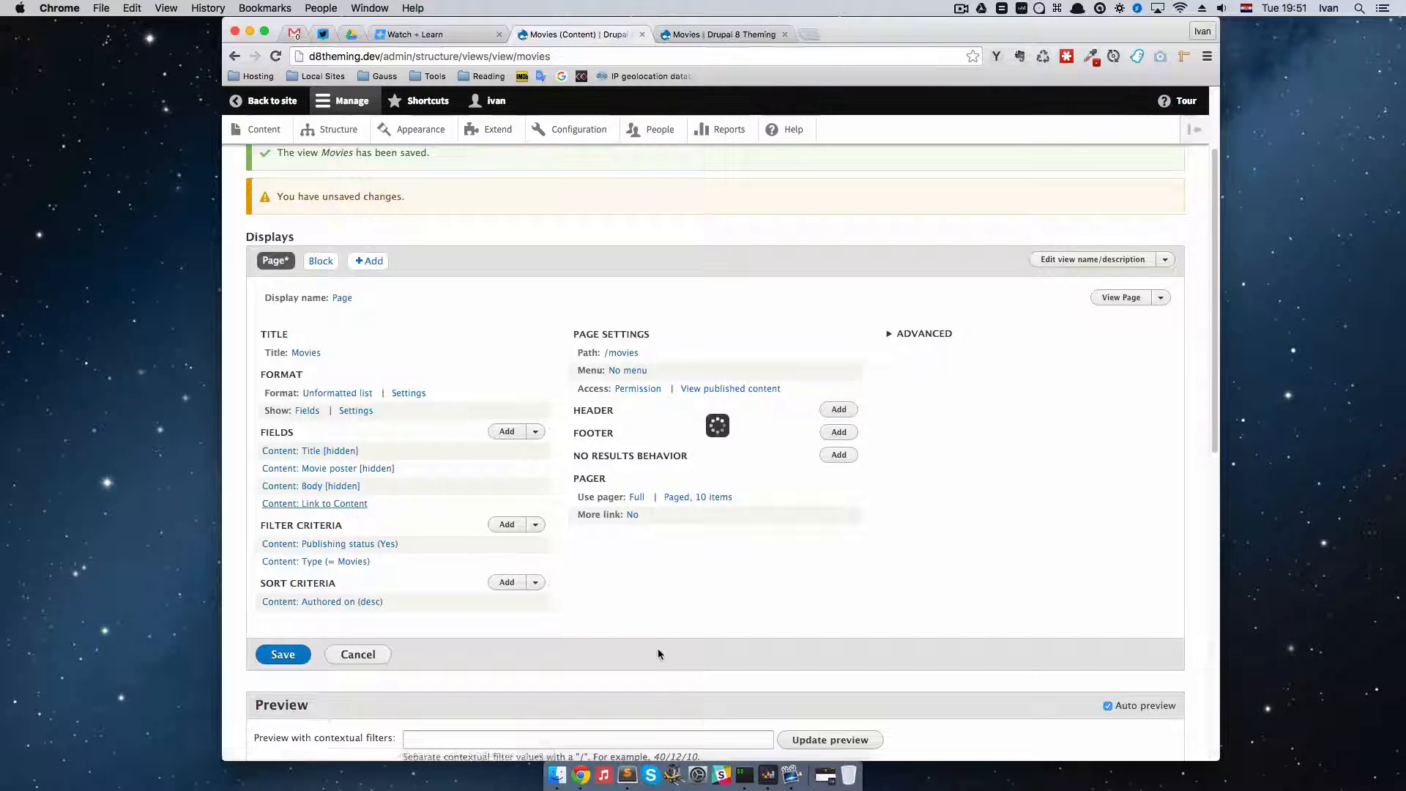
Enable custom-text output override in the Link to Content field's Rewrite Results
left_click(313, 503)
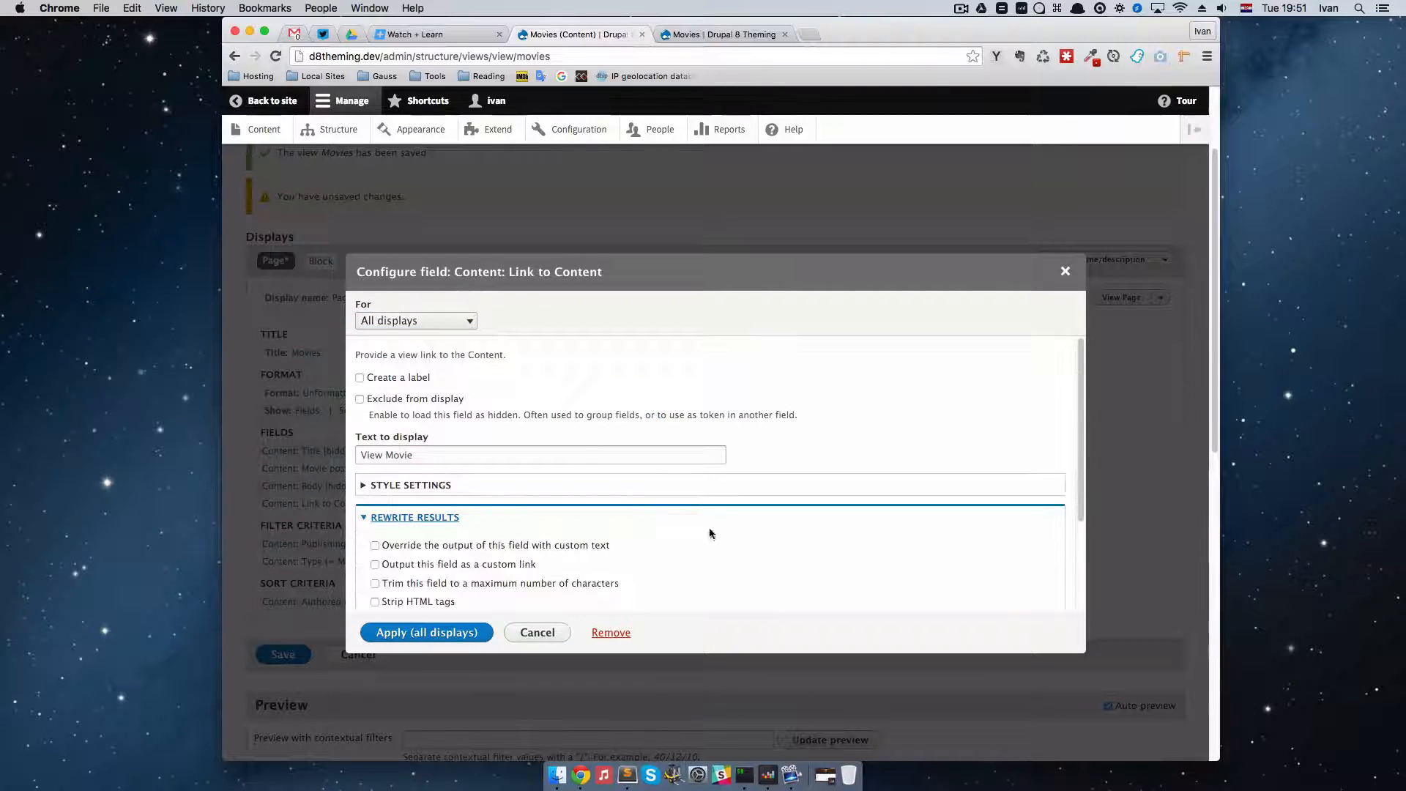
scroll("down", 3)
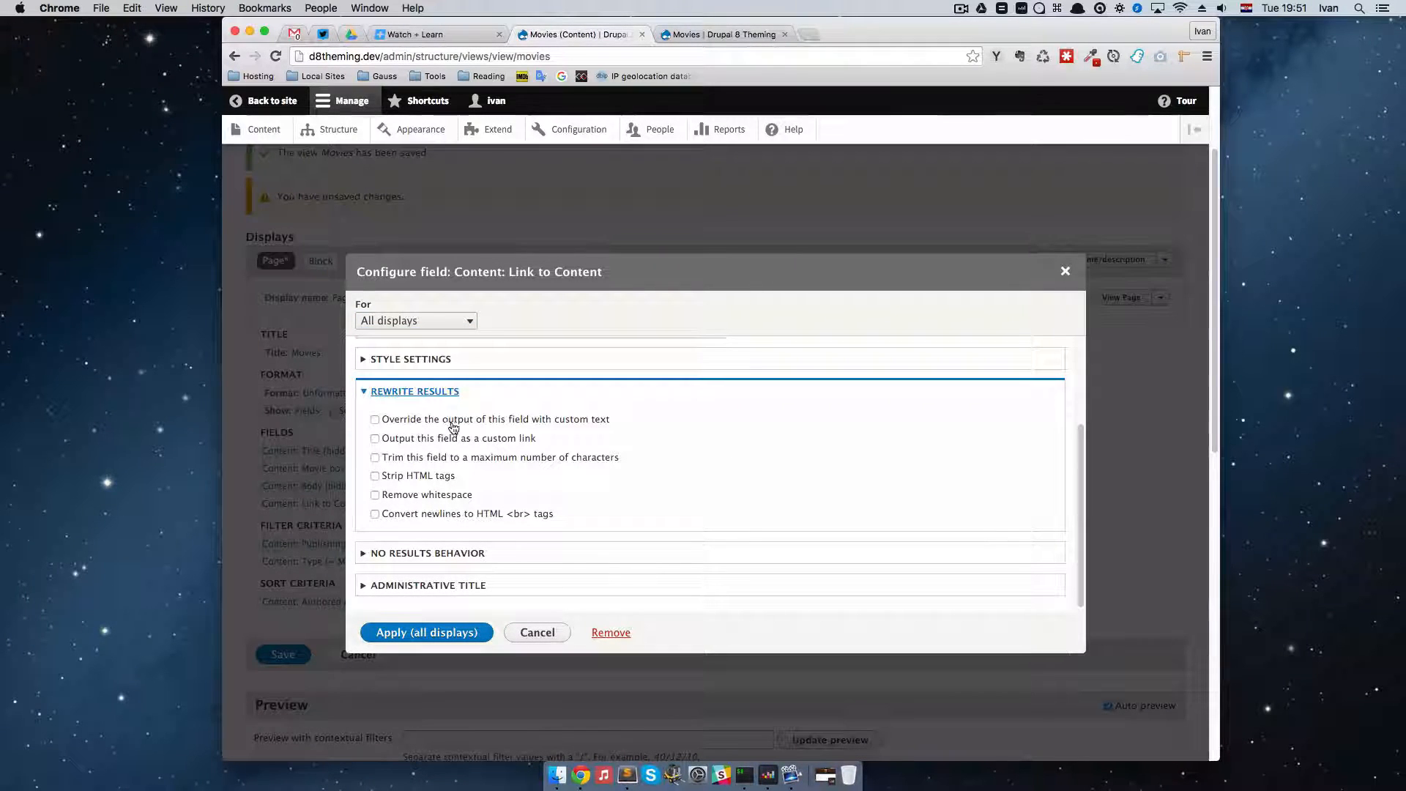
mouse_move(475, 434)
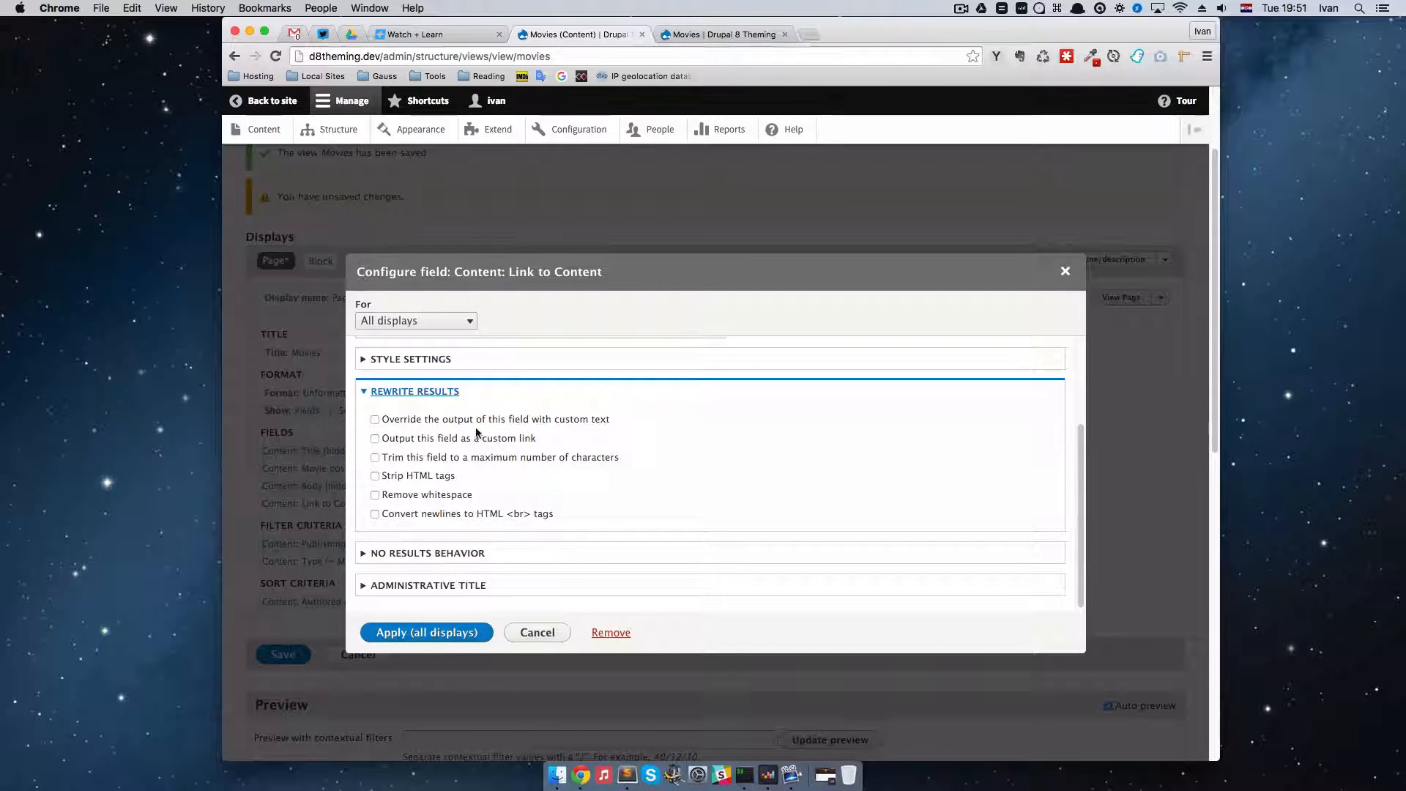
left_click(375, 419)
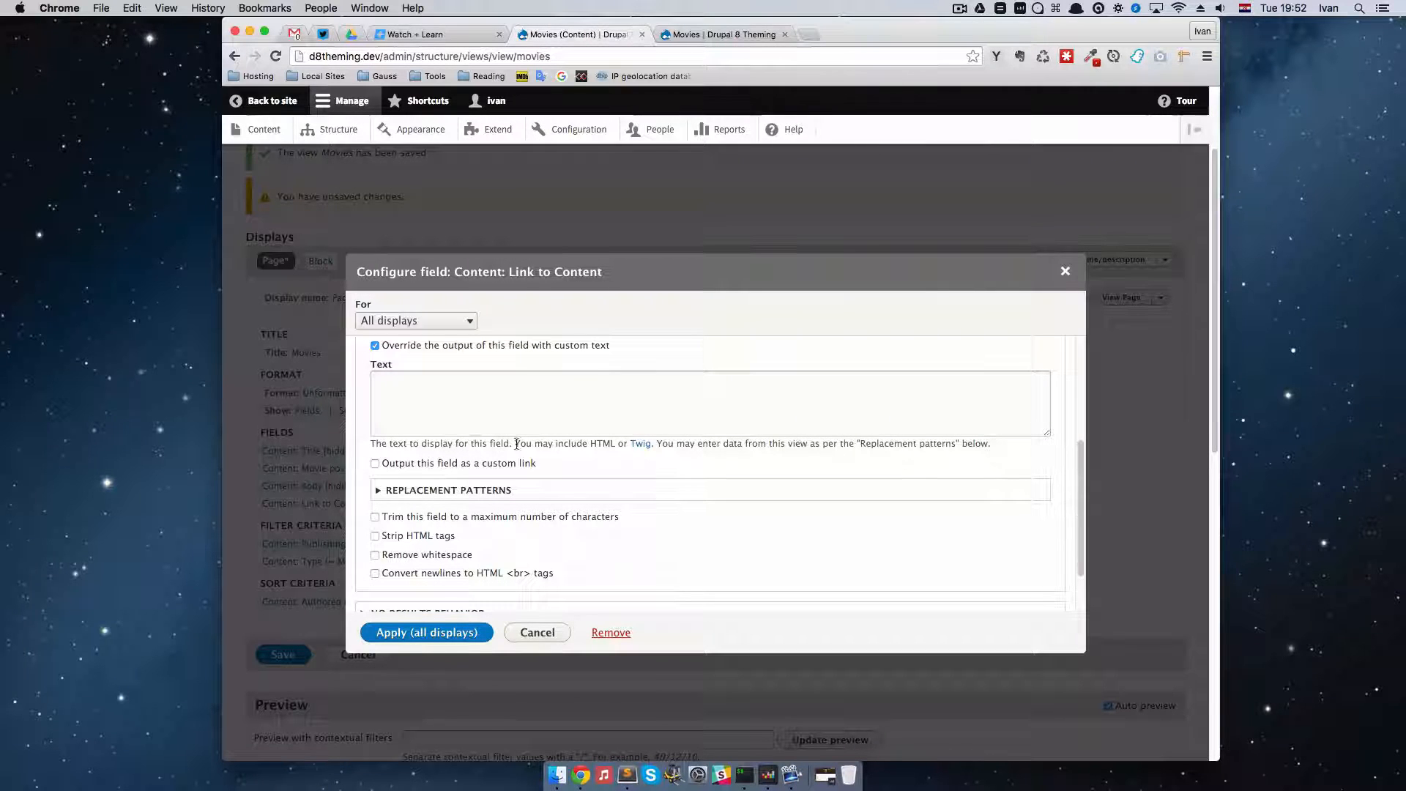
mouse_move(680, 460)
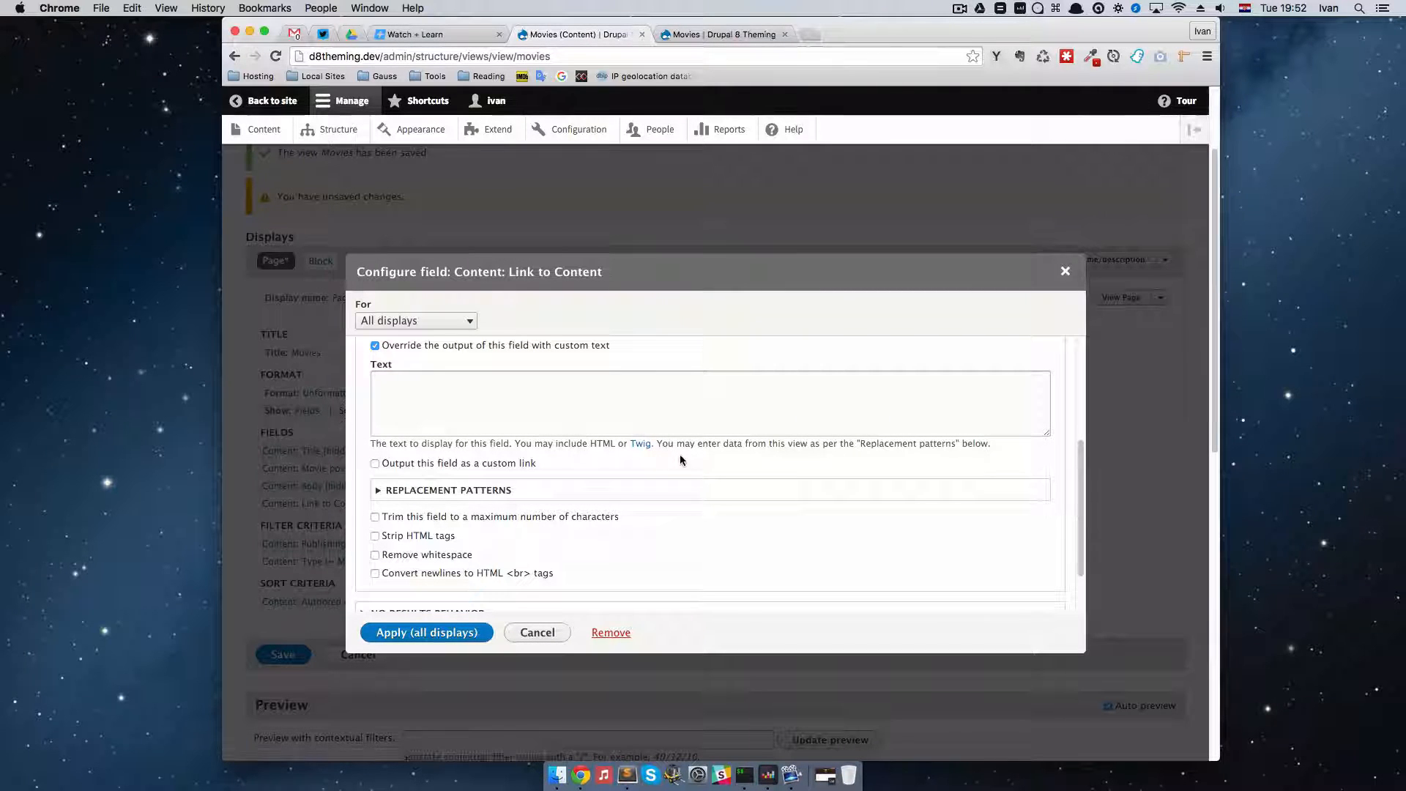
mouse_move(793, 457)
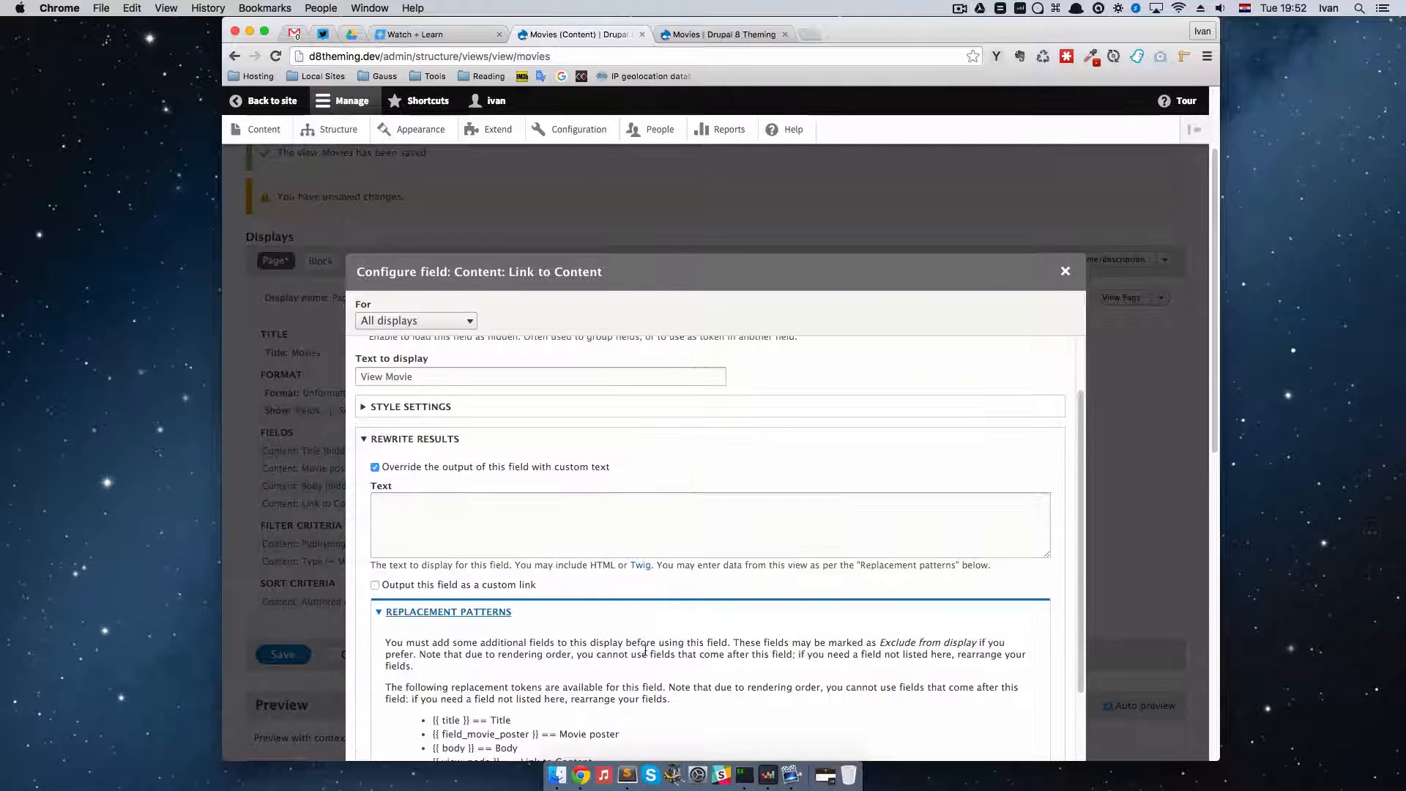
Review the replacement patterns, selecting the field_movie_poster and view_node tokens
scroll("down", 3)
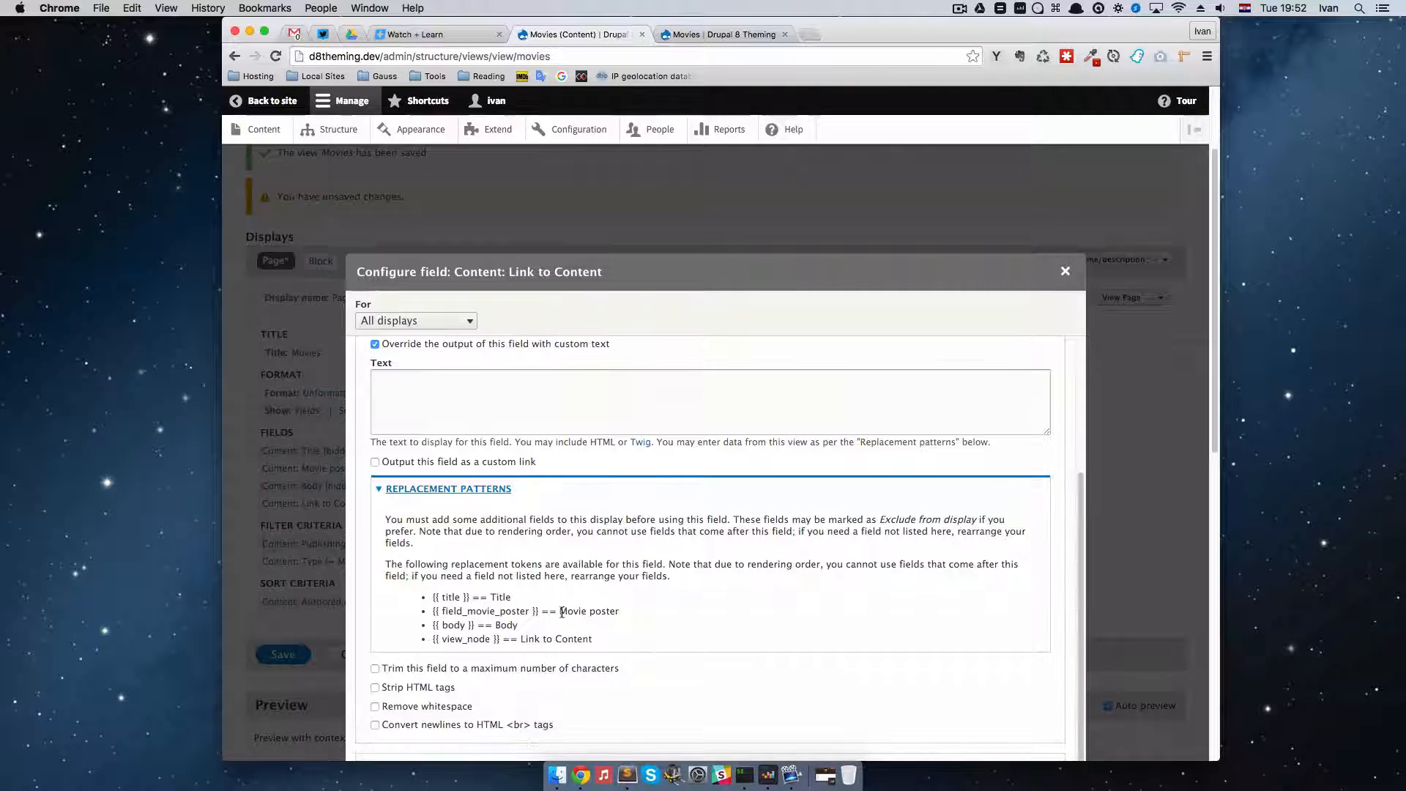
double_click(470, 596)
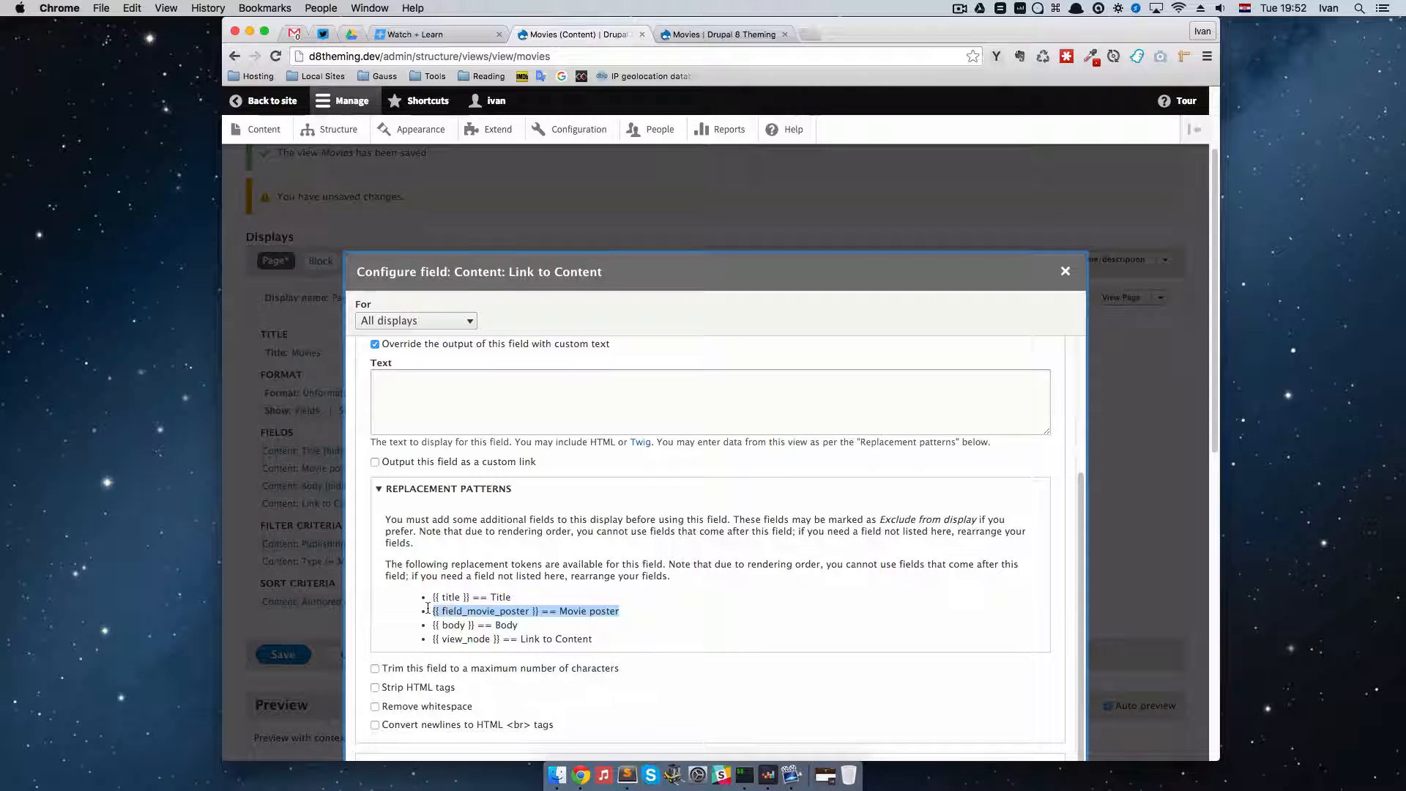
mouse_move(553, 628)
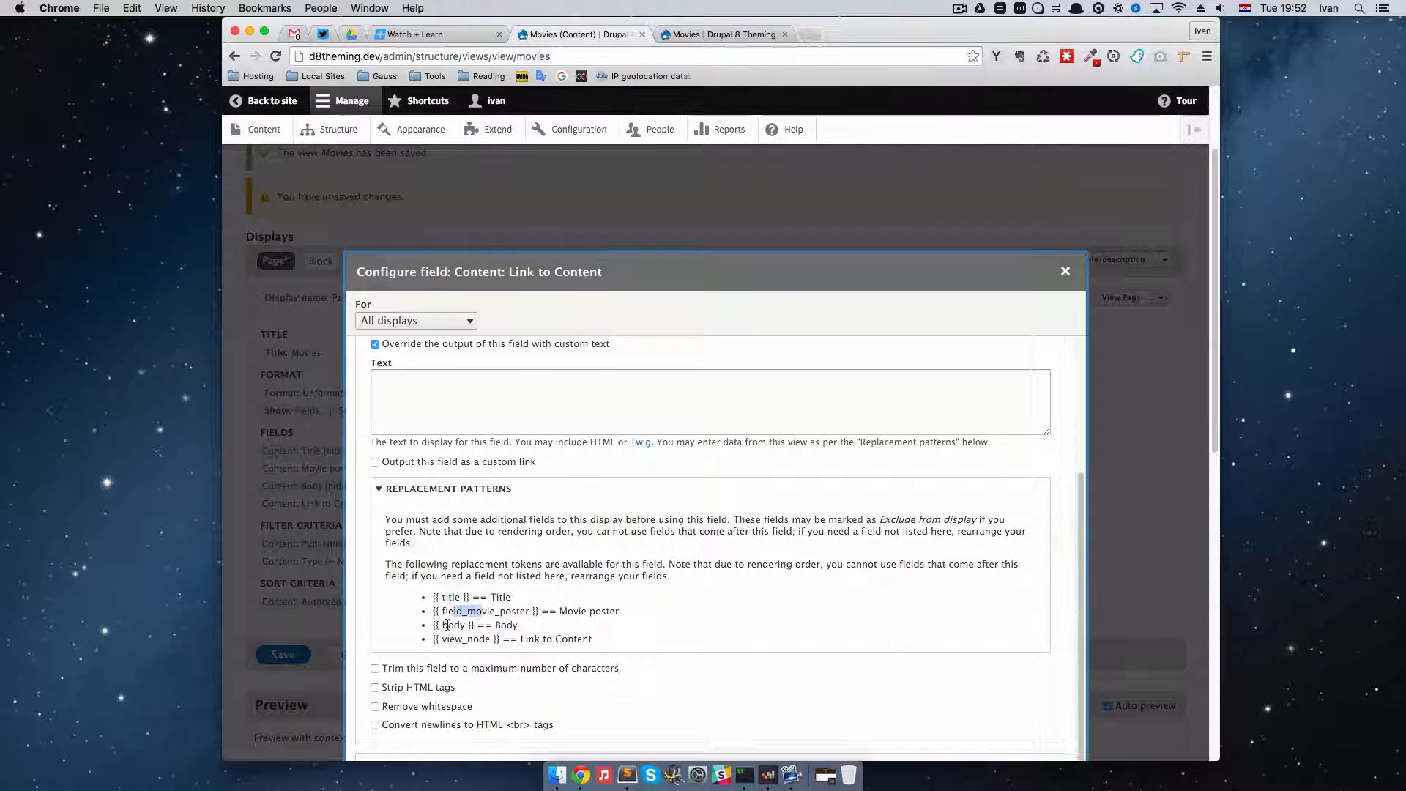
double_click(461, 638)
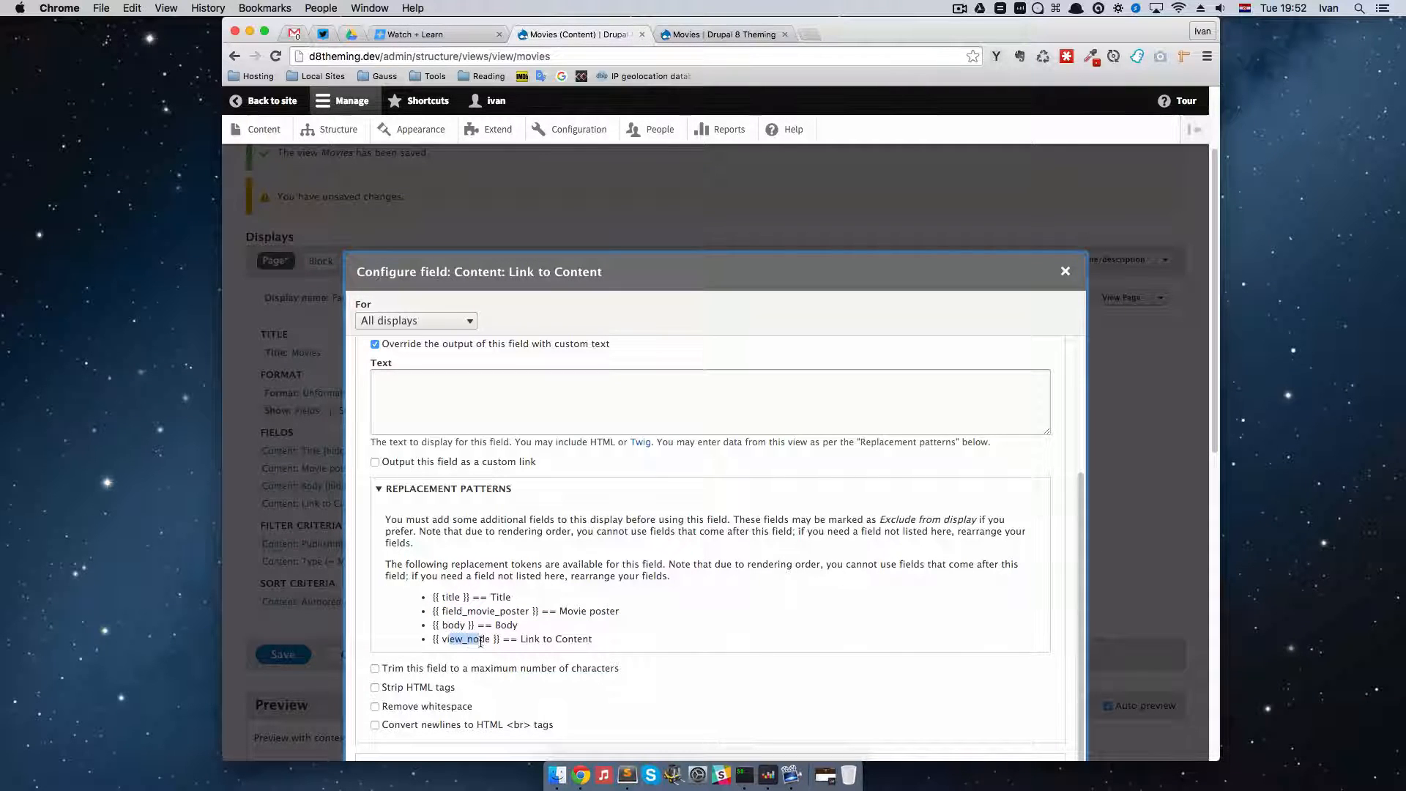
mouse_move(659, 655)
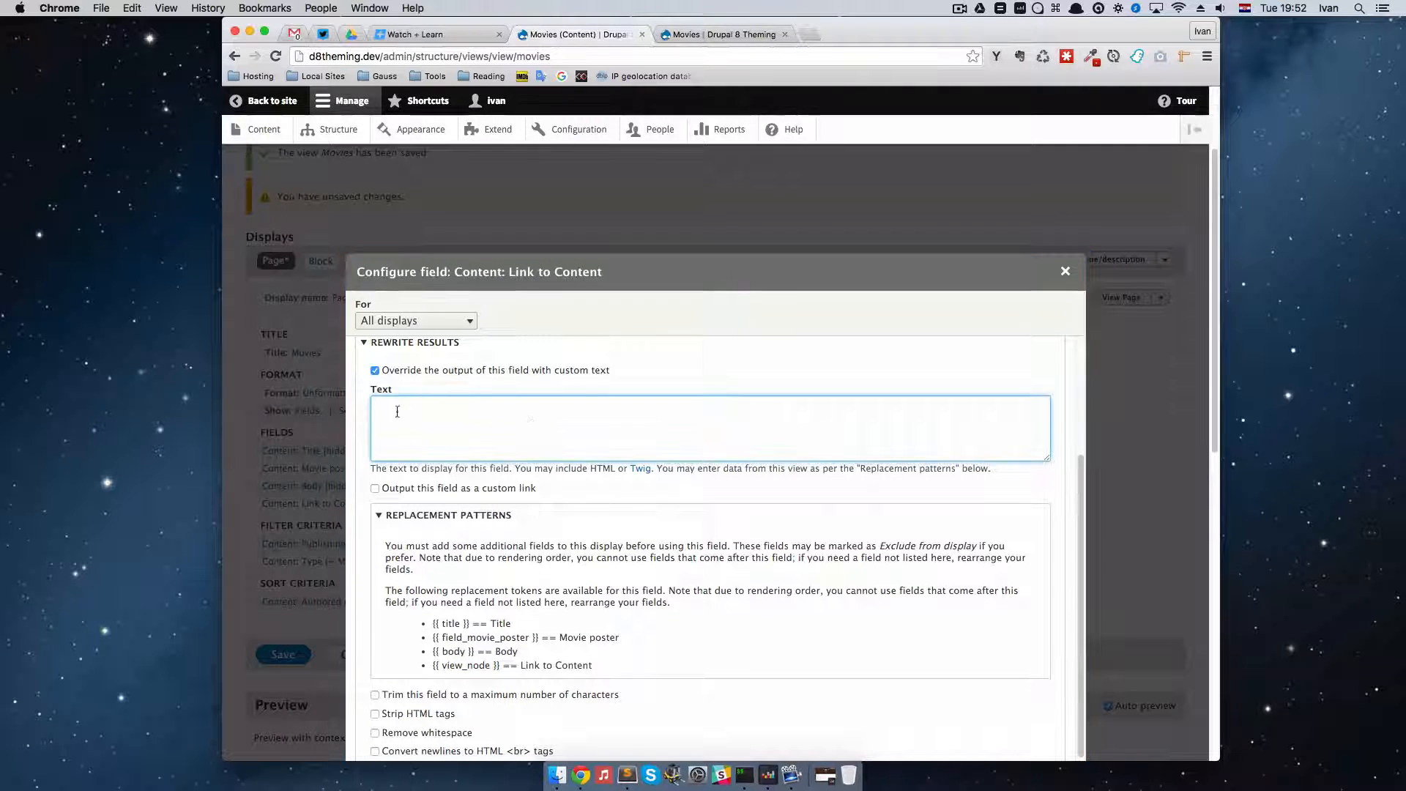
mouse_move(463, 428)
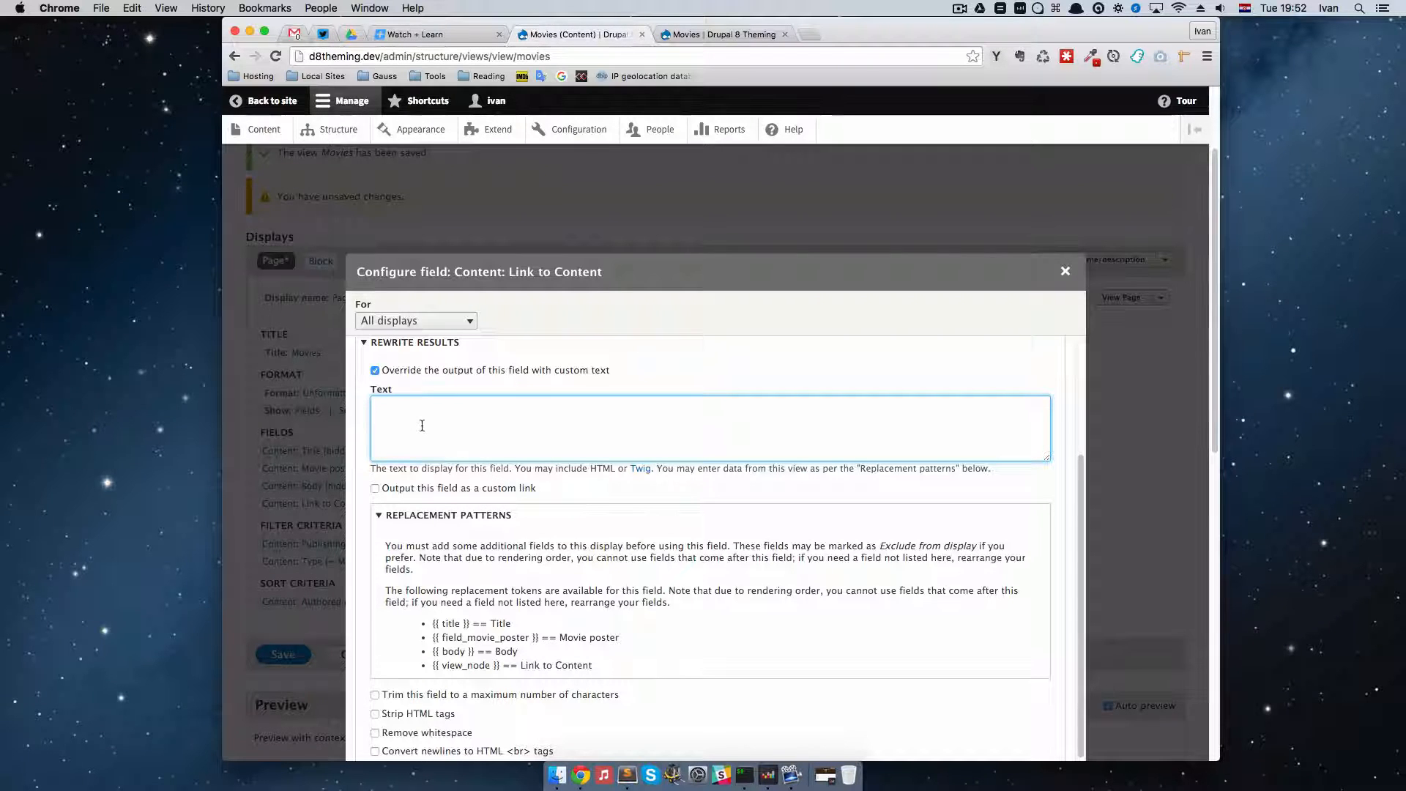
type("ldsdk")
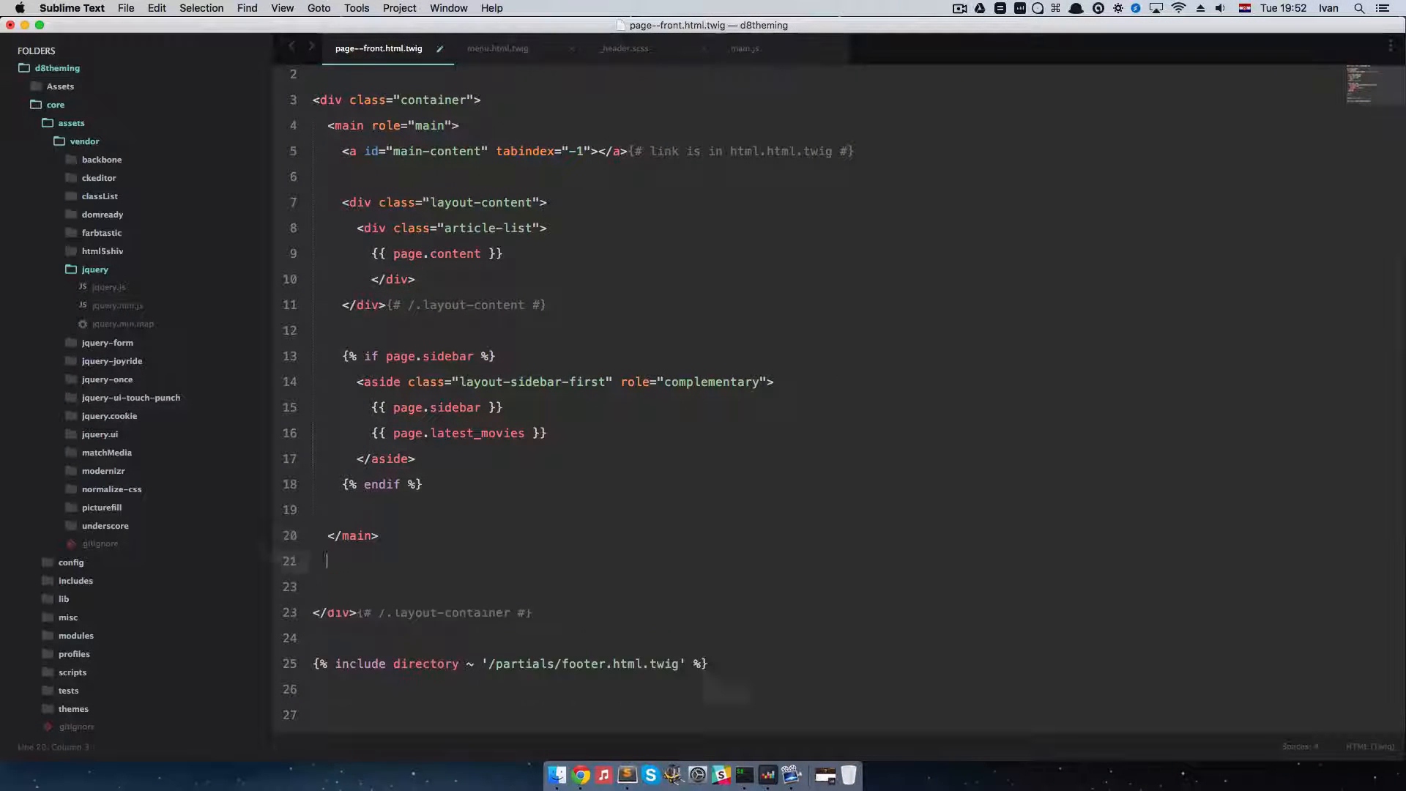
Draft an <article class="movie"> element in Sublime Text
scroll("down", 3)
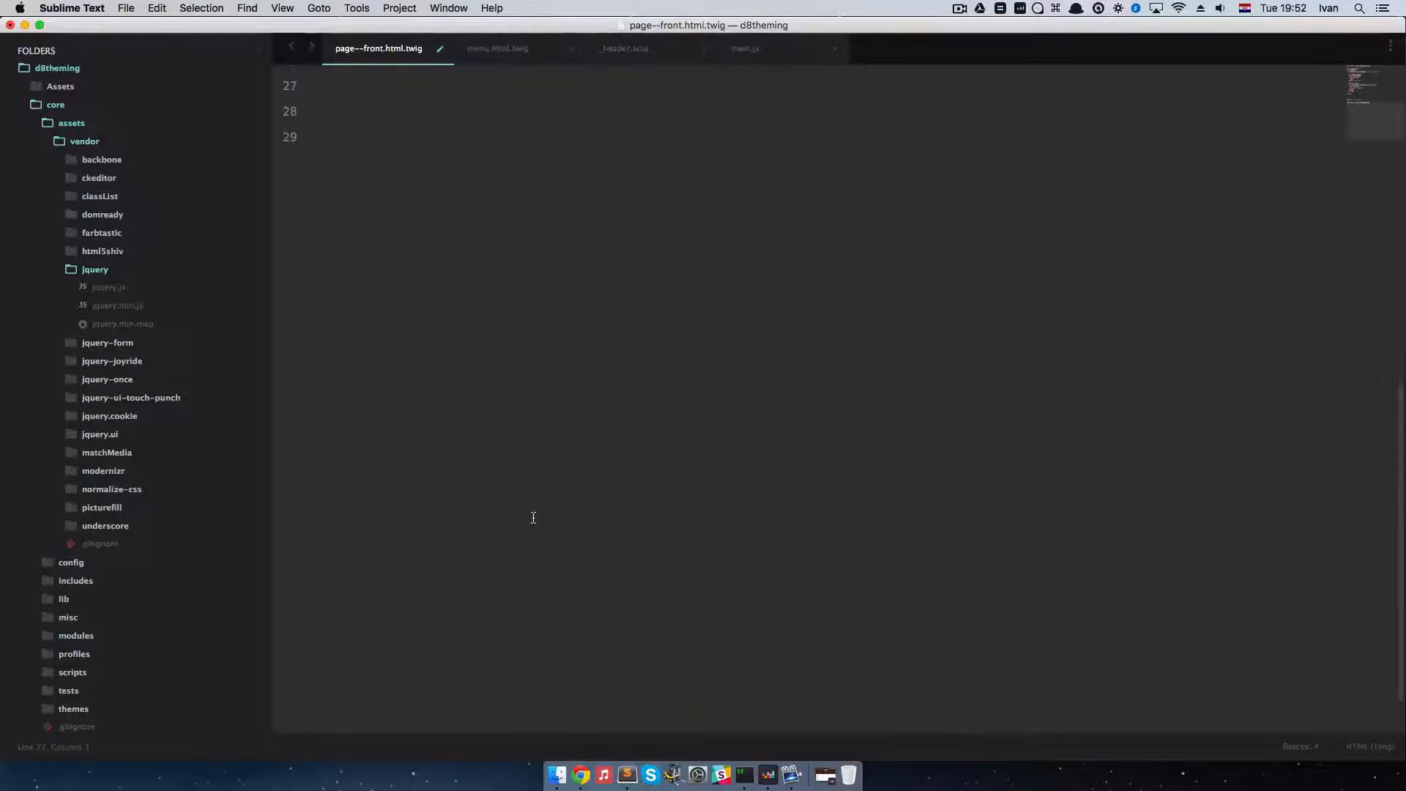
scroll("up", 3)
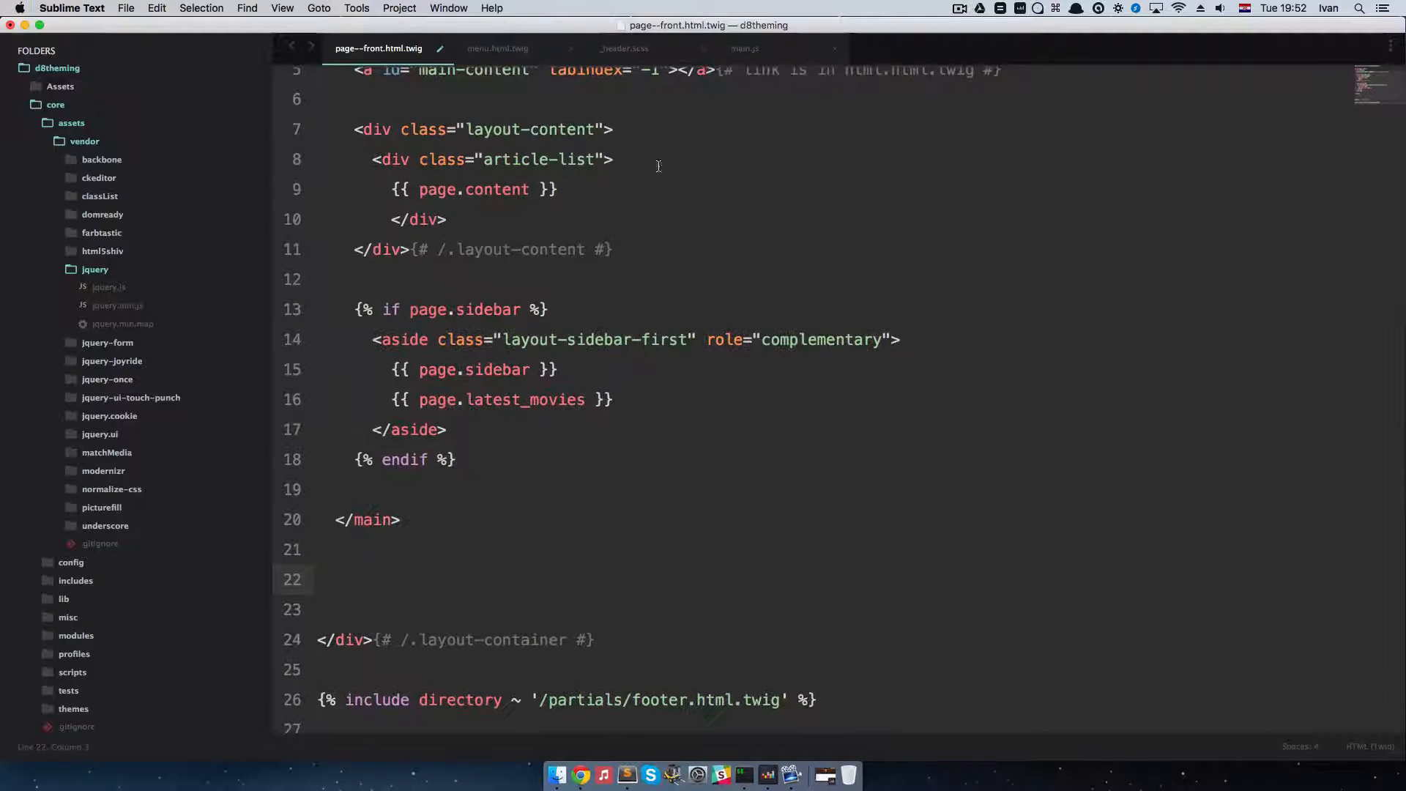
scroll("down", 3)
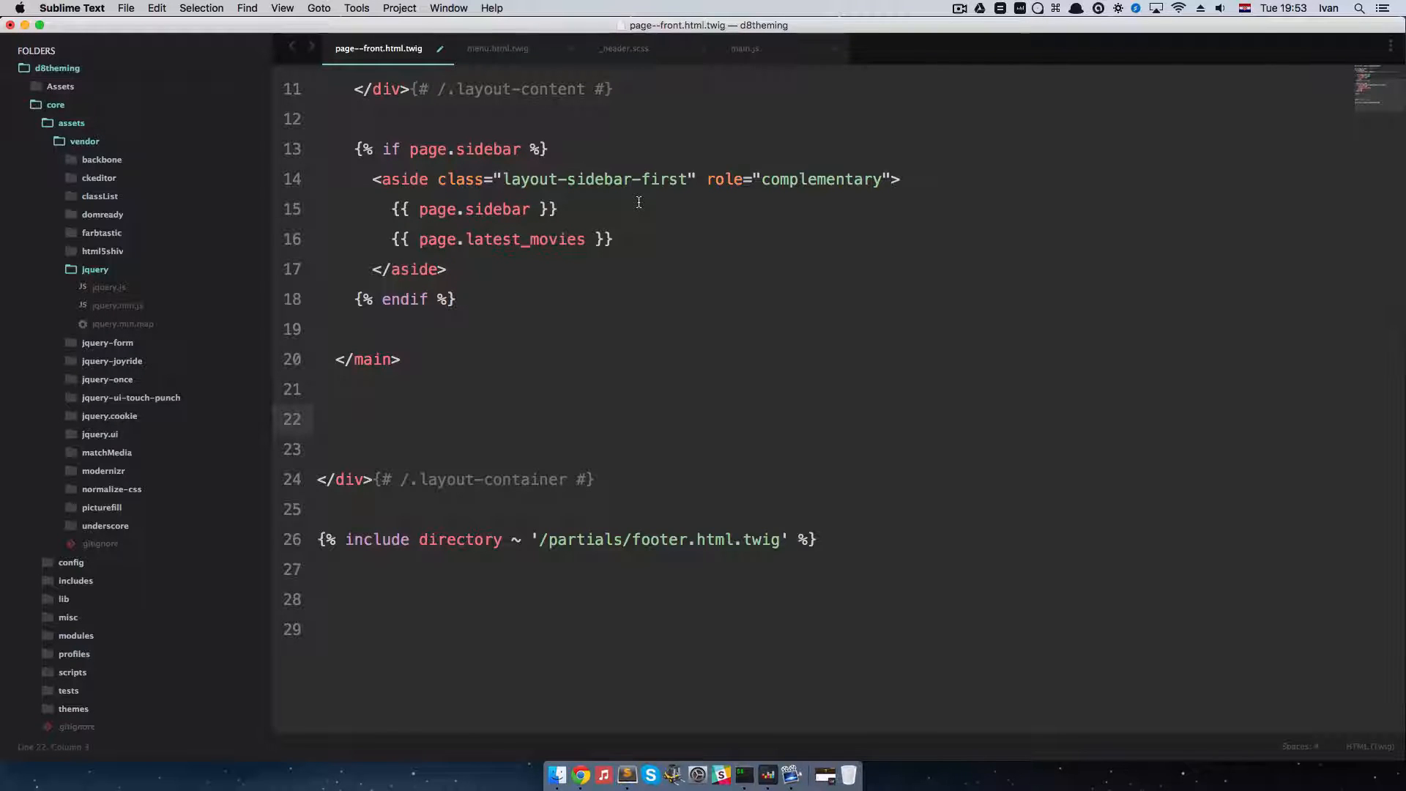
type("a")
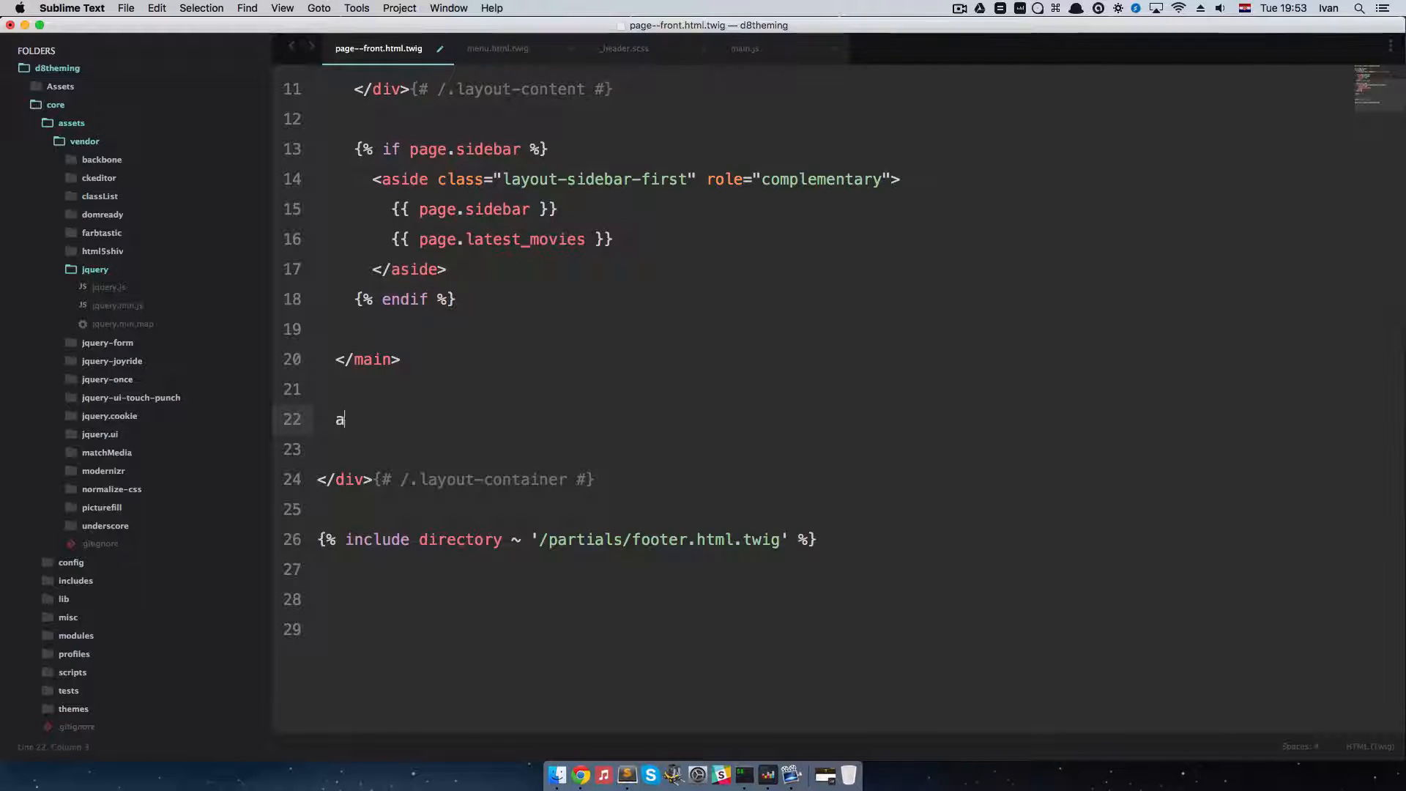
type("rticle>")
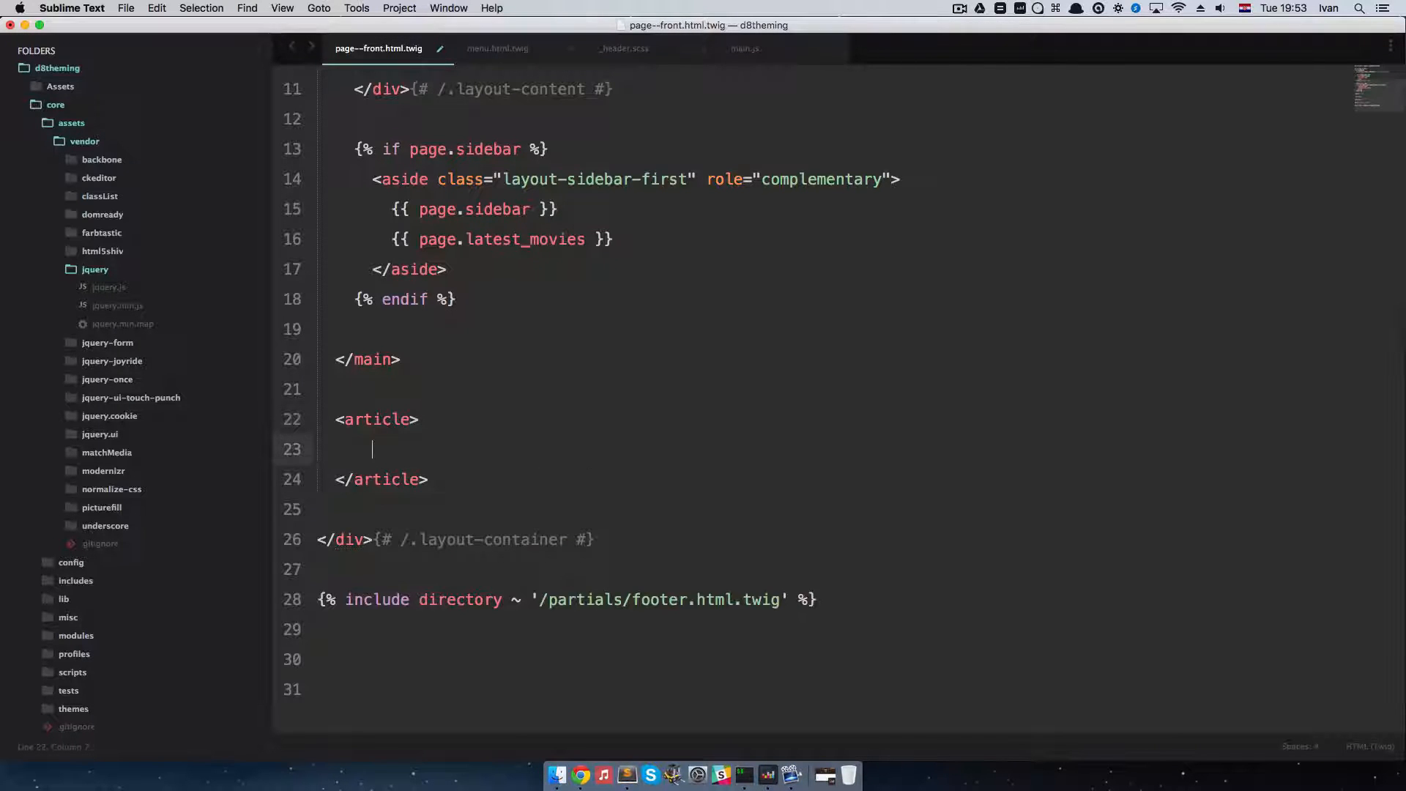
left_click(413, 419)
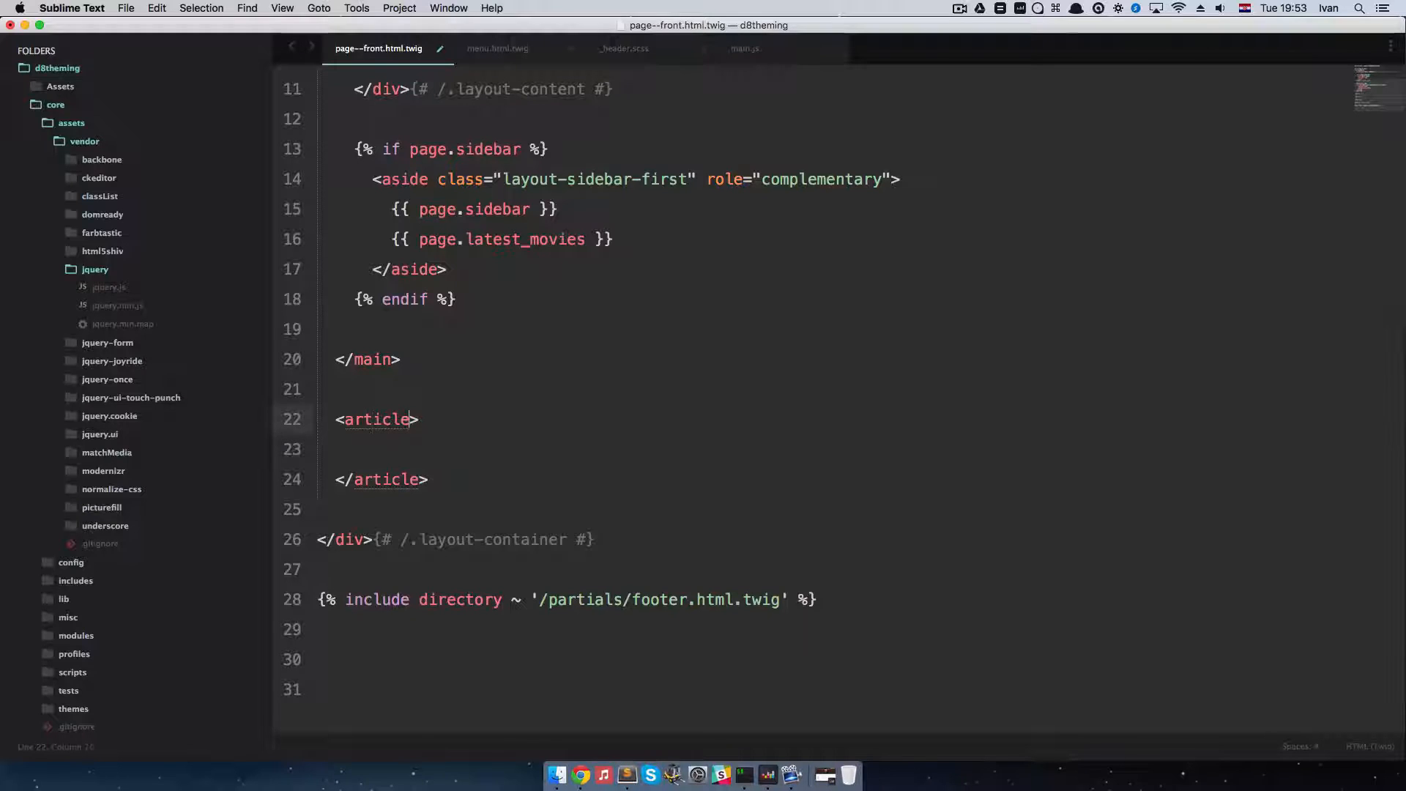
type("class")
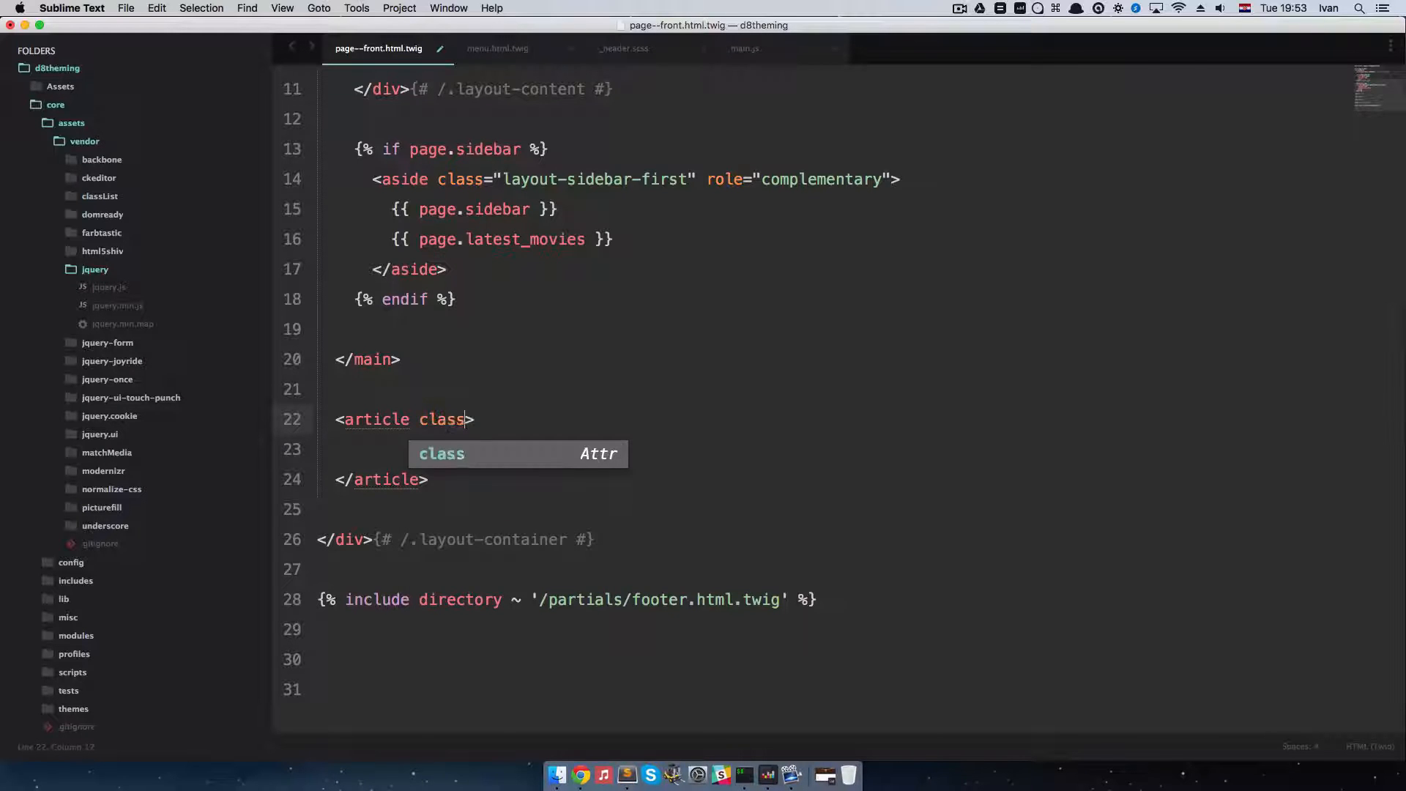
type("=\"m\"")
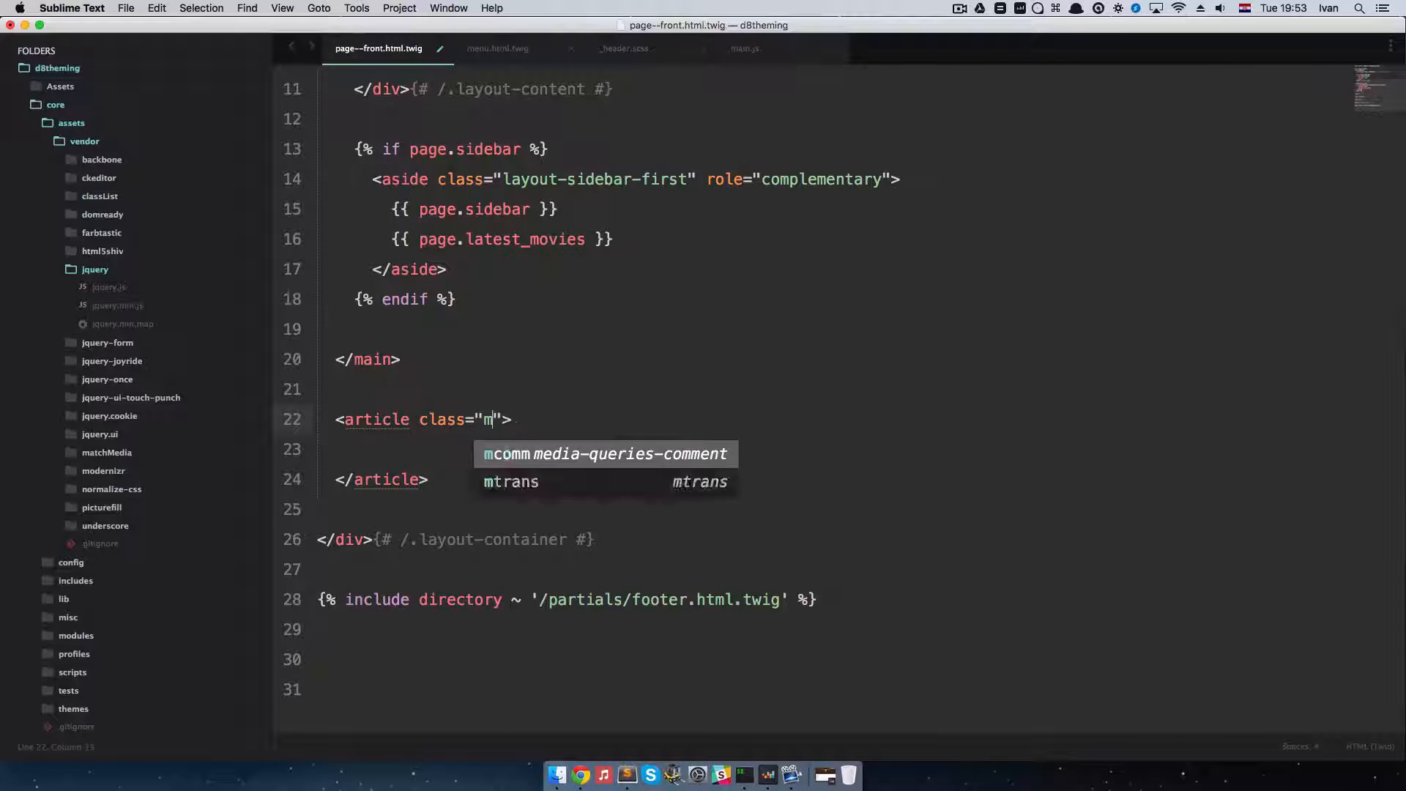
type("ovie")
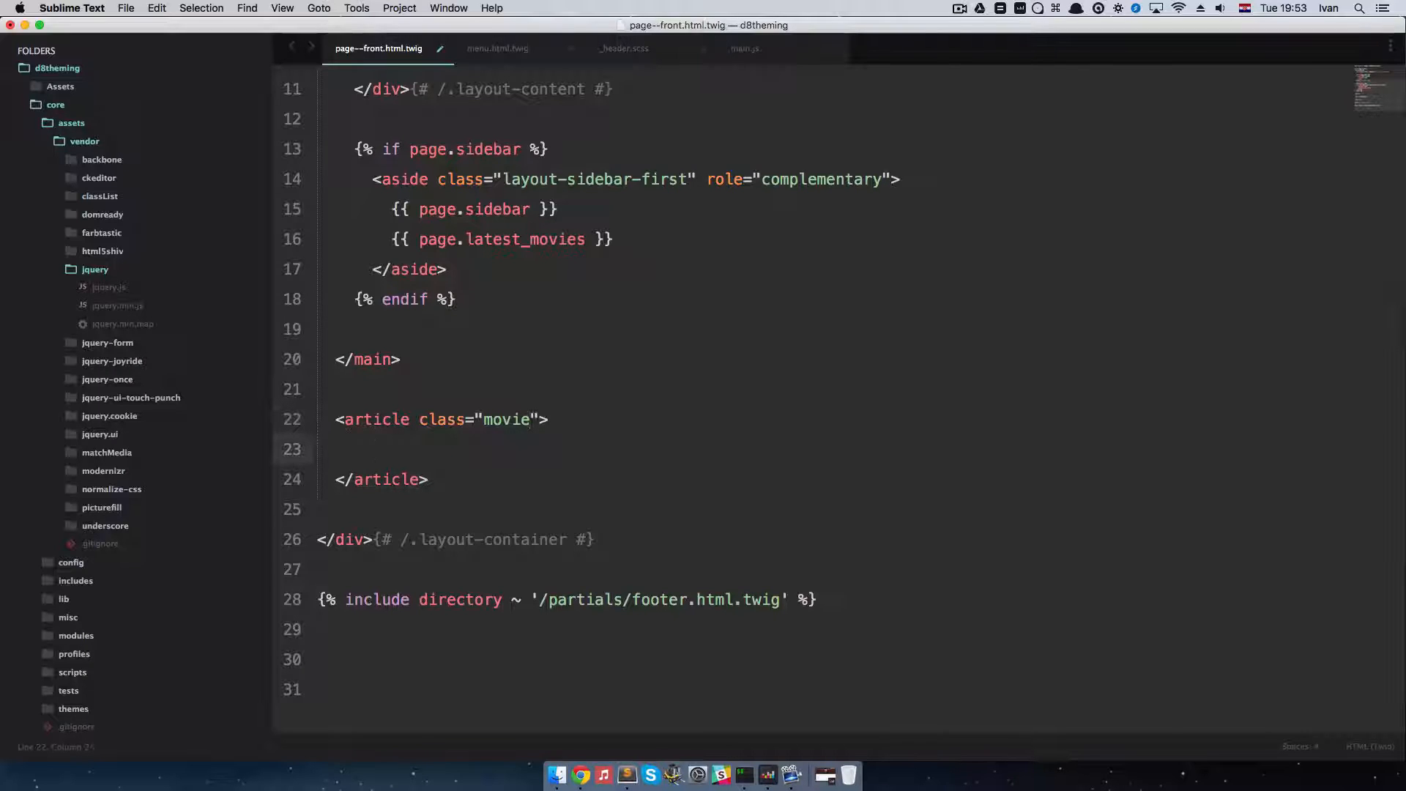
Add a <header> with an <h3> holding the {{ title }} token inside the article
type("<header></header>")
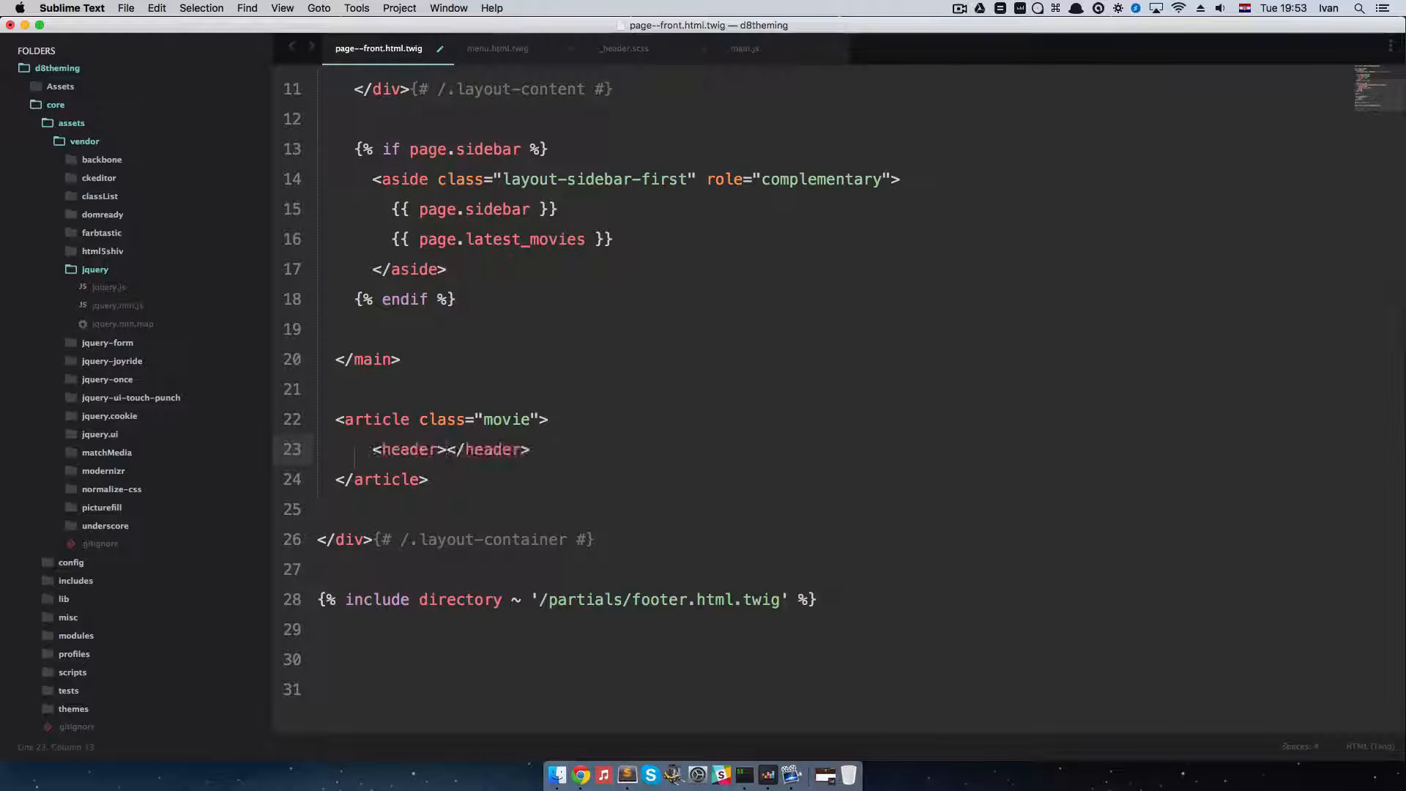
key("enter")
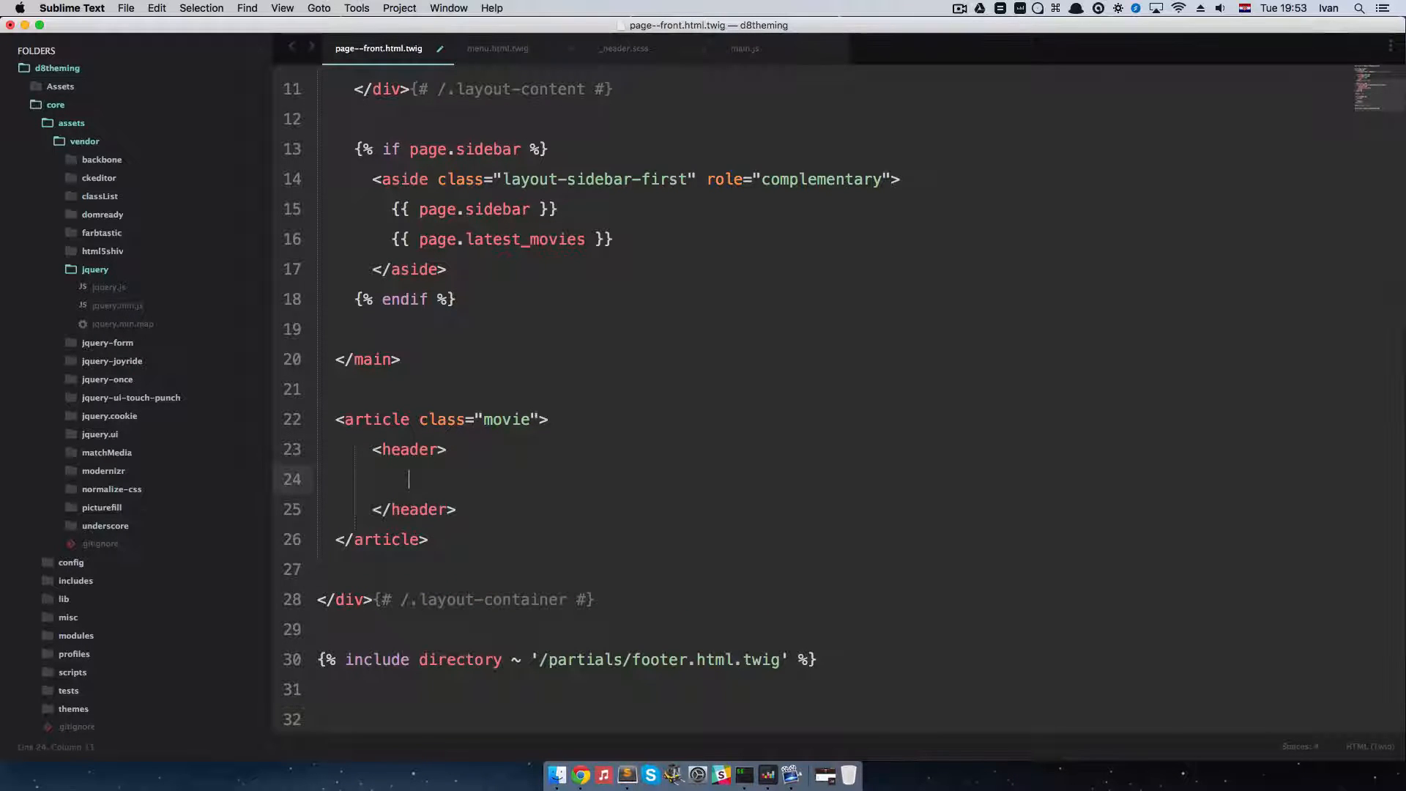
type("<h3></h3>")
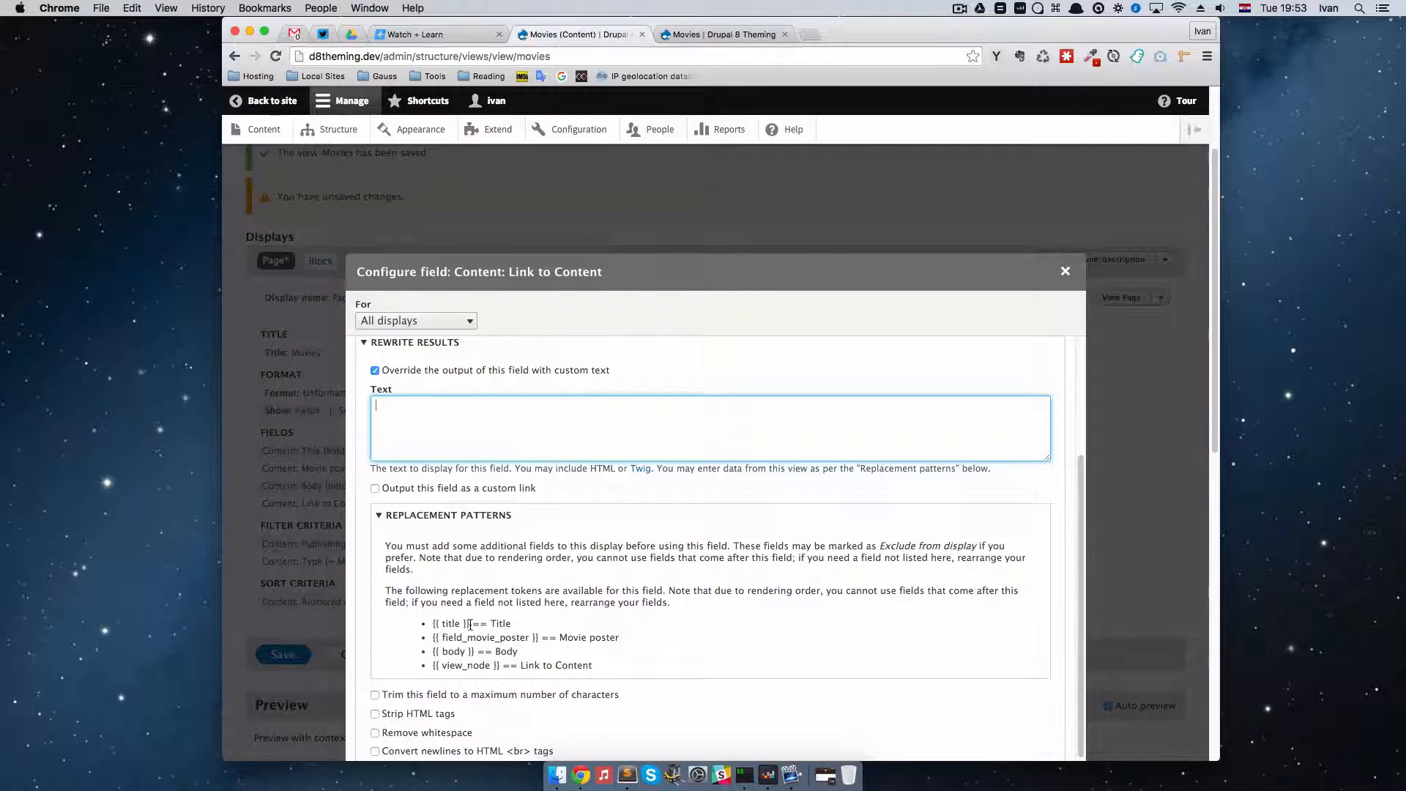
double_click(452, 624)
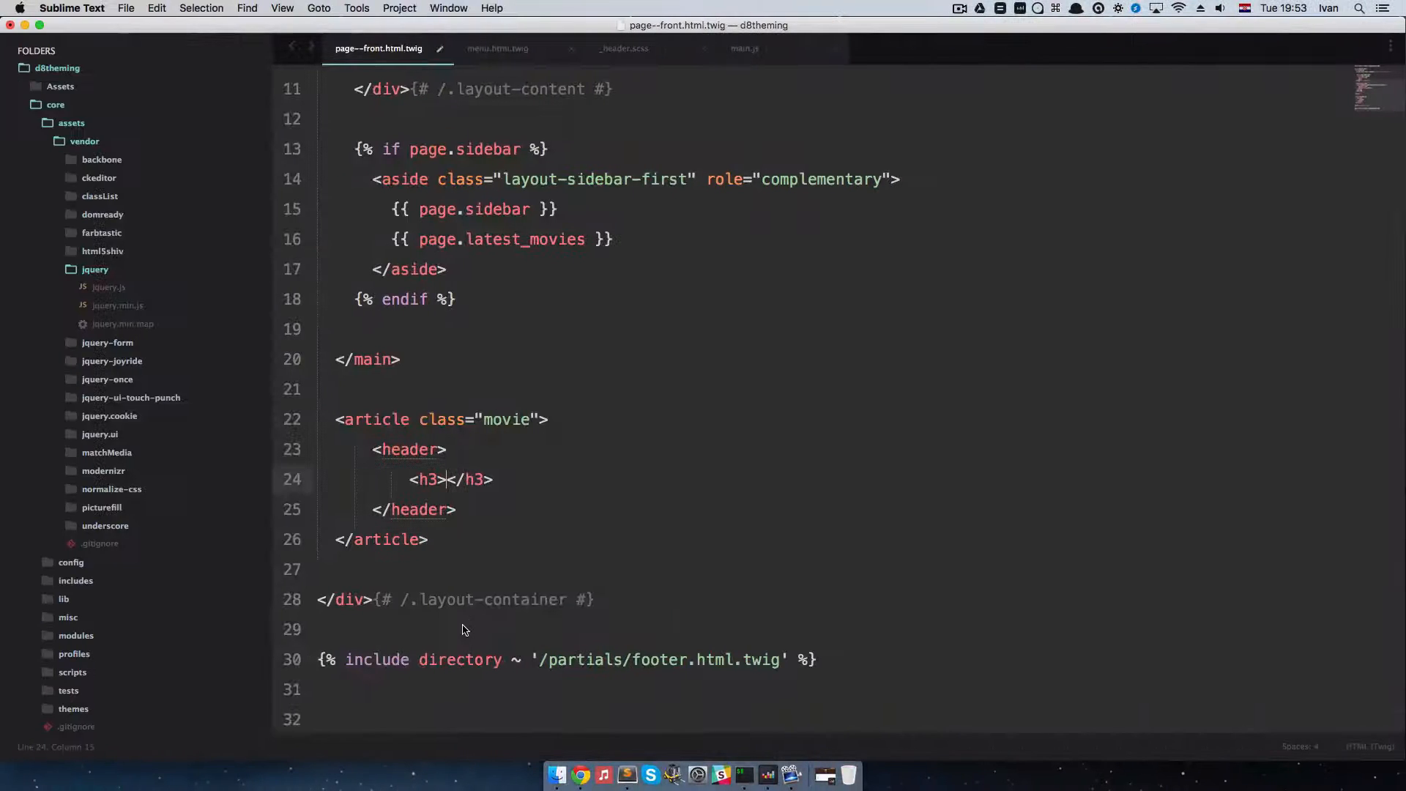
type("{{ title }}")
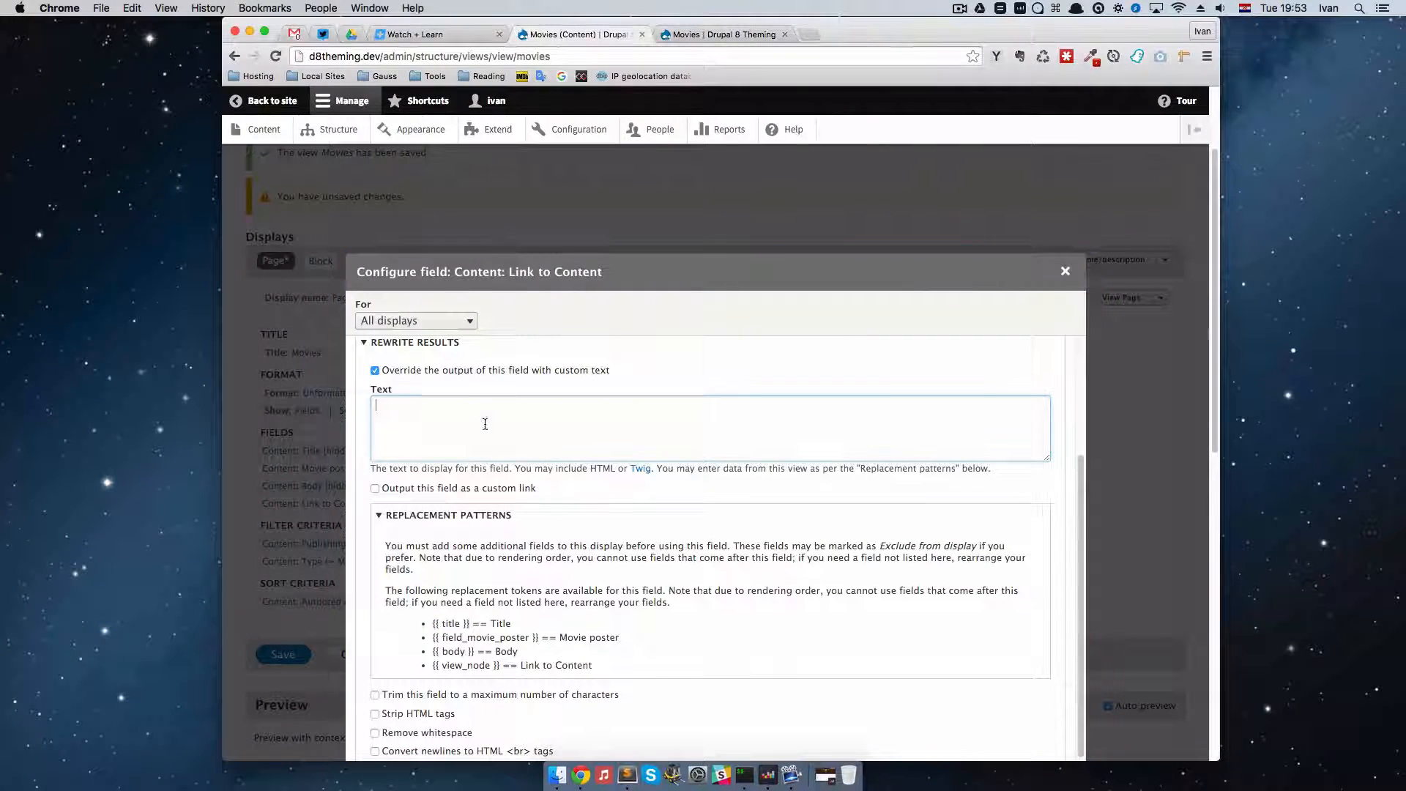
Fill the Rewrite Results text with the <article class="movie"> markup and apply it
type("<article class=\"movie\">")
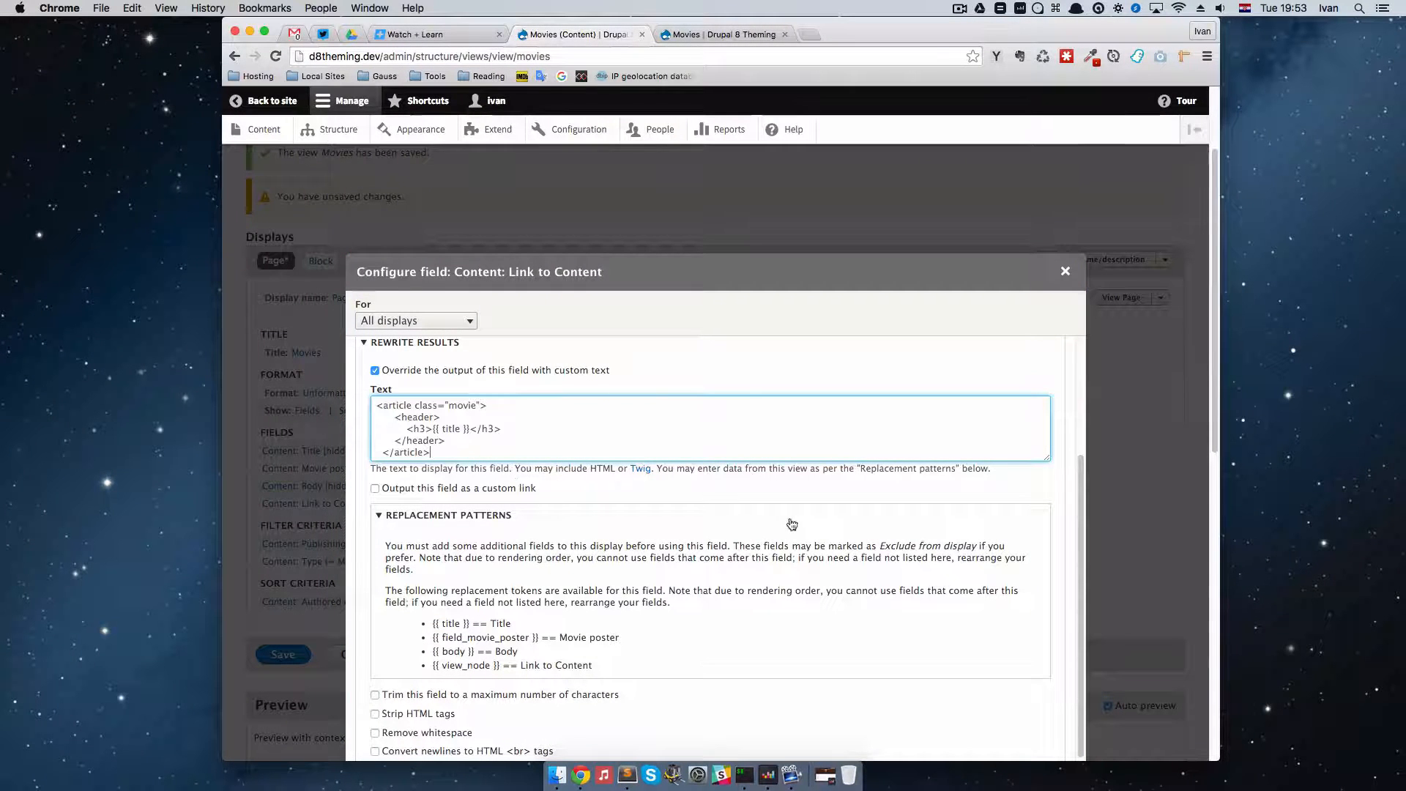
scroll("down", 3)
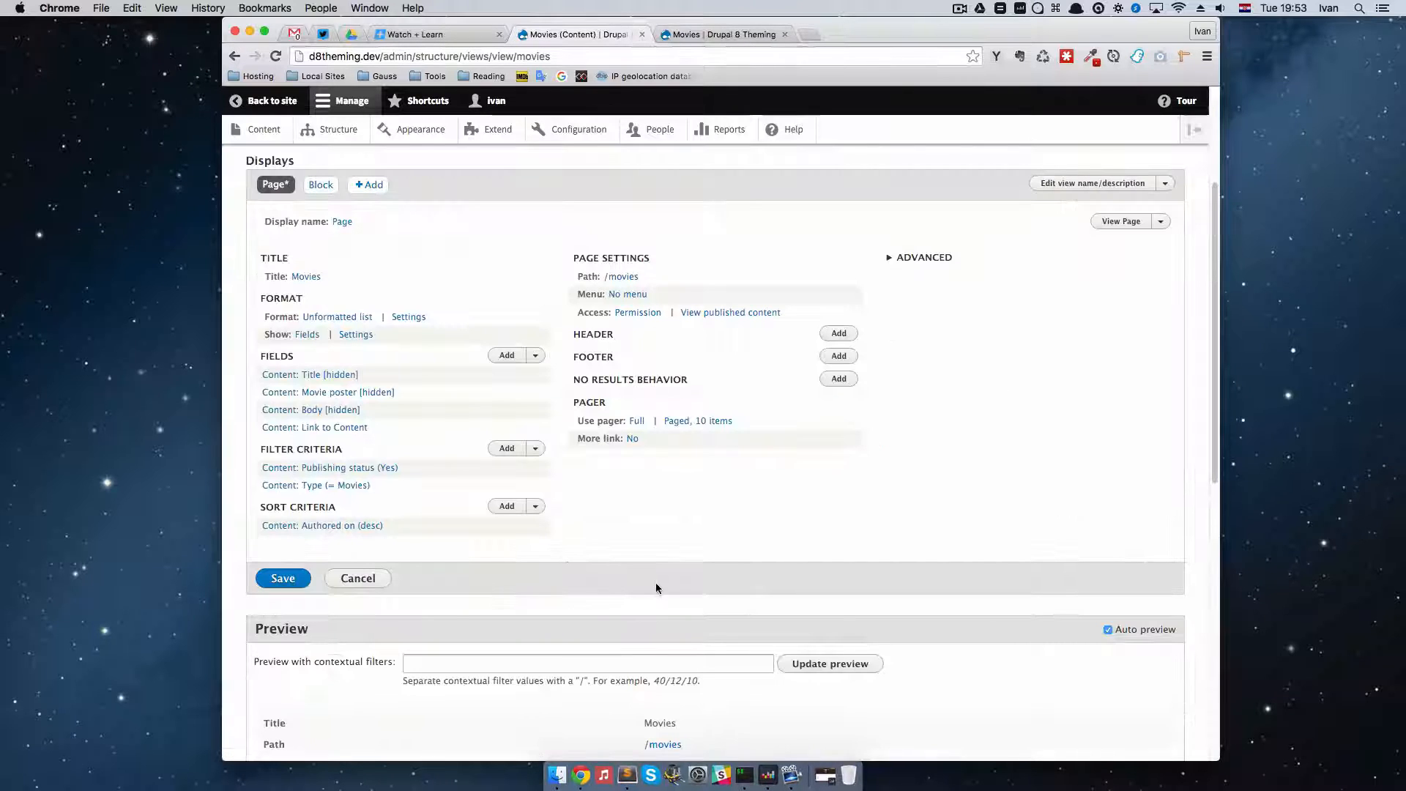
Save the Movies view and load the public /movies page
left_click(283, 577)
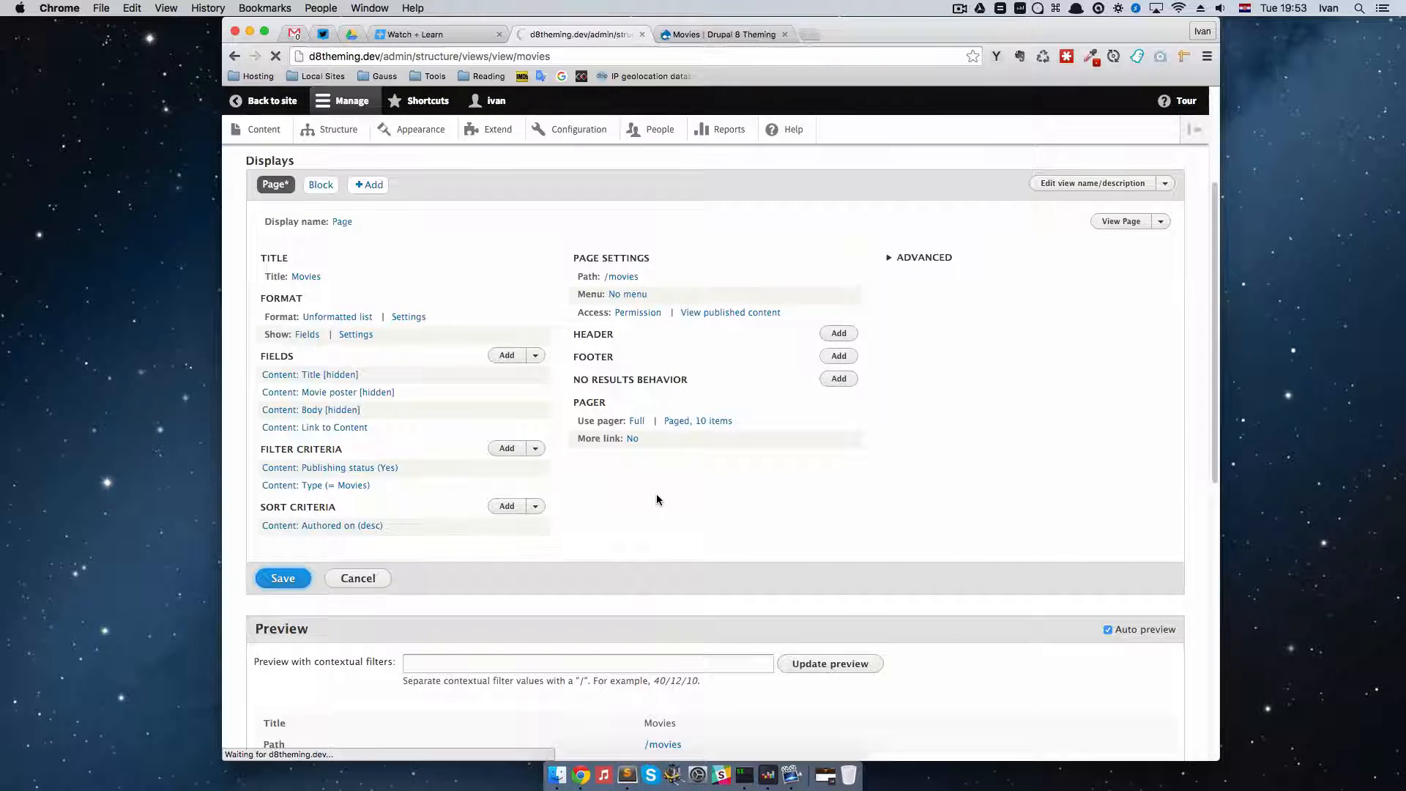
left_click(283, 577)
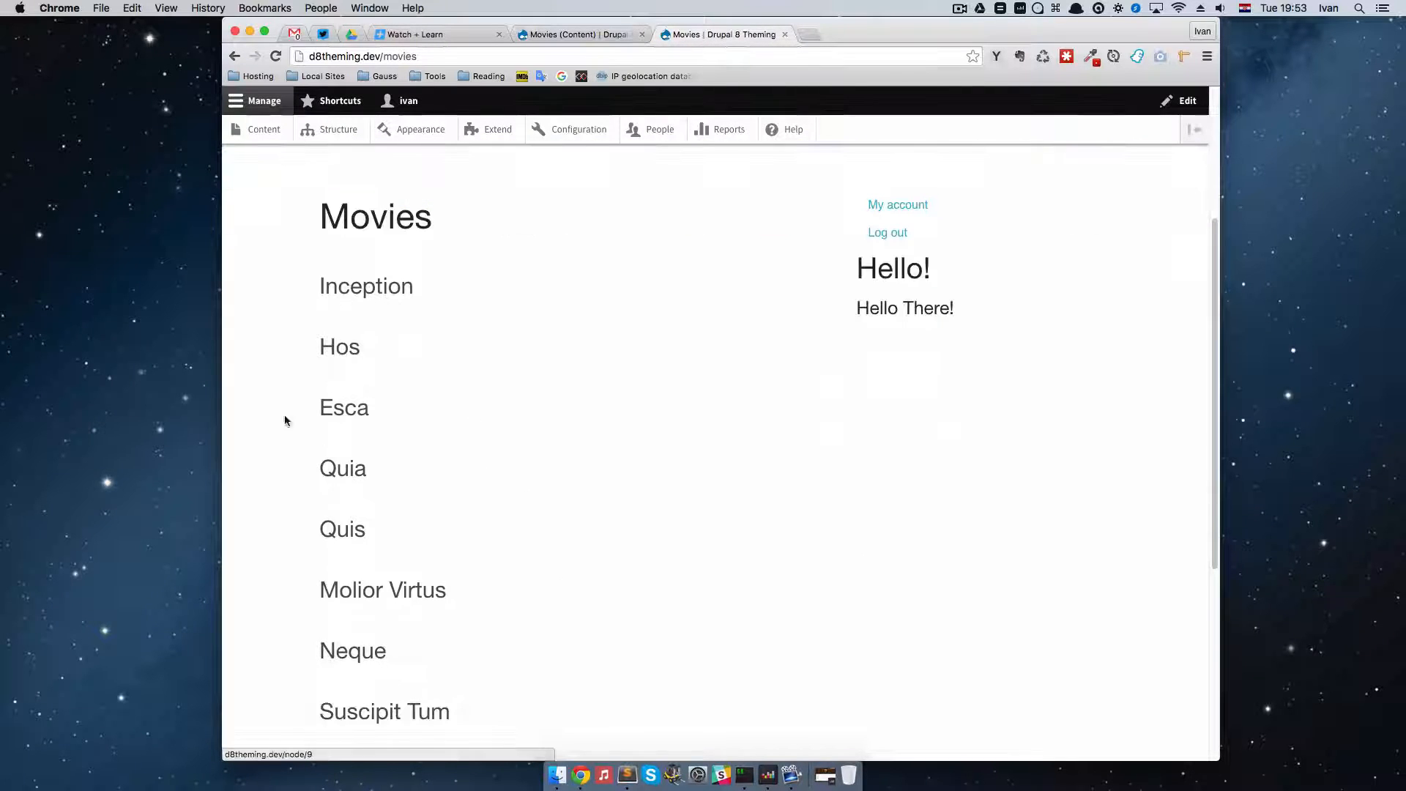
scroll("down", 3)
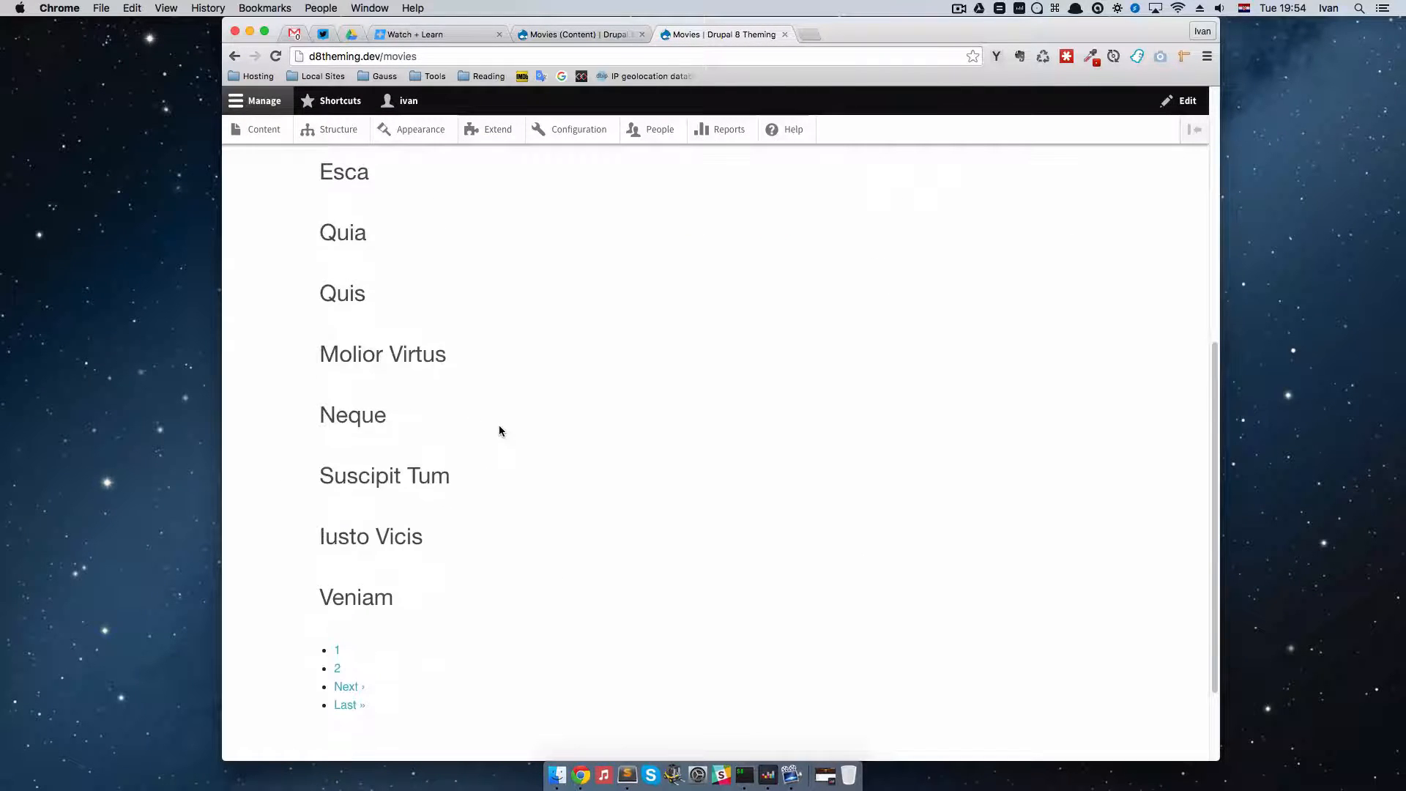
scroll("up", 3)
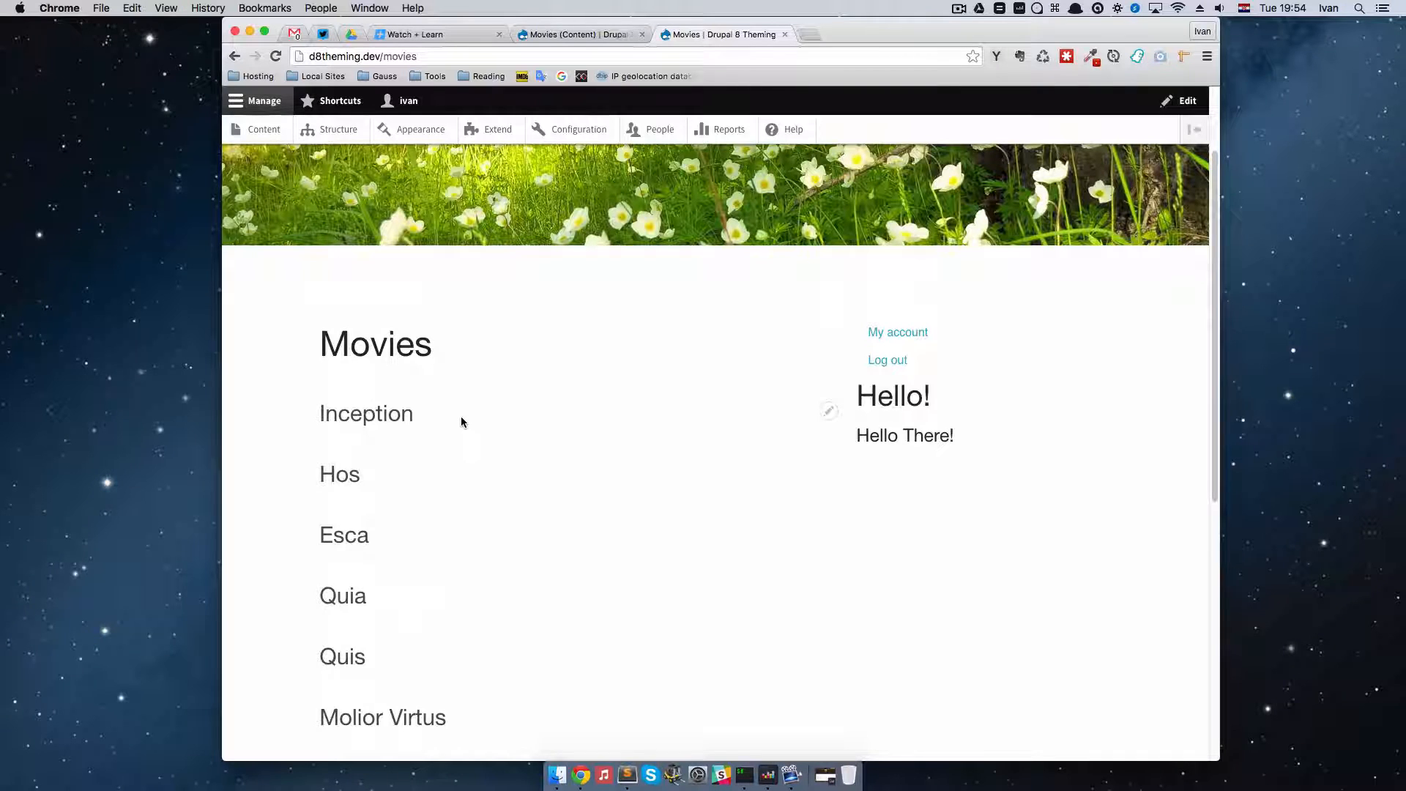
Inspect a movie row in DevTools to confirm article.movie > header > h3 wraps the title links
key("F12")
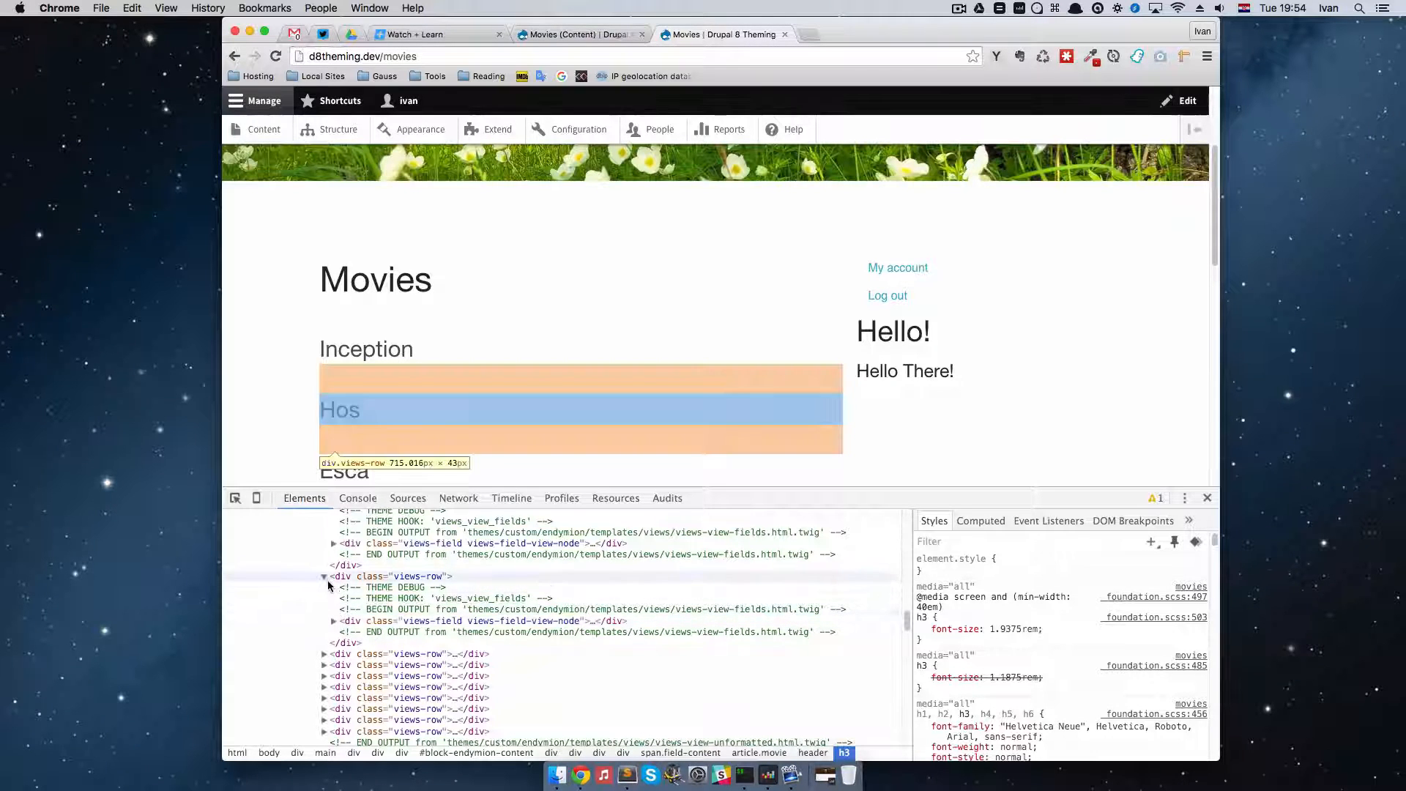
left_click(334, 621)
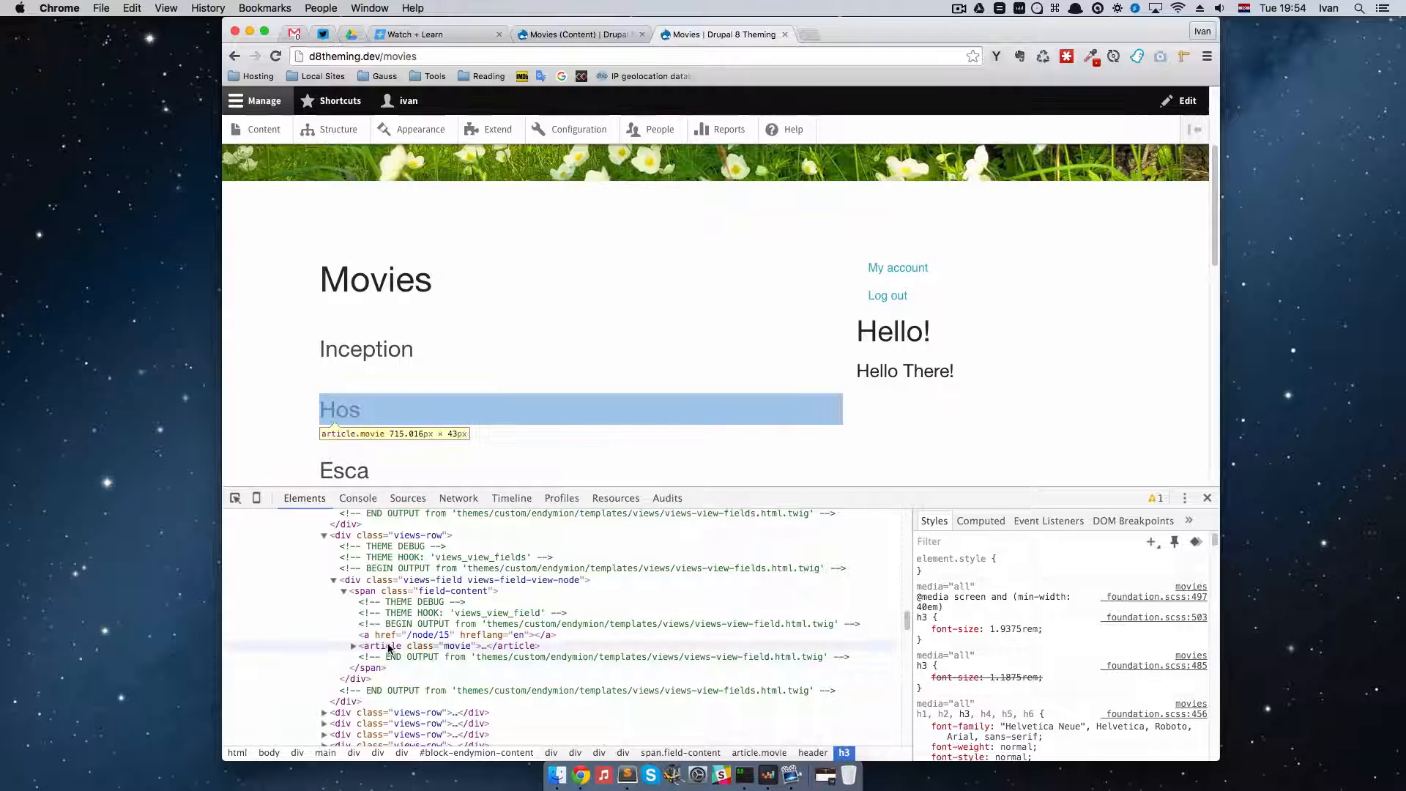
left_click(353, 646)
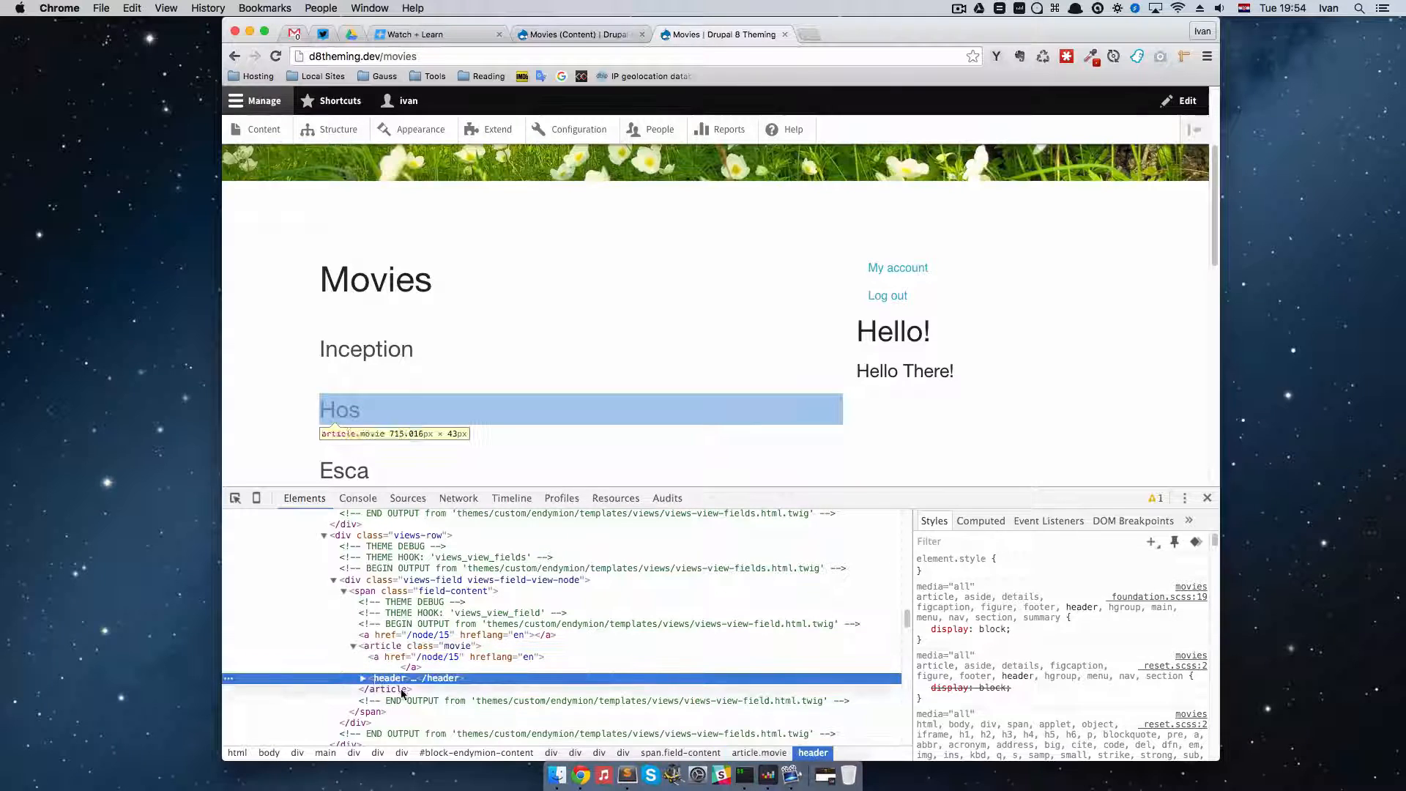
left_click(365, 676)
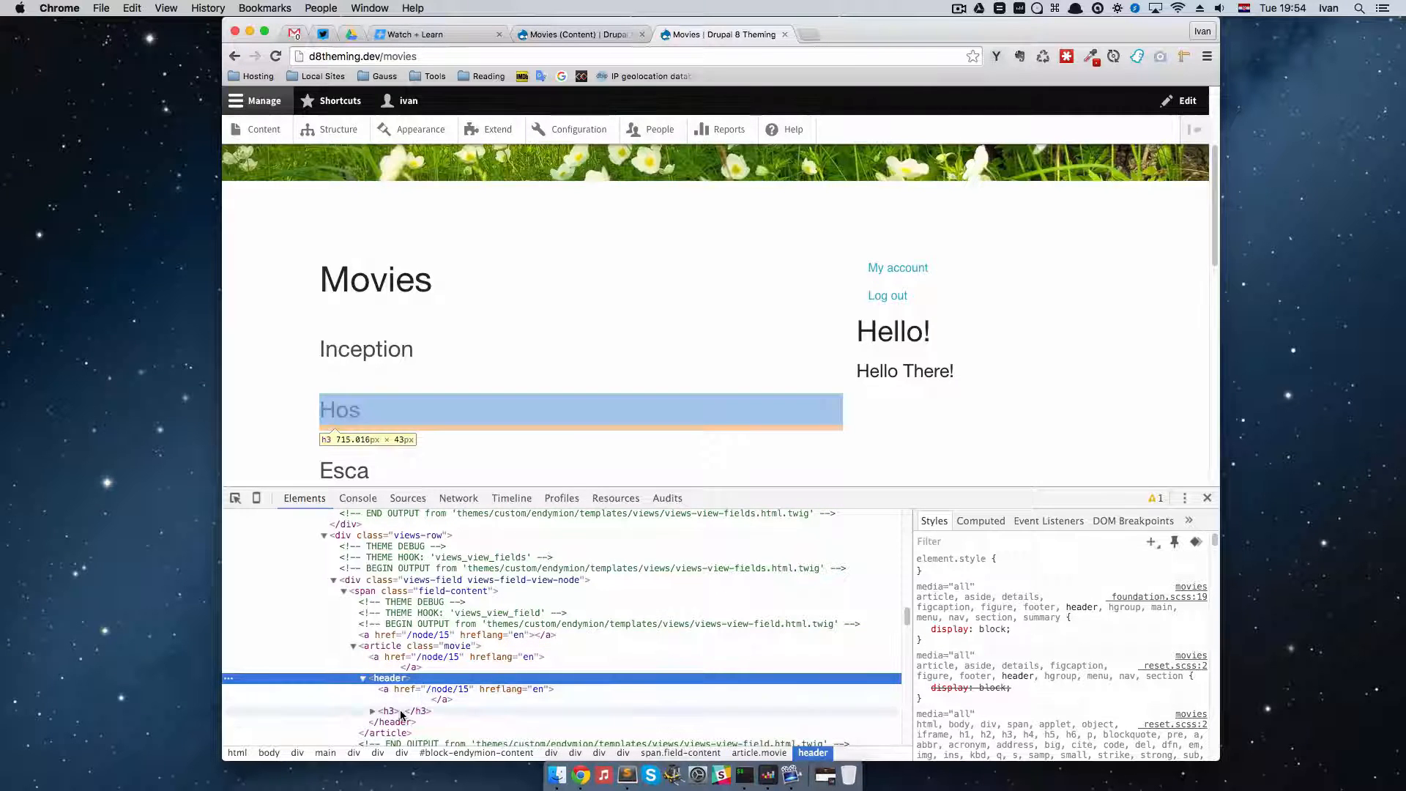
left_click(385, 712)
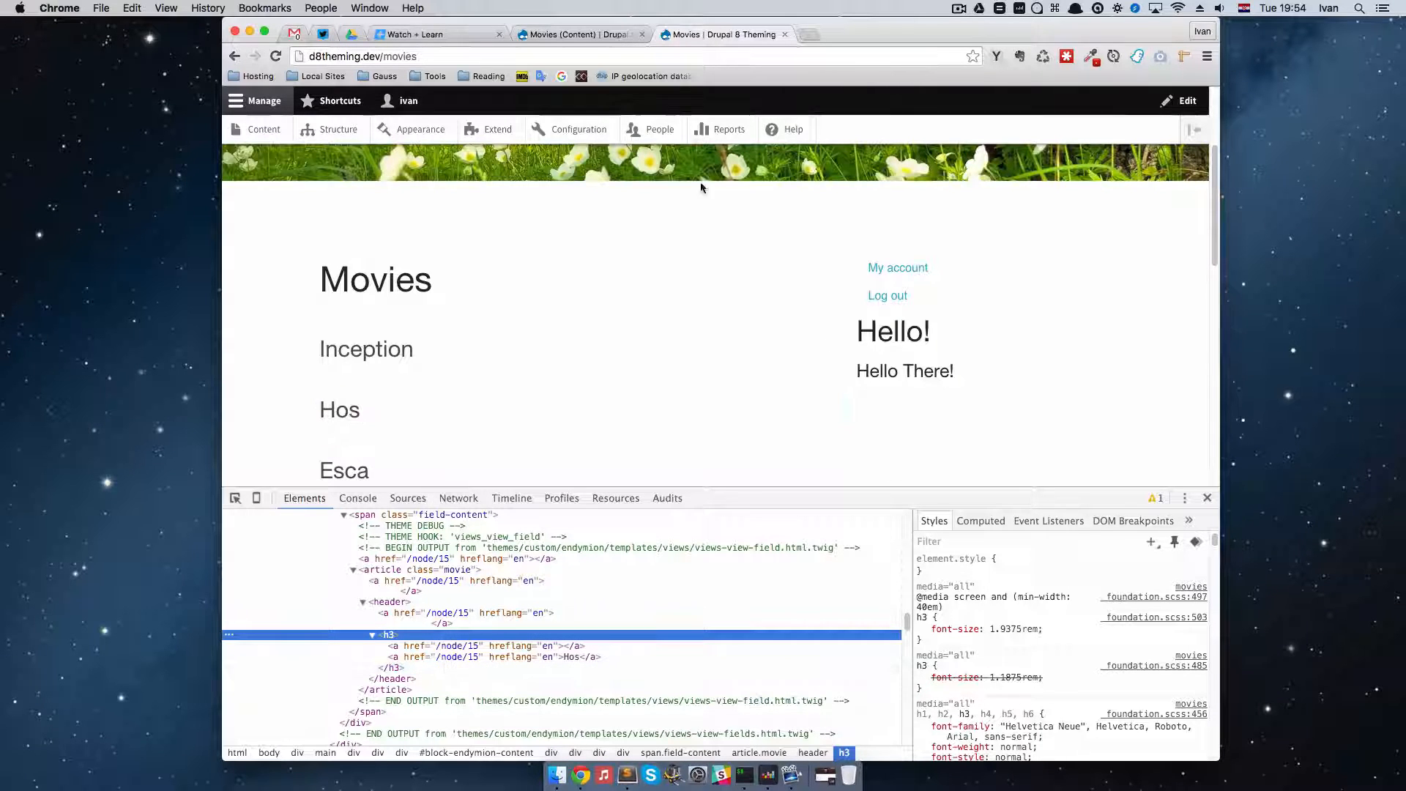
left_click(580, 34)
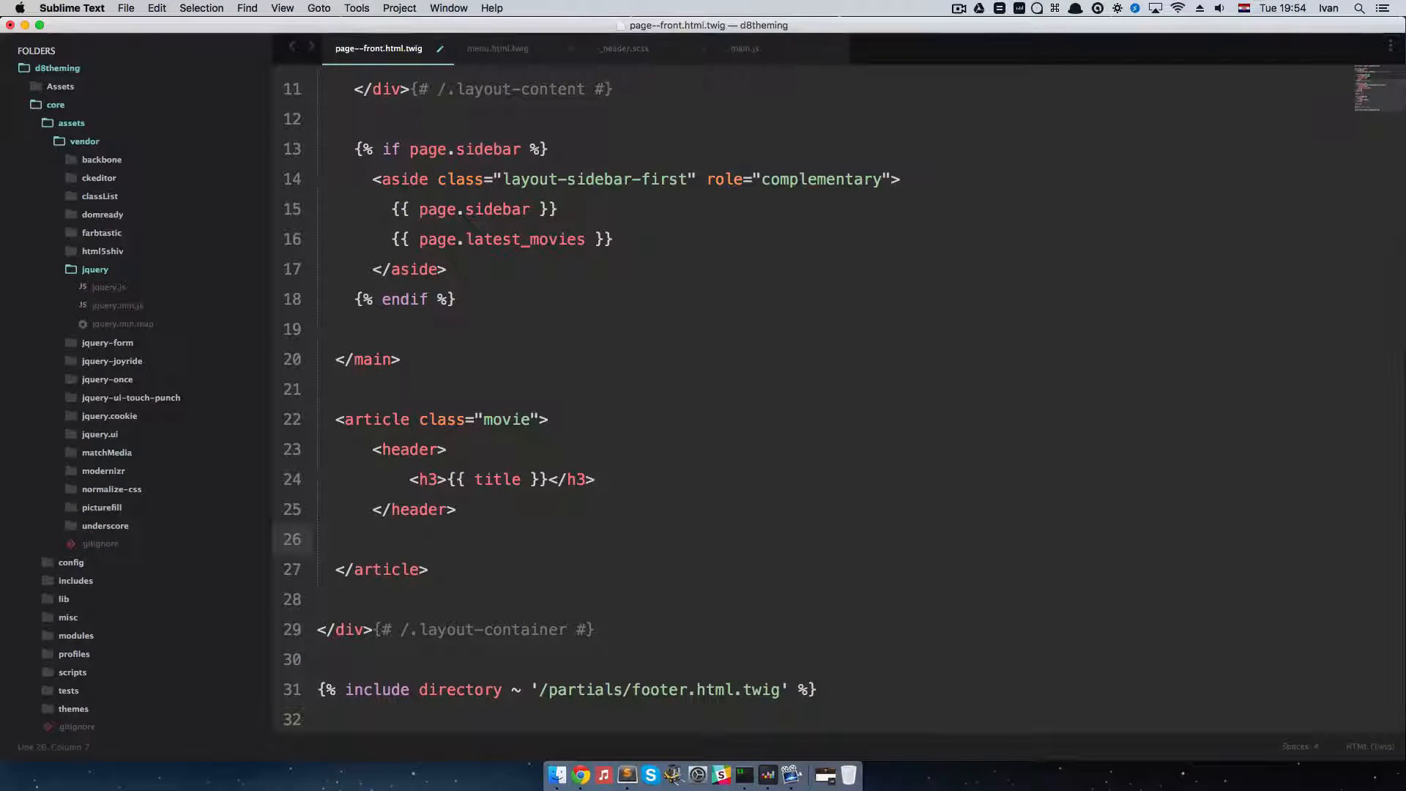
type("div.i")
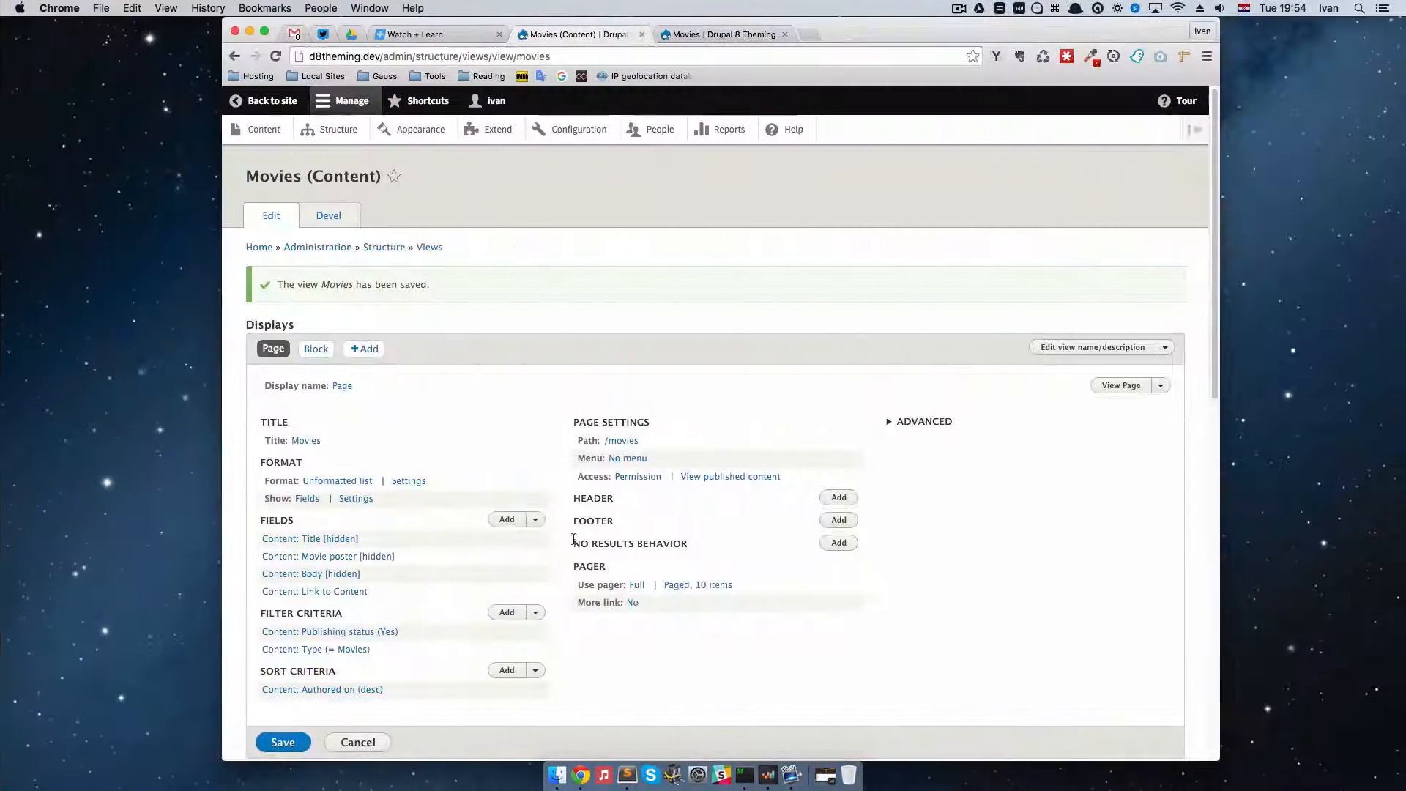
Add a <div class="image"> with the {{ field_movie_poster }} token to the rewrite markup
left_click(313, 591)
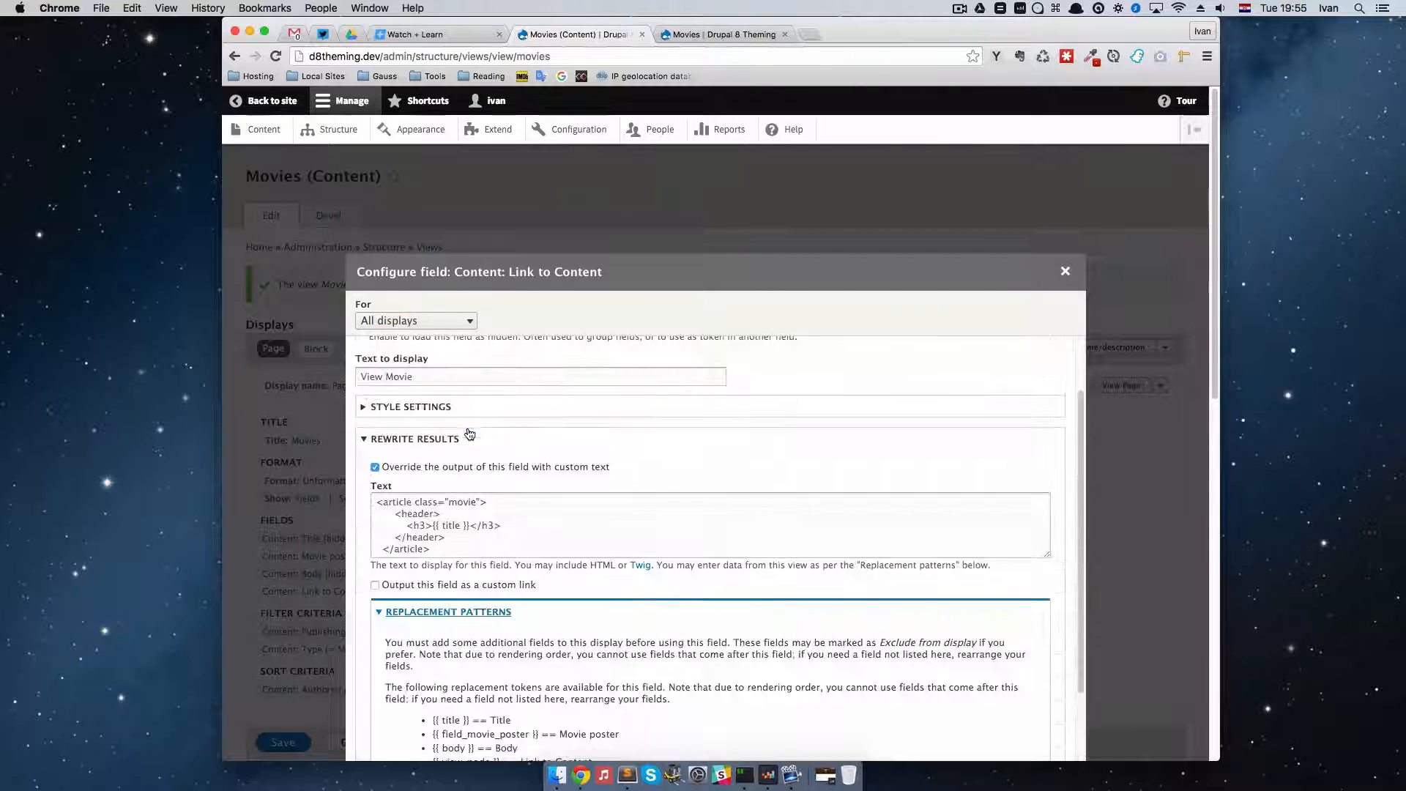
scroll("down", 3)
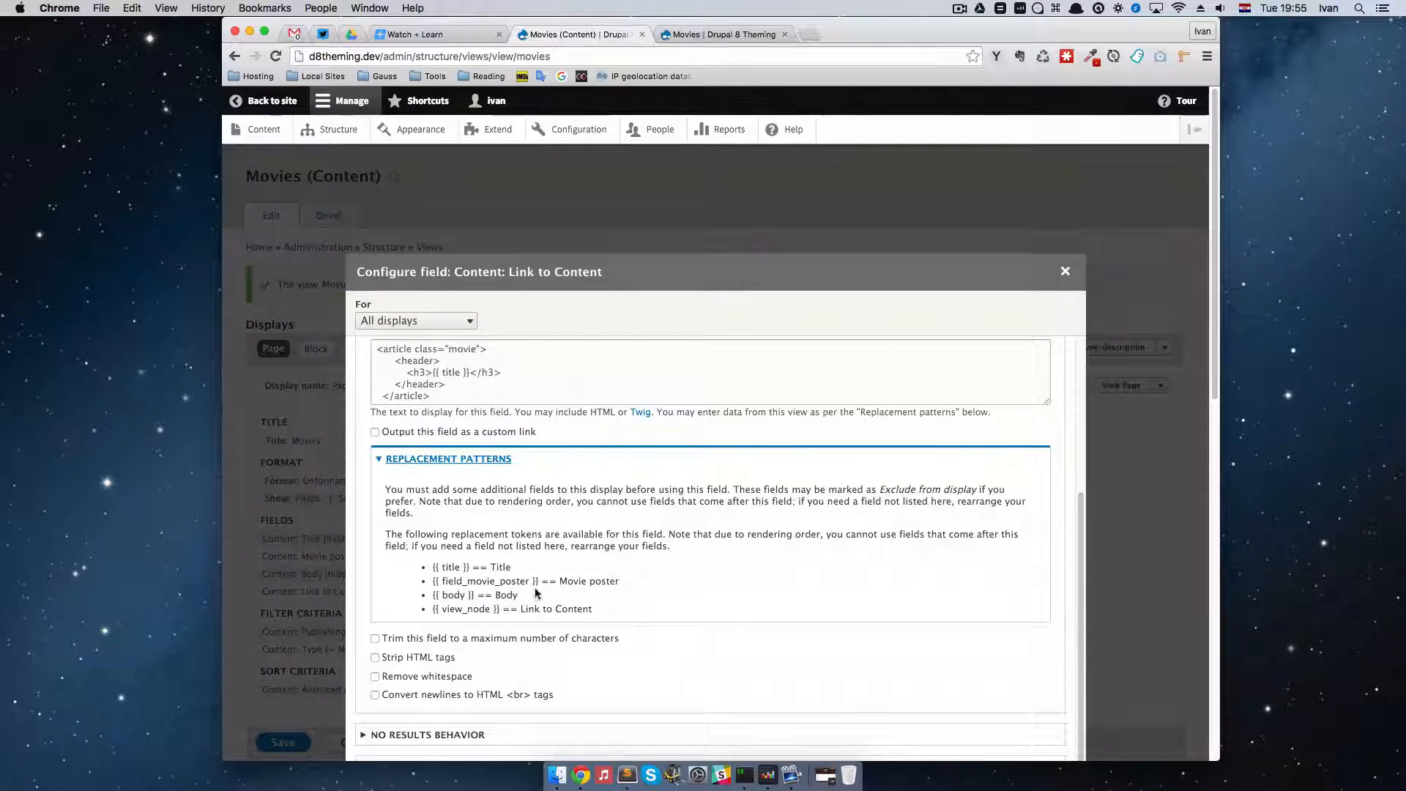
double_click(485, 582)
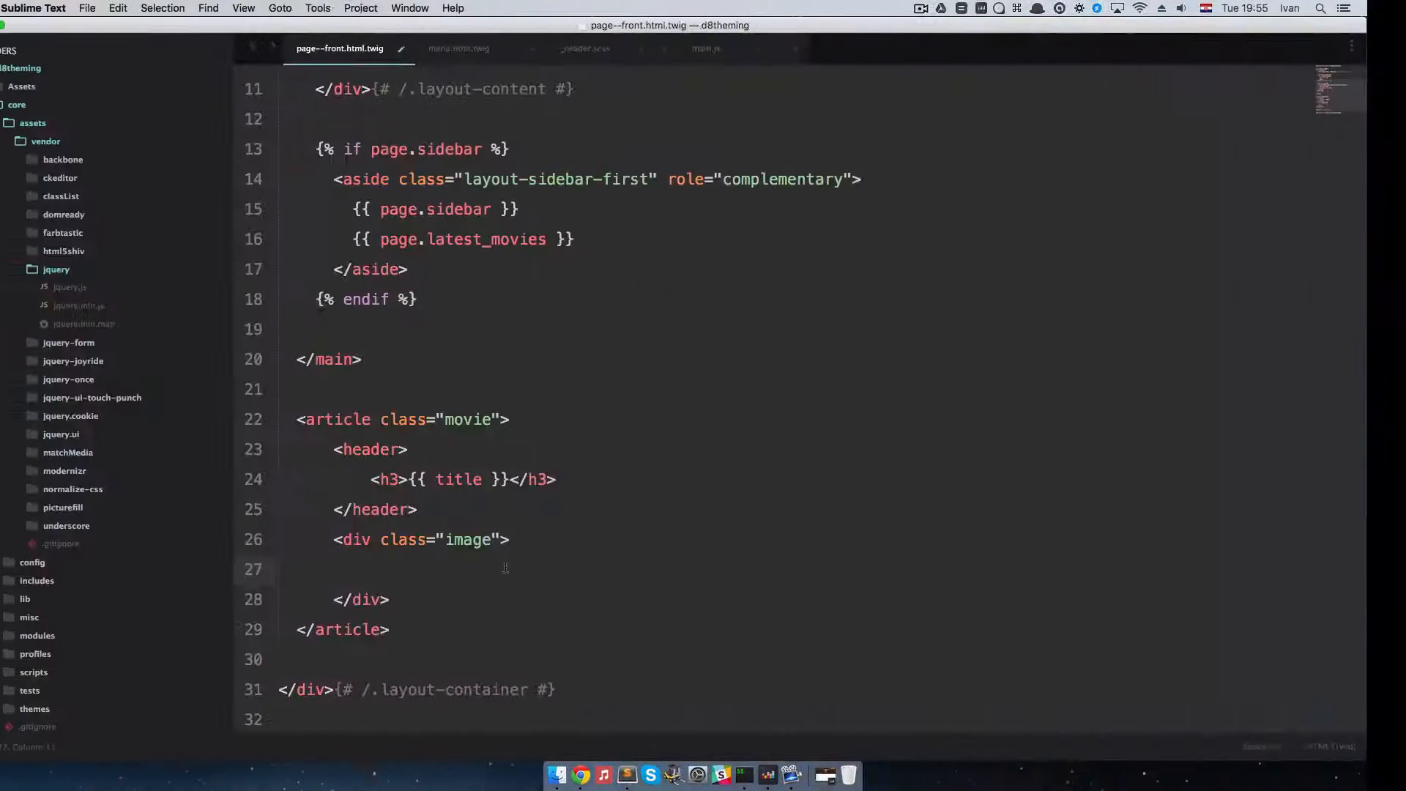
type("{{ field_movie_poster }}")
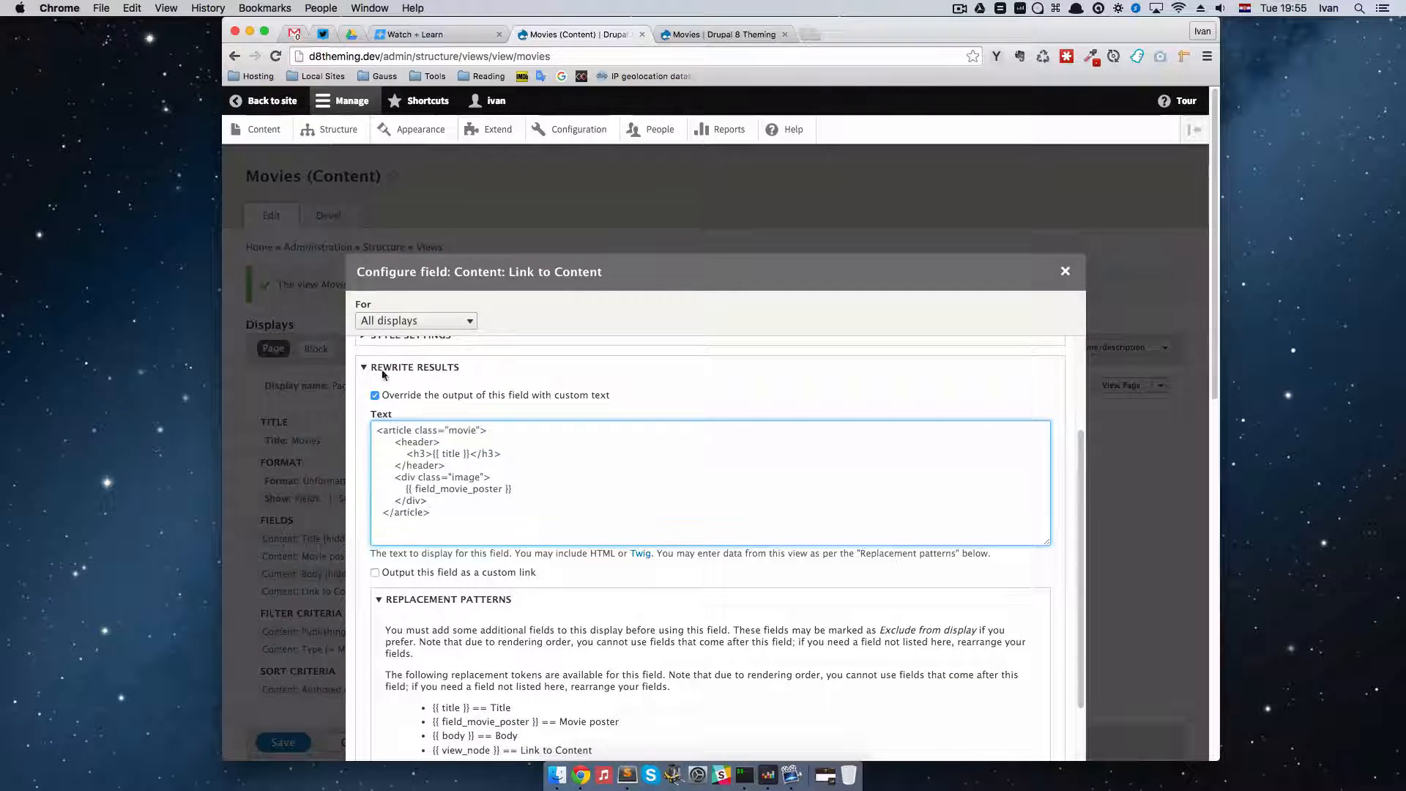
Apply and scroll the preview to check titles render above their posters
scroll("down", 3)
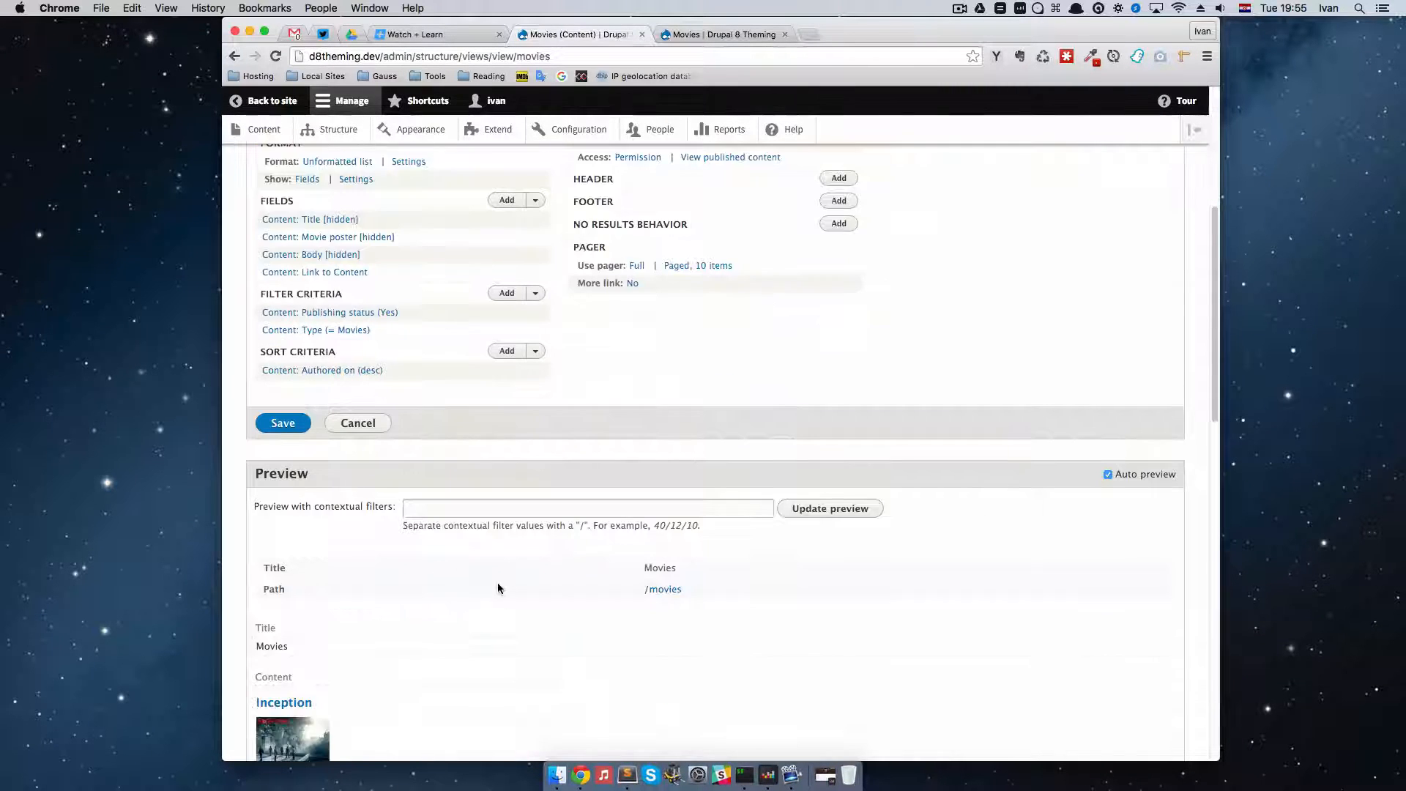
scroll("down", 3)
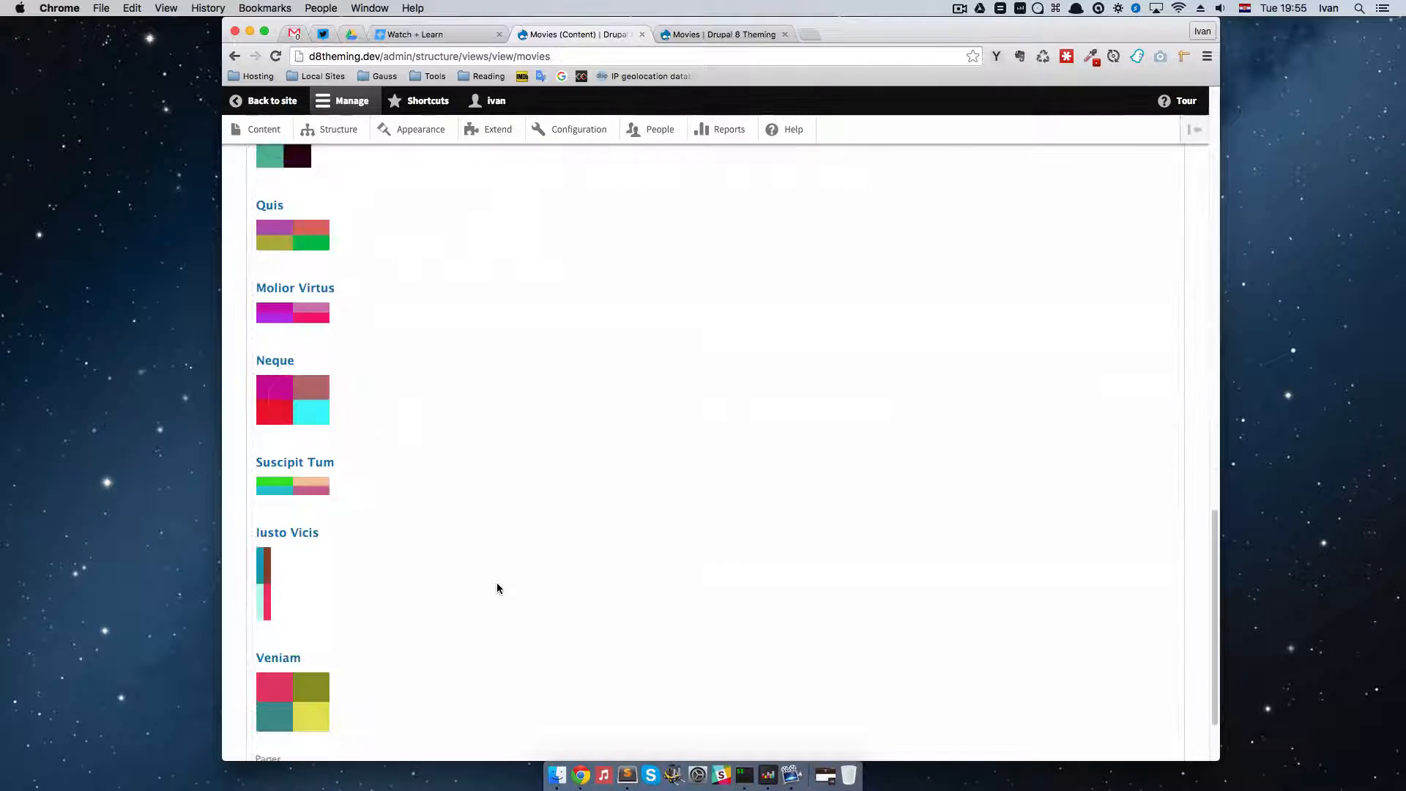
scroll("up", 3)
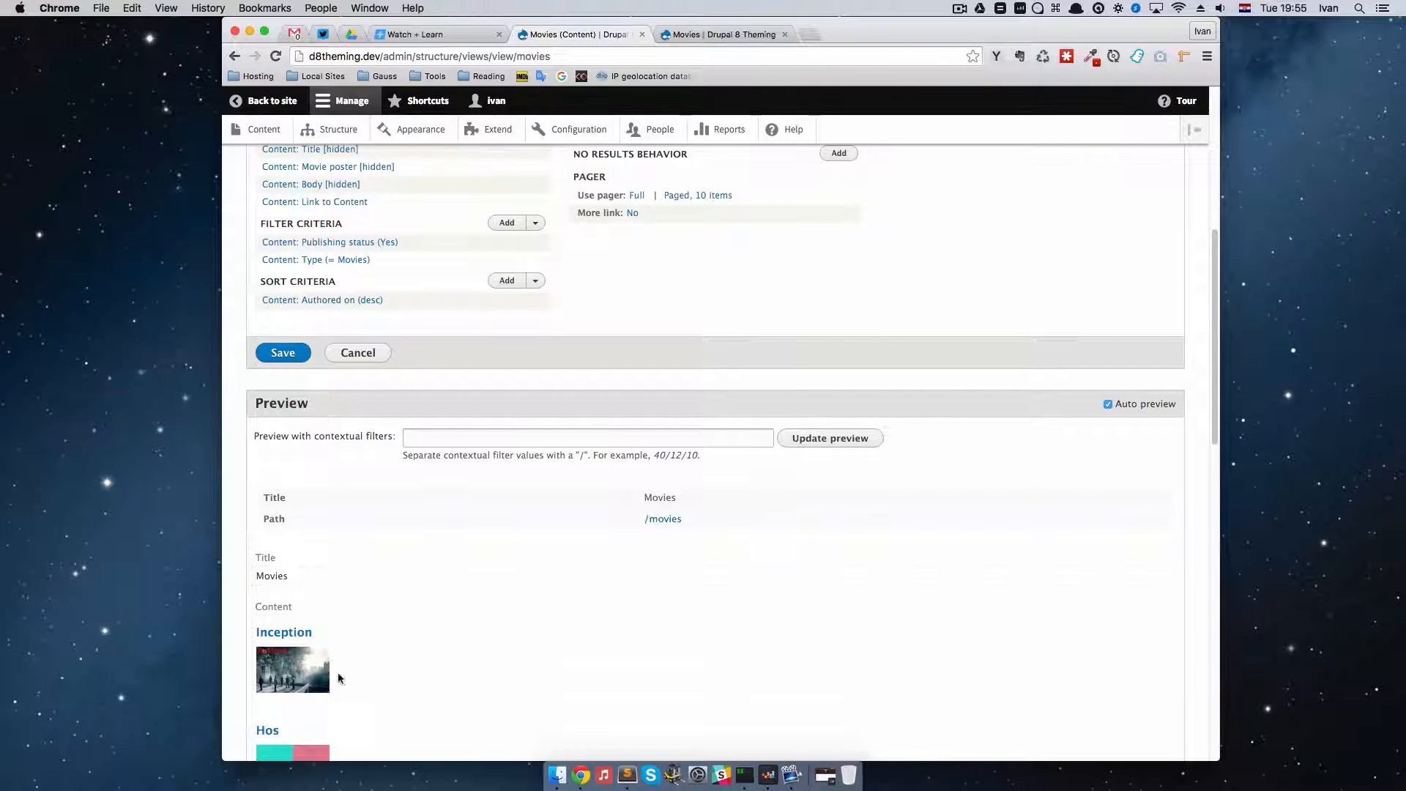
scroll("down", 3)
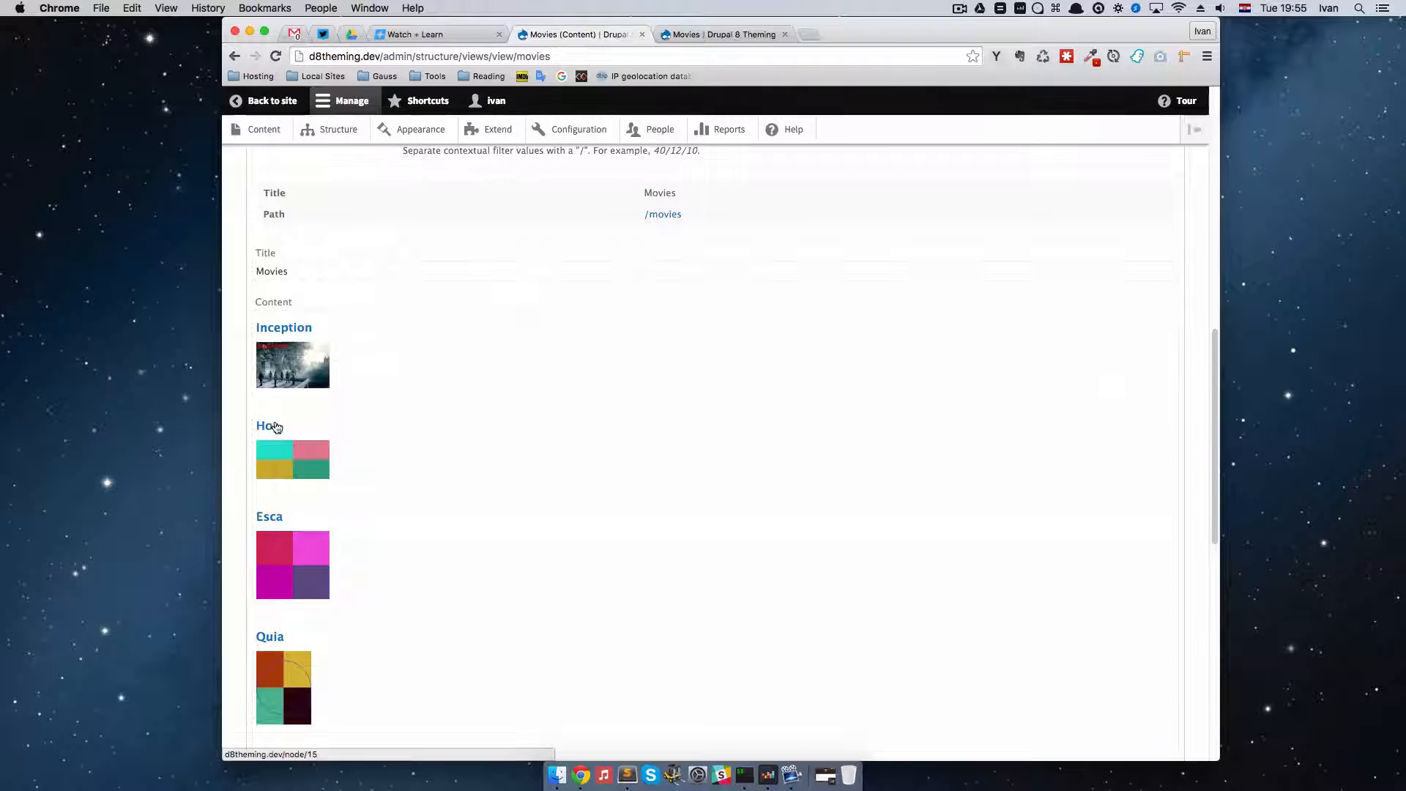
scroll("up", 3)
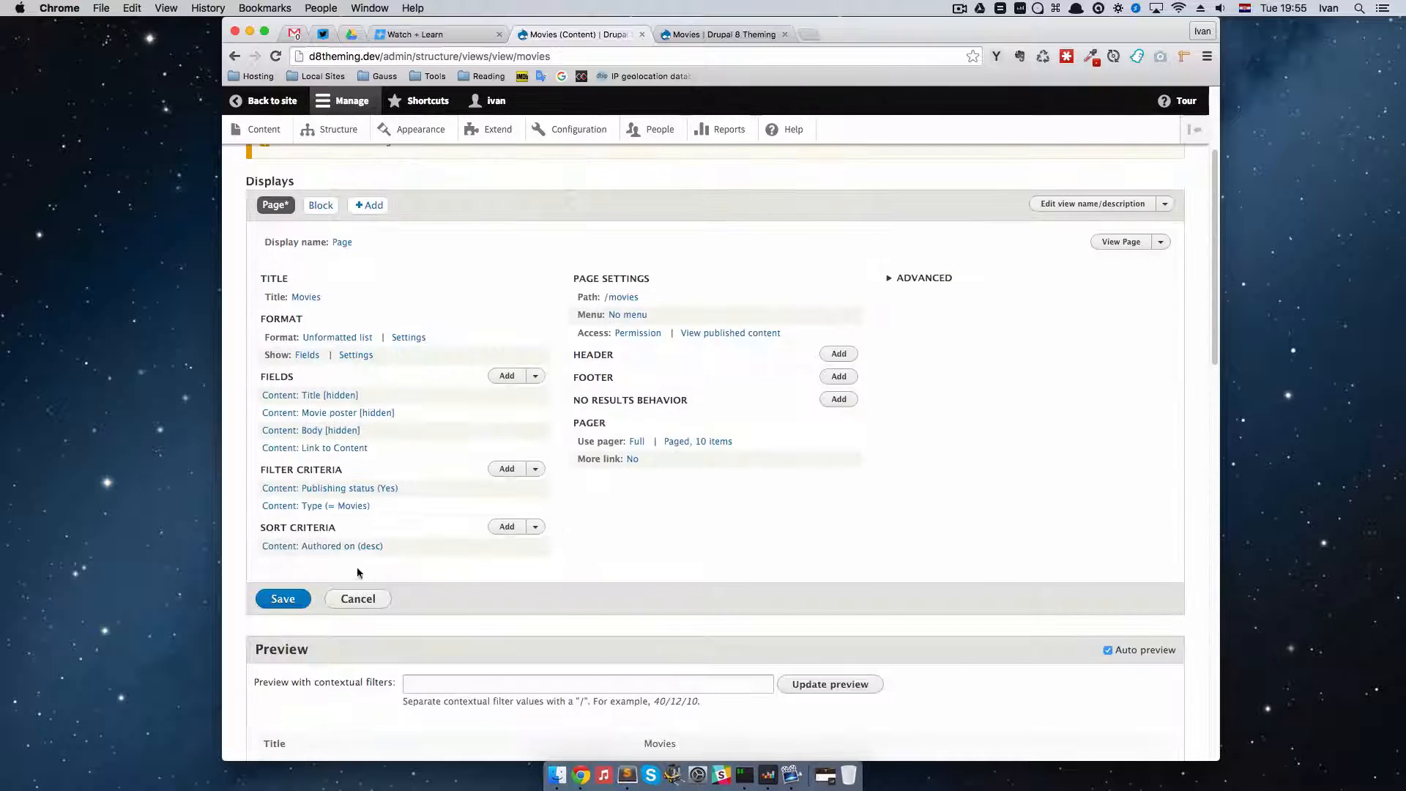
Save the Movies view and reopen the Link to Content rewrite markup for editing
left_click(282, 597)
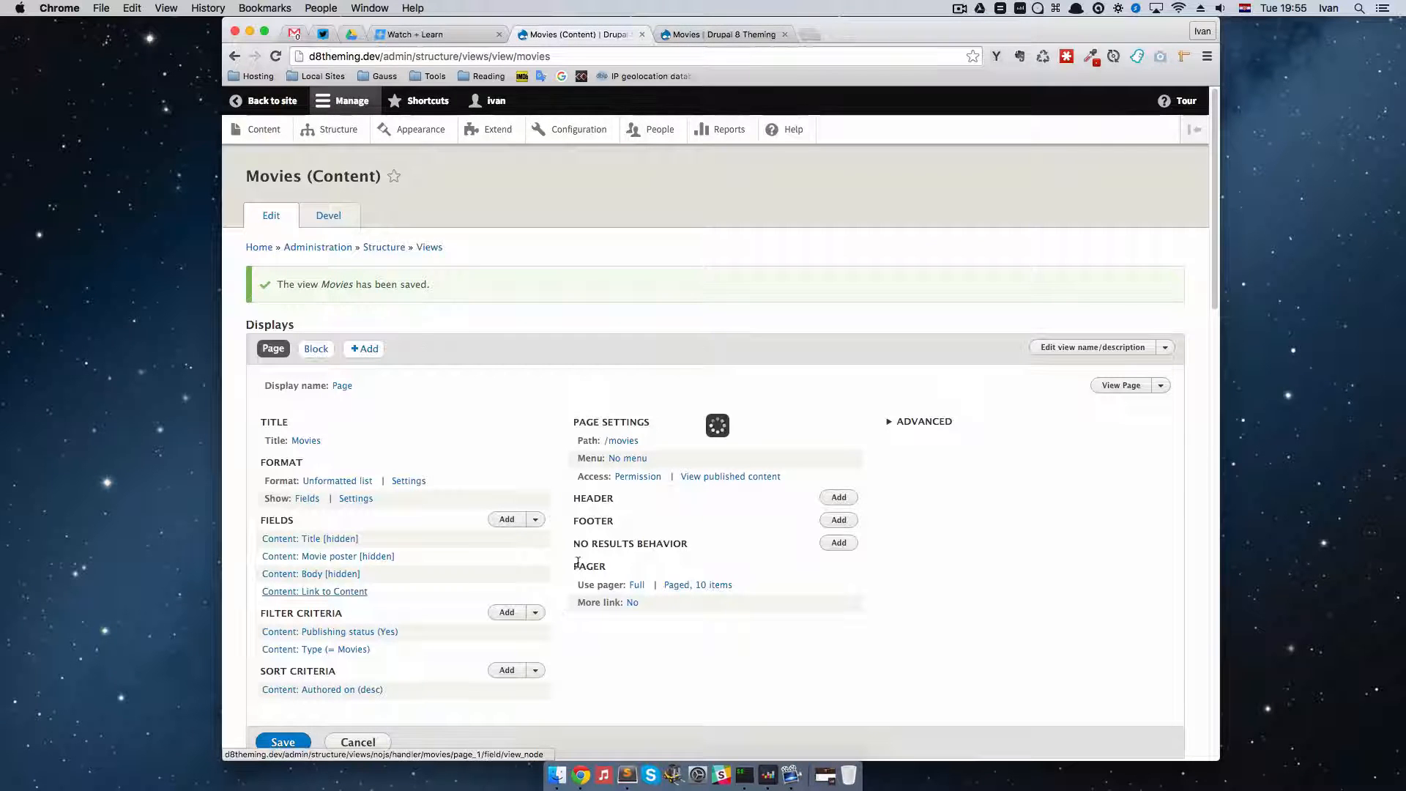
left_click(314, 590)
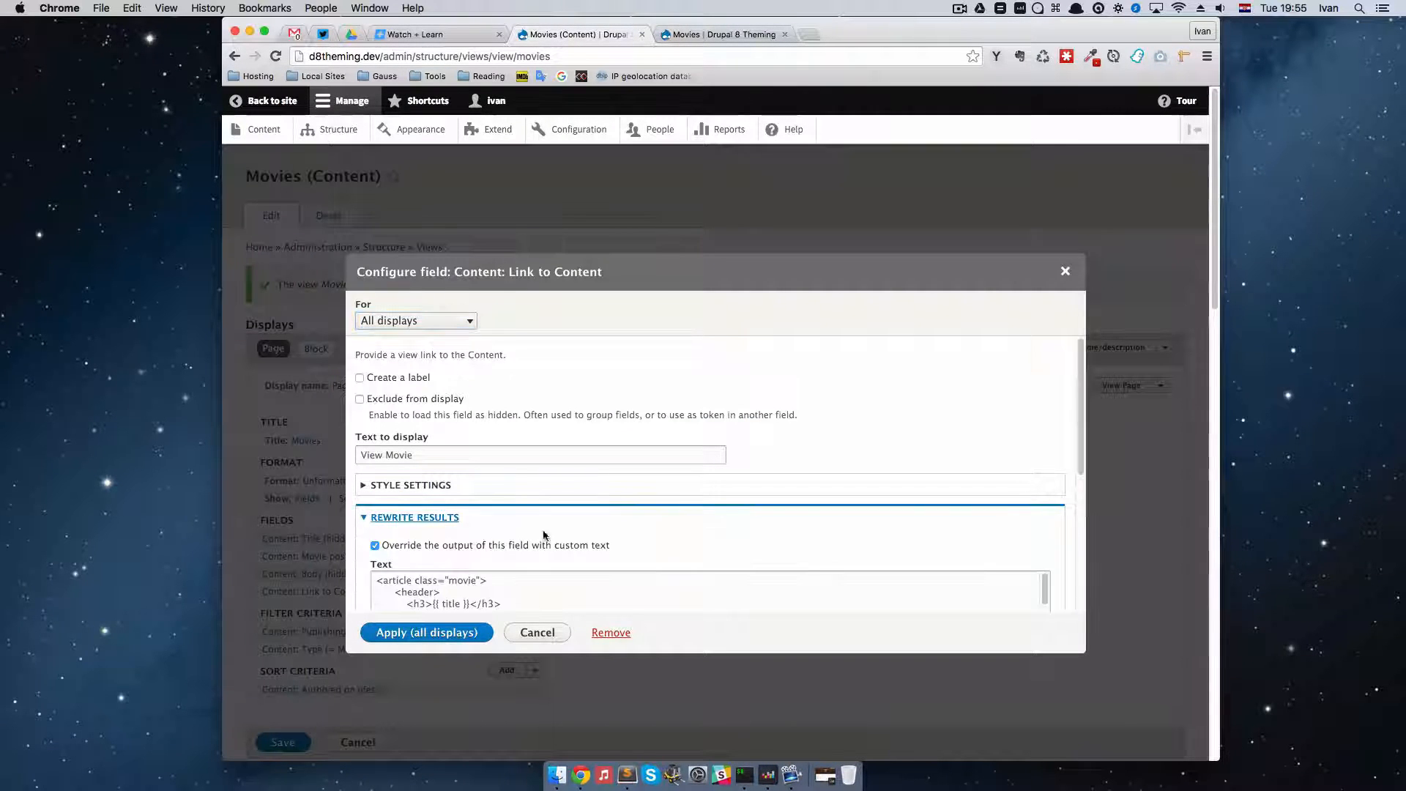
scroll("down", 3)
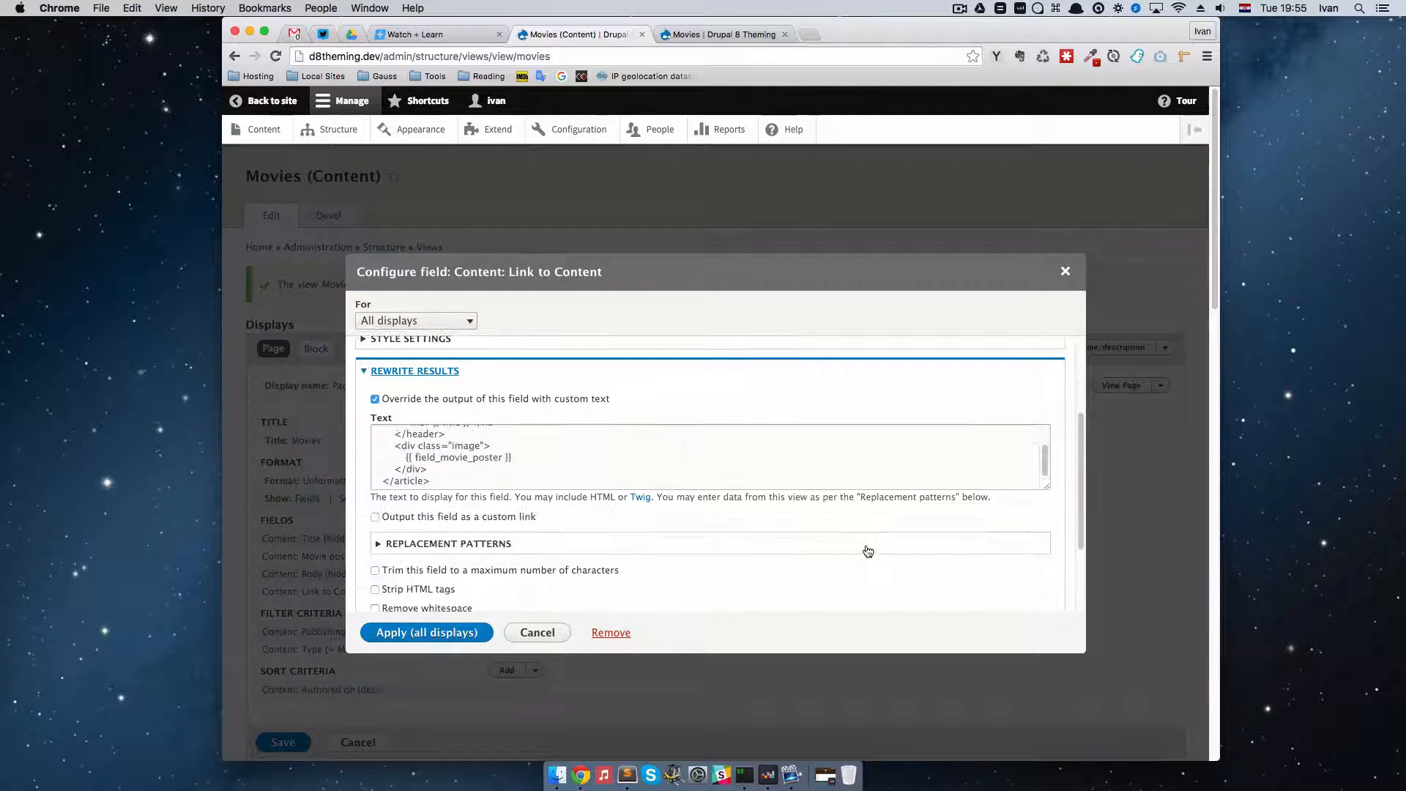
left_click(448, 543)
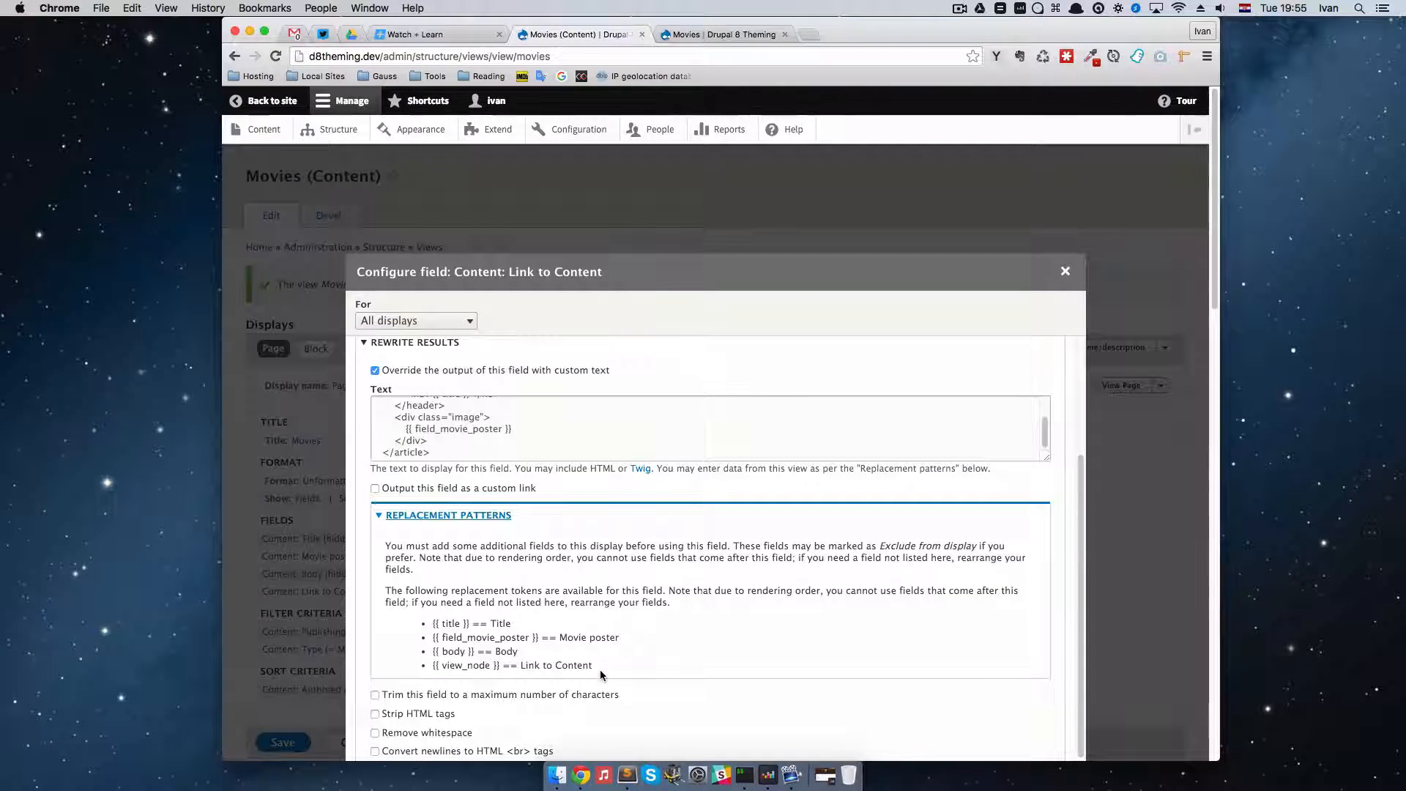
left_click(649, 775)
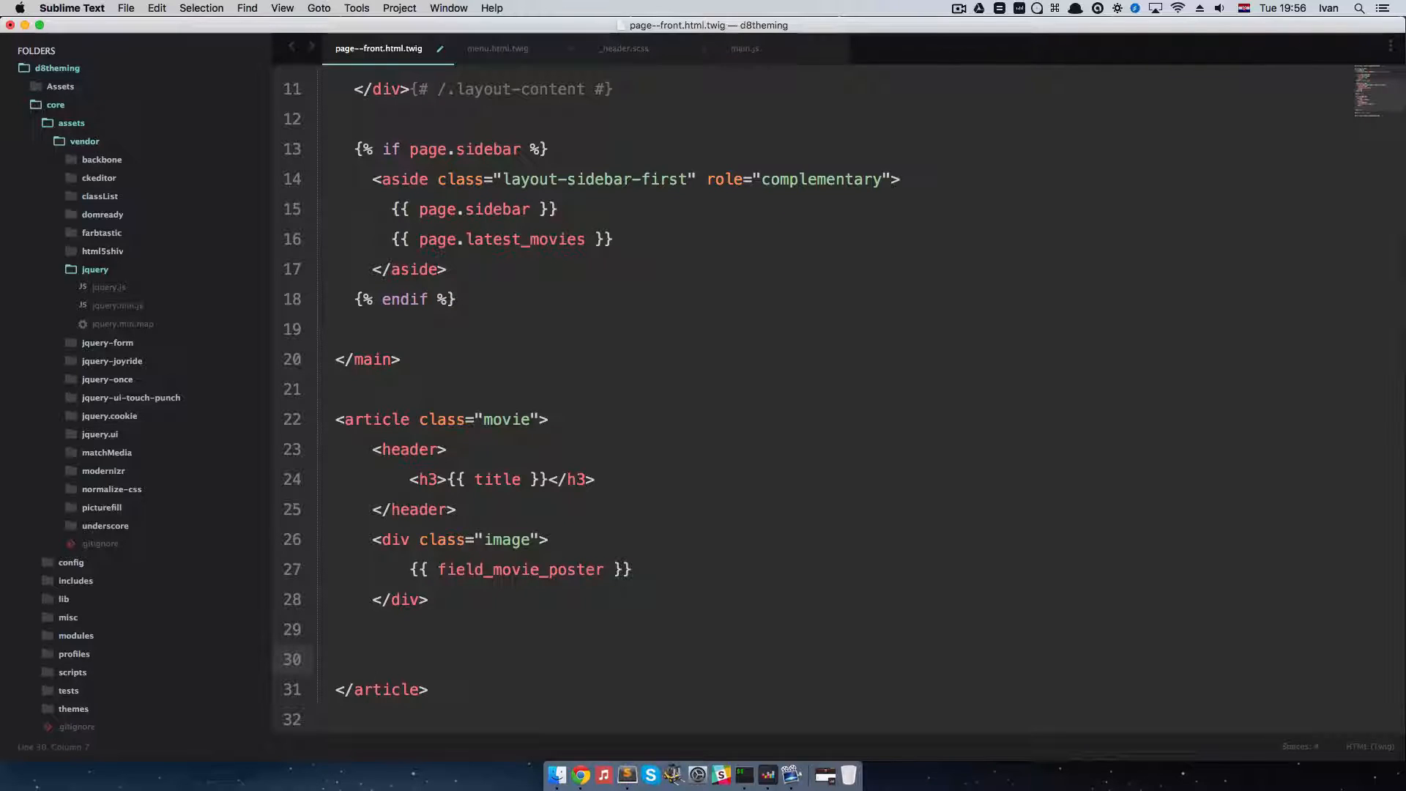
Add an empty div.movie-content after the image div in the Sublime template
type("di")
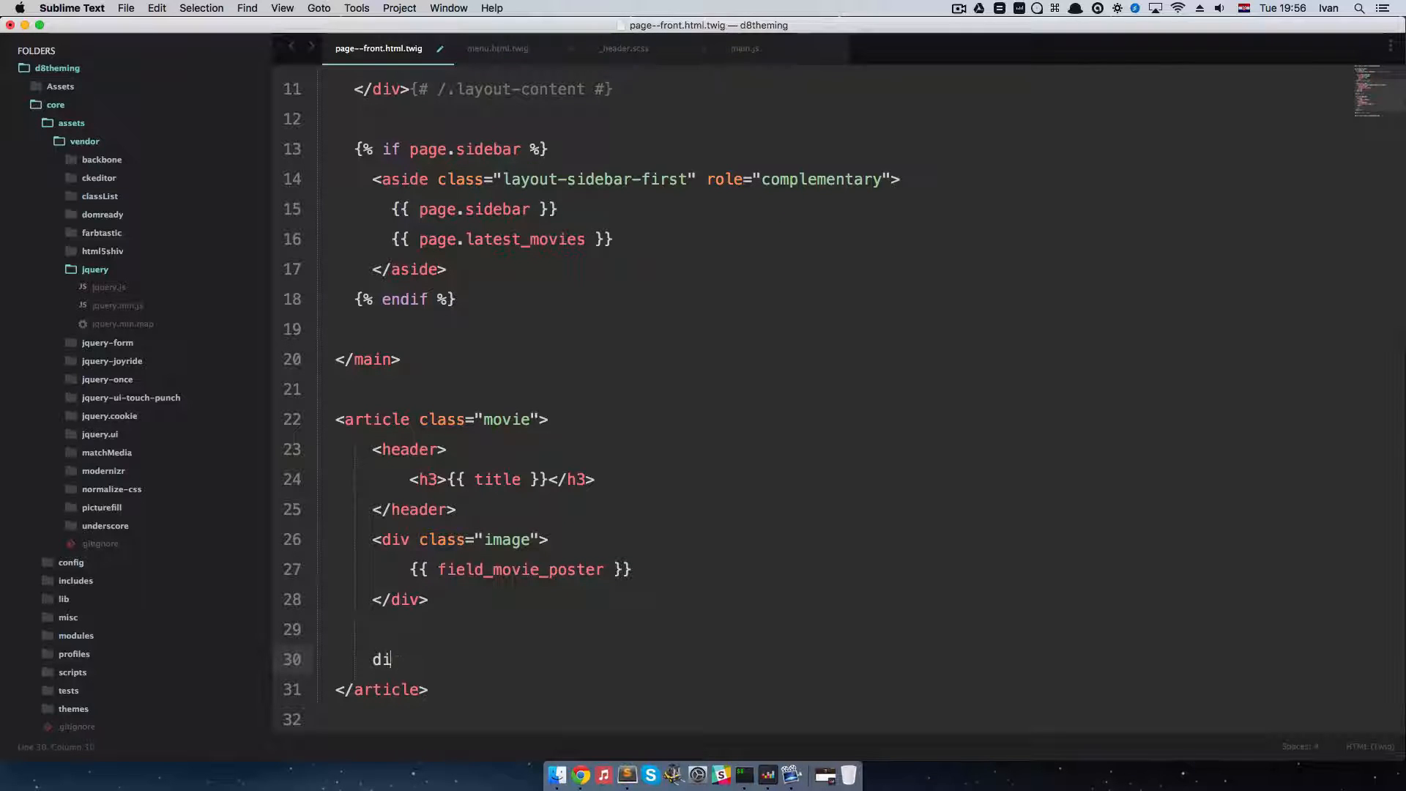
type("v.")
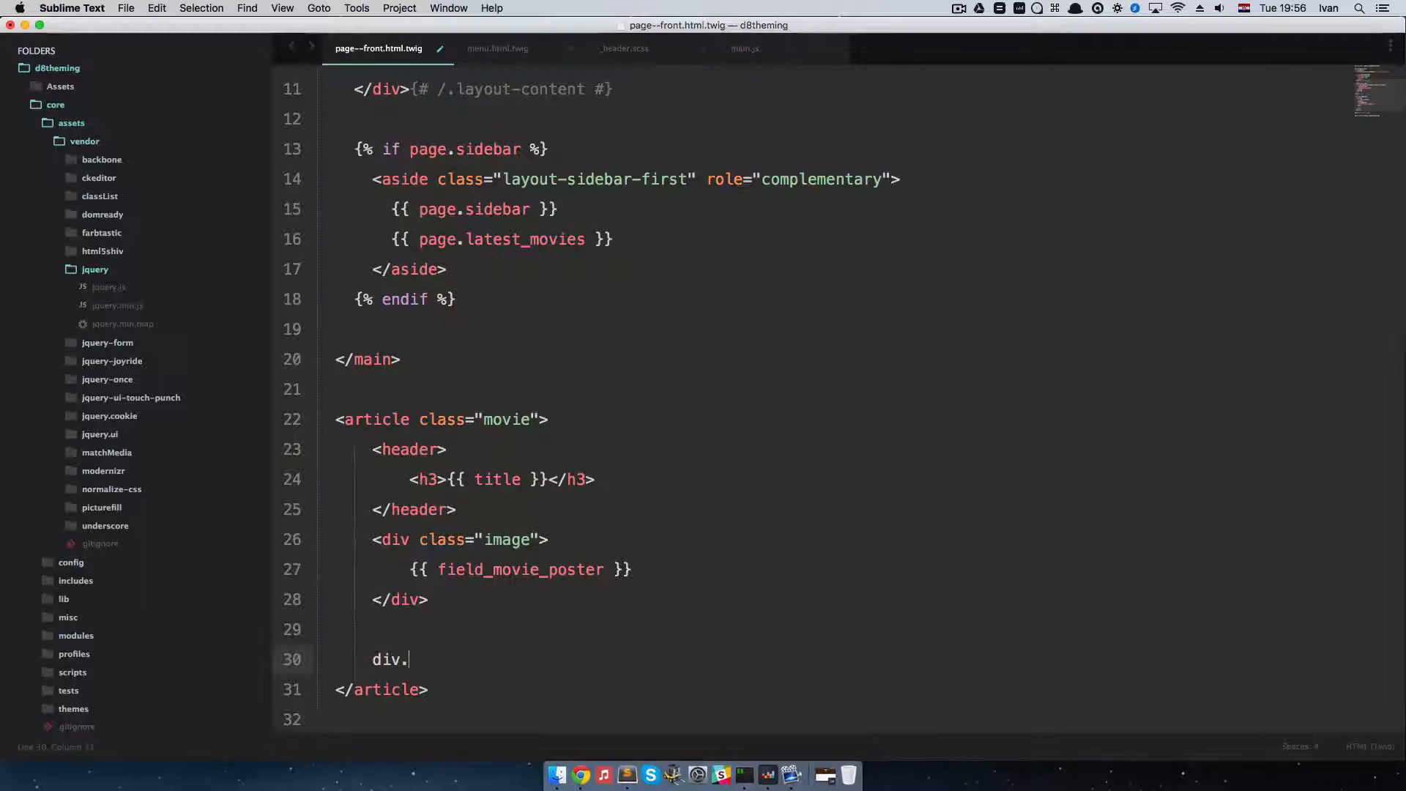
type("movie")
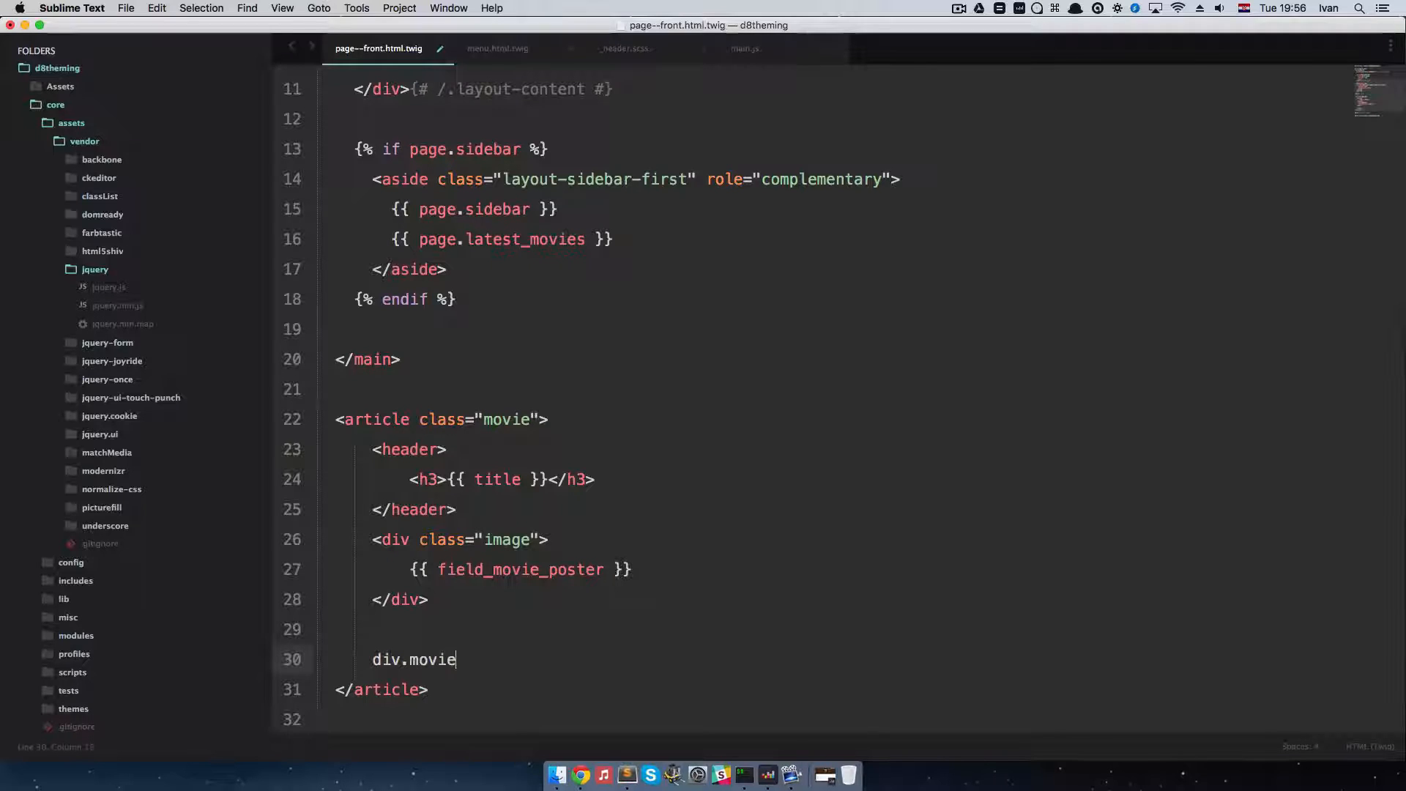
type("-content\">")
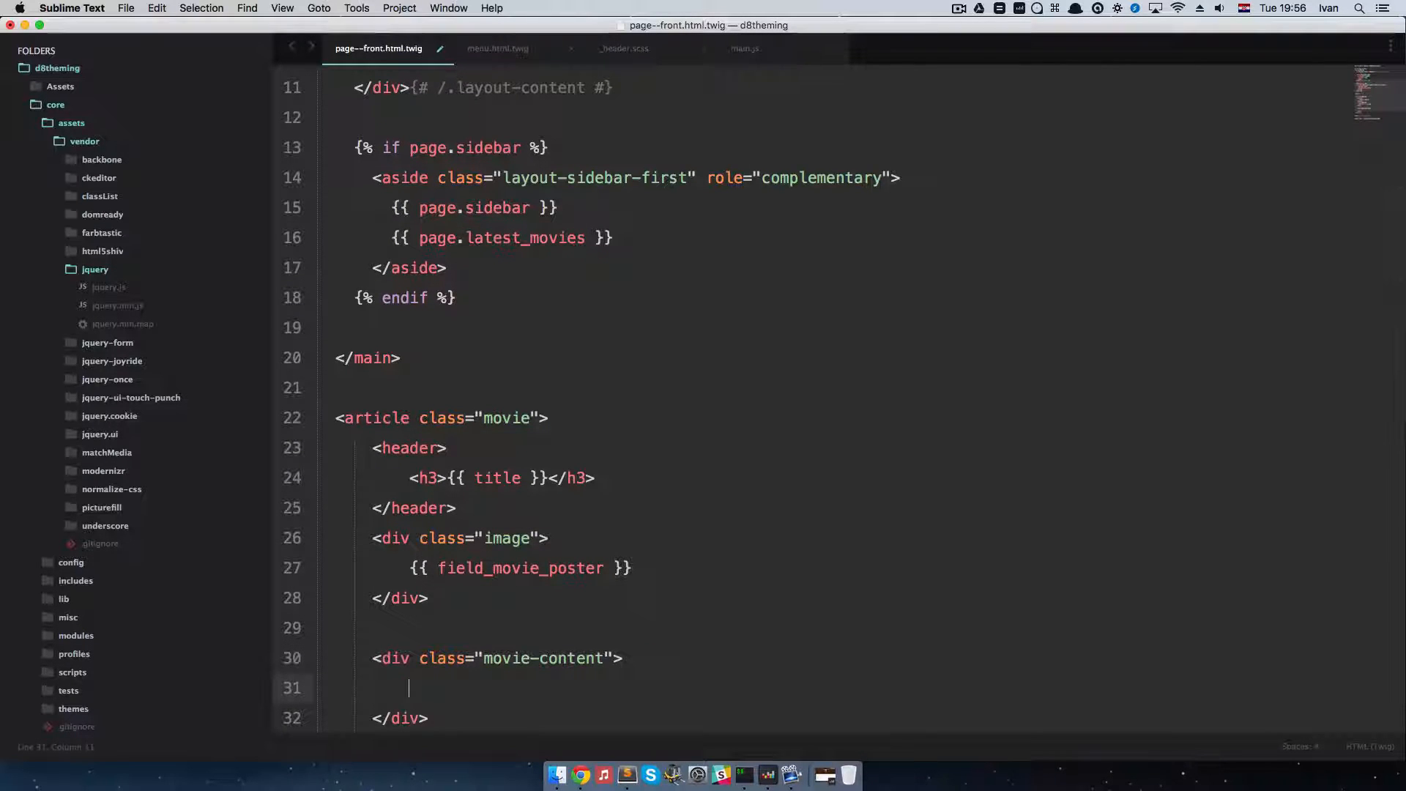
Insert the {{ body }} and {{ view_node }} tokens into the movie-content markup
left_click(582, 775)
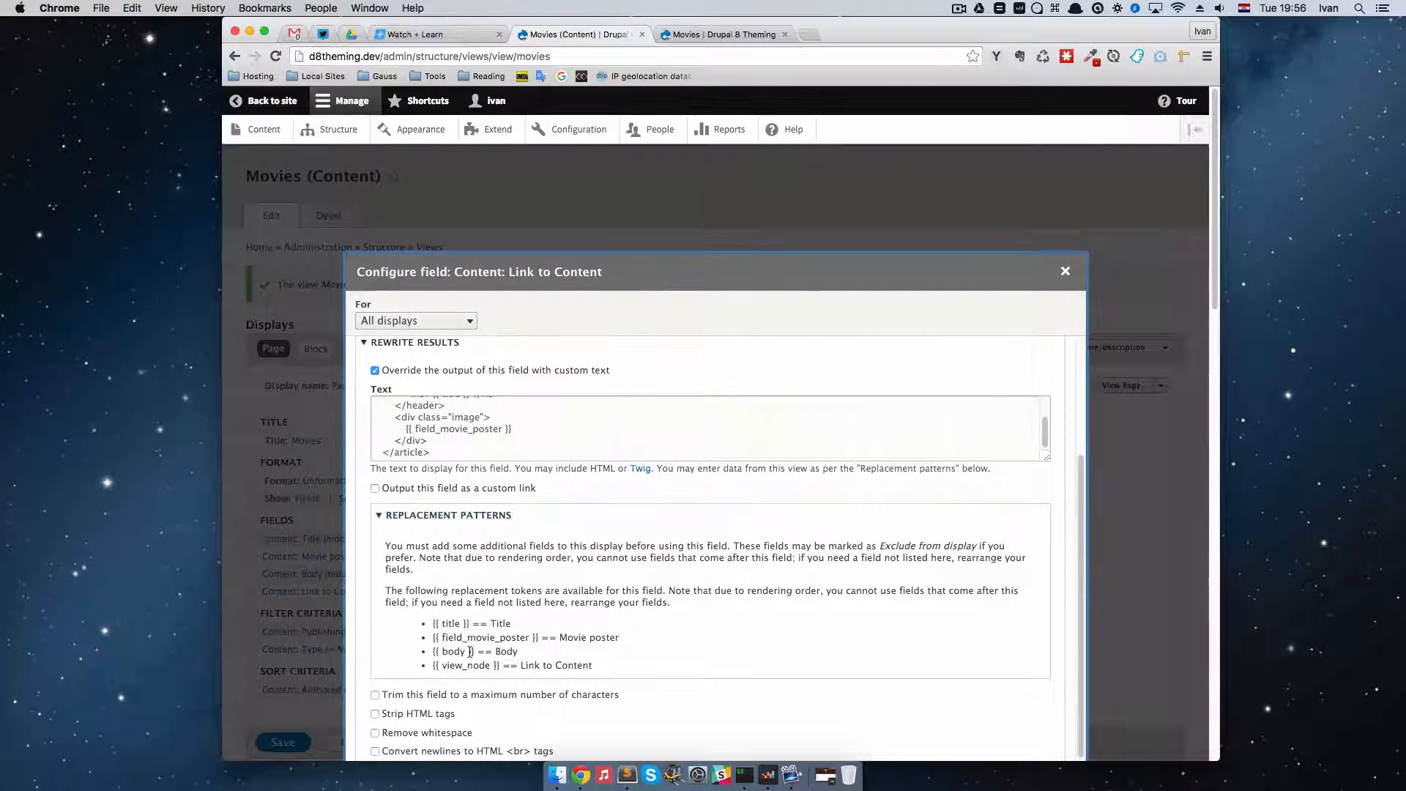
double_click(453, 650)
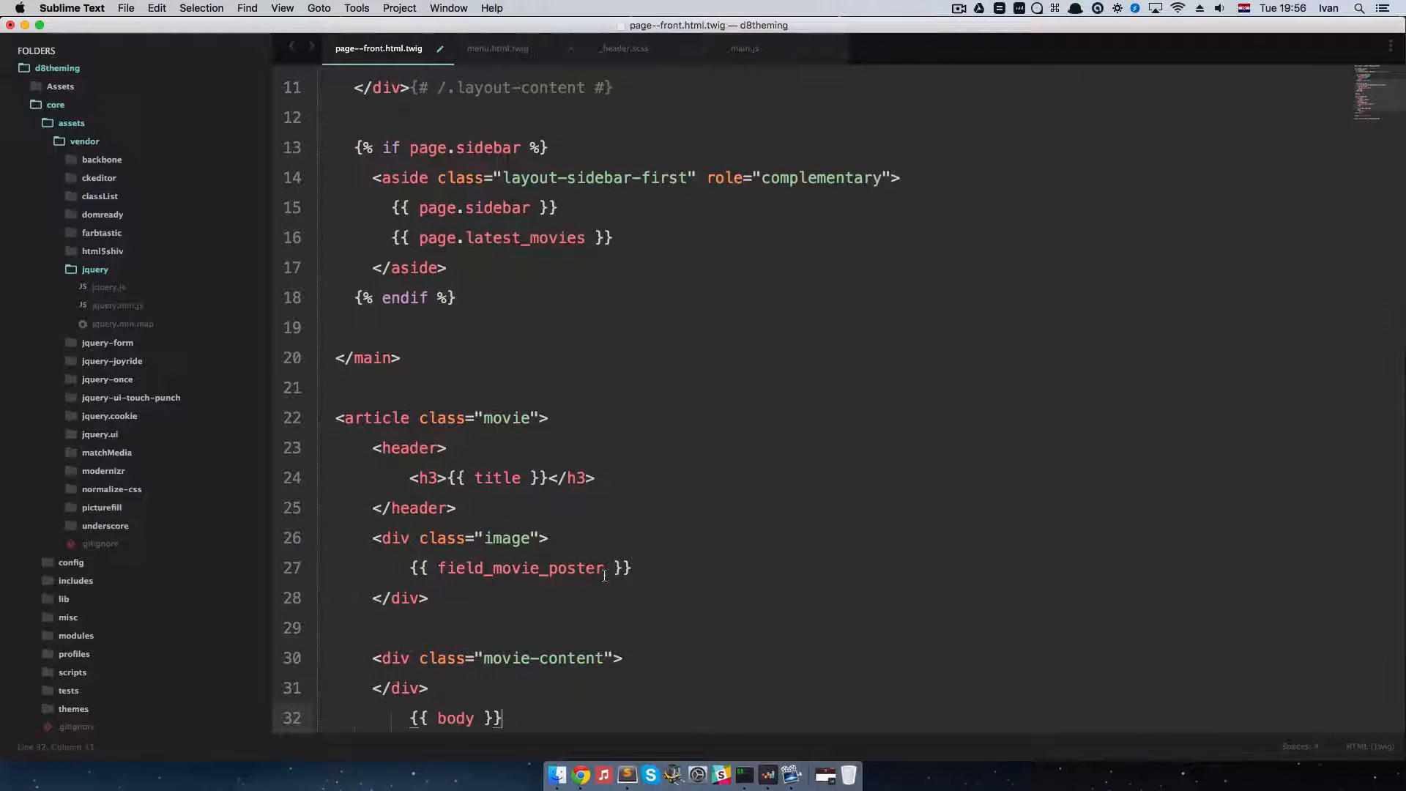
scroll("down", 3)
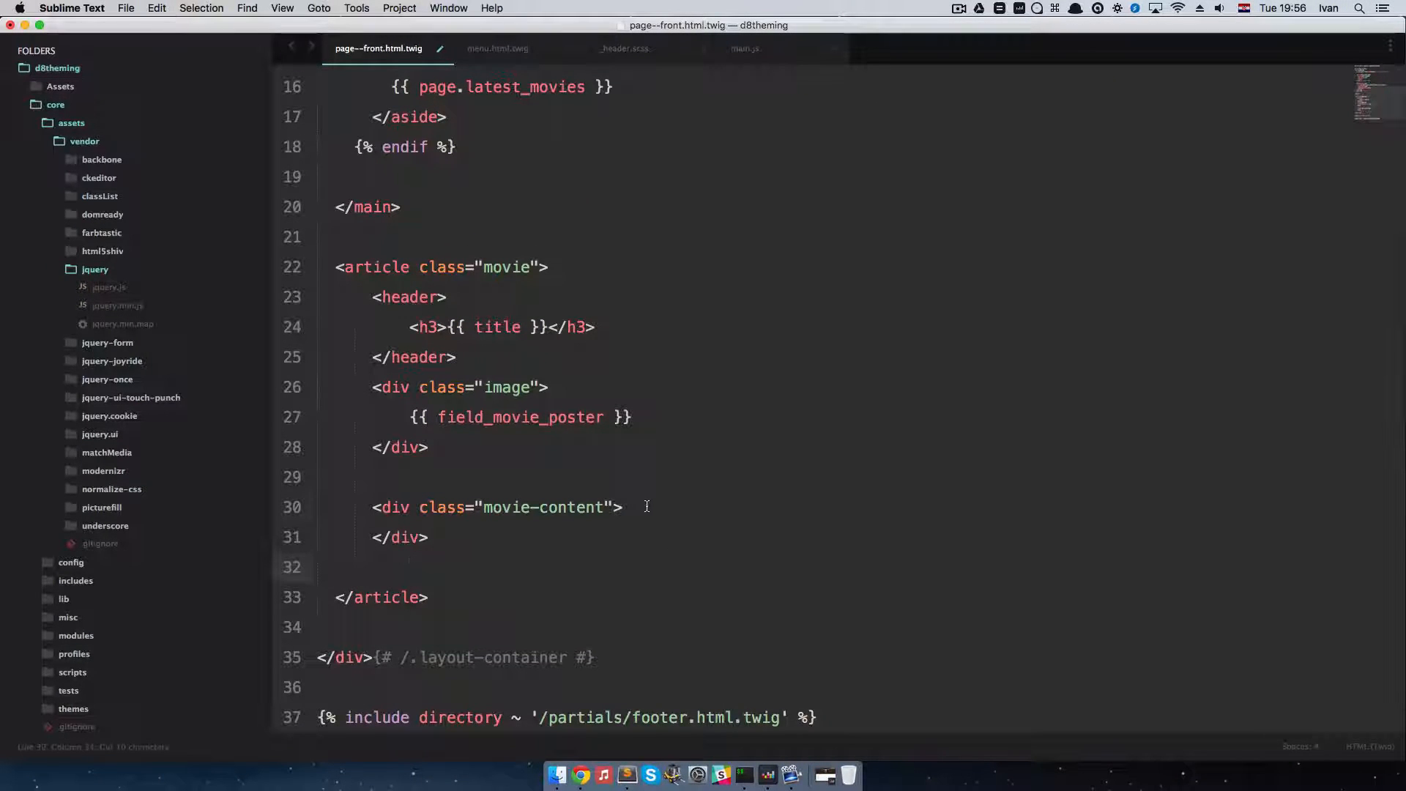
type("{{ body }}")
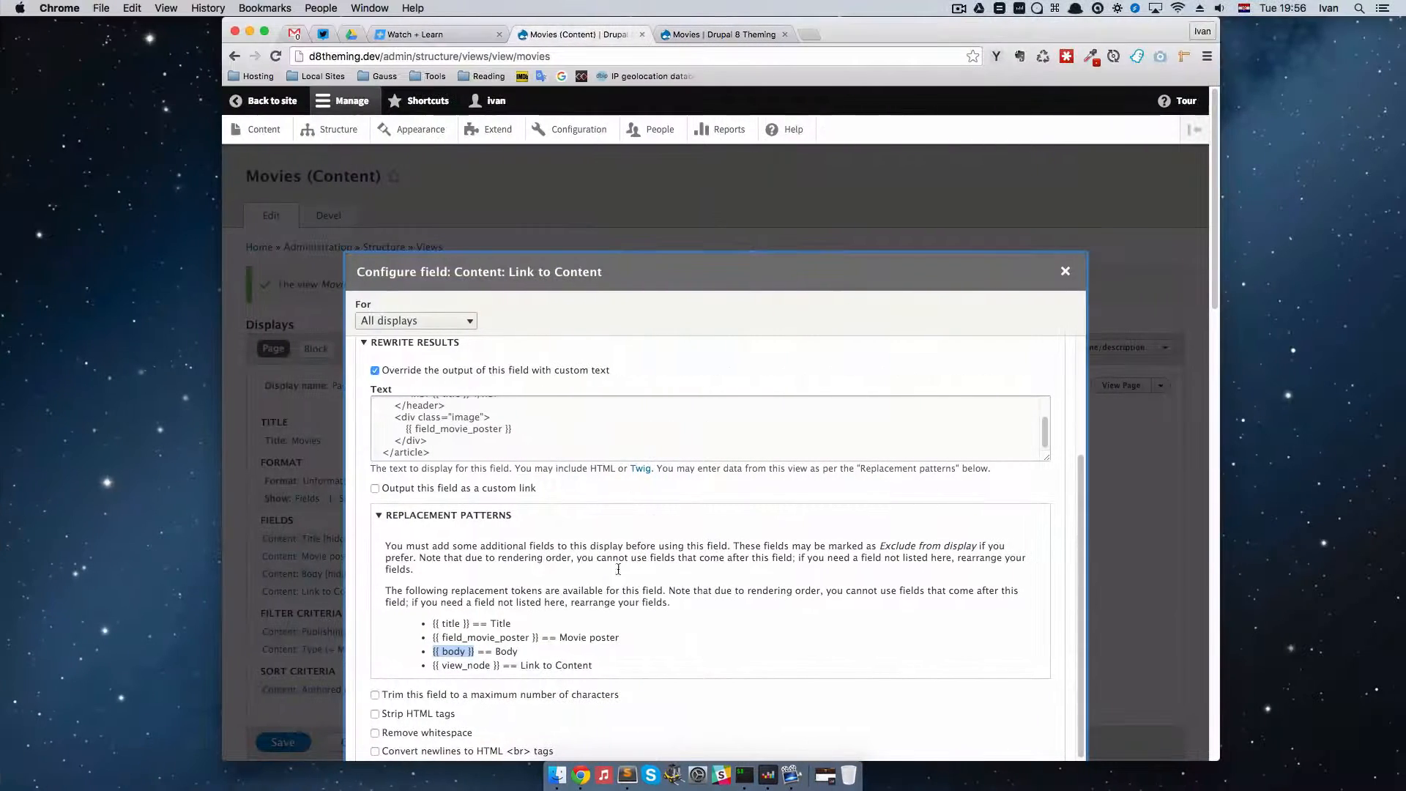
double_click(465, 665)
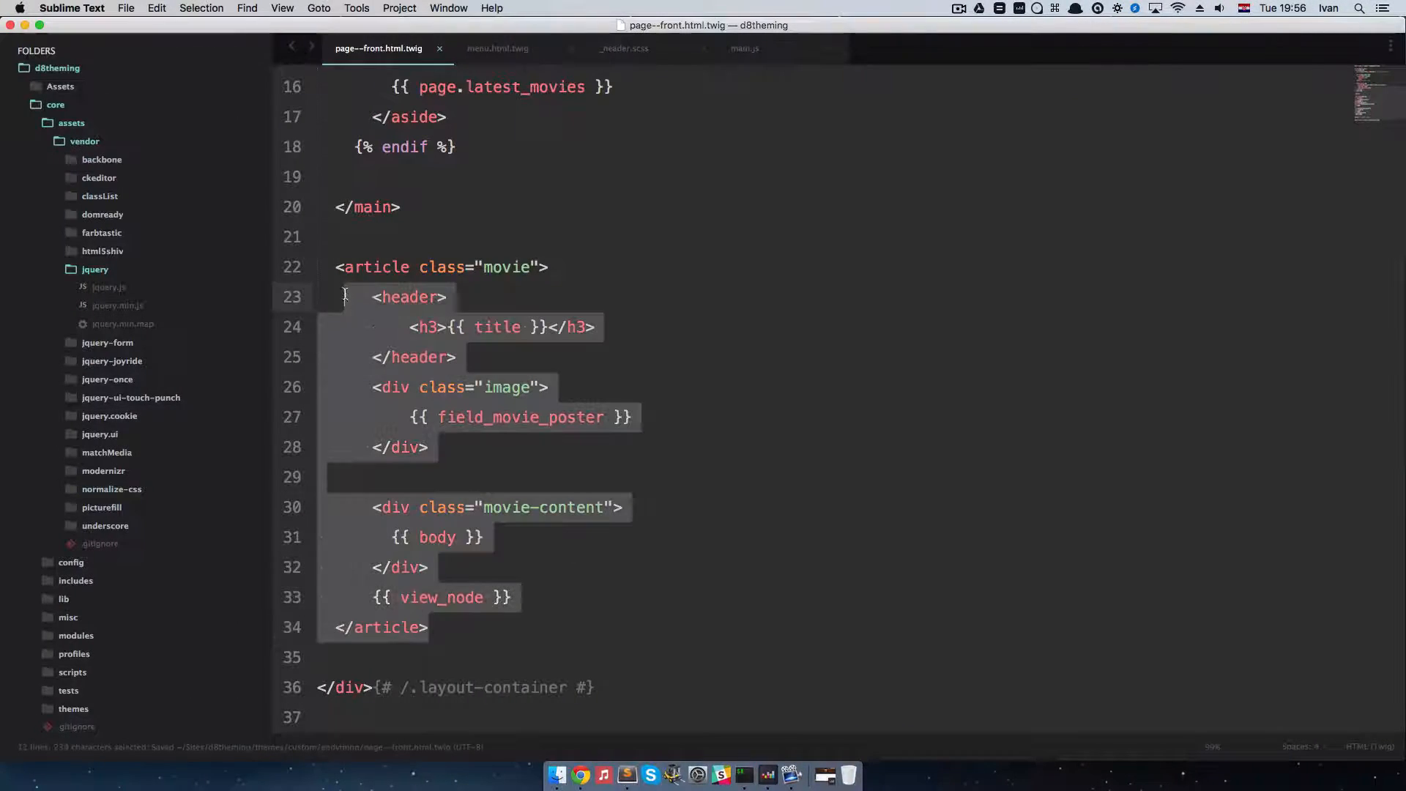
Replace the Rewrite Results text with the full article markup, apply it and save the view
left_click(581, 774)
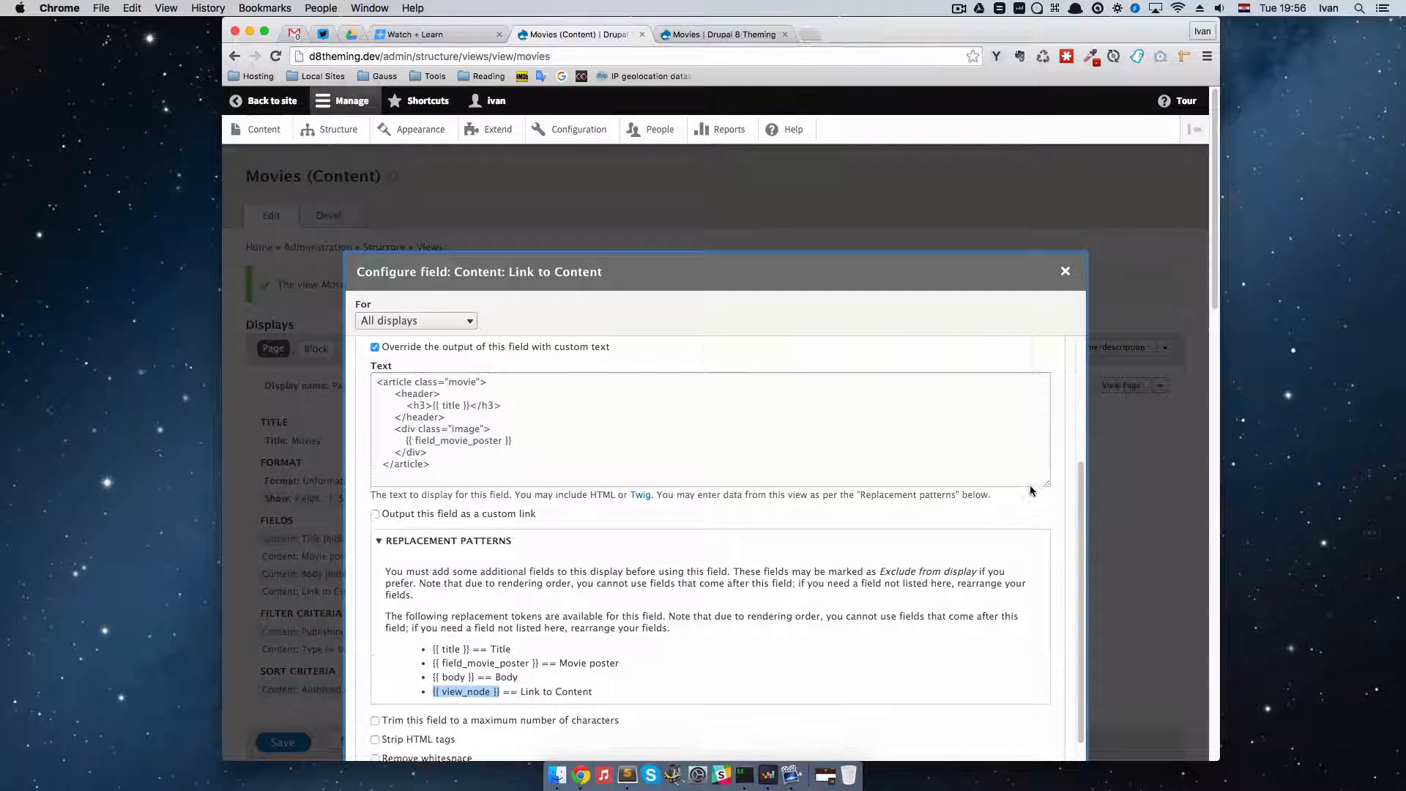
triple_click(443, 422)
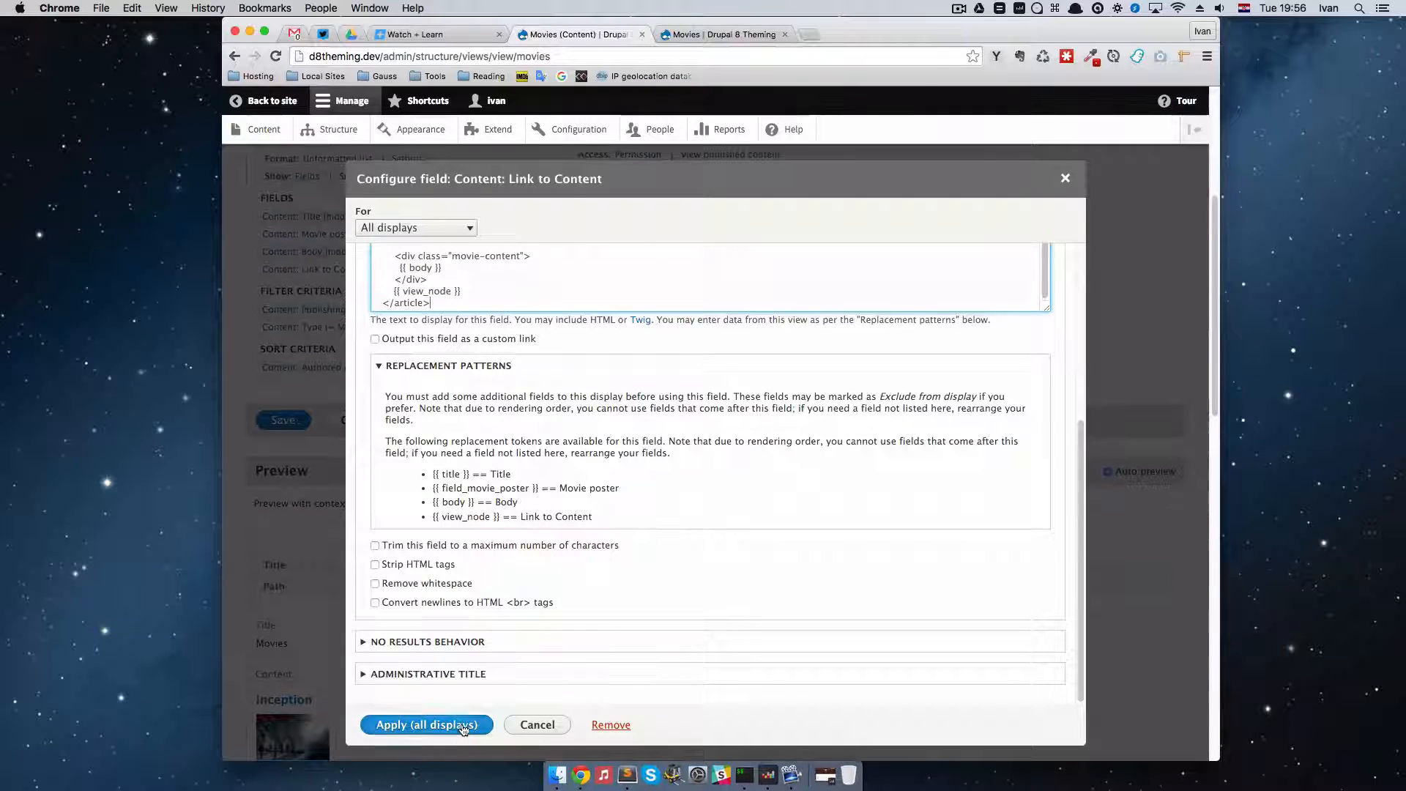
left_click(426, 725)
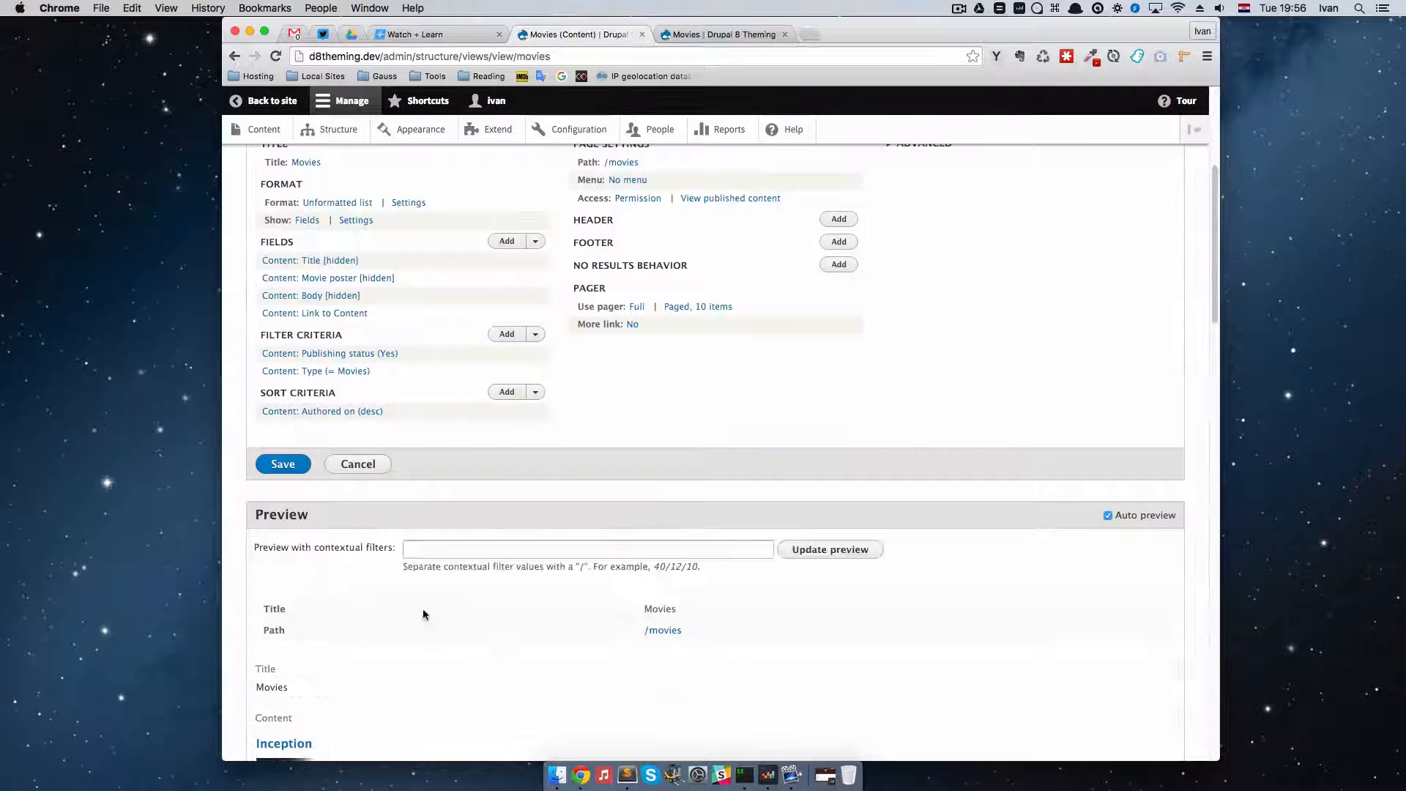
scroll("down", 3)
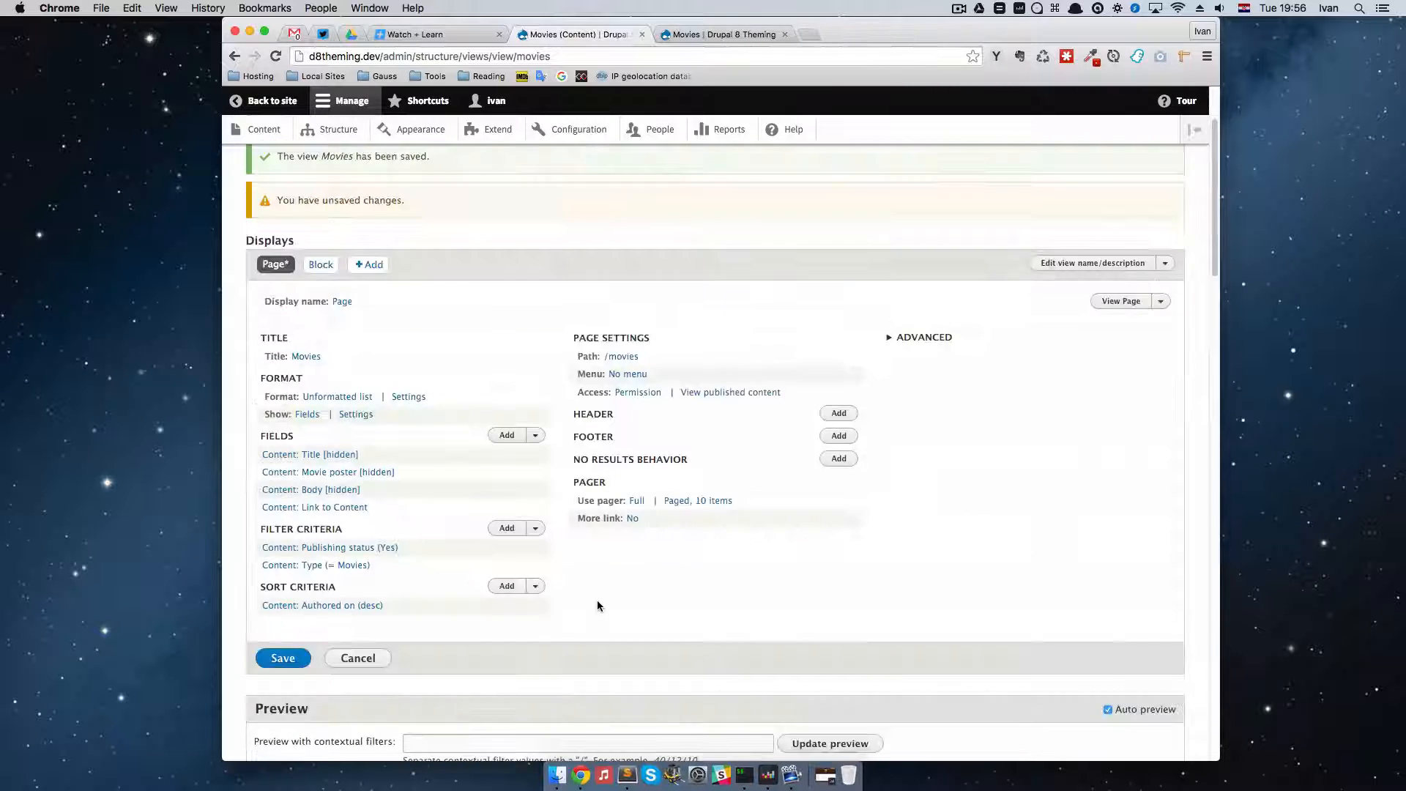
left_click(282, 658)
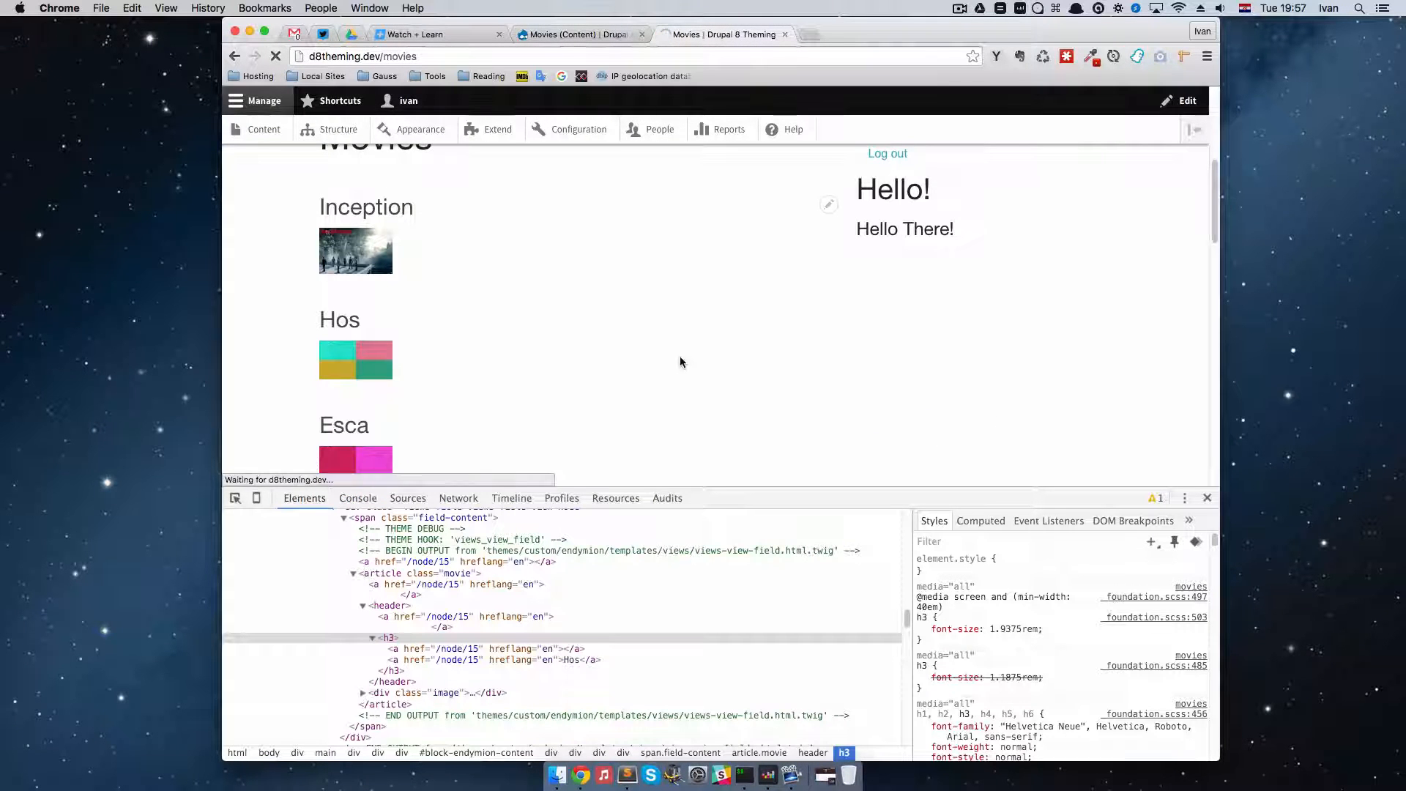
Reload /movies and scroll through each movie's title, poster, body and View Movie link
left_click(274, 56)
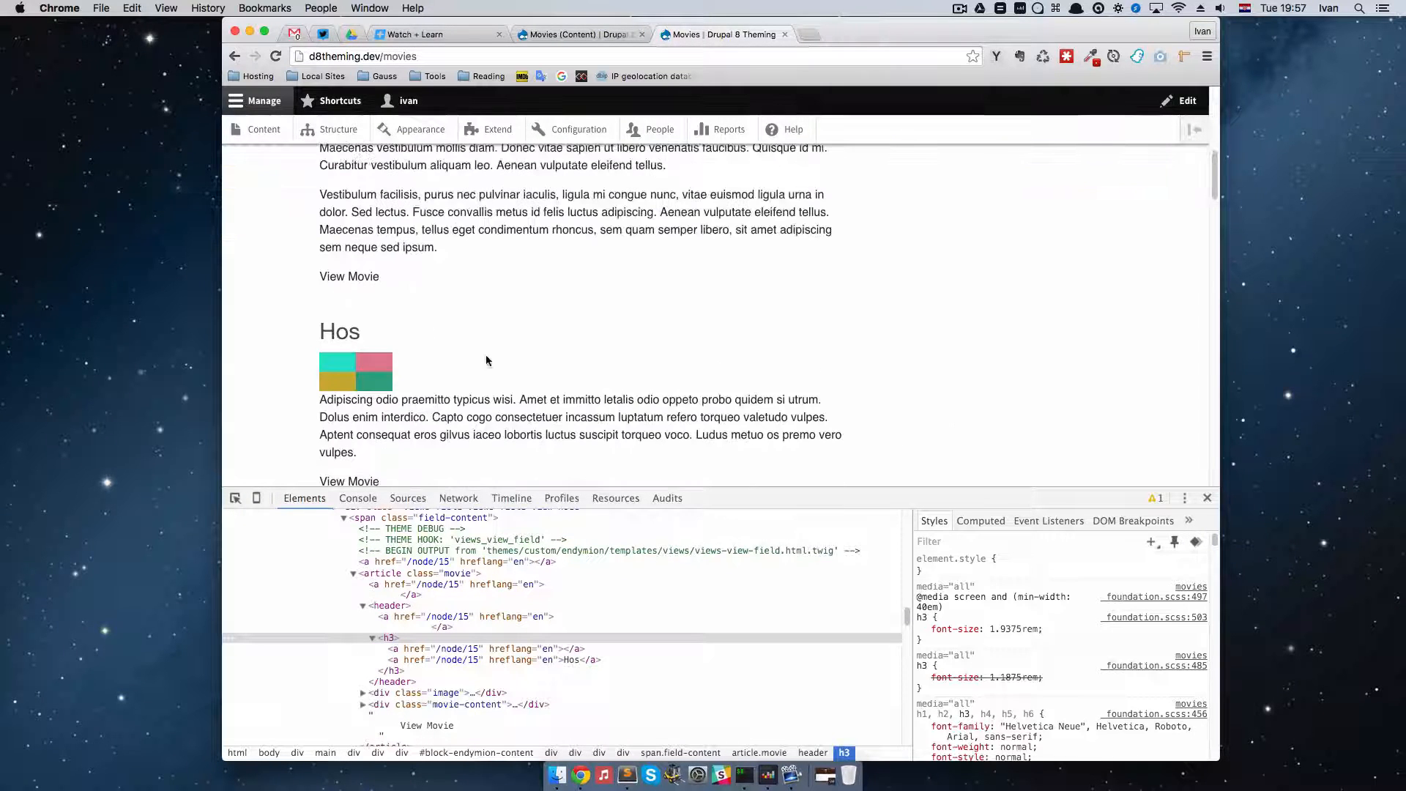
scroll("up", 3)
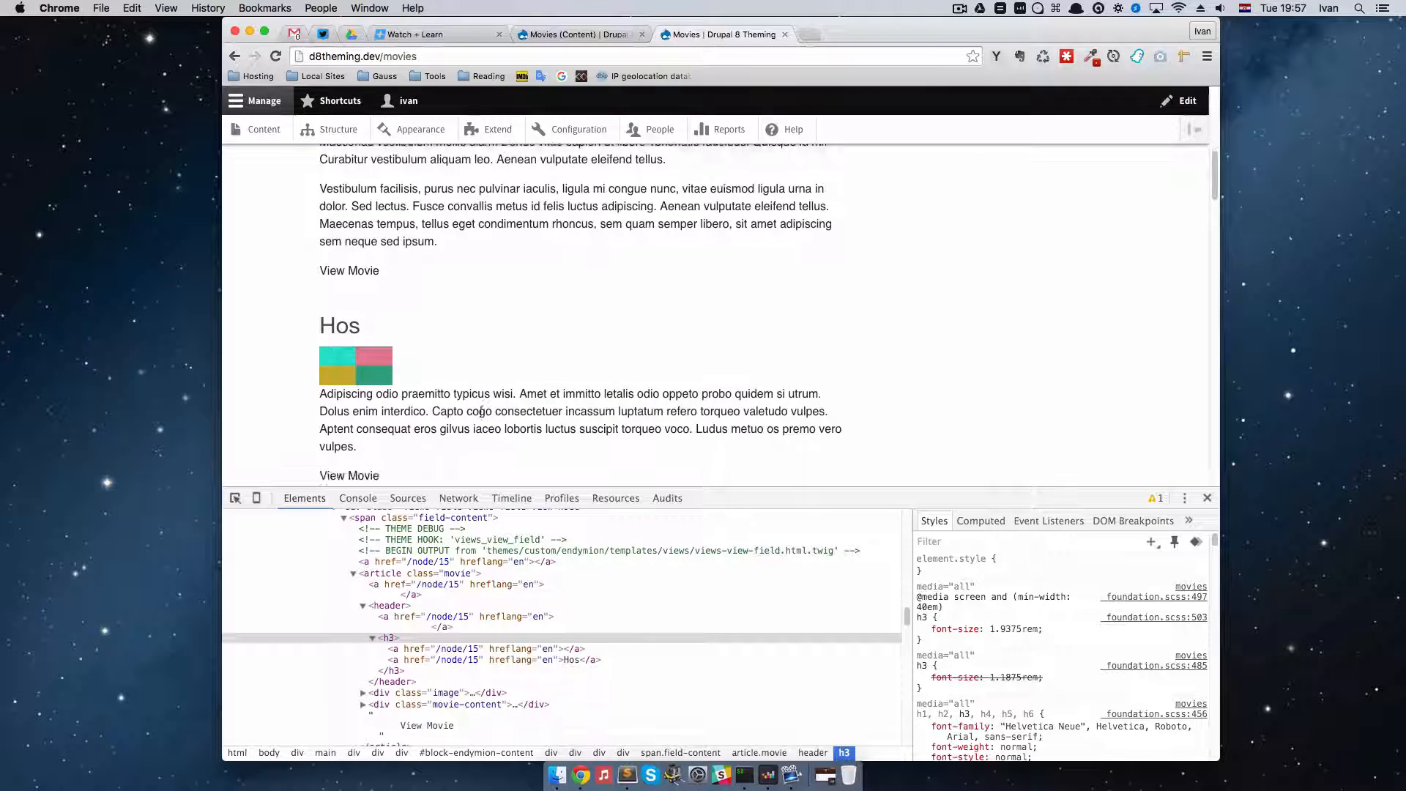
scroll("down", 3)
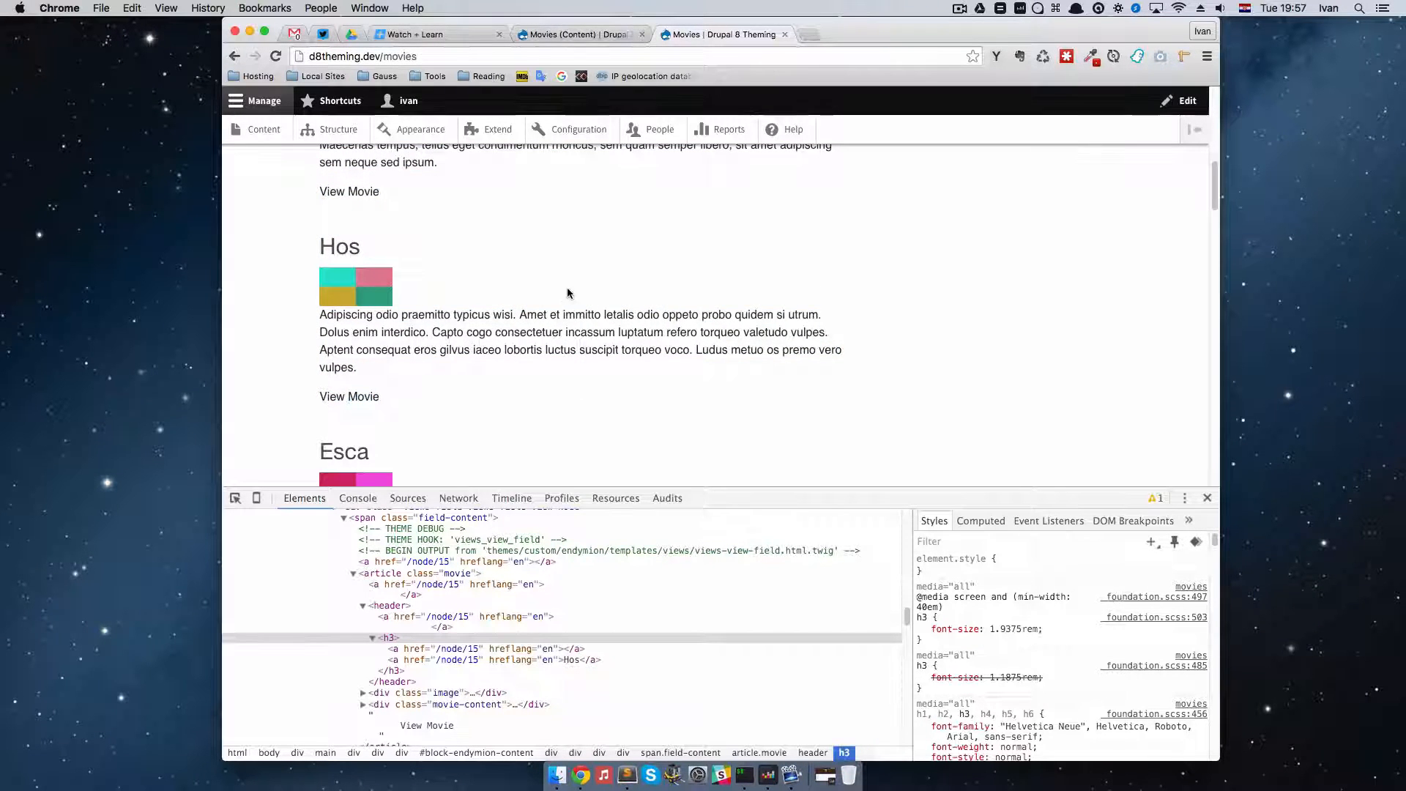
mouse_move(632, 283)
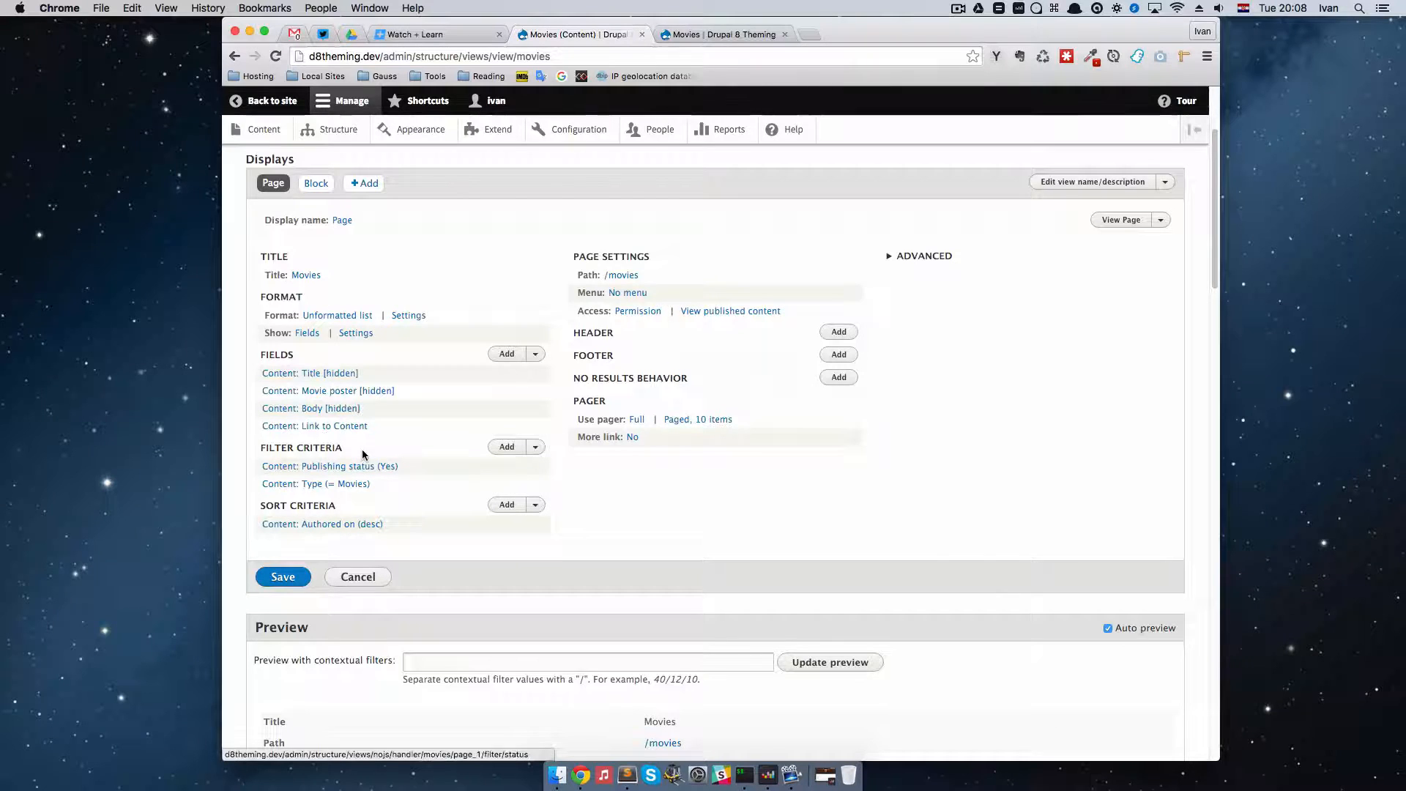
mouse_move(651, 458)
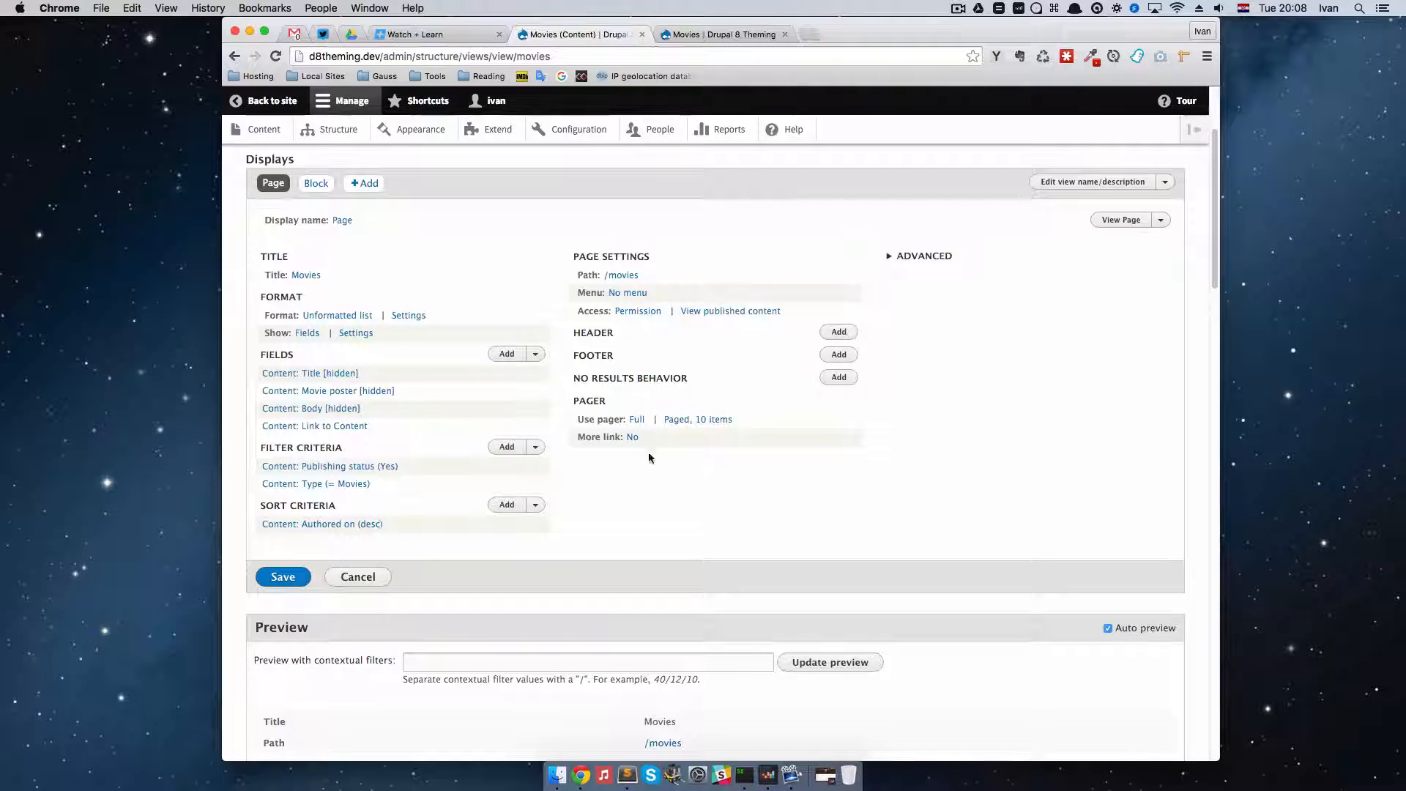
scroll("down", 3)
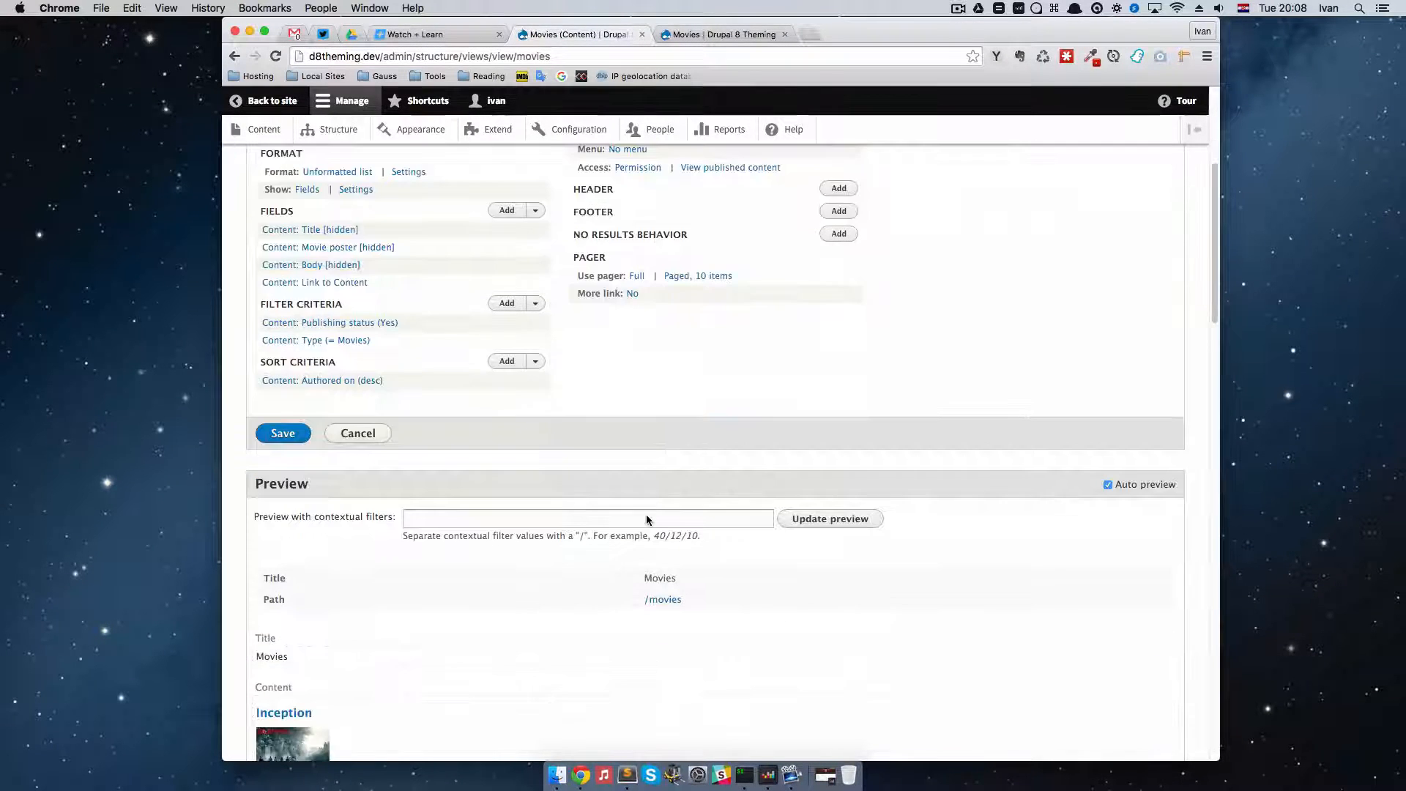
scroll("down", 3)
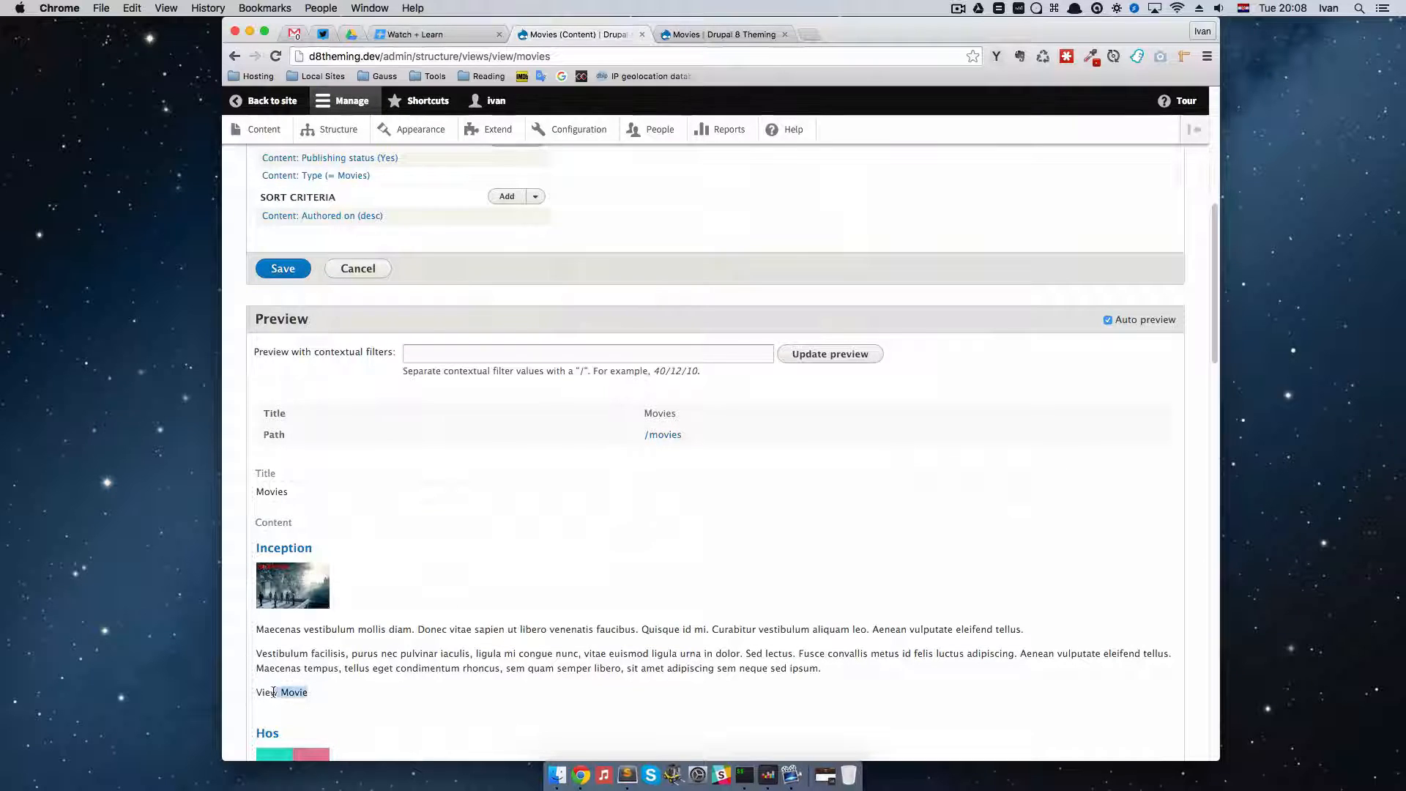
mouse_move(621, 640)
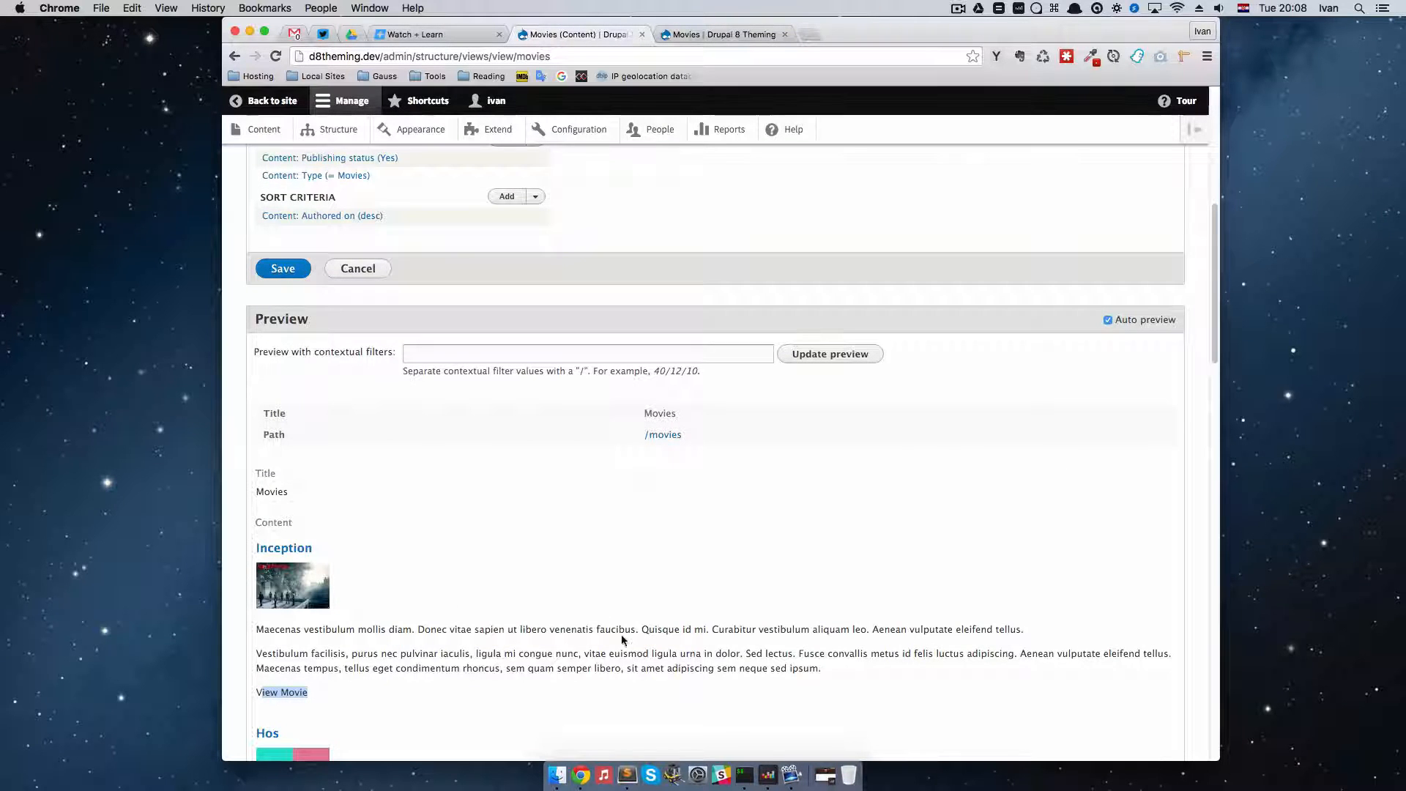
scroll("up", 3)
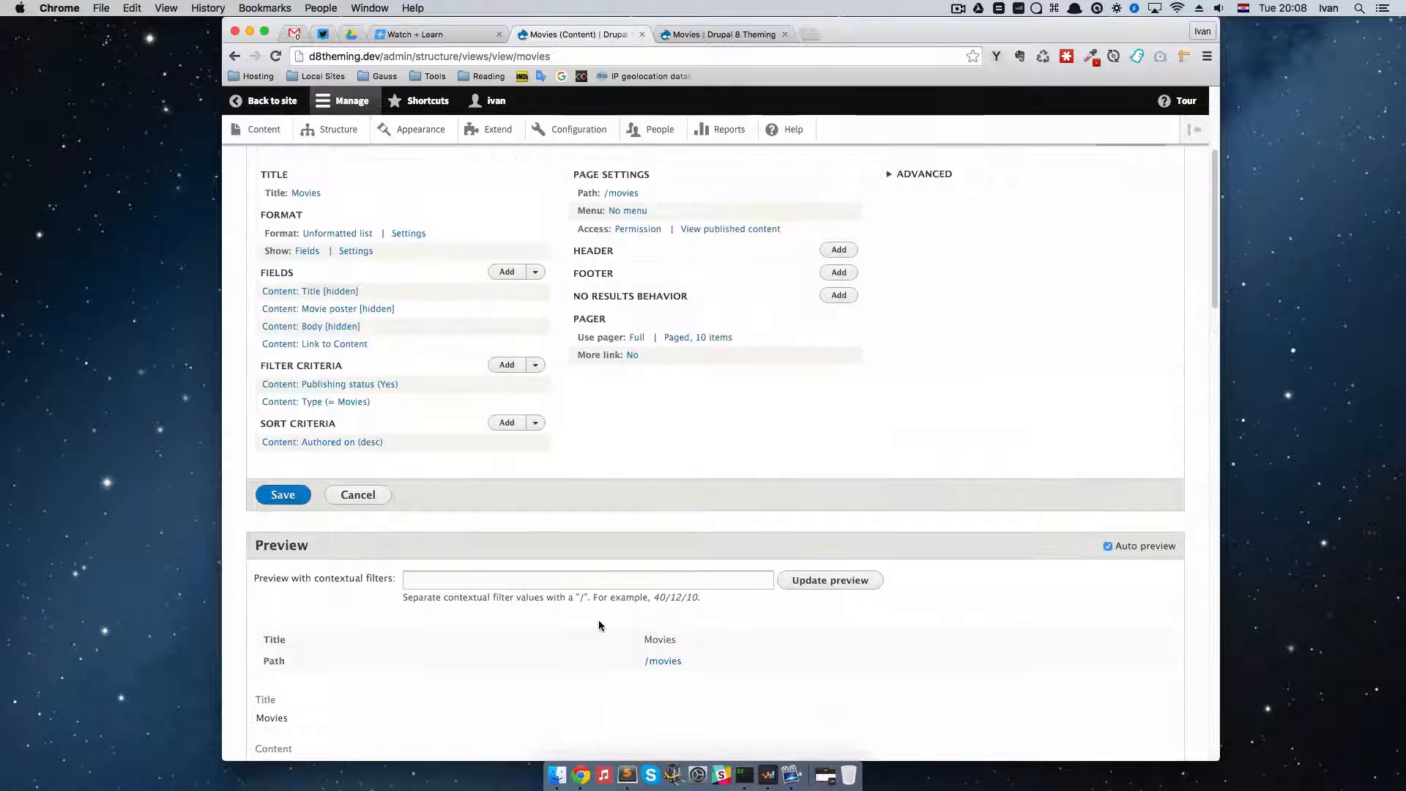
scroll("up", 3)
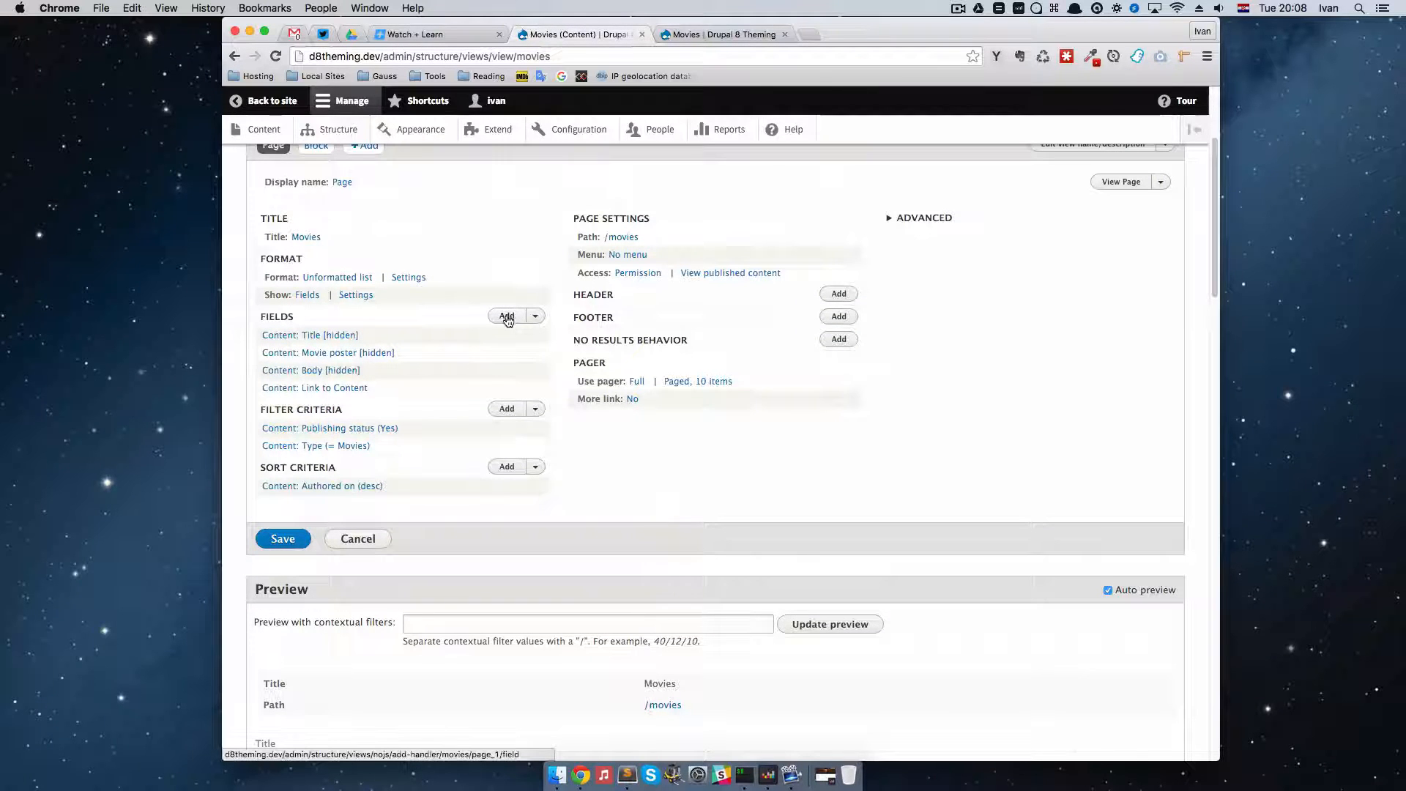
Add a second Link to Content field, filtering the field list by 'link'
left_click(507, 316)
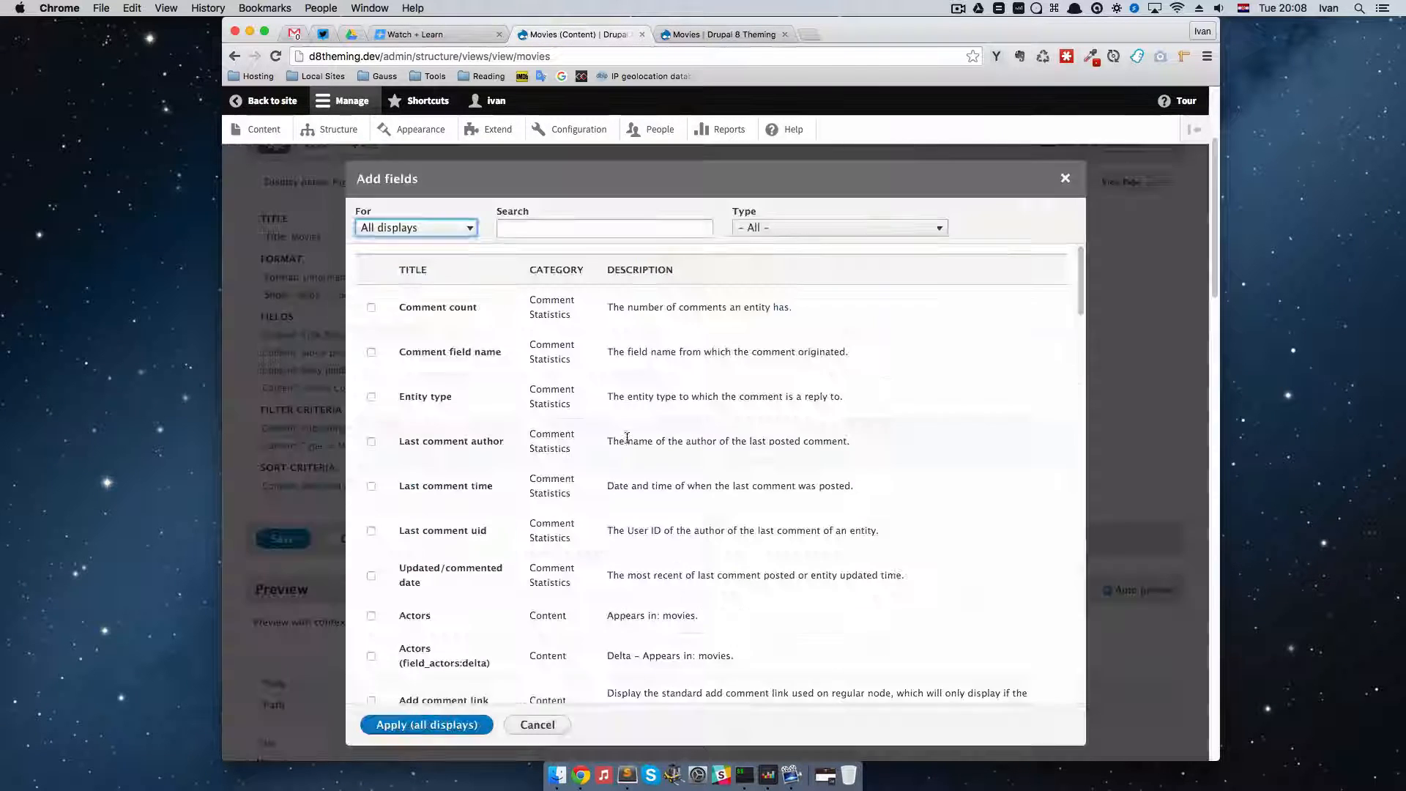
left_click(605, 227)
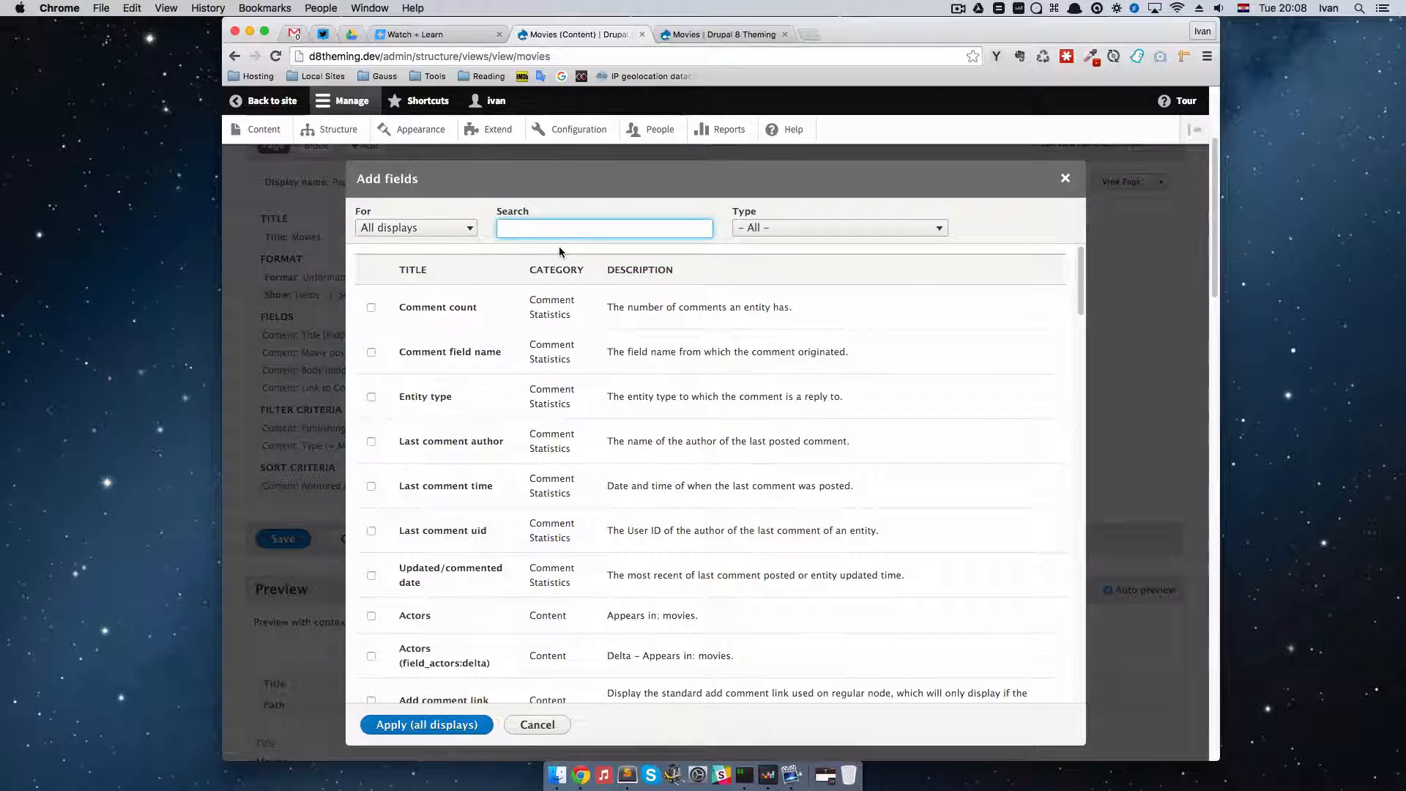
type("link")
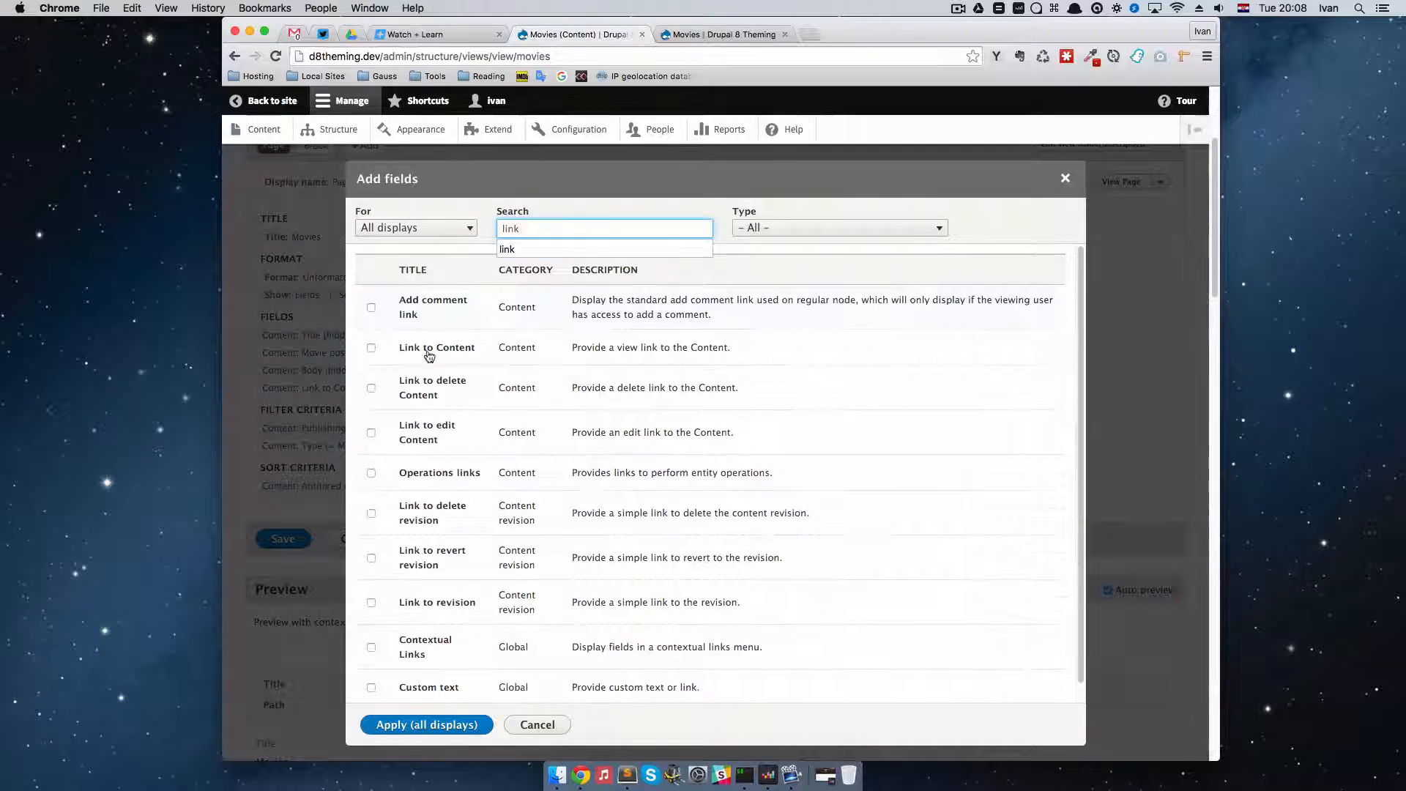
left_click(371, 349)
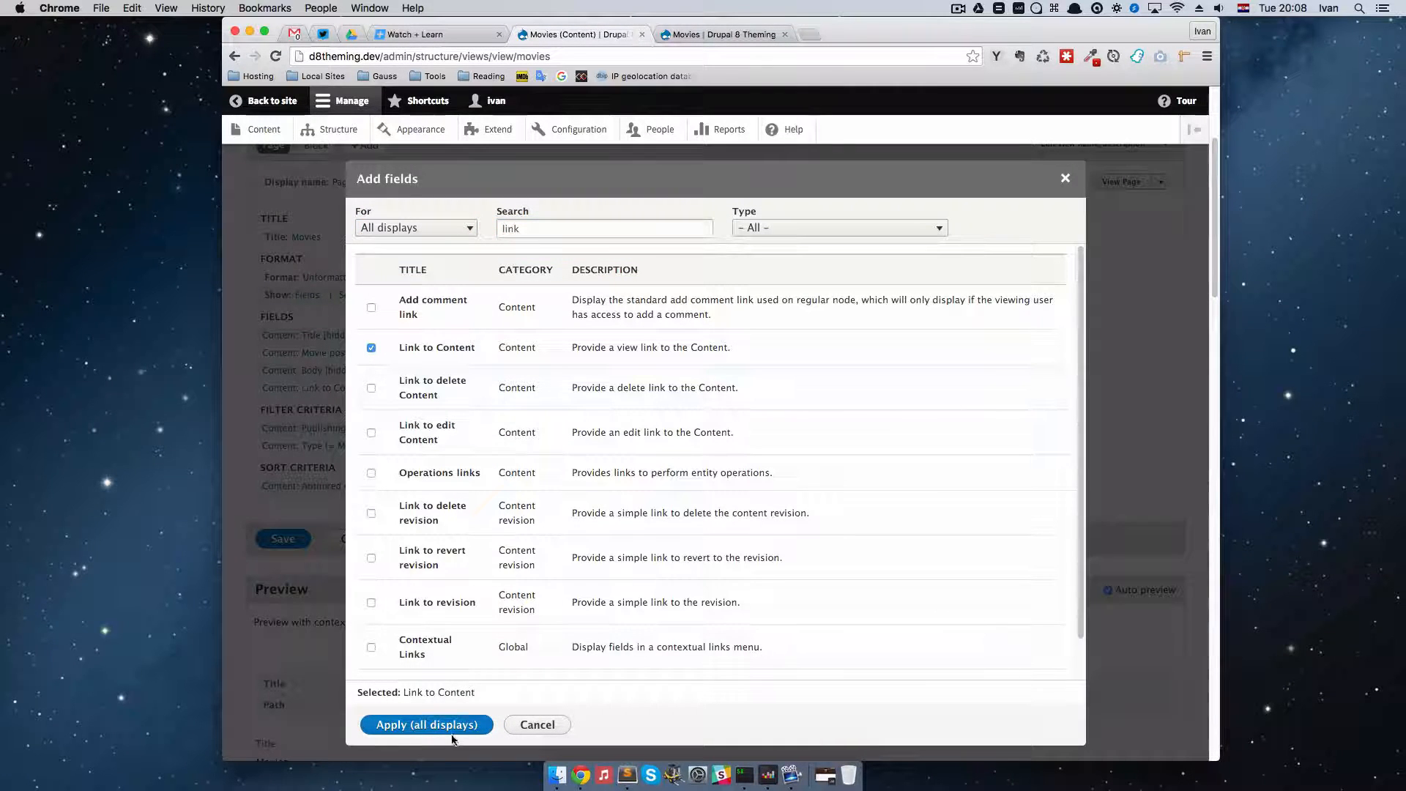
left_click(427, 725)
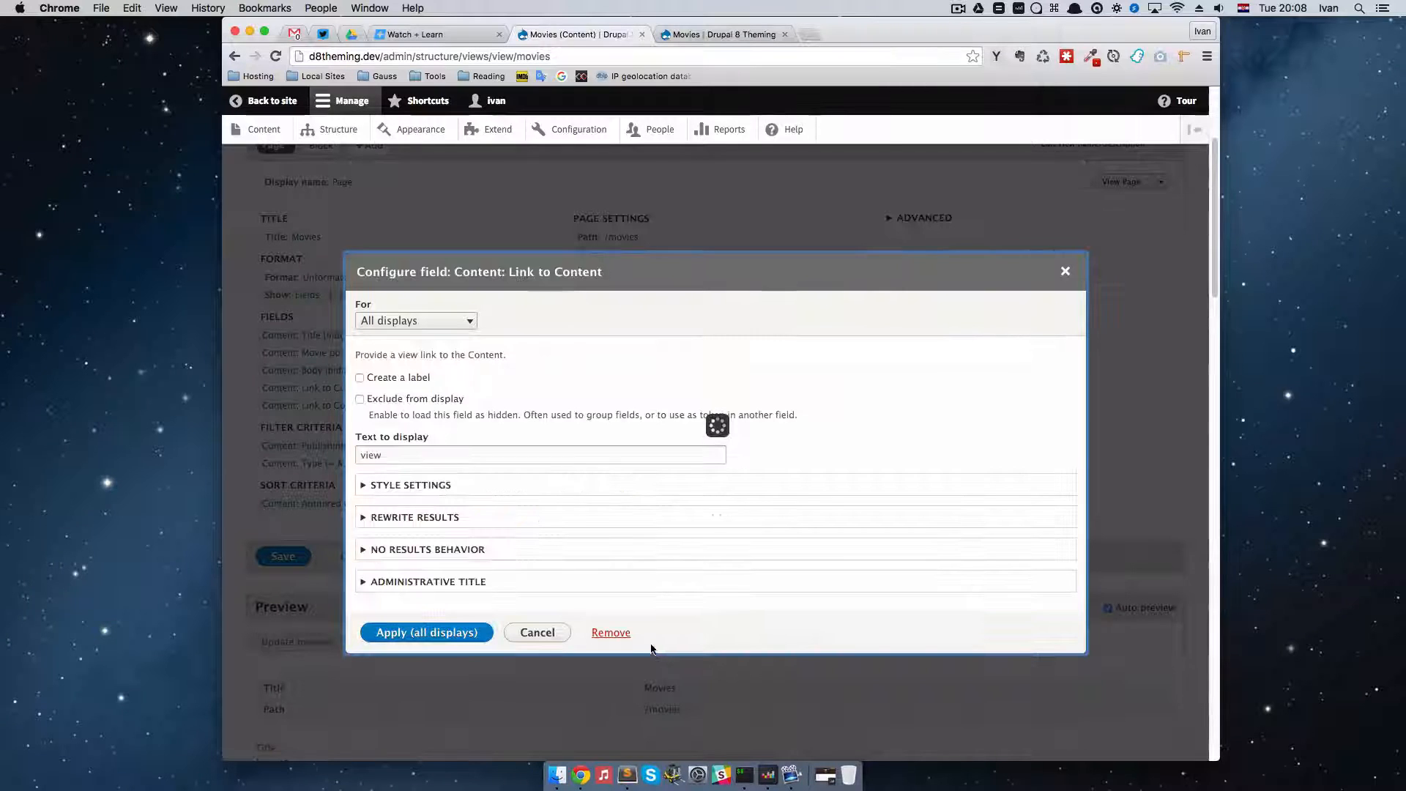
Set the link's text to display to 'View Movie'
left_click(541, 455)
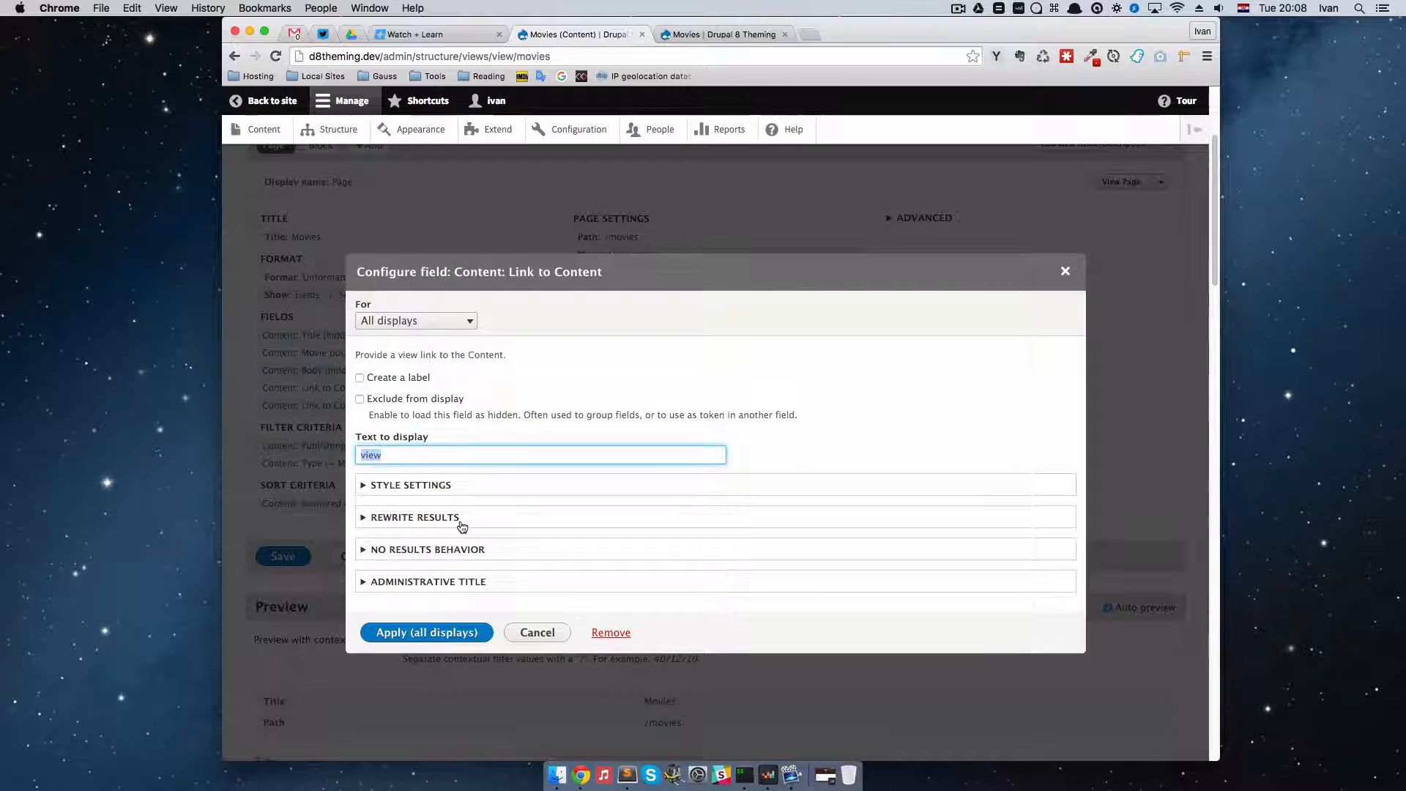
type("View")
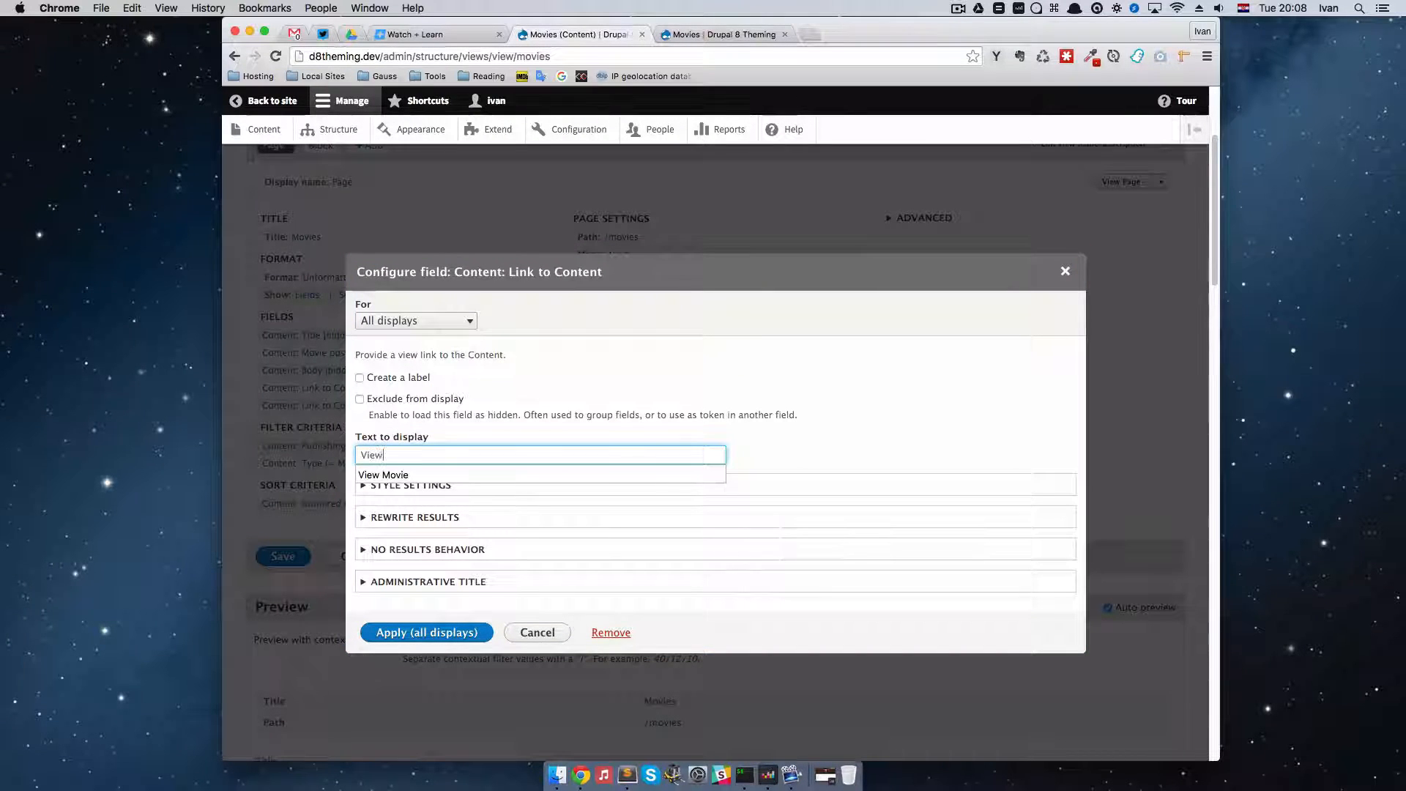
left_click(383, 474)
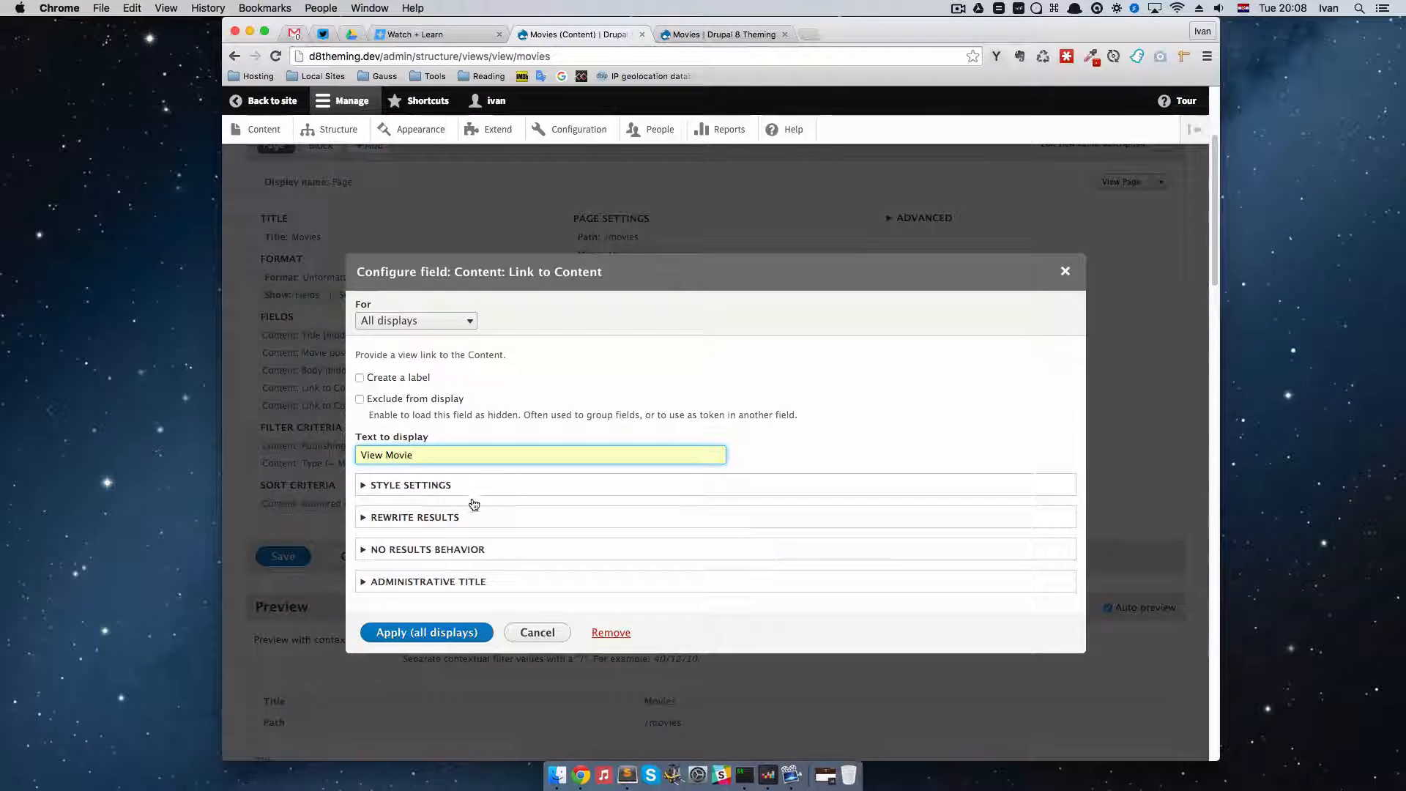
left_click(361, 399)
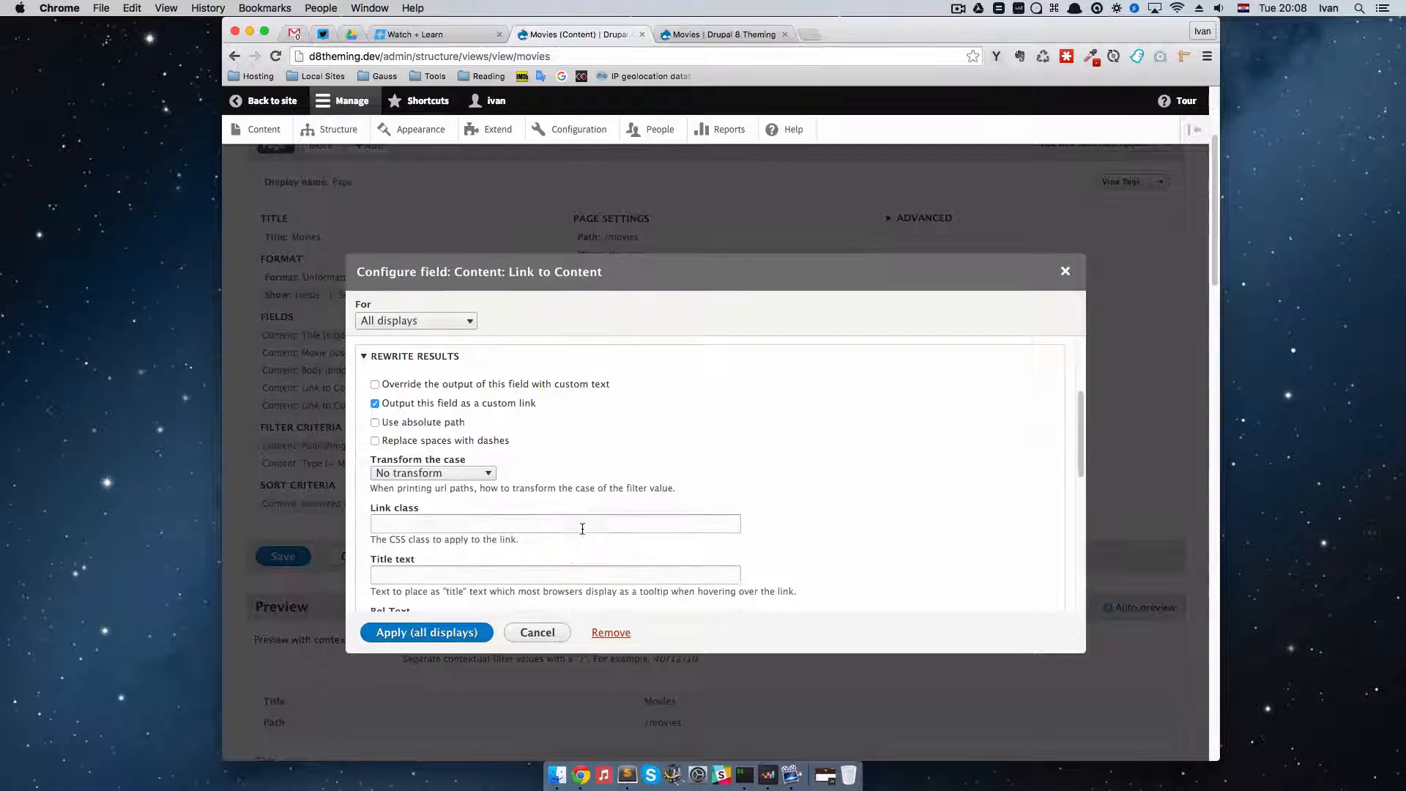
Give the link the CSS class 'button' under Rewrite Results and apply to all displays
left_click(554, 525)
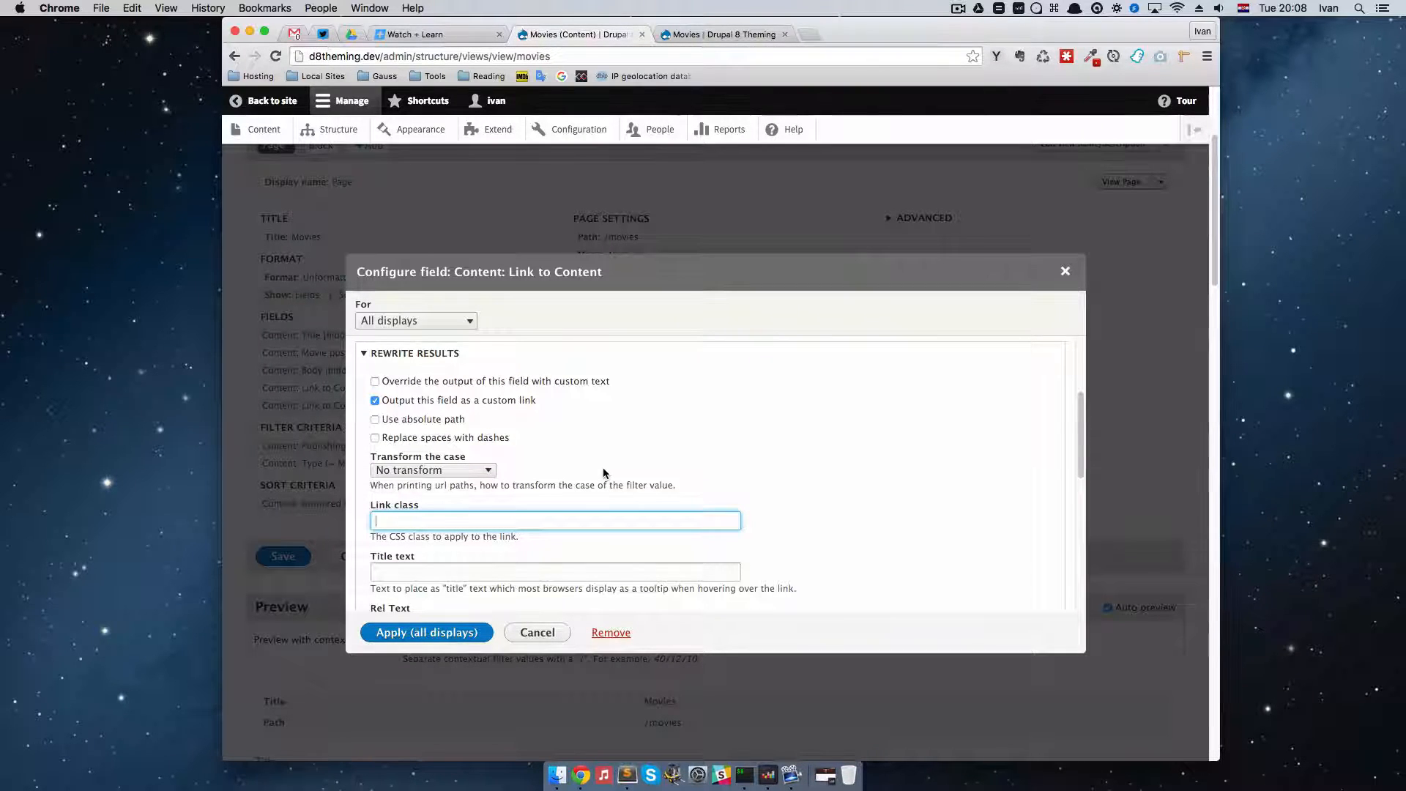
type("button")
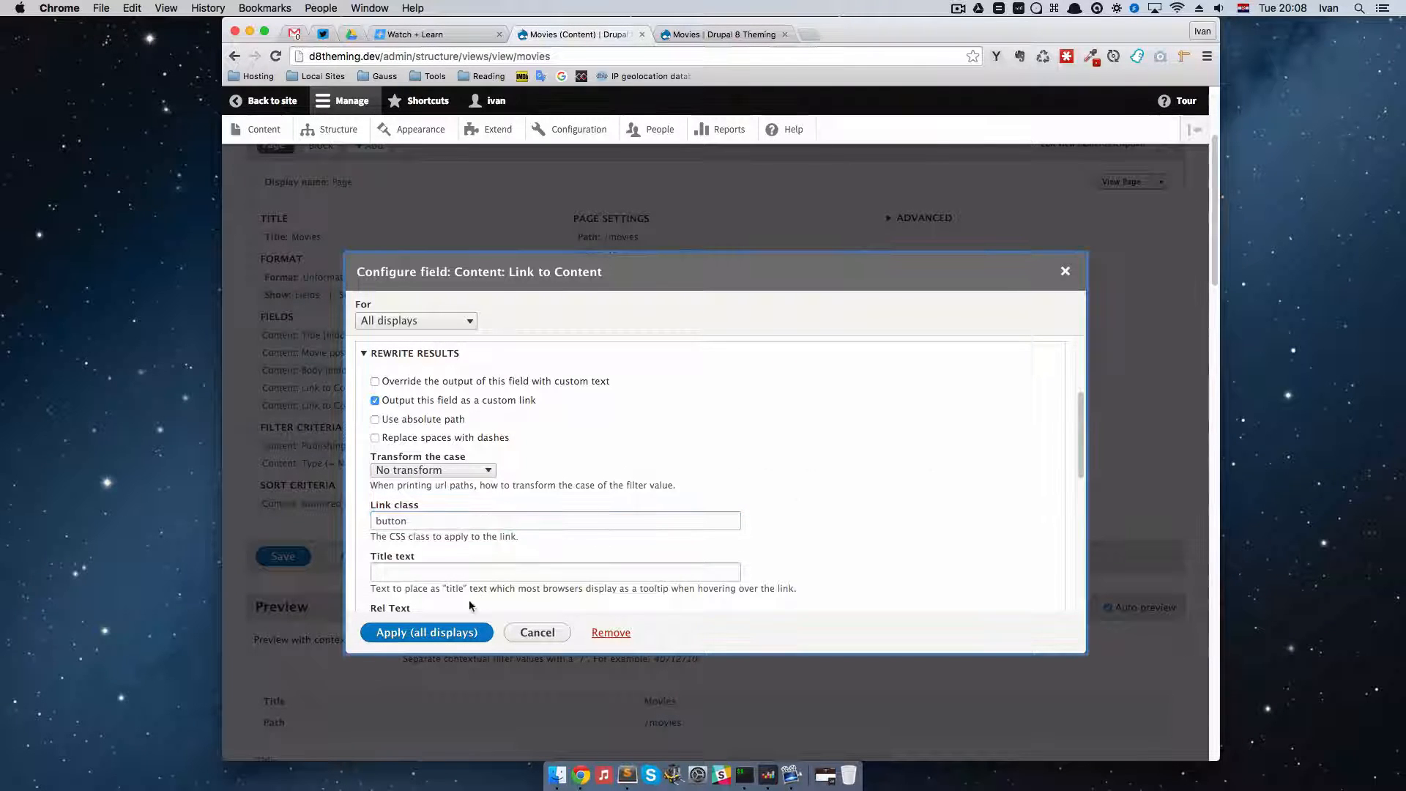
scroll("down", 3)
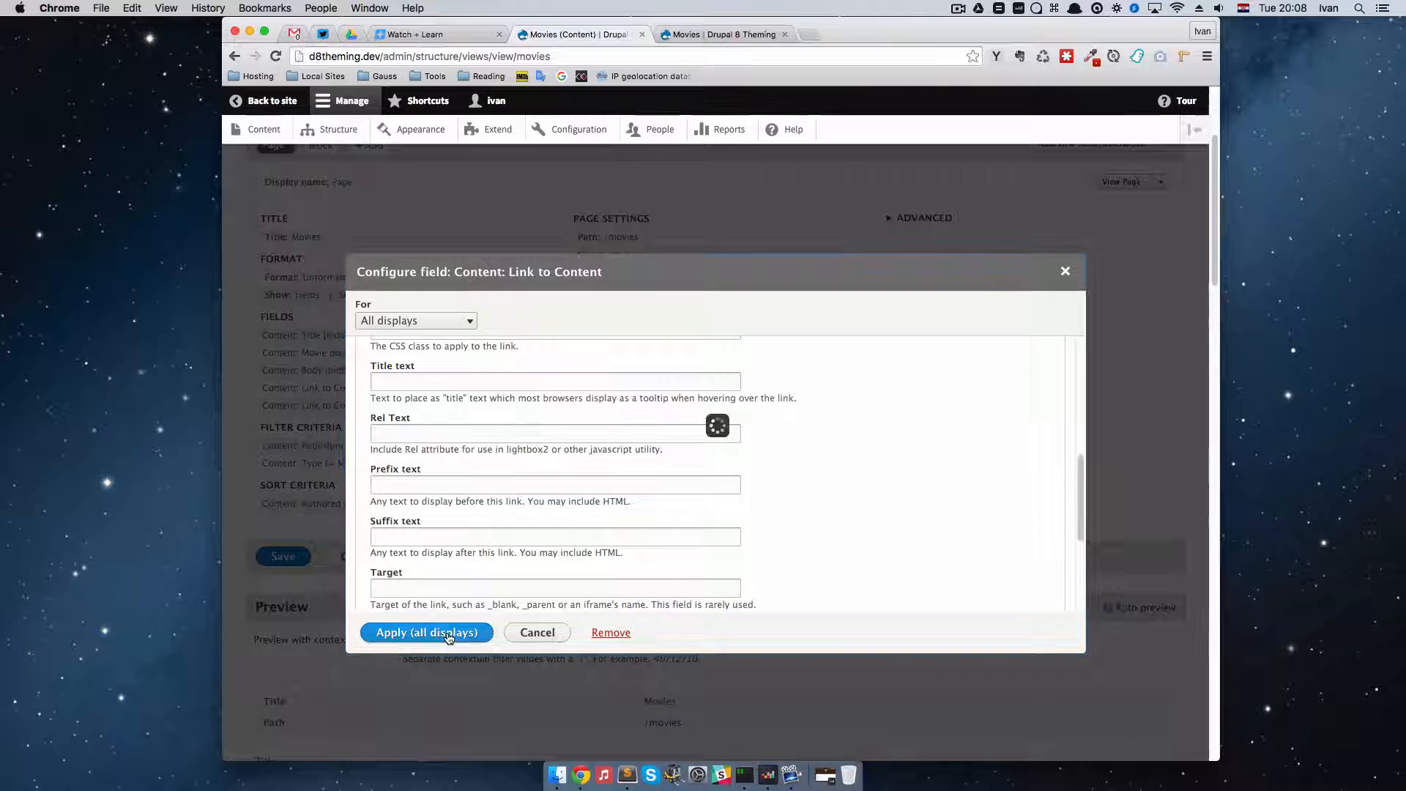
left_click(426, 633)
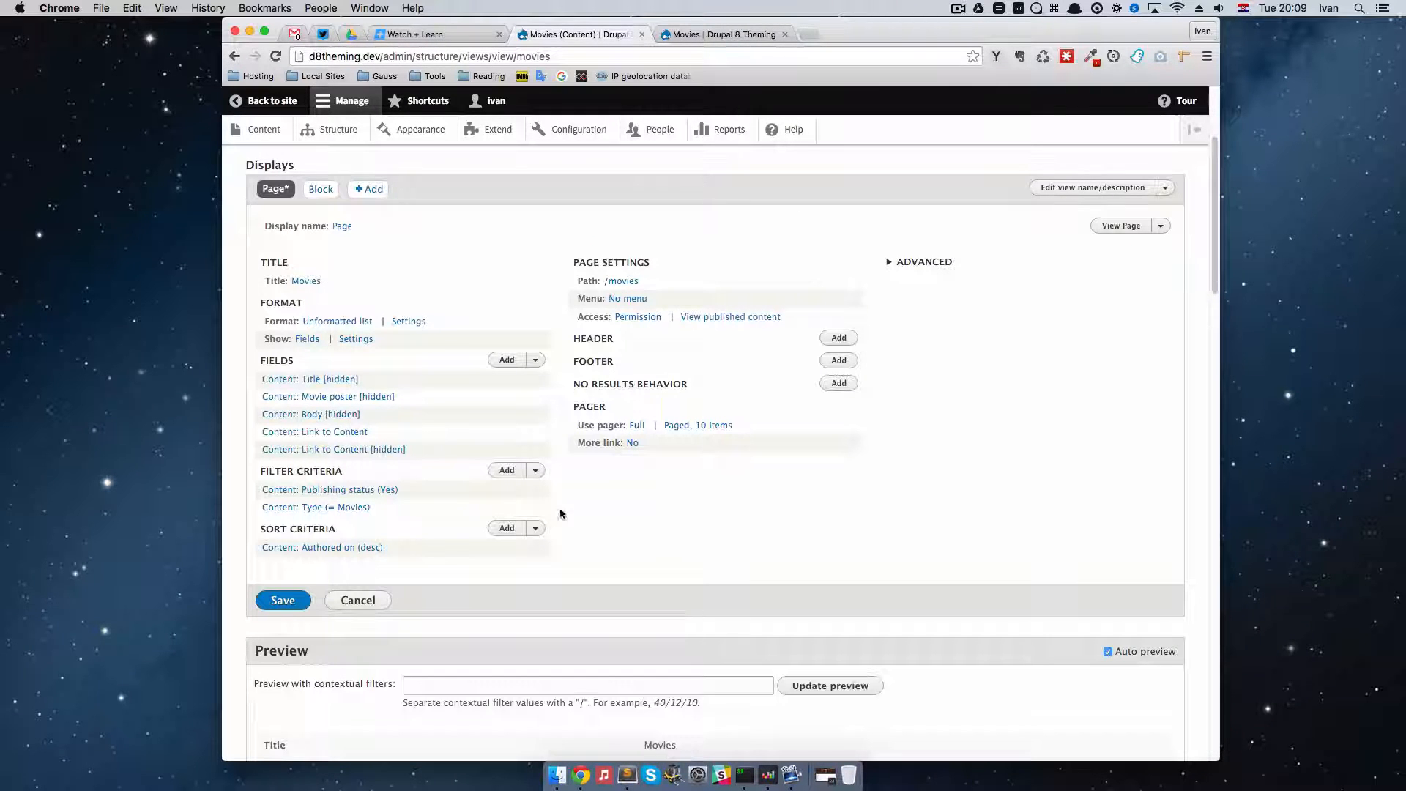
Check the preview, then rearrange fields so the hidden Link to Content precedes the visible one
scroll("down", 3)
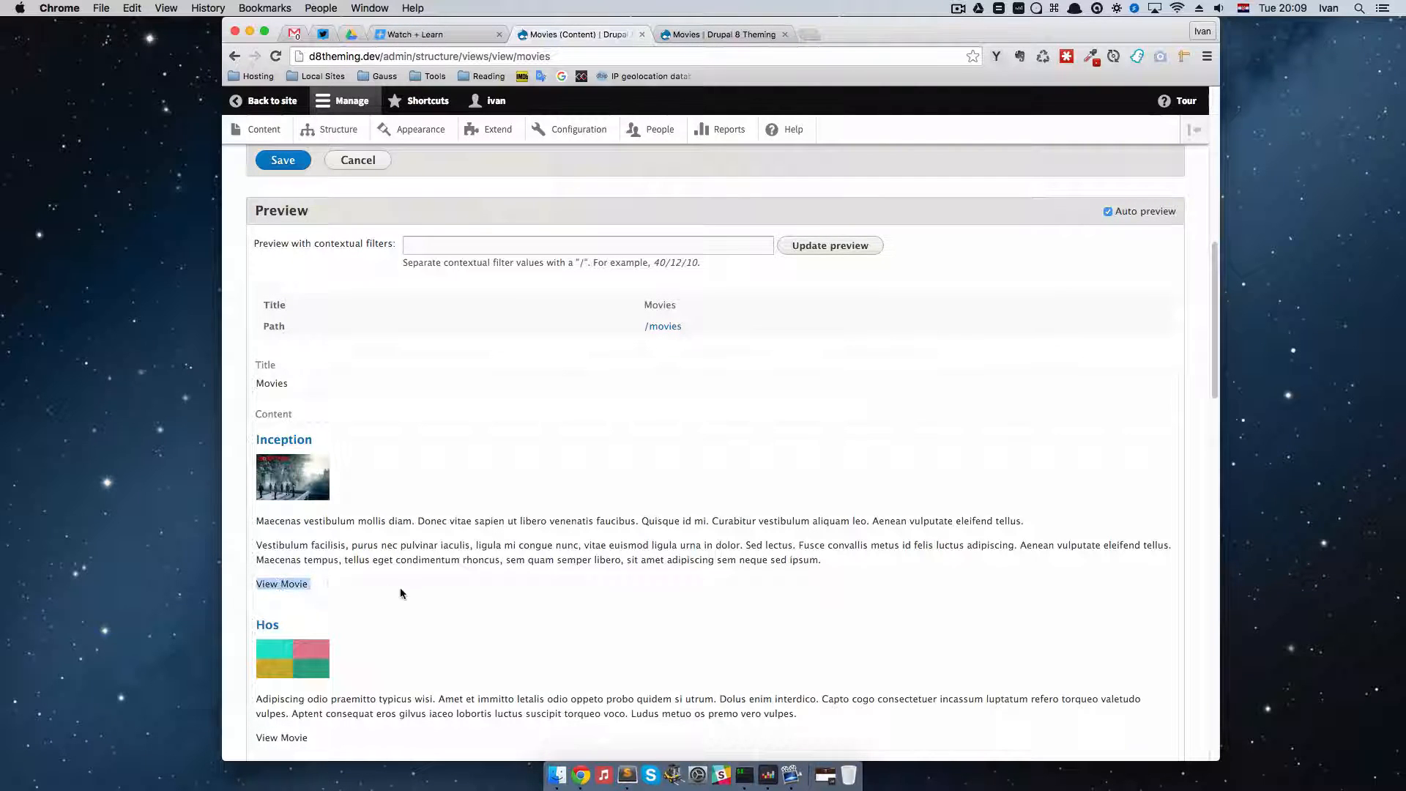
scroll("up", 3)
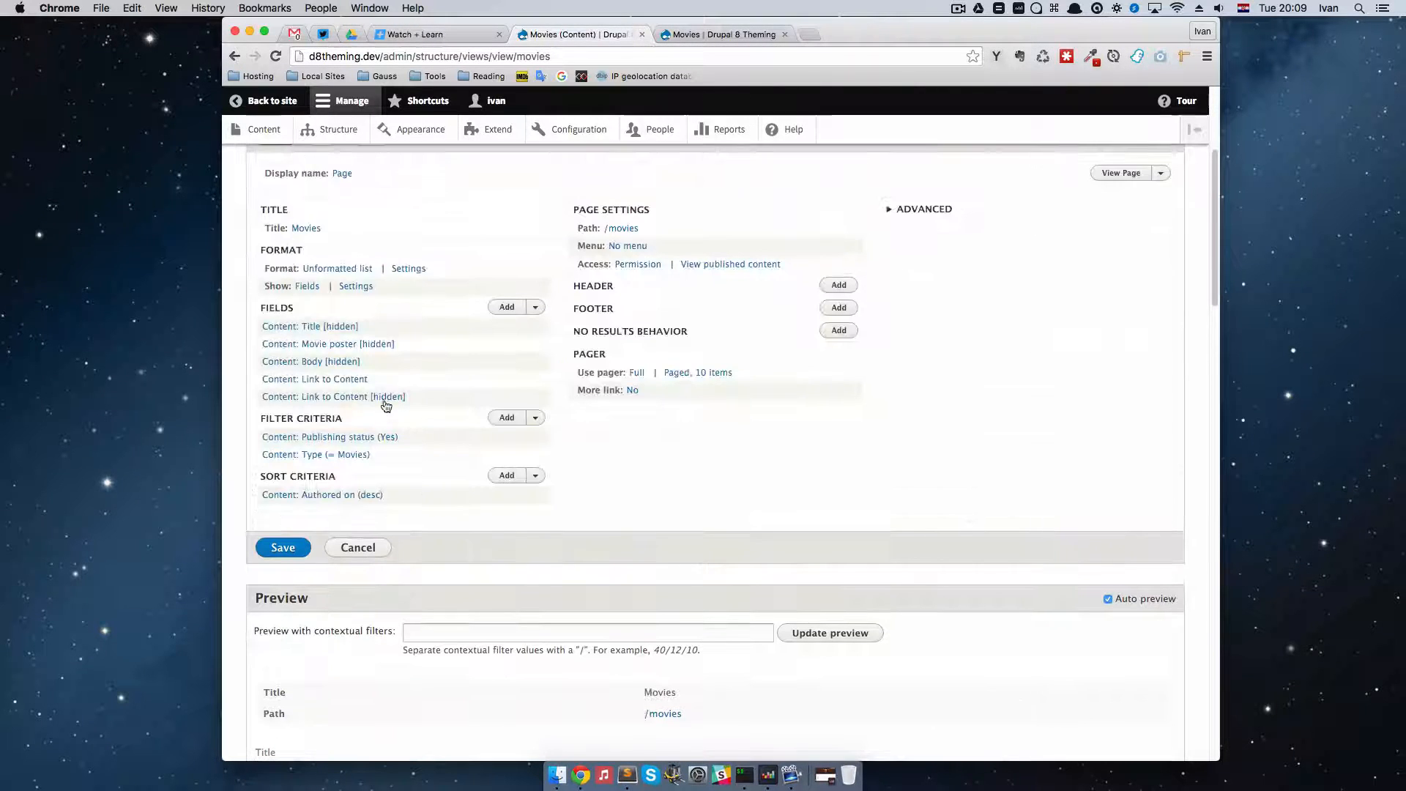
mouse_move(313, 378)
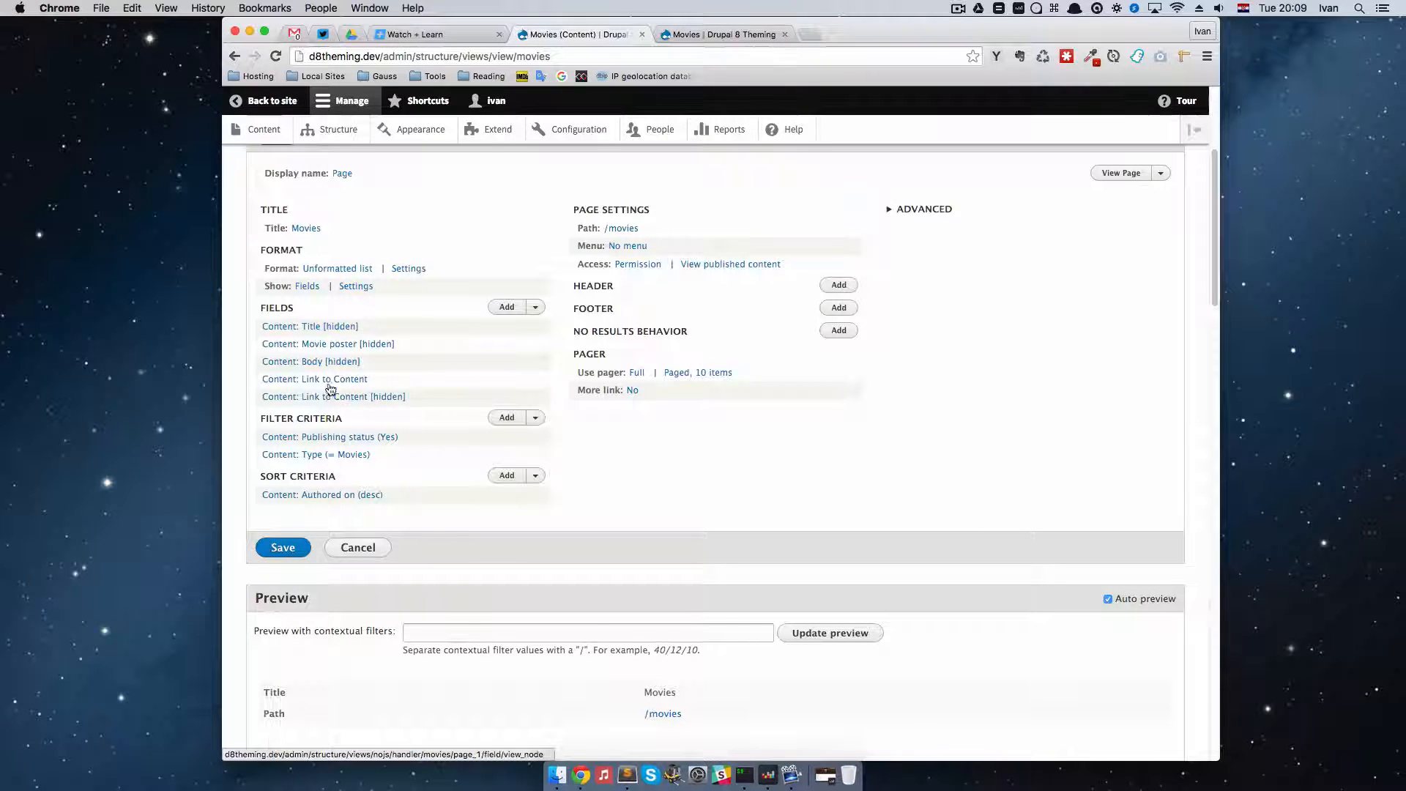
mouse_move(413, 403)
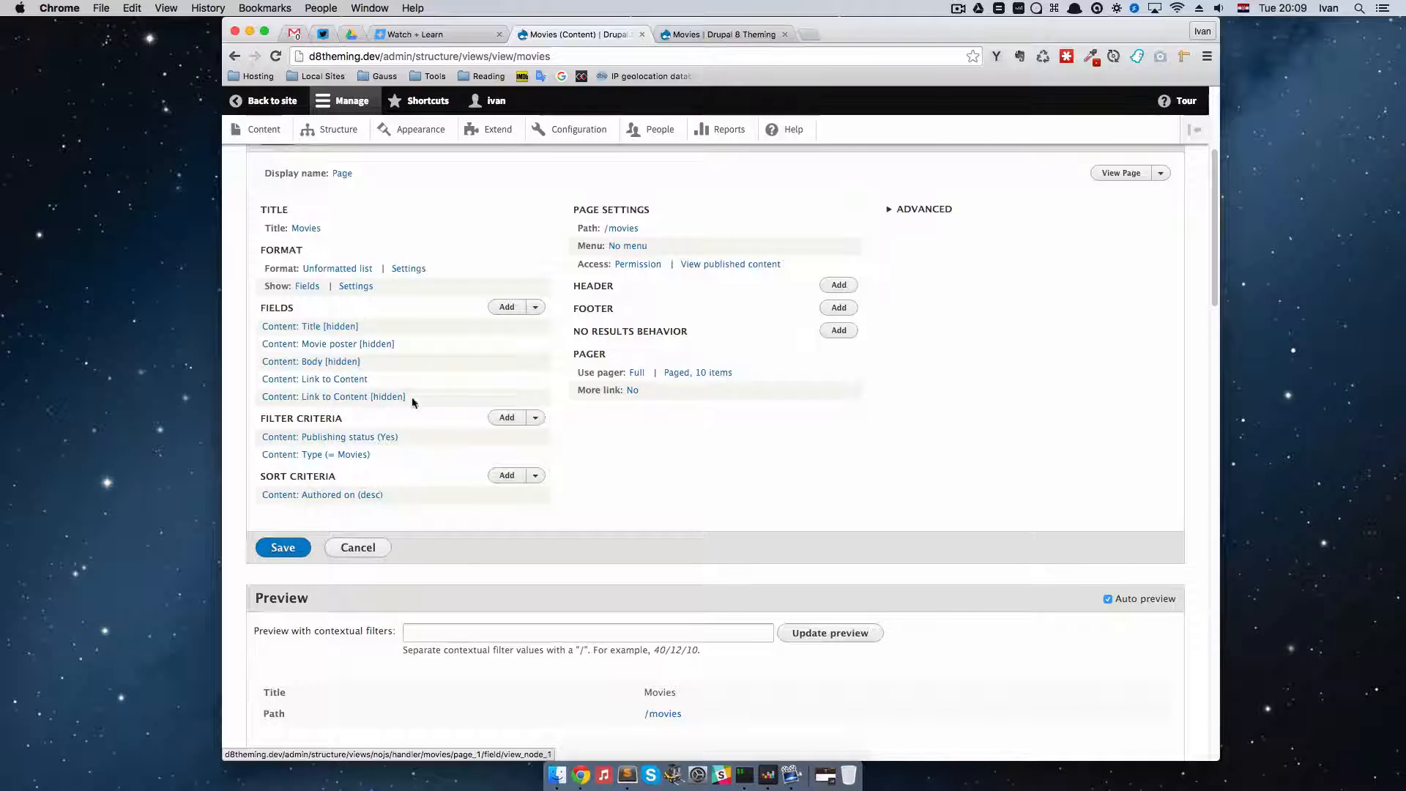
left_click(535, 306)
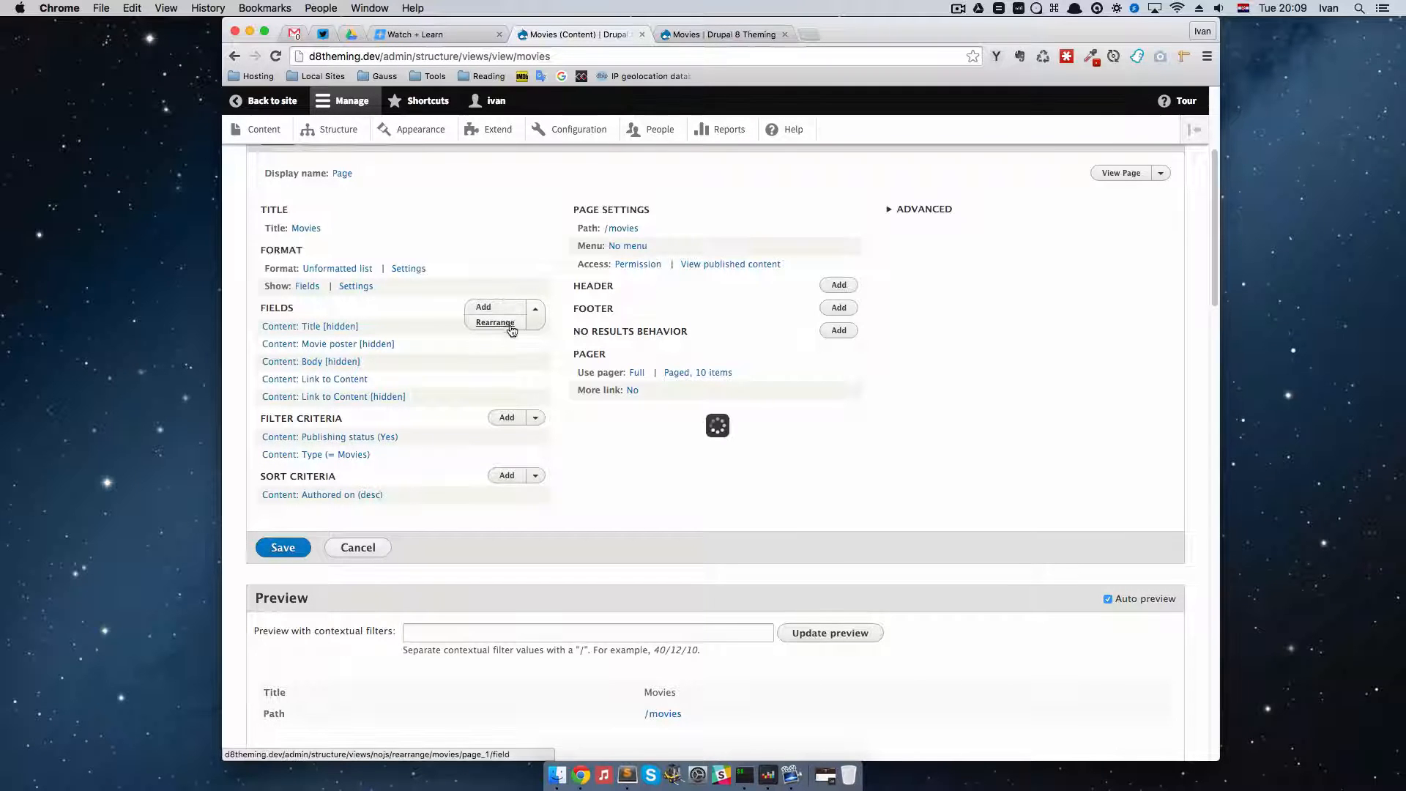
left_click(494, 322)
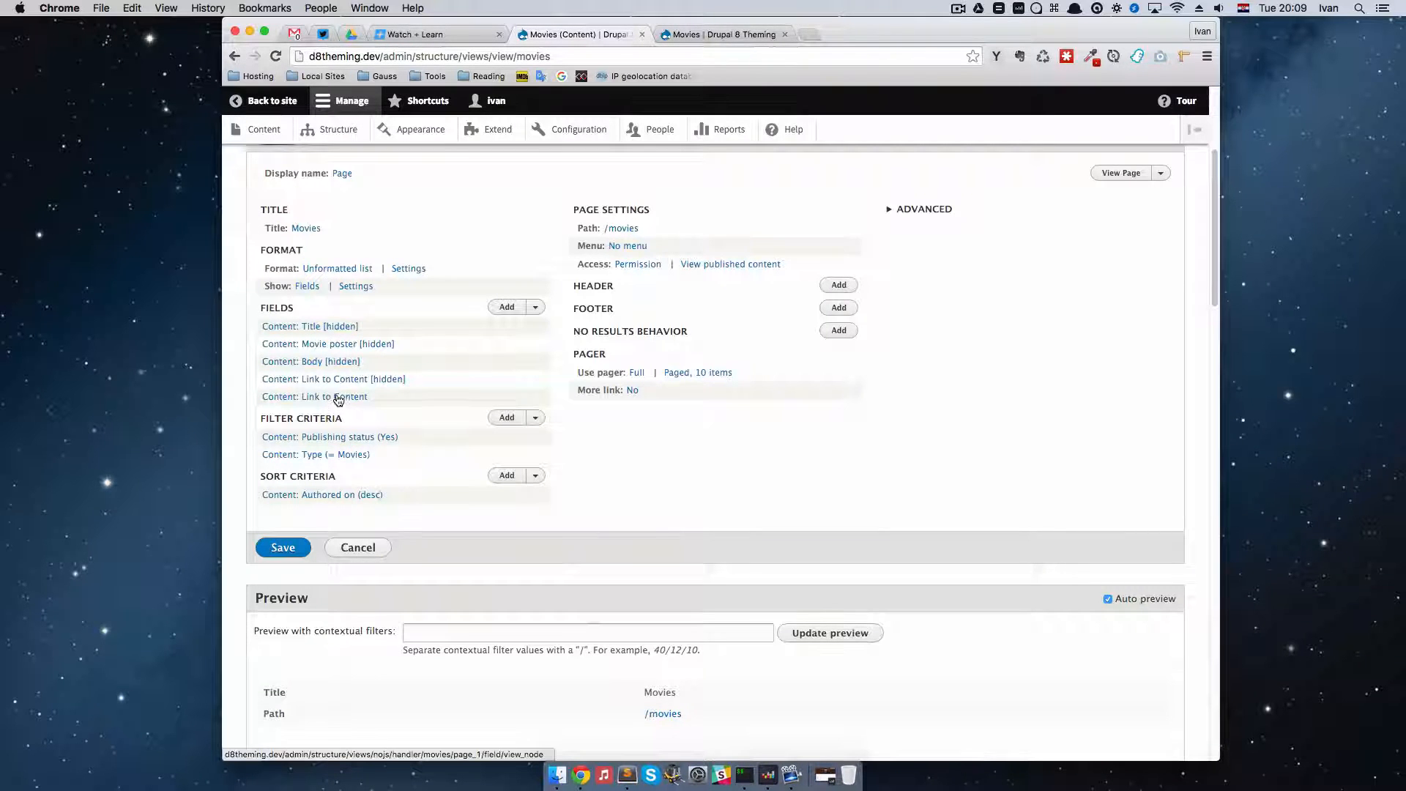
Swap the article markup's link token to {{ view_node_1 }} via Replacement patterns and apply it
left_click(314, 397)
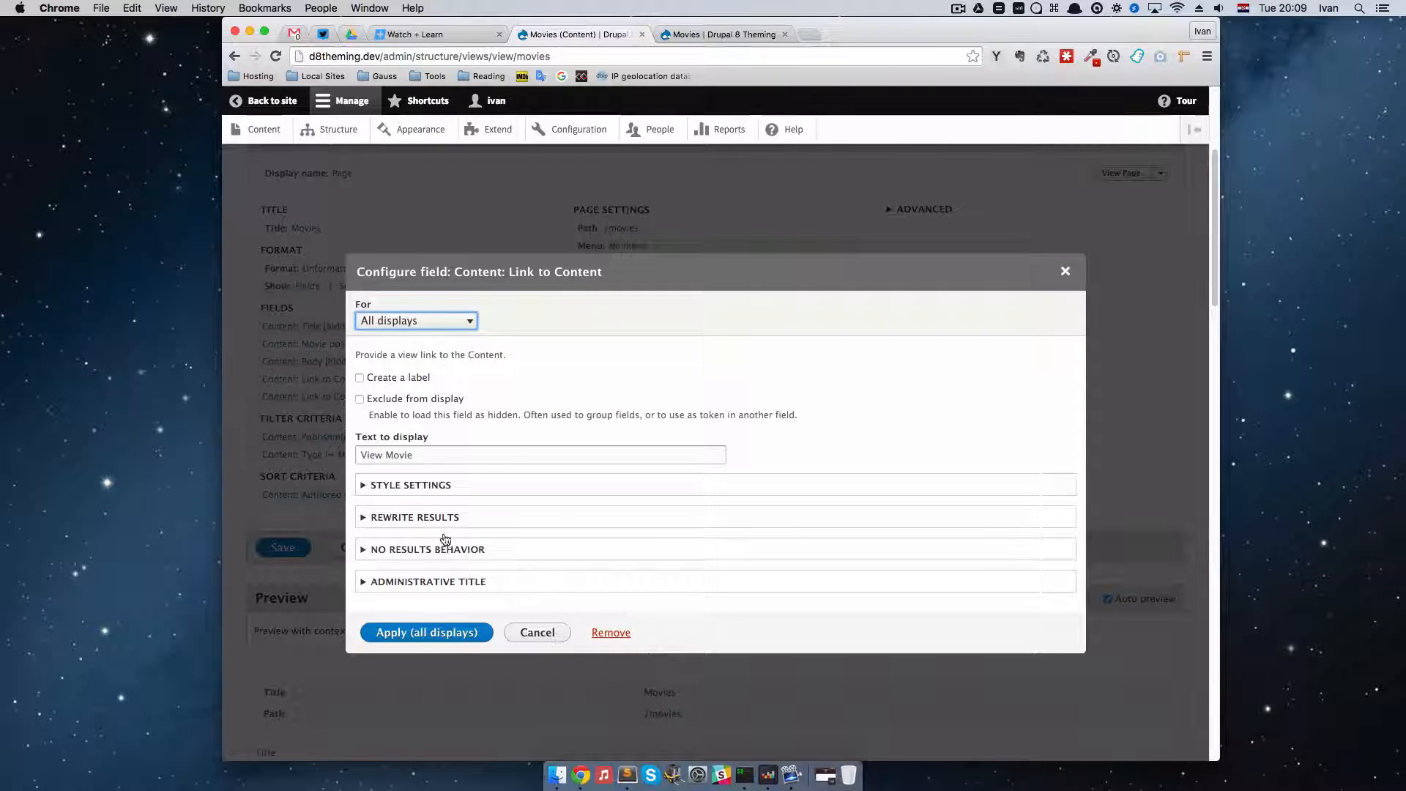
left_click(414, 517)
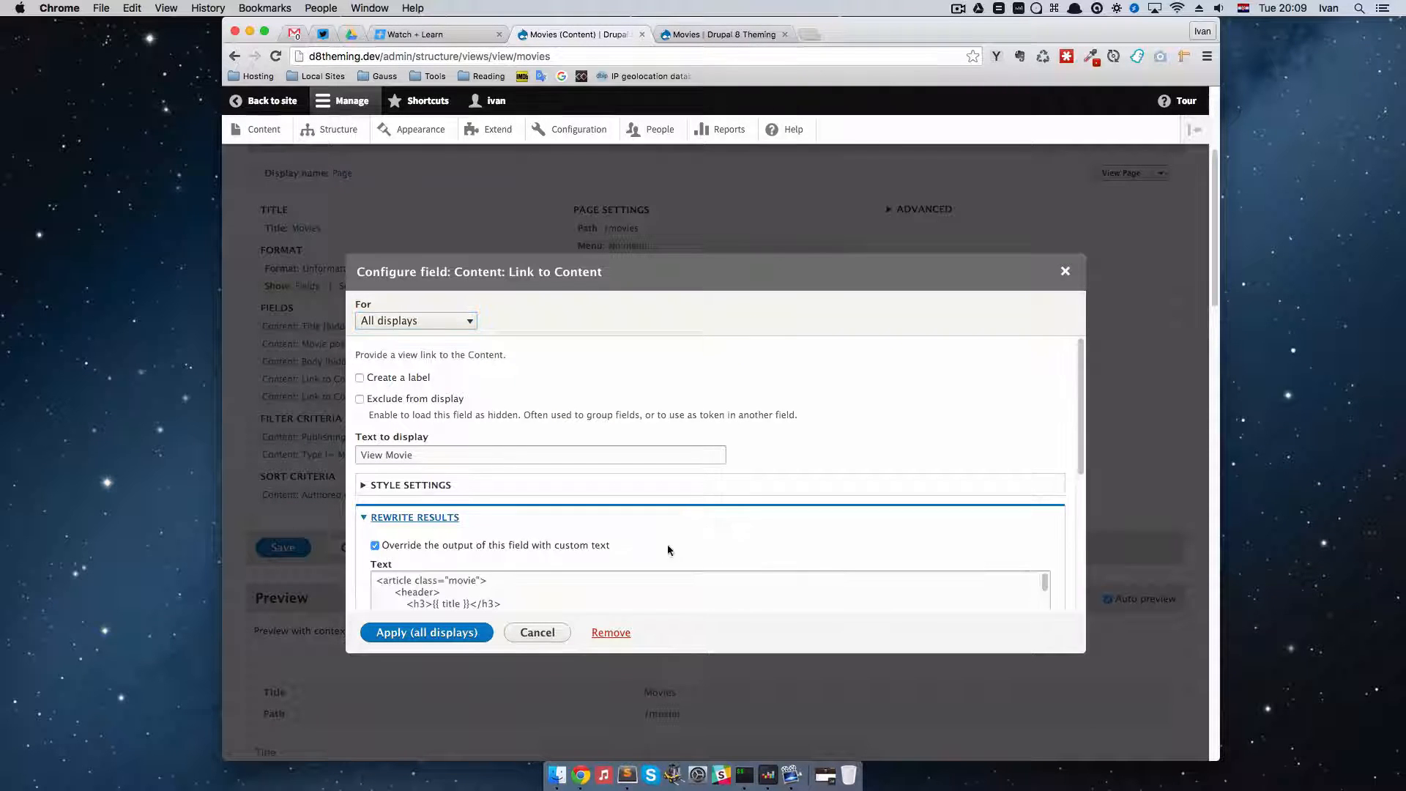
scroll("down", 3)
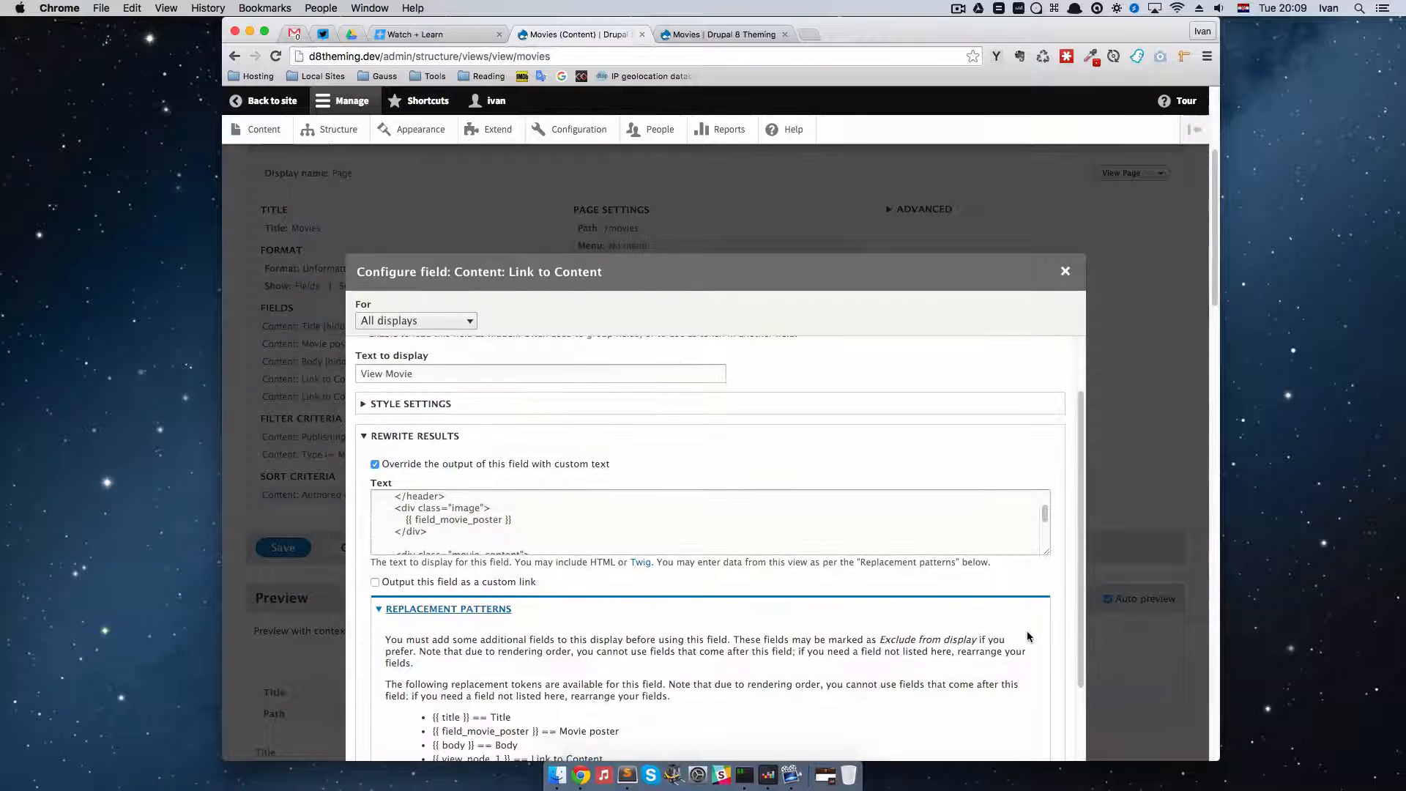
scroll("down", 3)
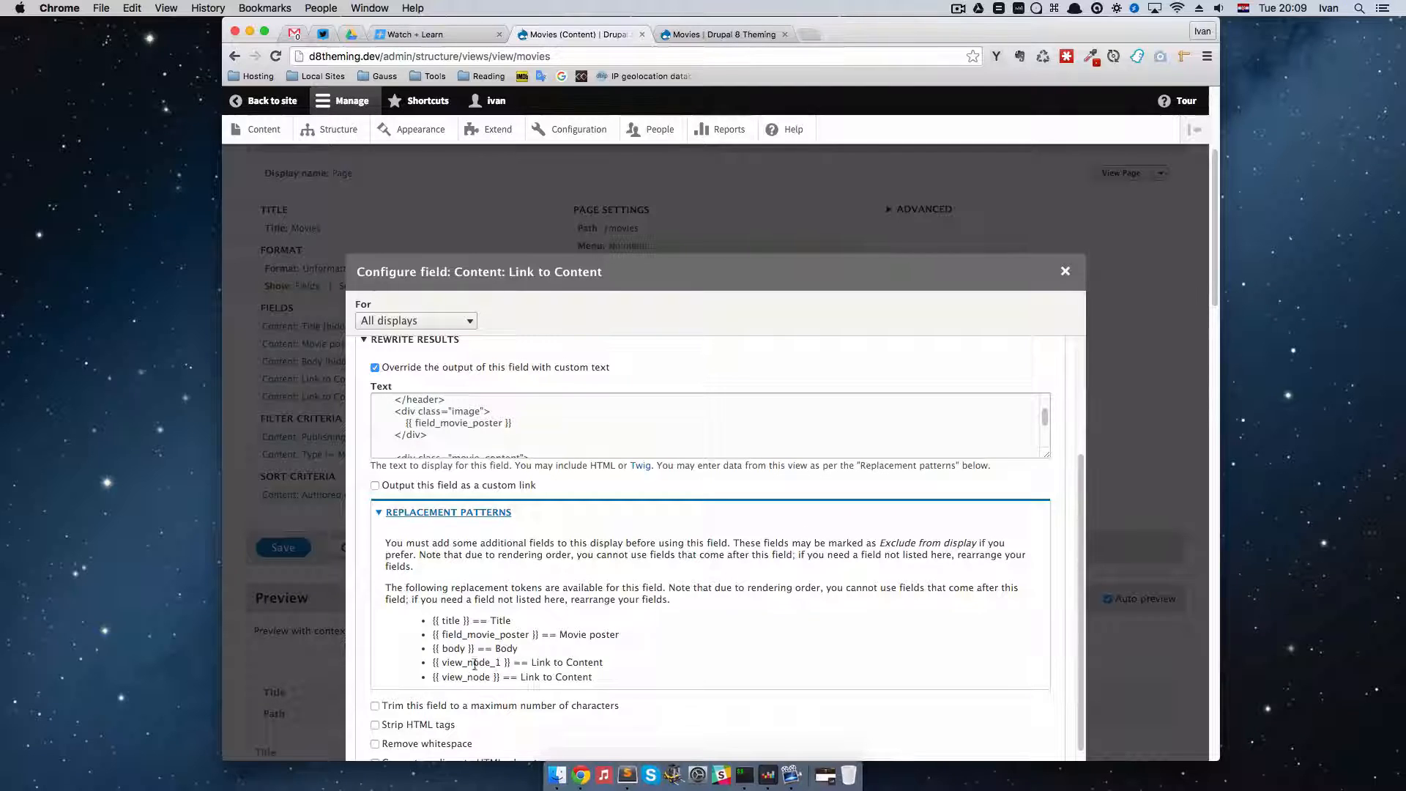
scroll("down", 3)
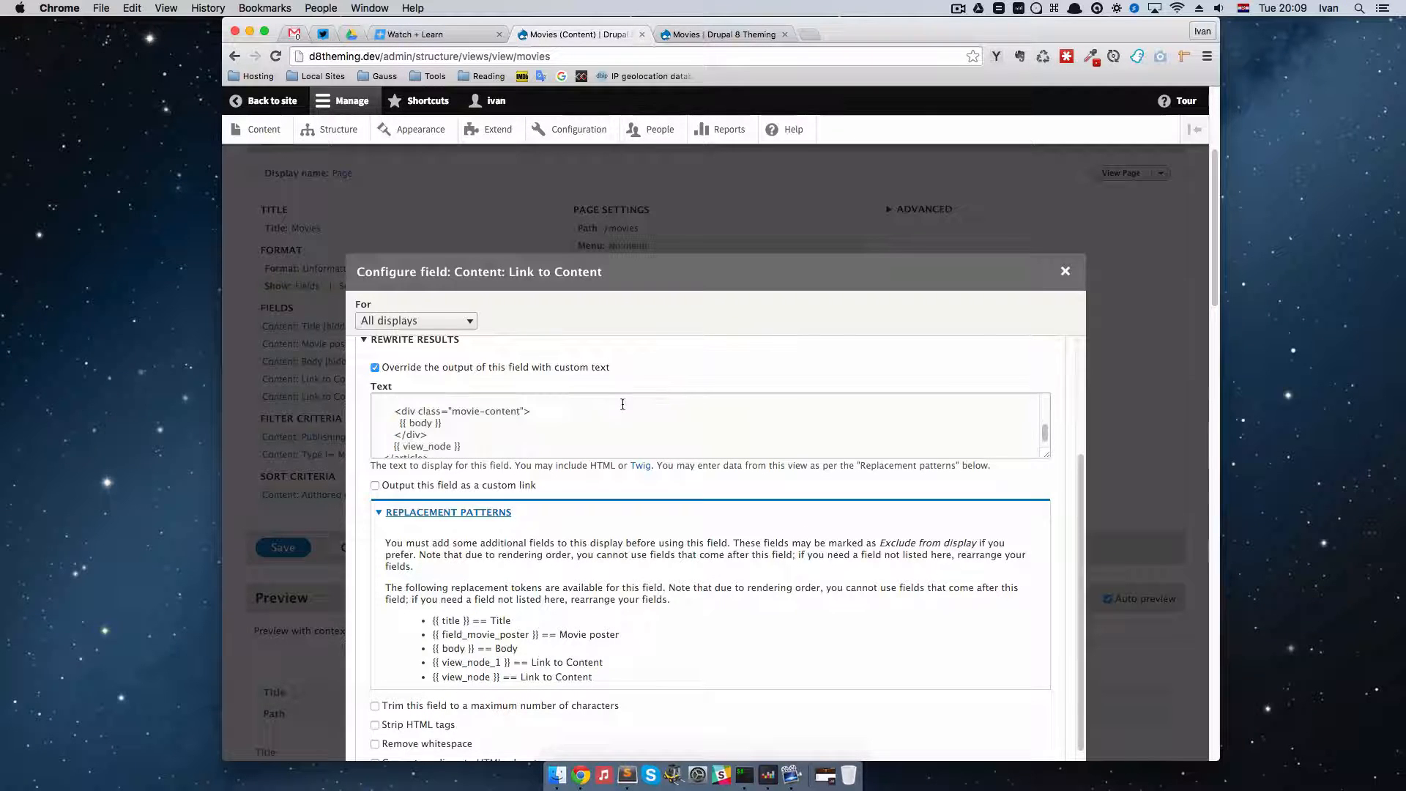
scroll("down", 3)
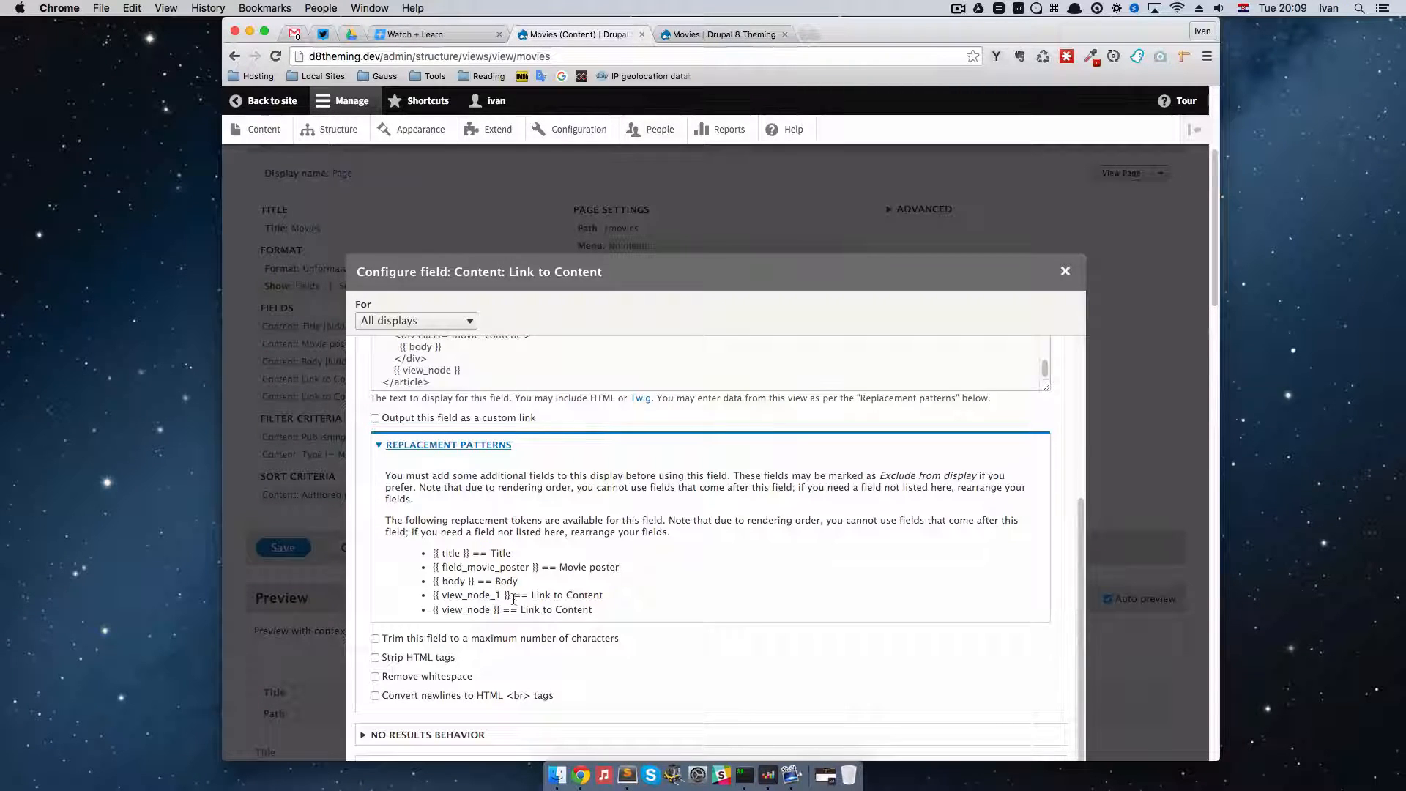
double_click(469, 595)
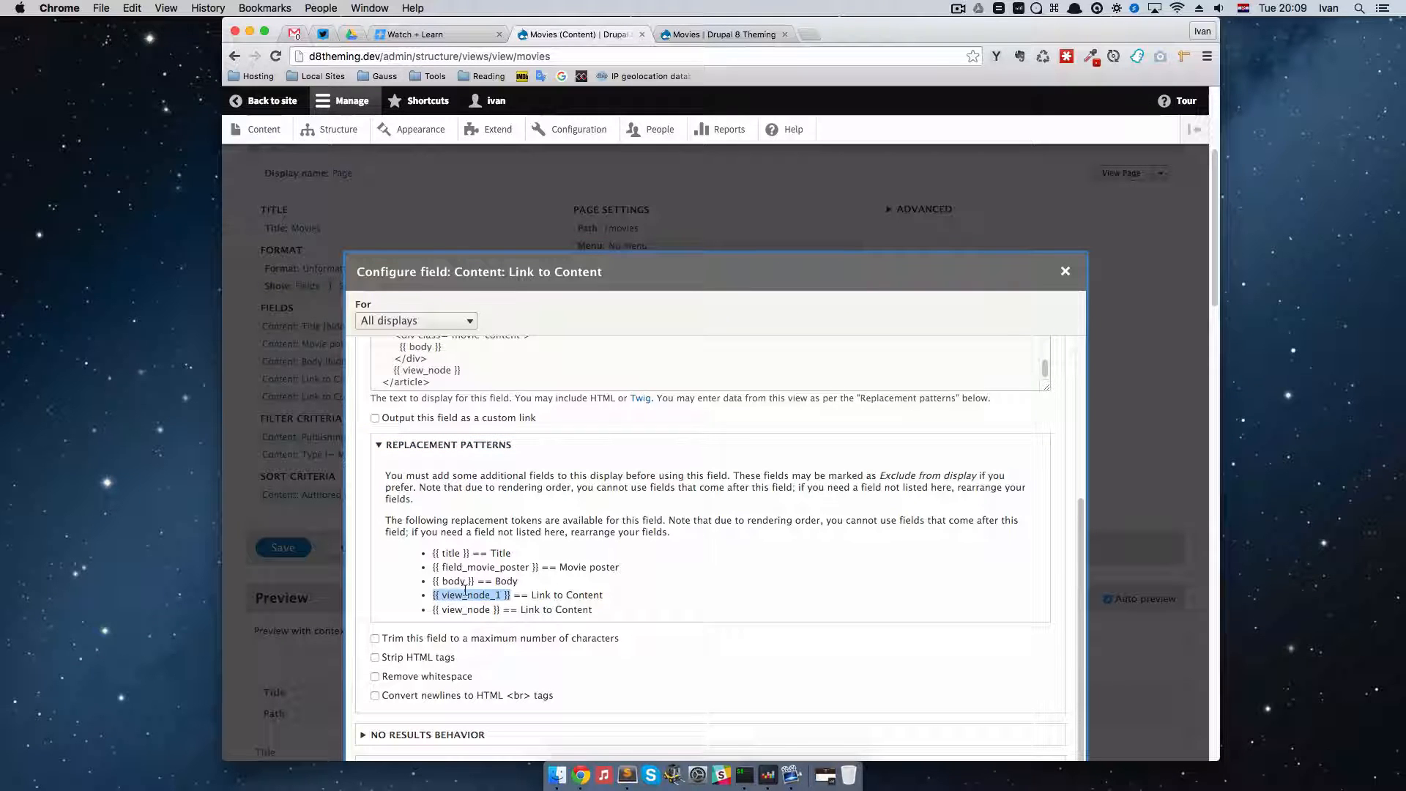
double_click(404, 381)
type("_1")
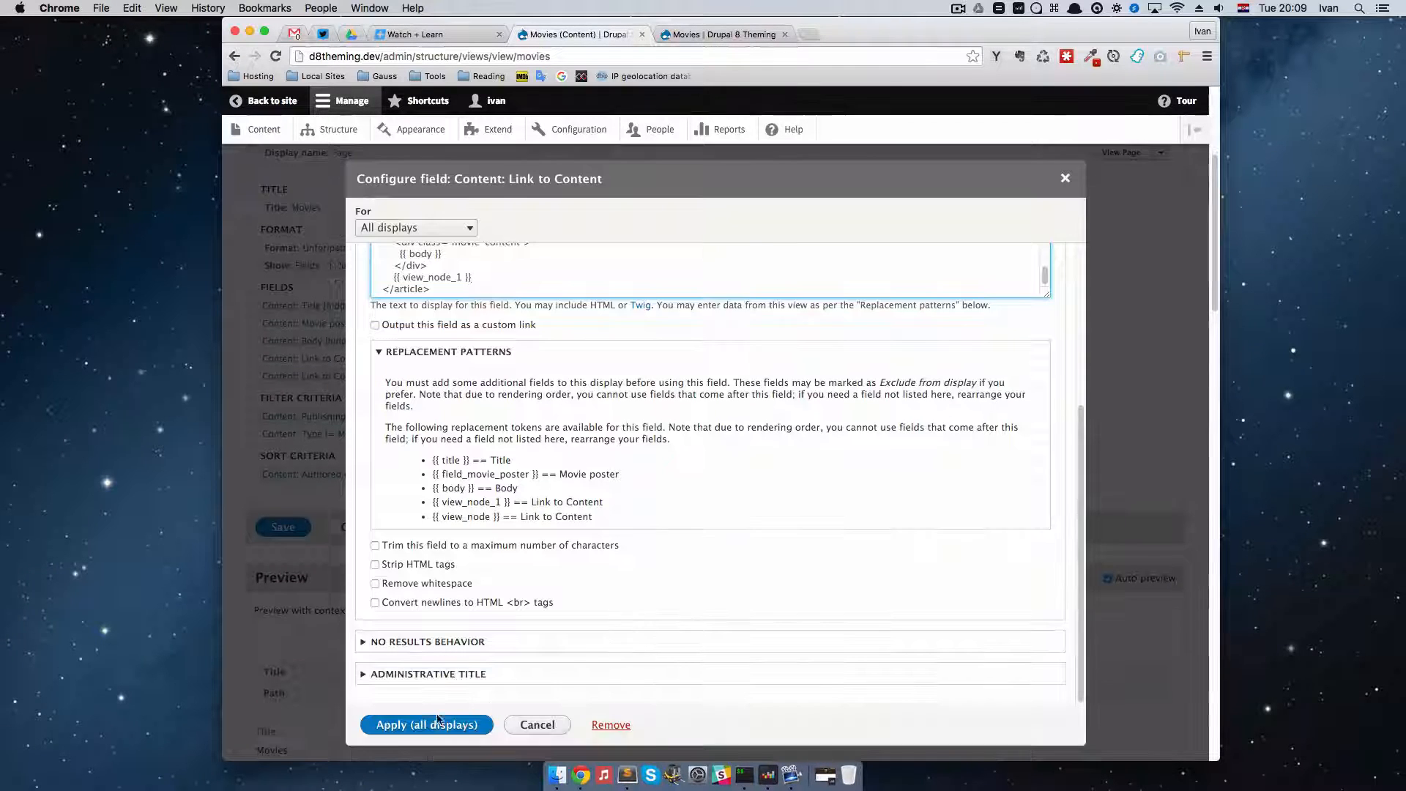
left_click(426, 725)
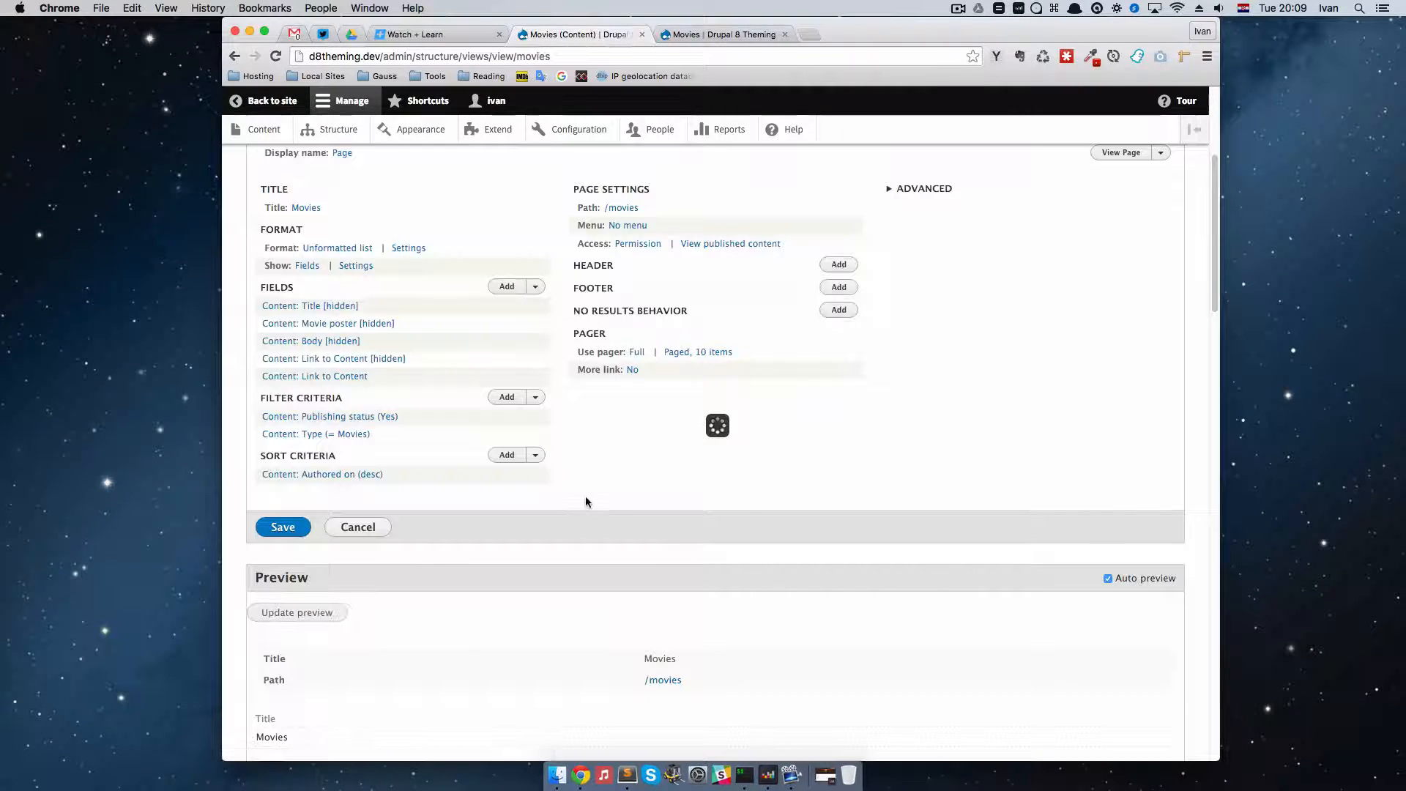
scroll("down", 3)
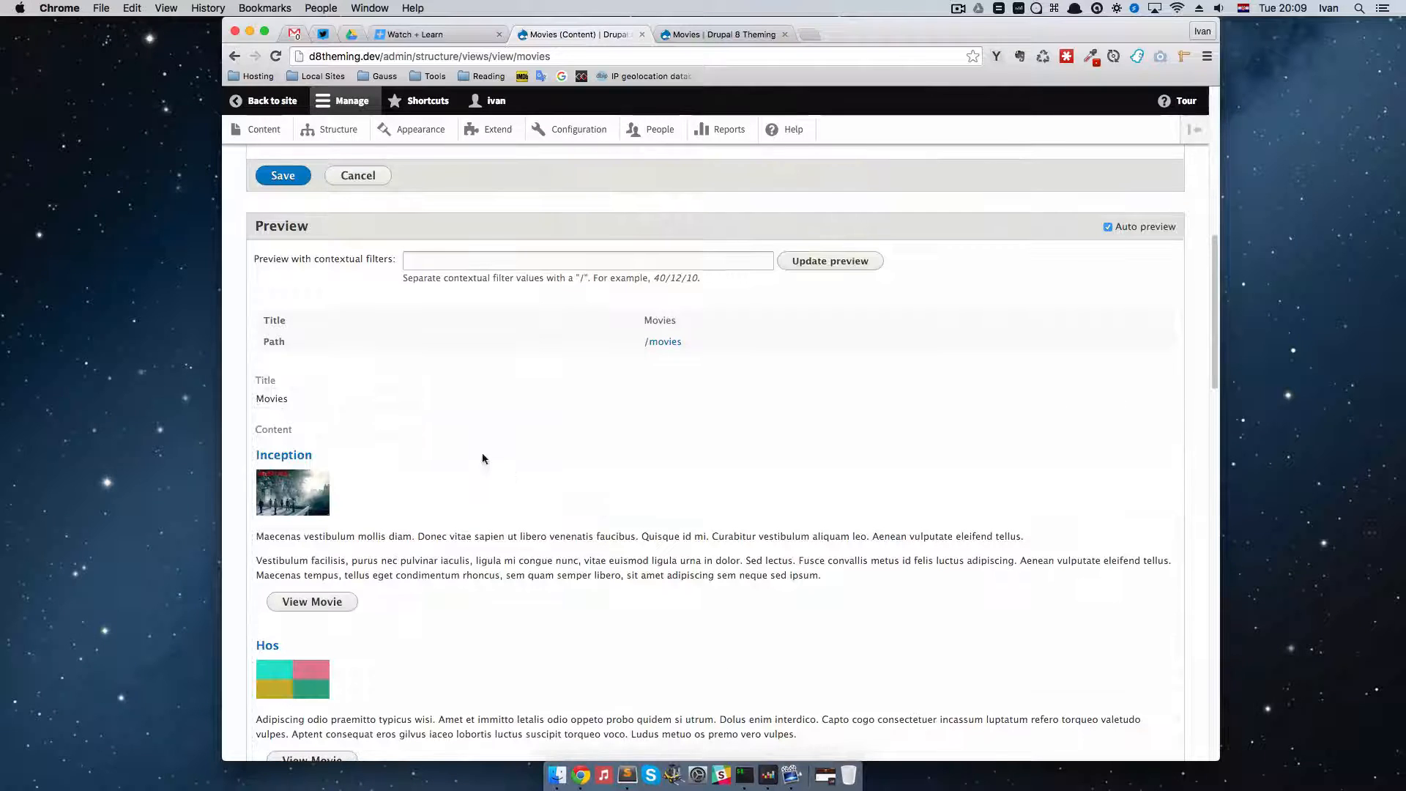
scroll("up", 3)
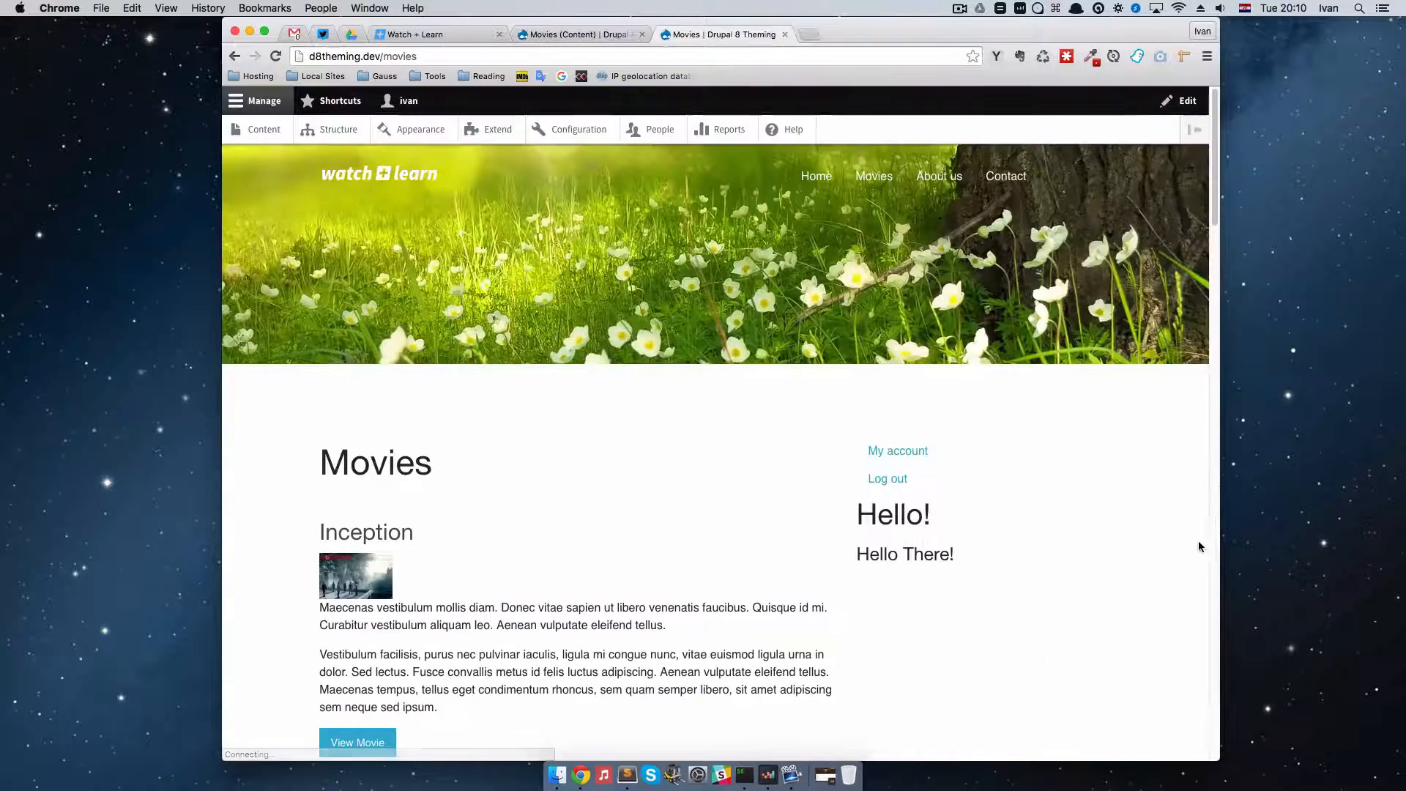
Scroll the public Movies list and follow the View Movie button under Hos
scroll("down", 3)
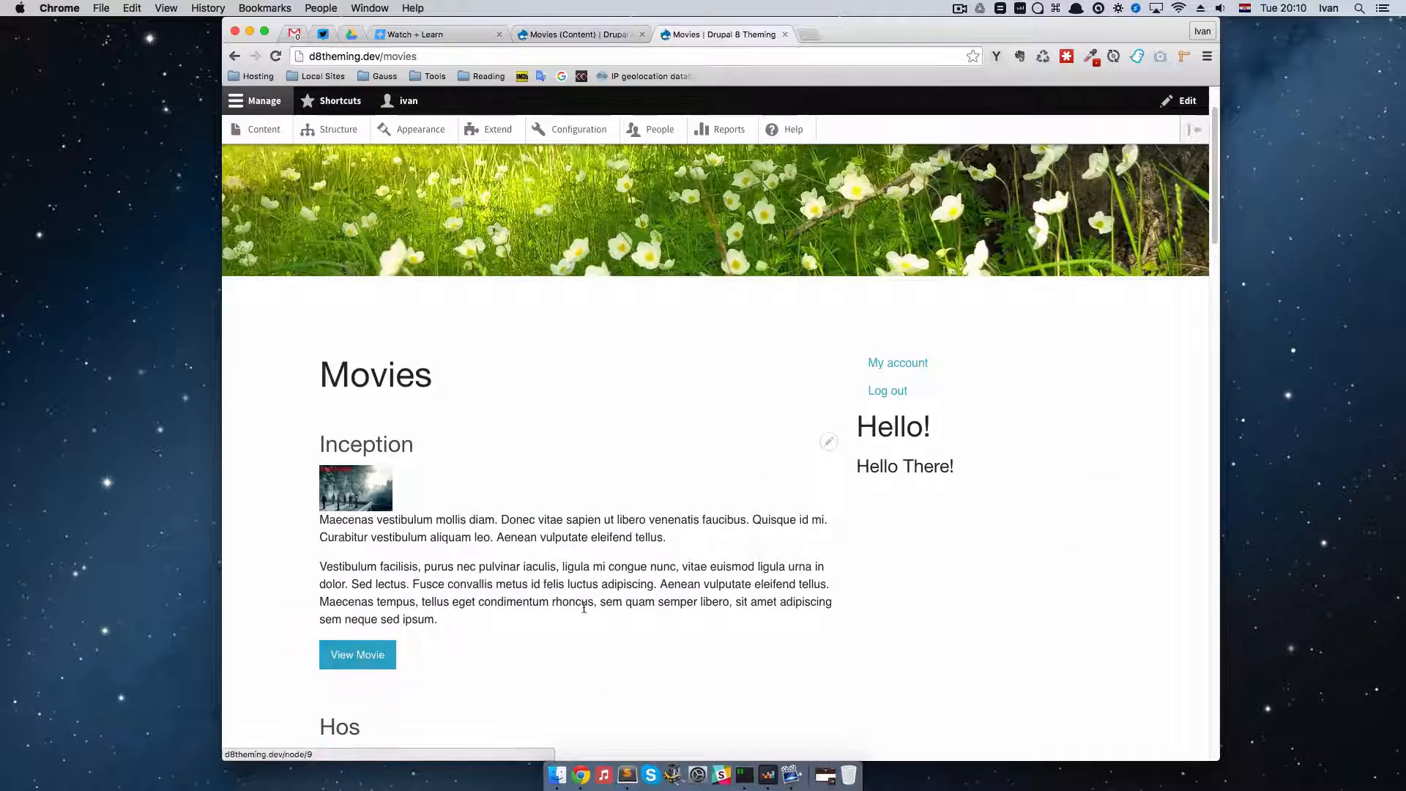
scroll("down", 3)
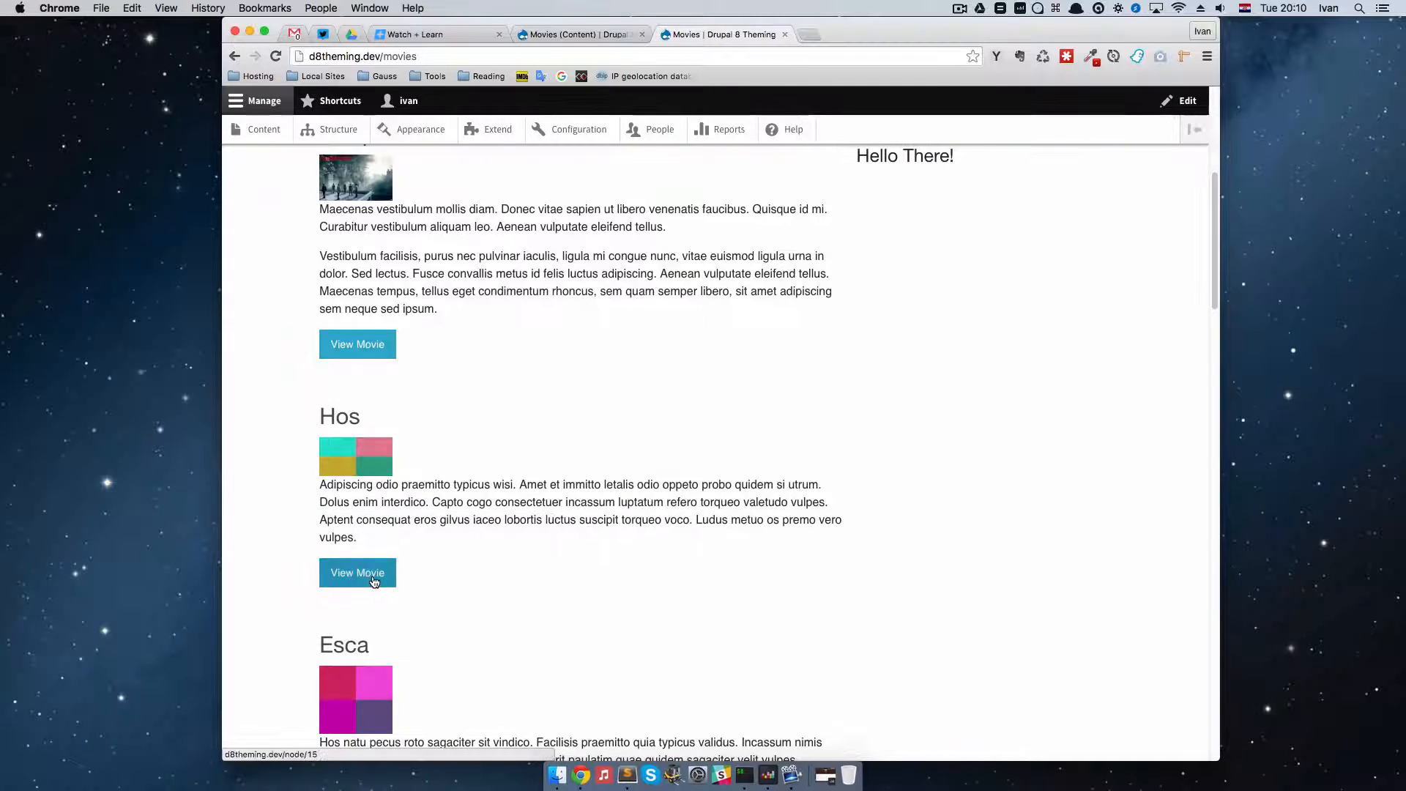
left_click(358, 573)
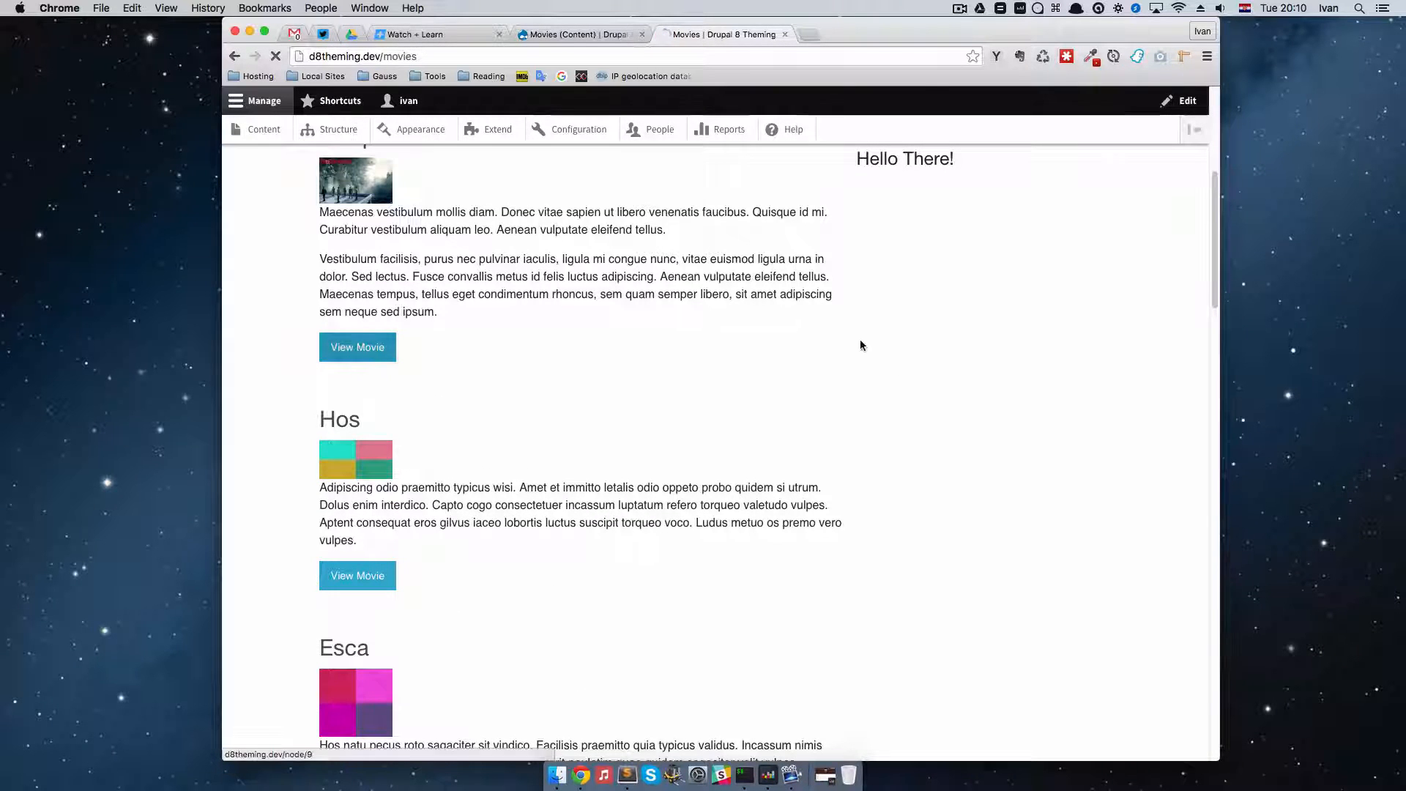